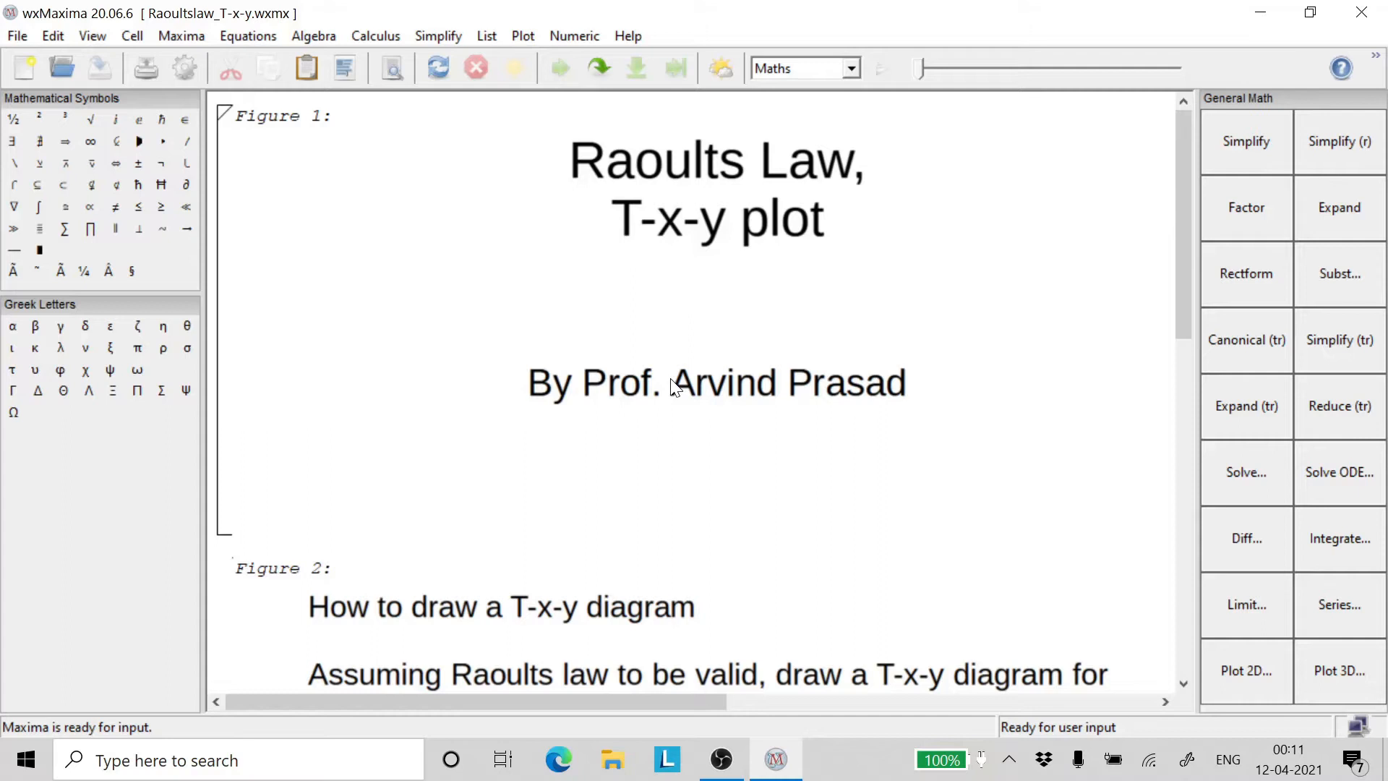
Step: Scroll past the title to Figure 2 with the problem text and both Antoine equations
{"action": "scroll", "scroll_direction": "down", "scroll_amount": 3}
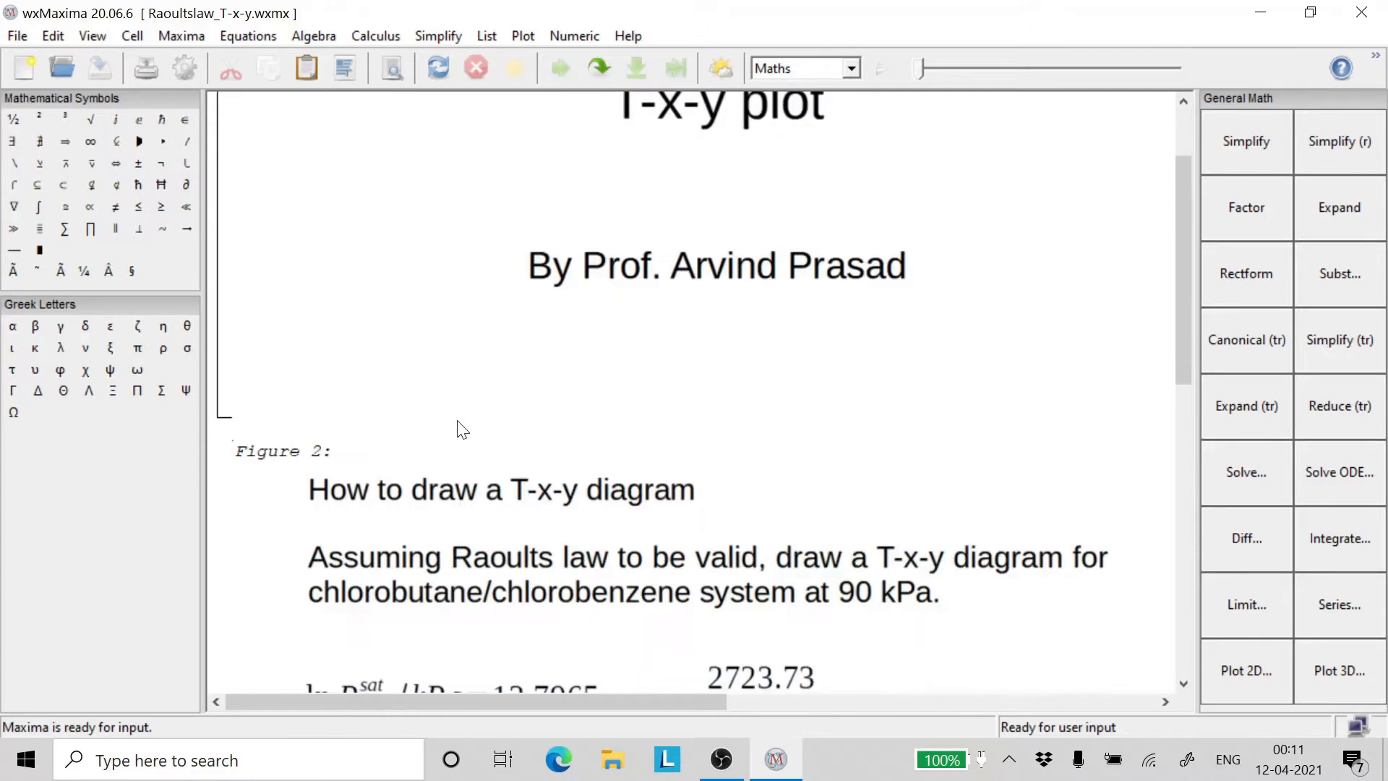
{"action": "scroll", "scroll_direction": "down", "scroll_amount": 3}
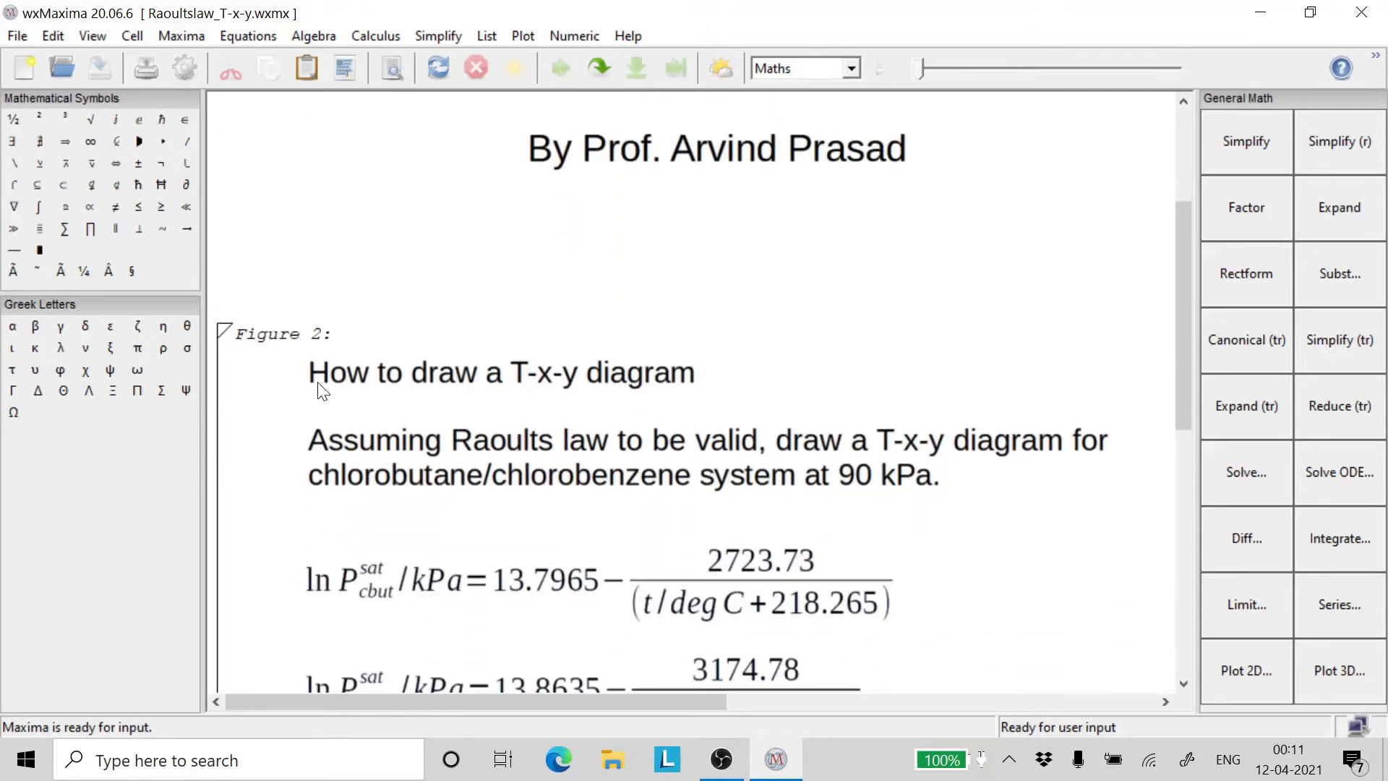
{"action": "mouse_move", "coordinate": [549, 399]}
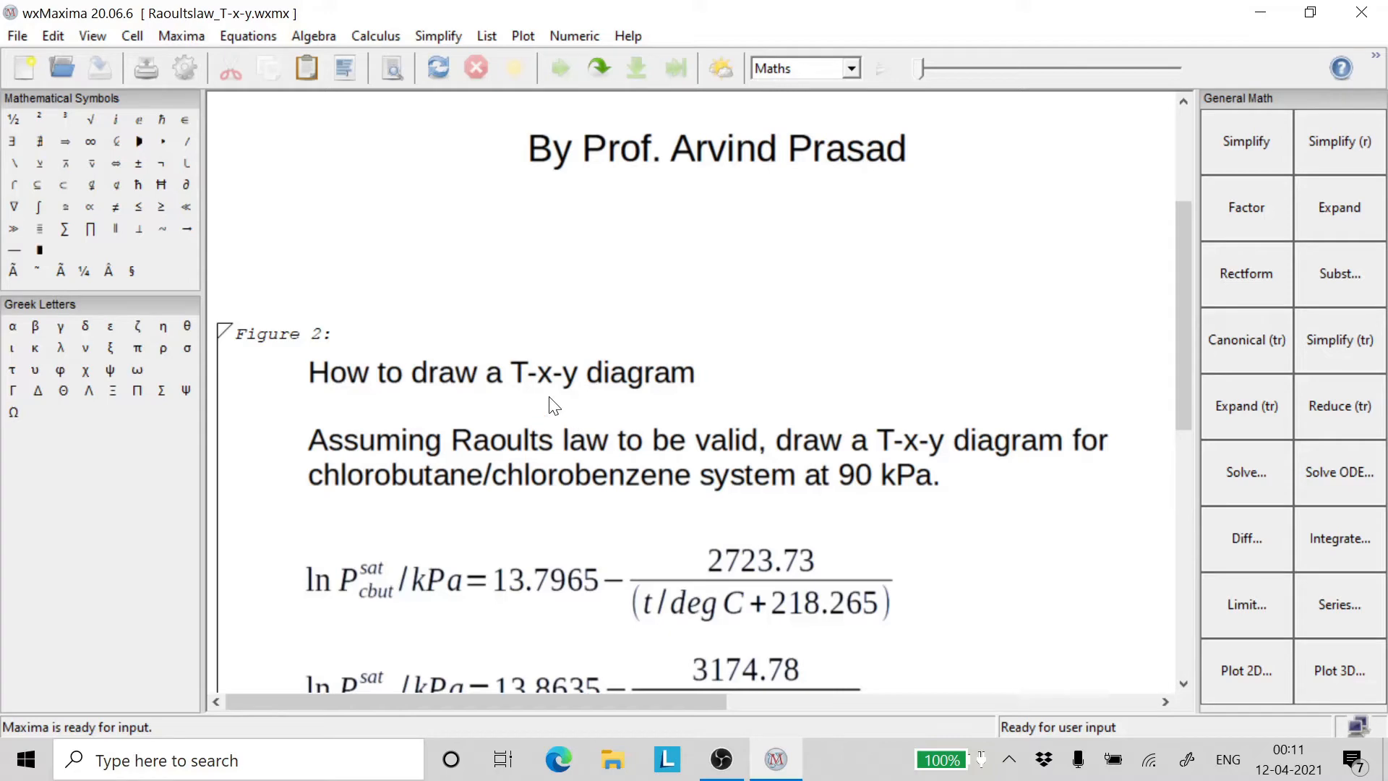
{"action": "mouse_move", "coordinate": [329, 459]}
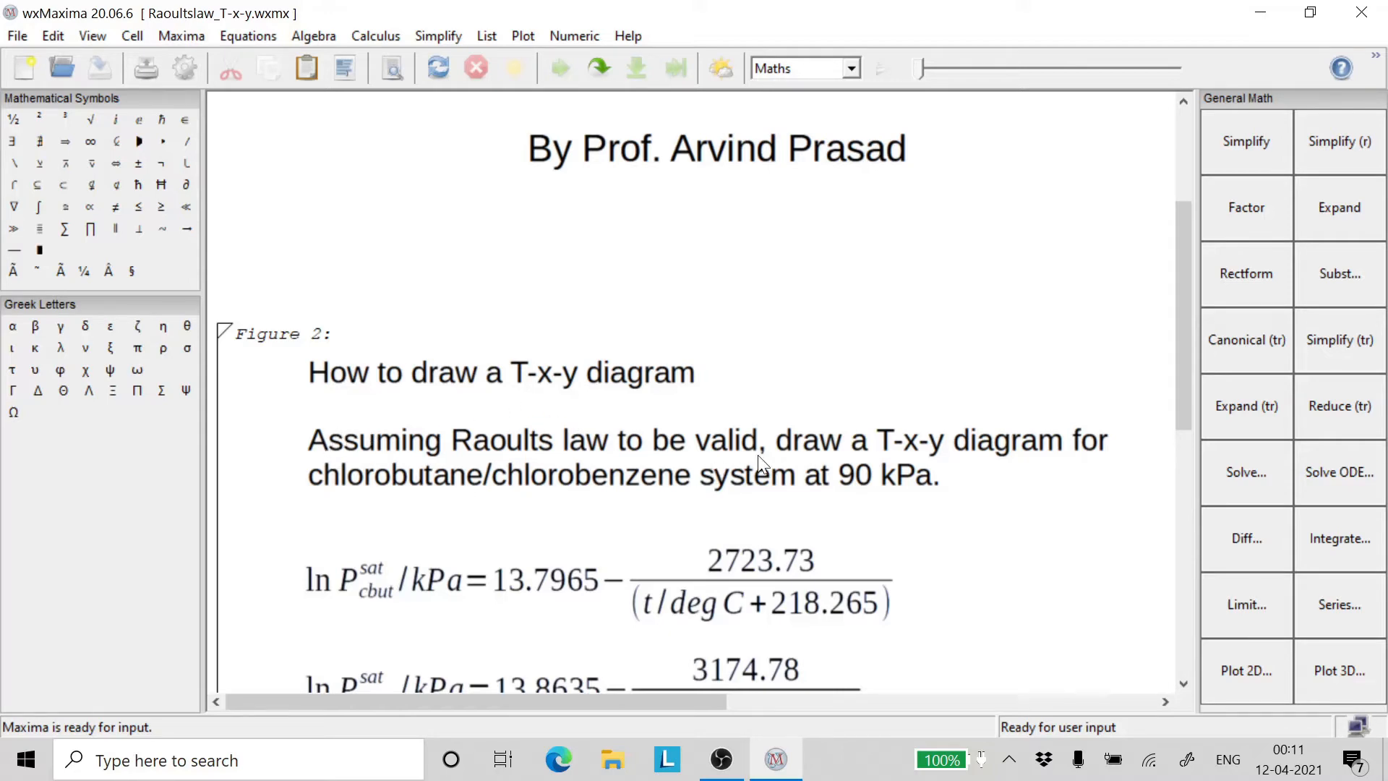
{"action": "mouse_move", "coordinate": [429, 455]}
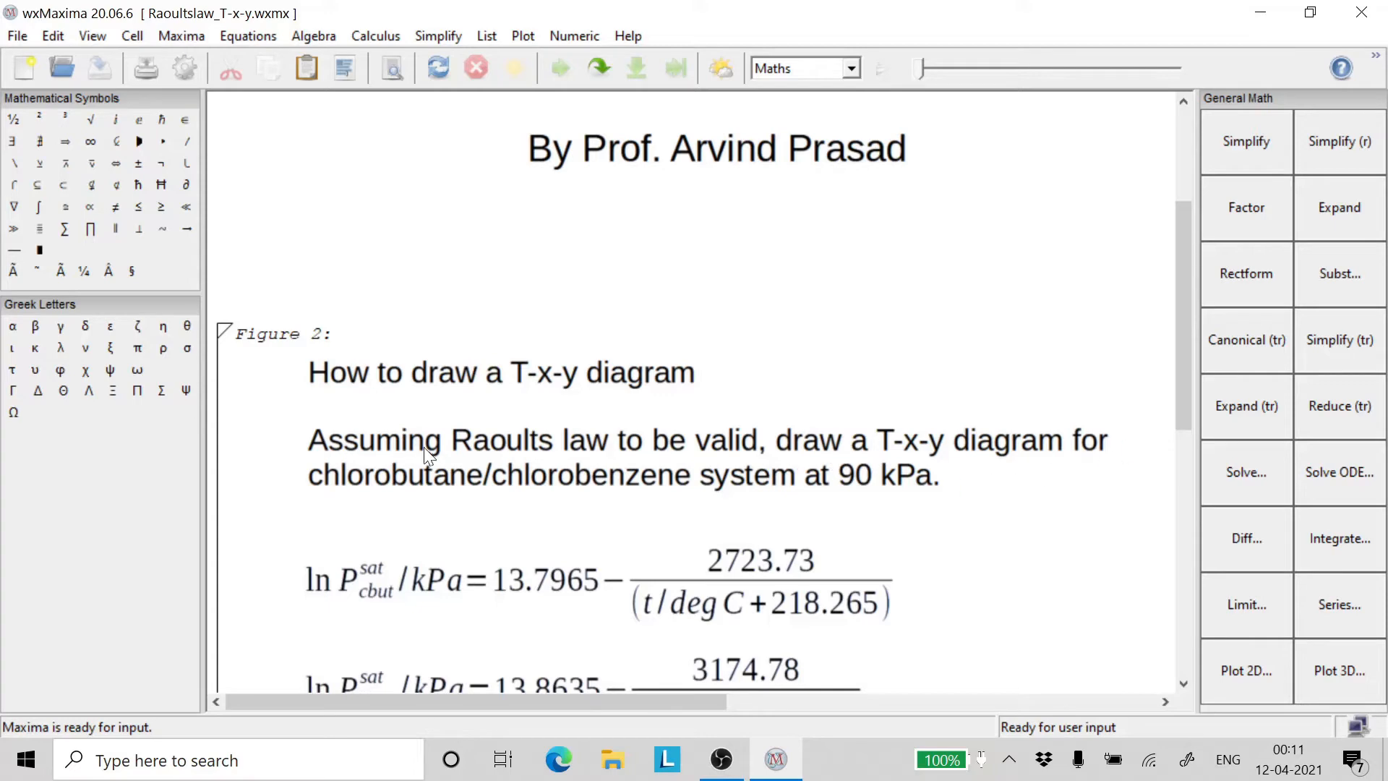
{"action": "mouse_move", "coordinate": [748, 507]}
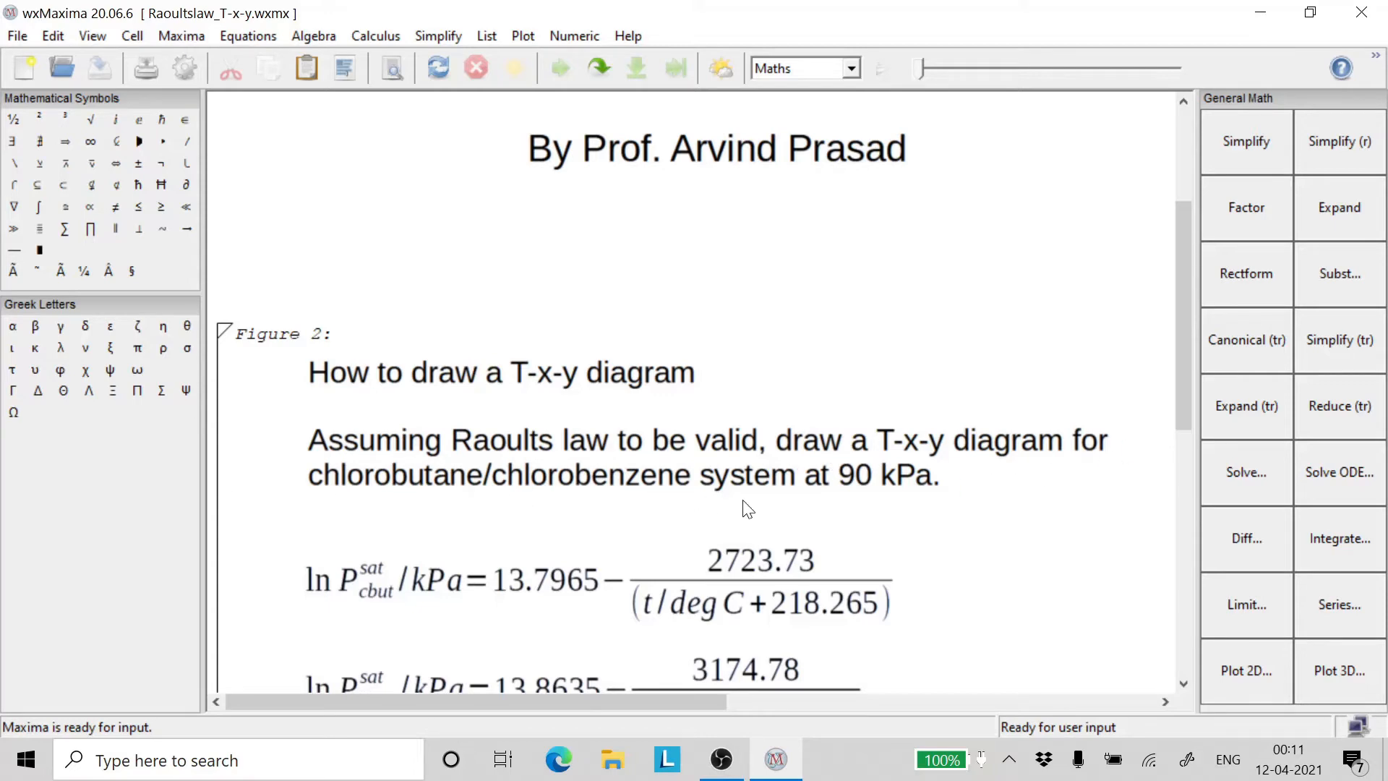
{"action": "mouse_move", "coordinate": [963, 516]}
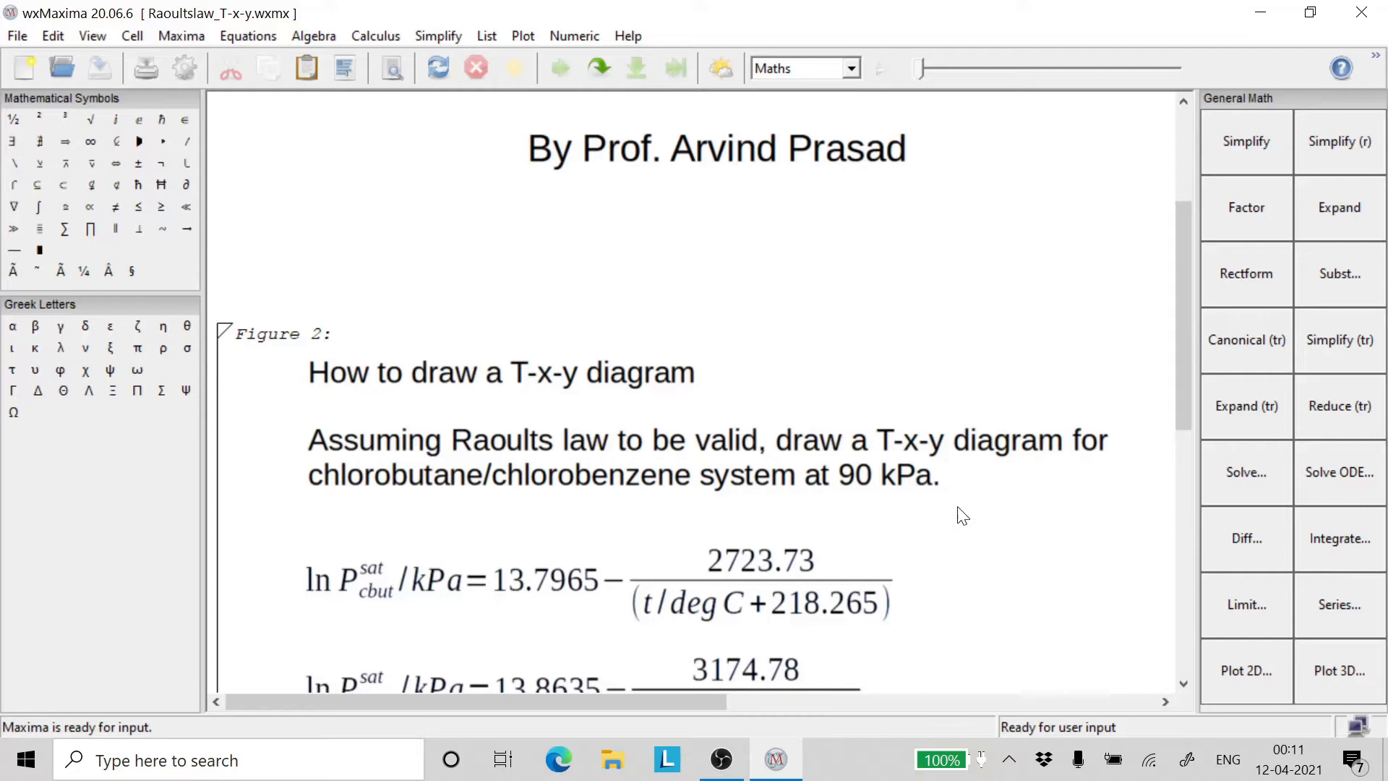
{"action": "scroll", "scroll_direction": "down", "scroll_amount": 3}
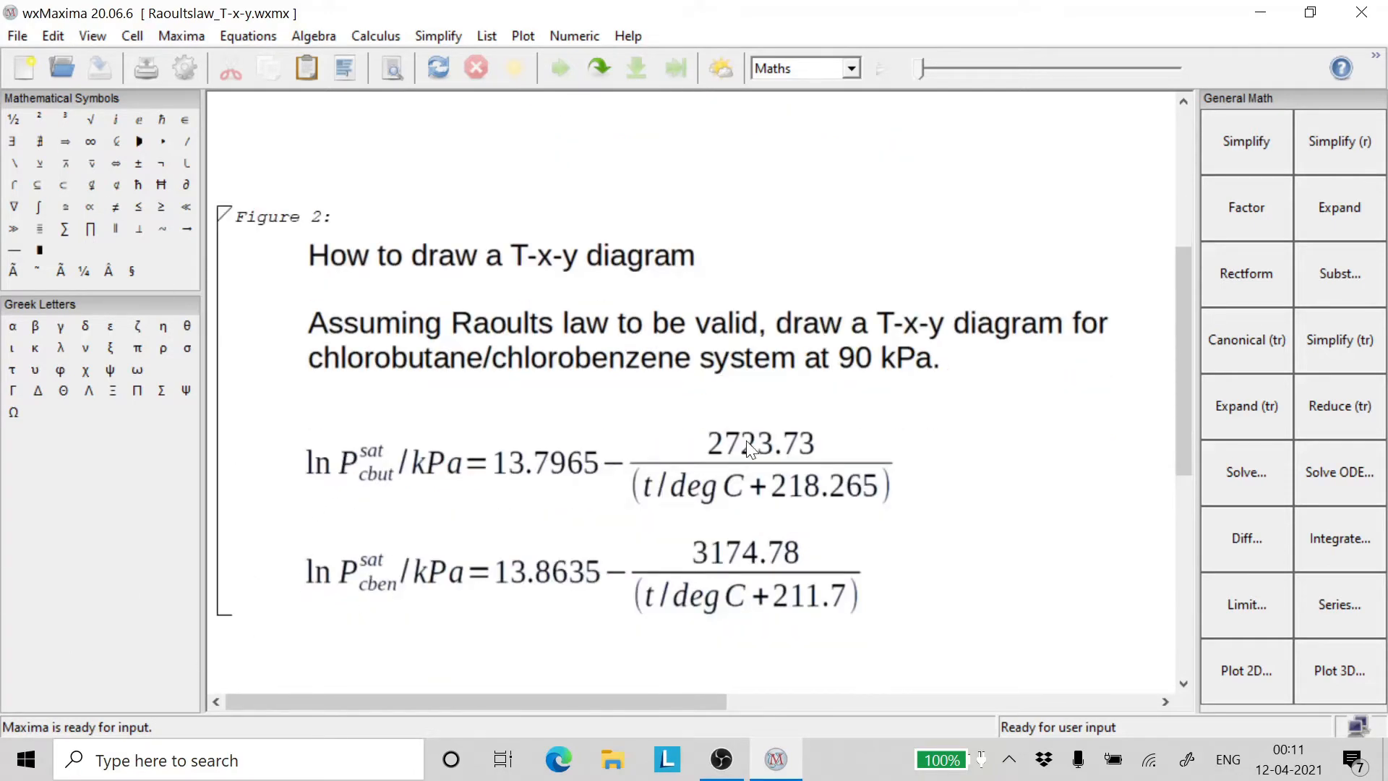
{"action": "mouse_move", "coordinate": [751, 605]}
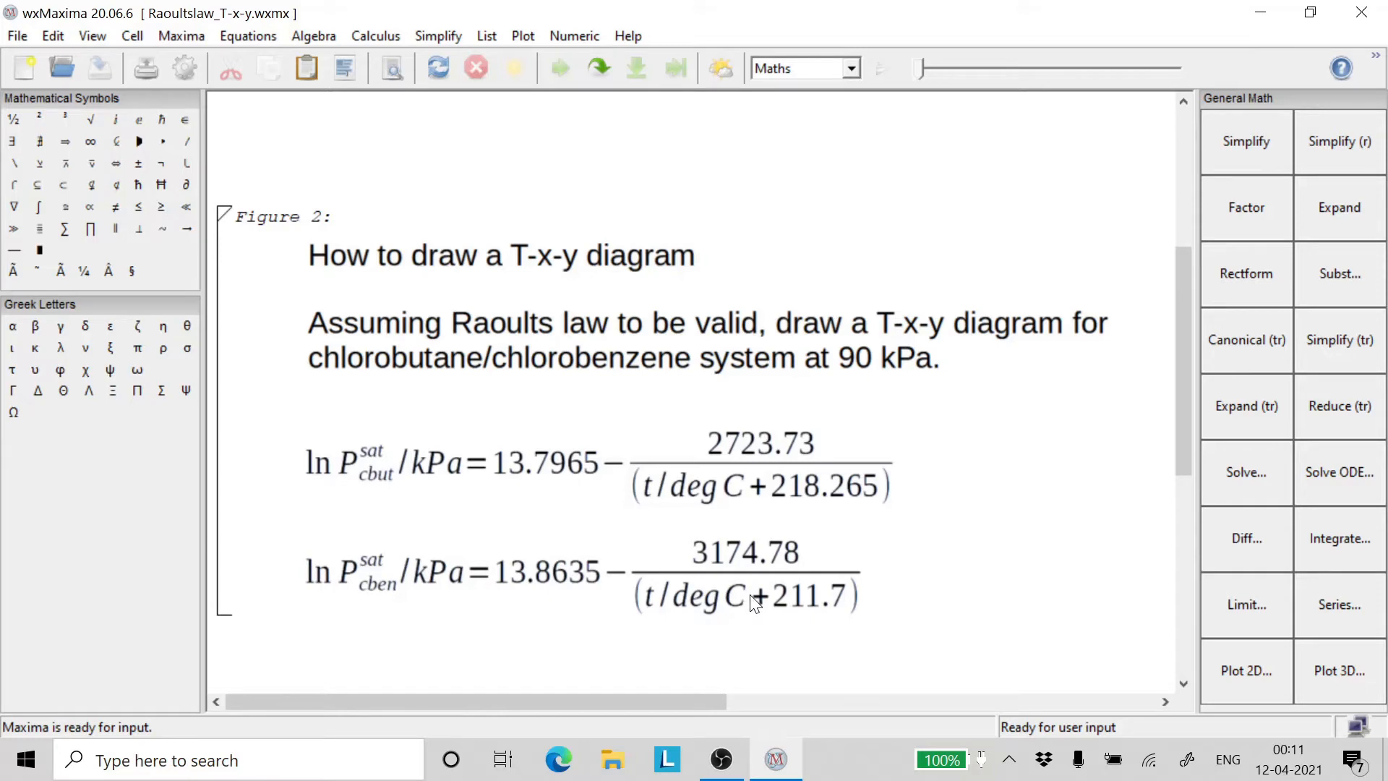
{"action": "mouse_move", "coordinate": [391, 491]}
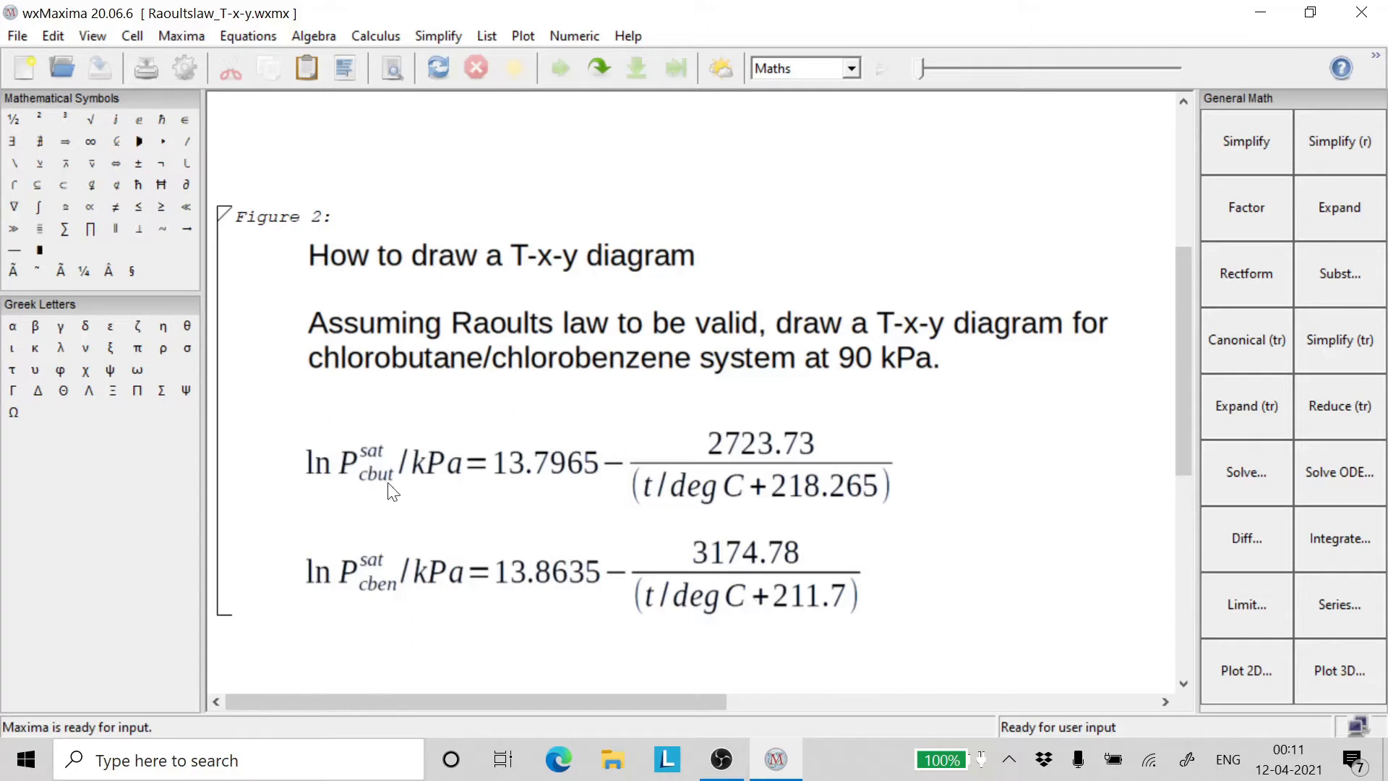
{"action": "mouse_move", "coordinate": [396, 591]}
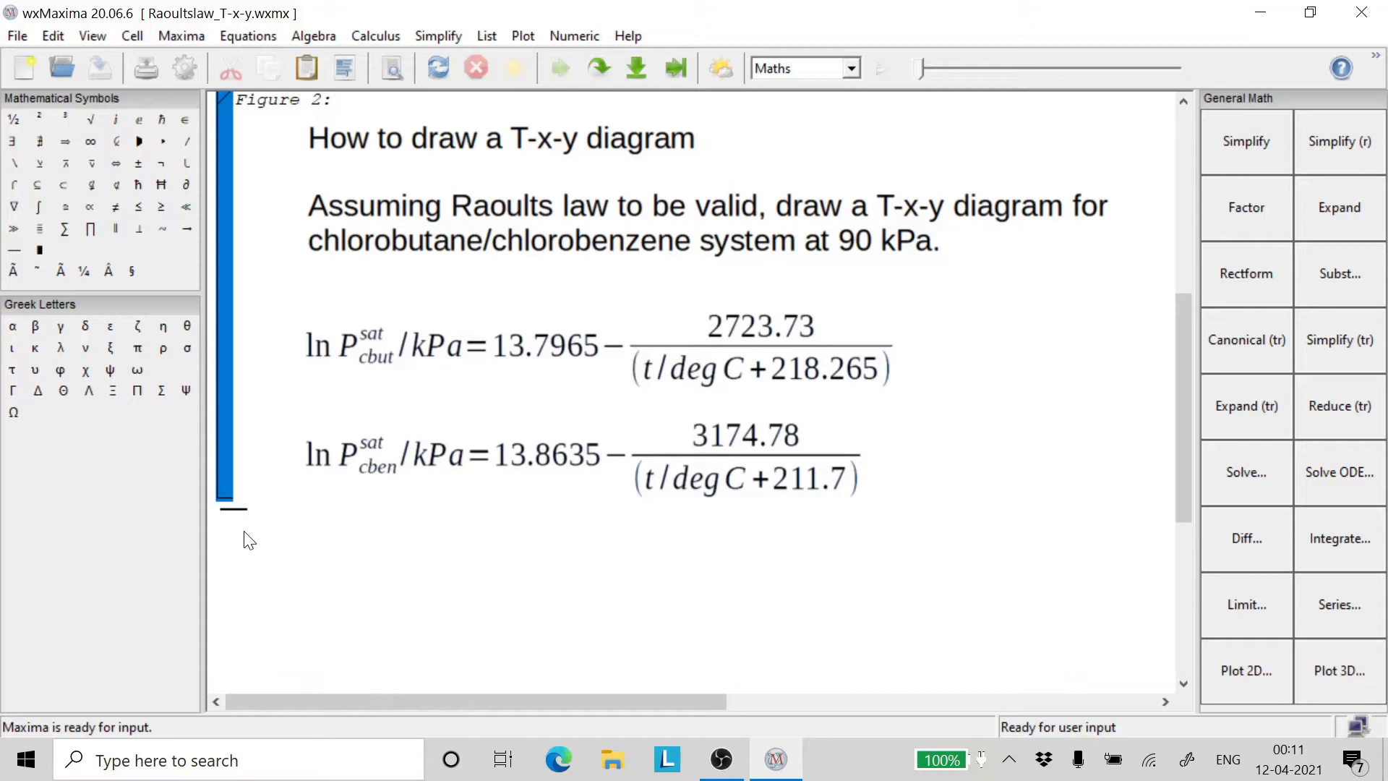
Step: Enter pvapcbut(t):=%e^(13.7965-2723.73/(t+218.265)) for chlorobutane's vapour pressure
{"action": "type", "text": "pv"}
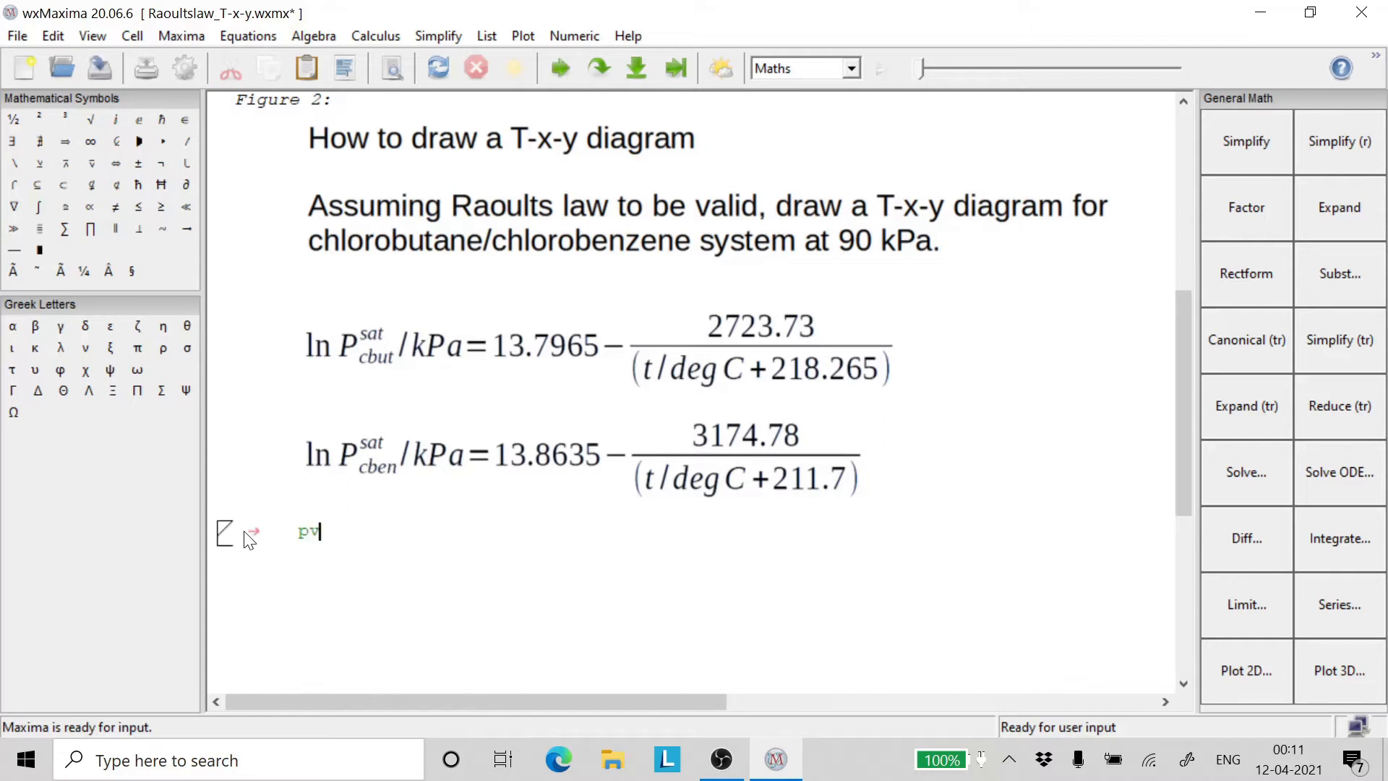
{"action": "type", "text": "ap"}
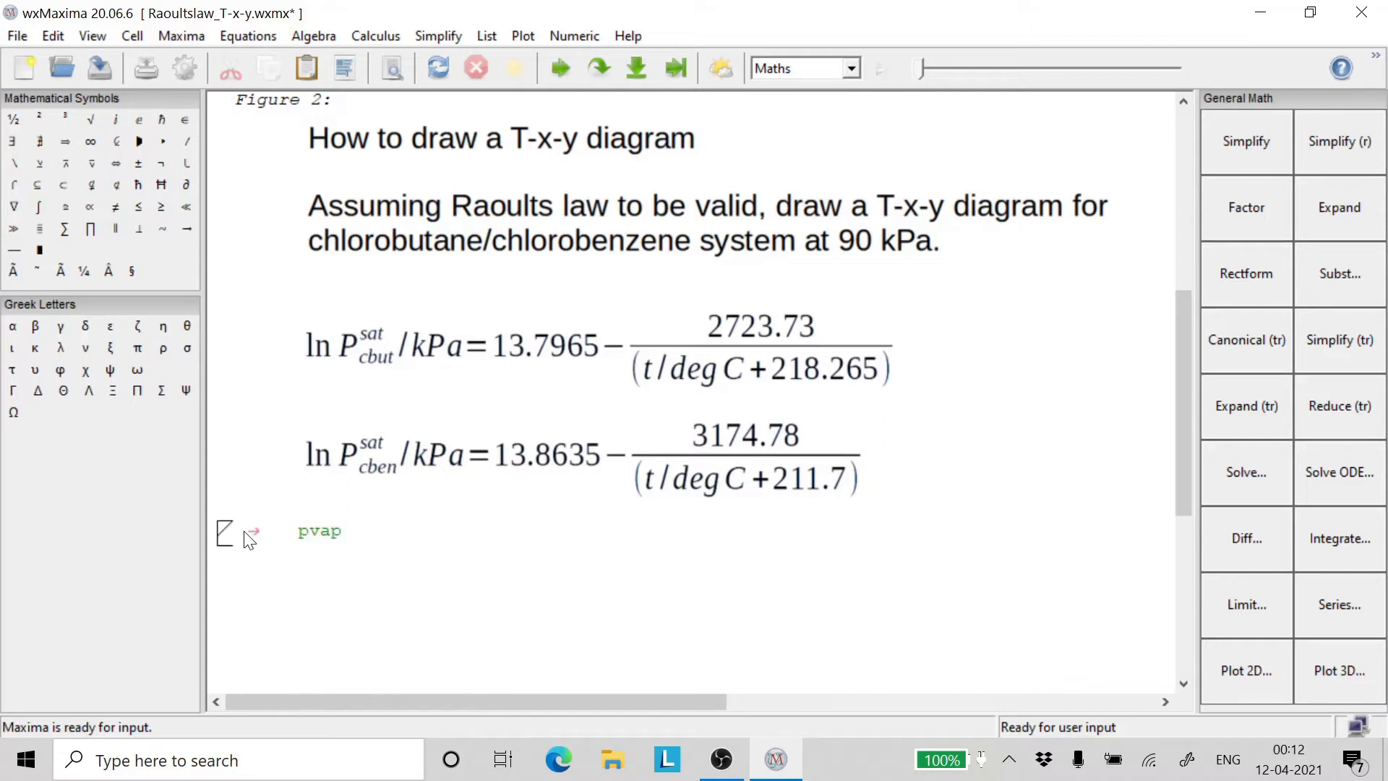
{"action": "type", "text": "c"}
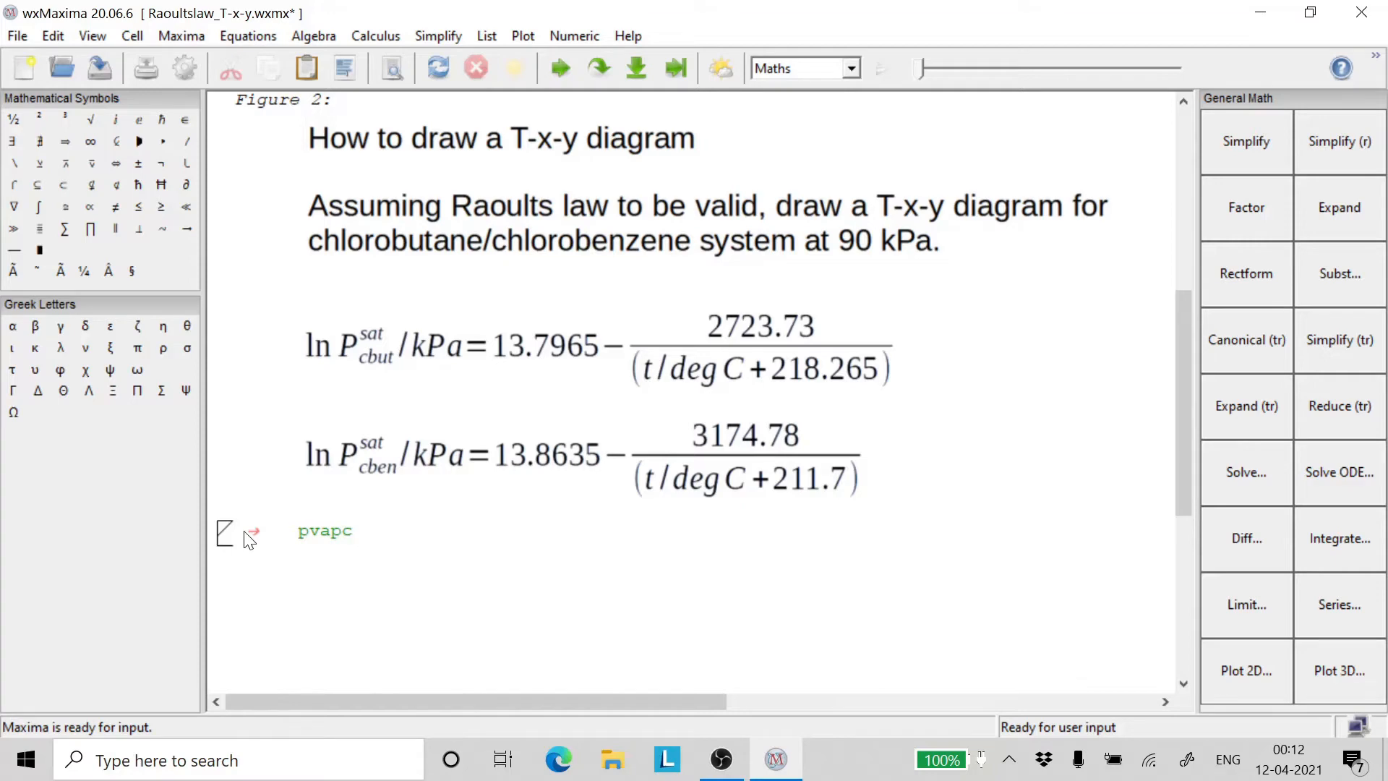
{"action": "type", "text": "but"}
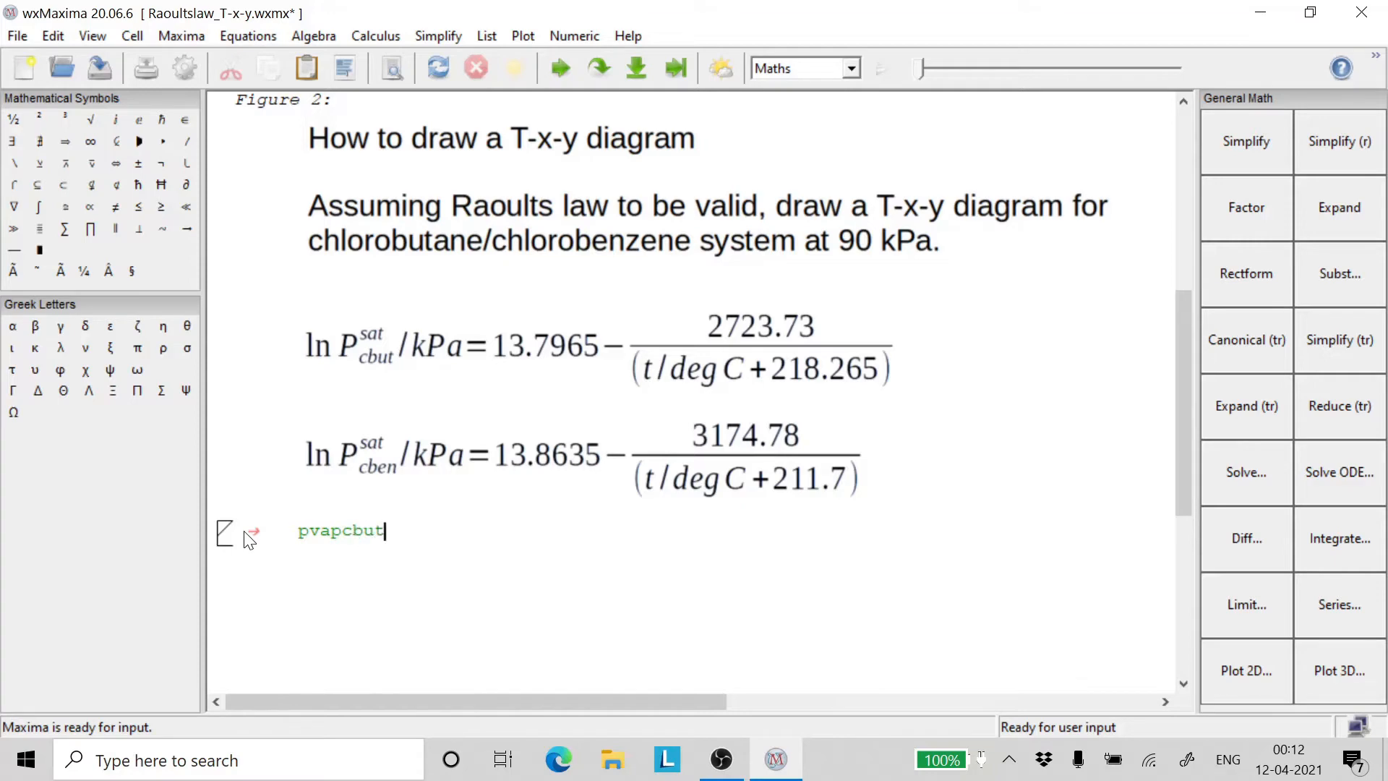
{"action": "type", "text": "(t):="}
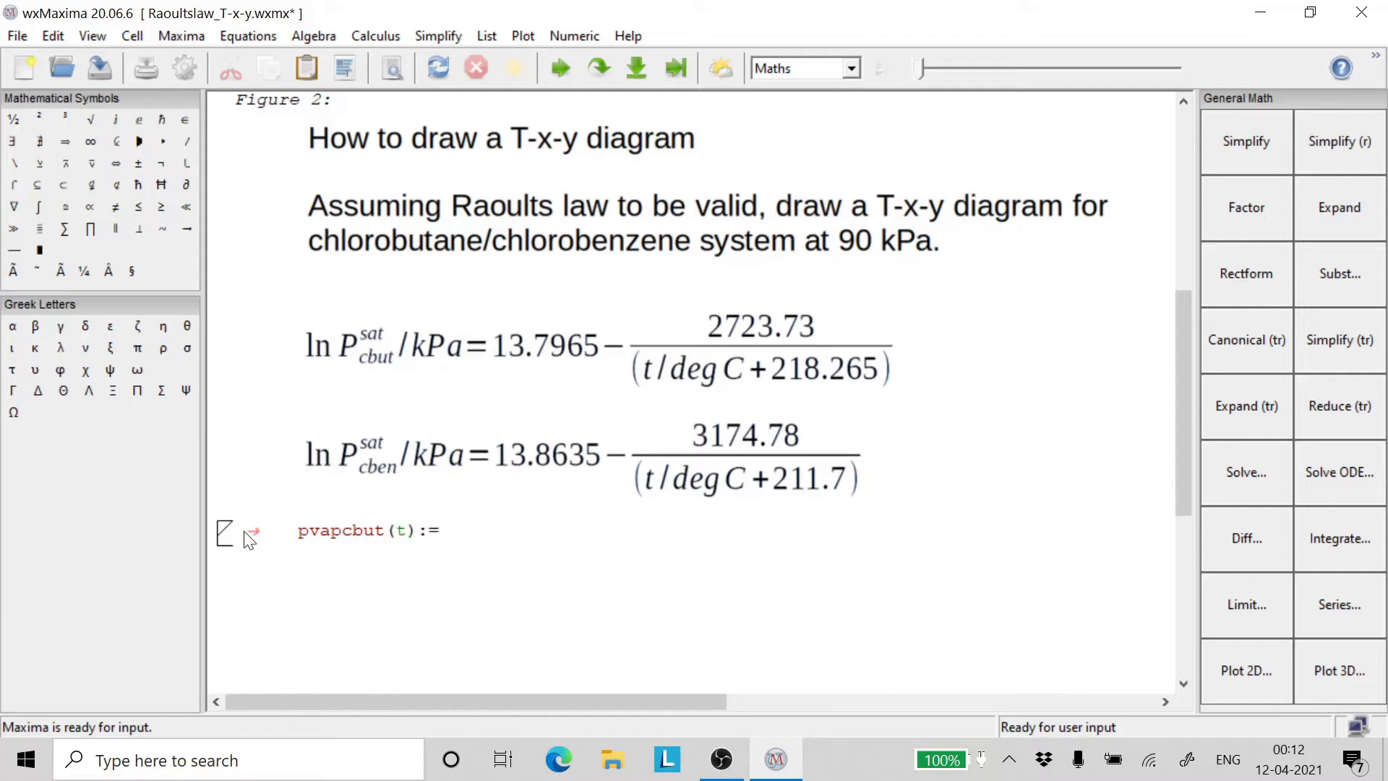
{"action": "type", "text": "%"}
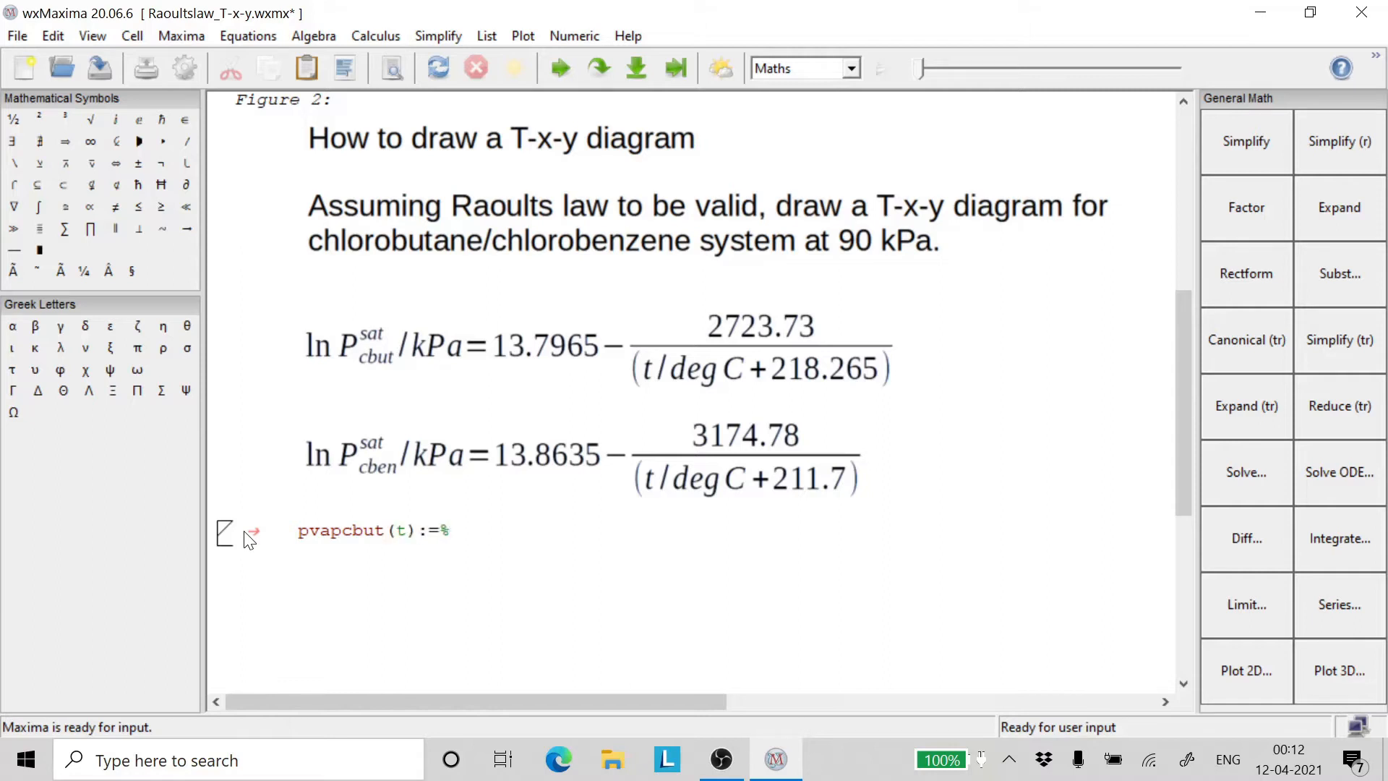
{"action": "type", "text": "e"}
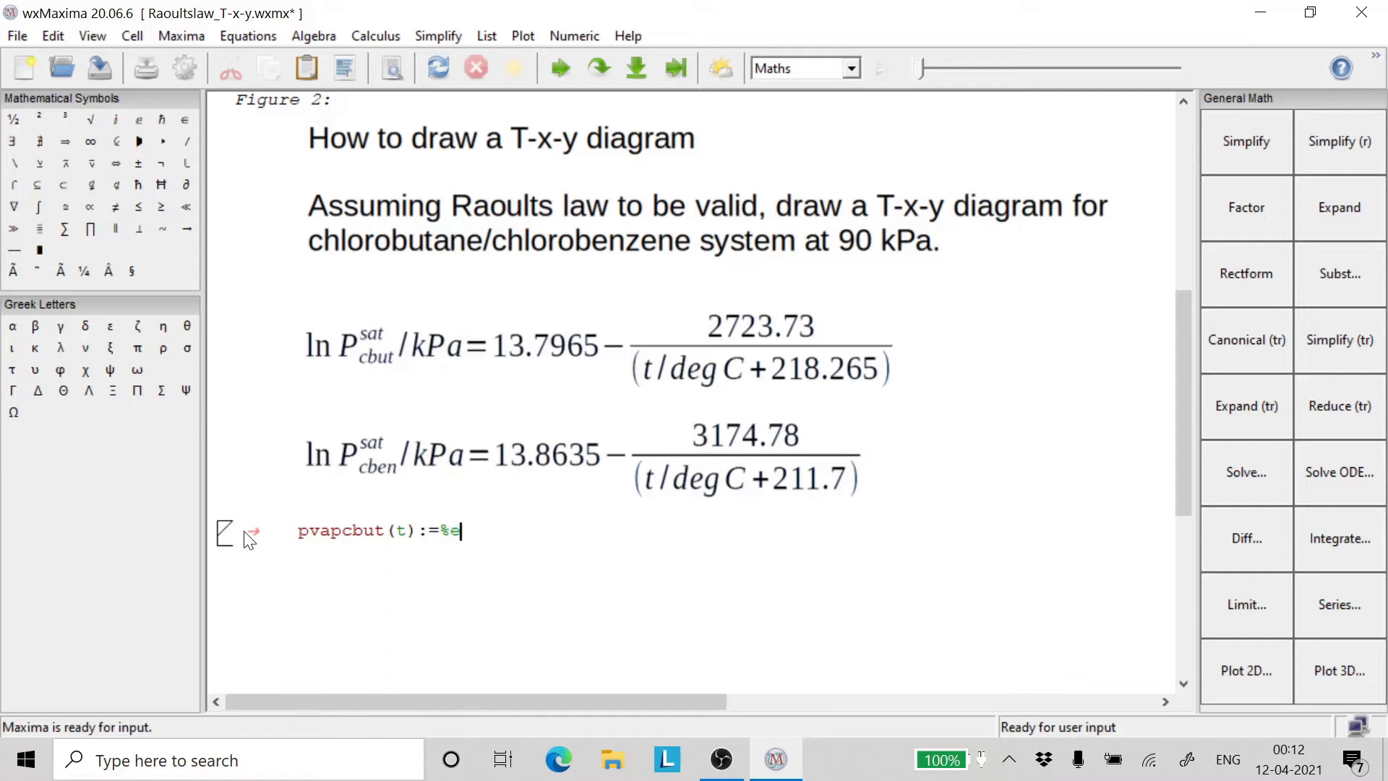
{"action": "type", "text": "^("}
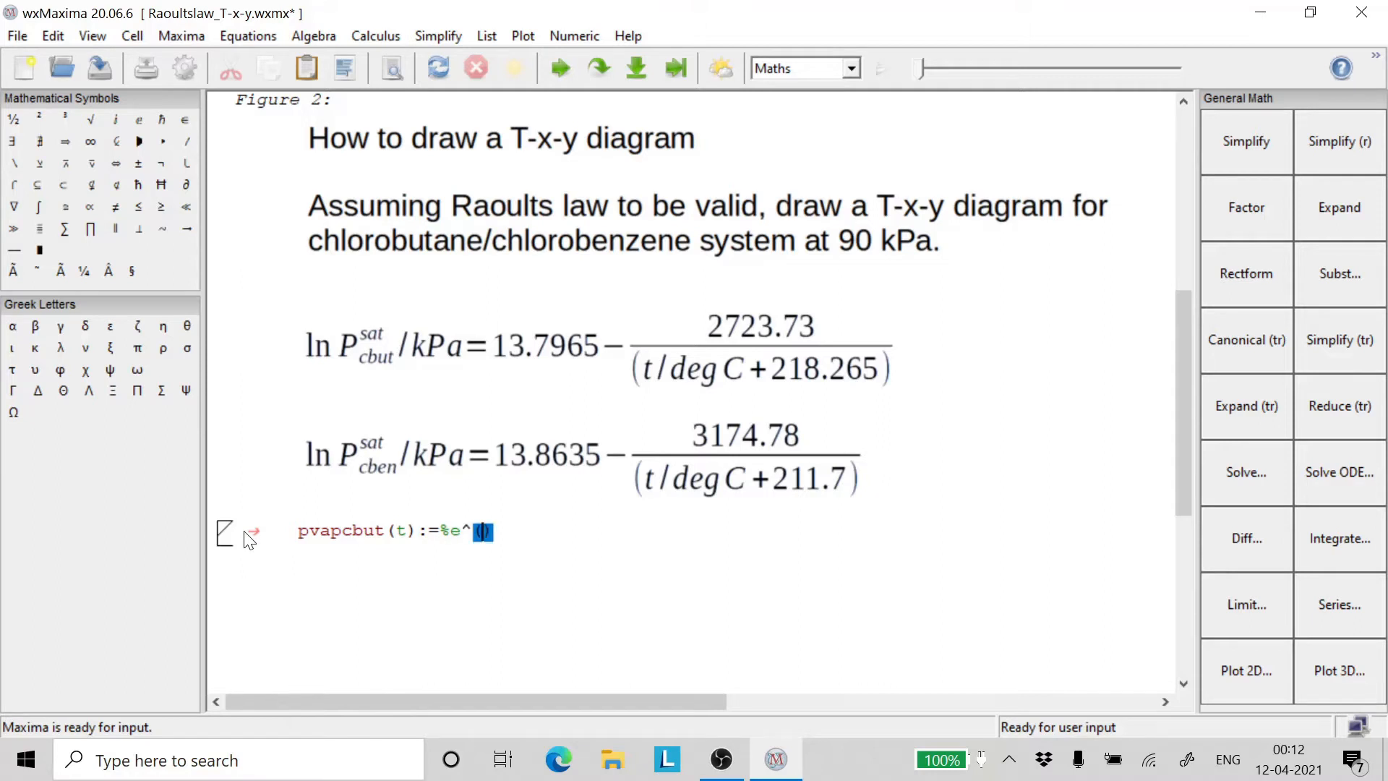
{"action": "type", "text": "13."}
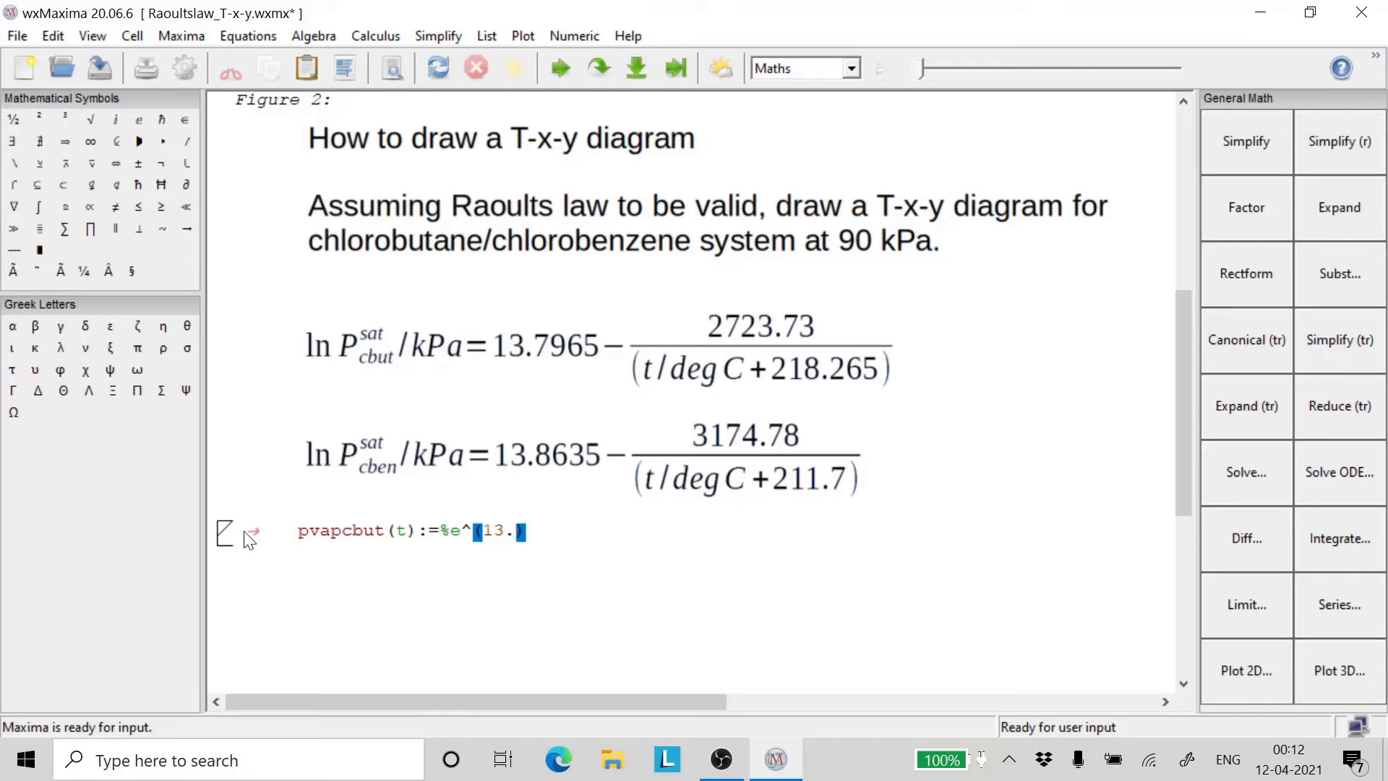
{"action": "type", "text": "79"}
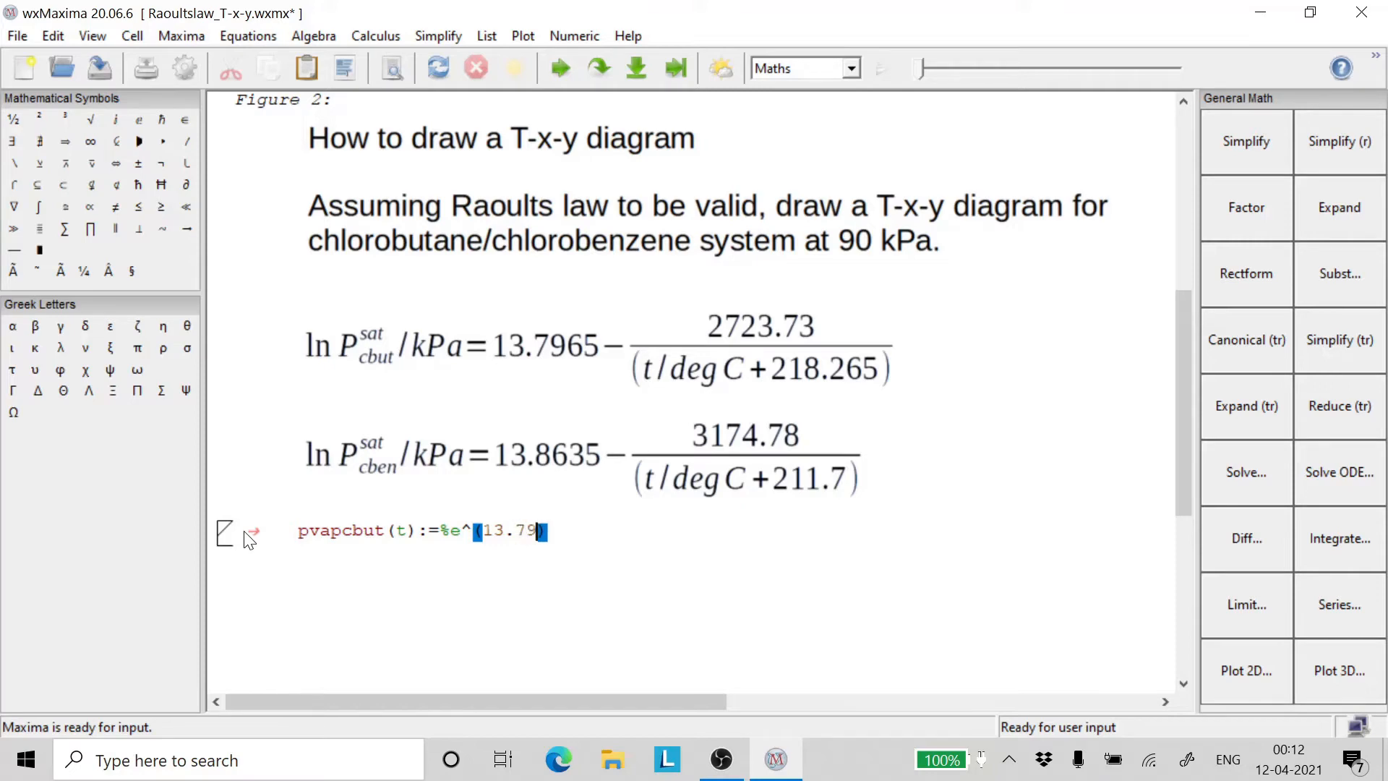
{"action": "type", "text": "65-"}
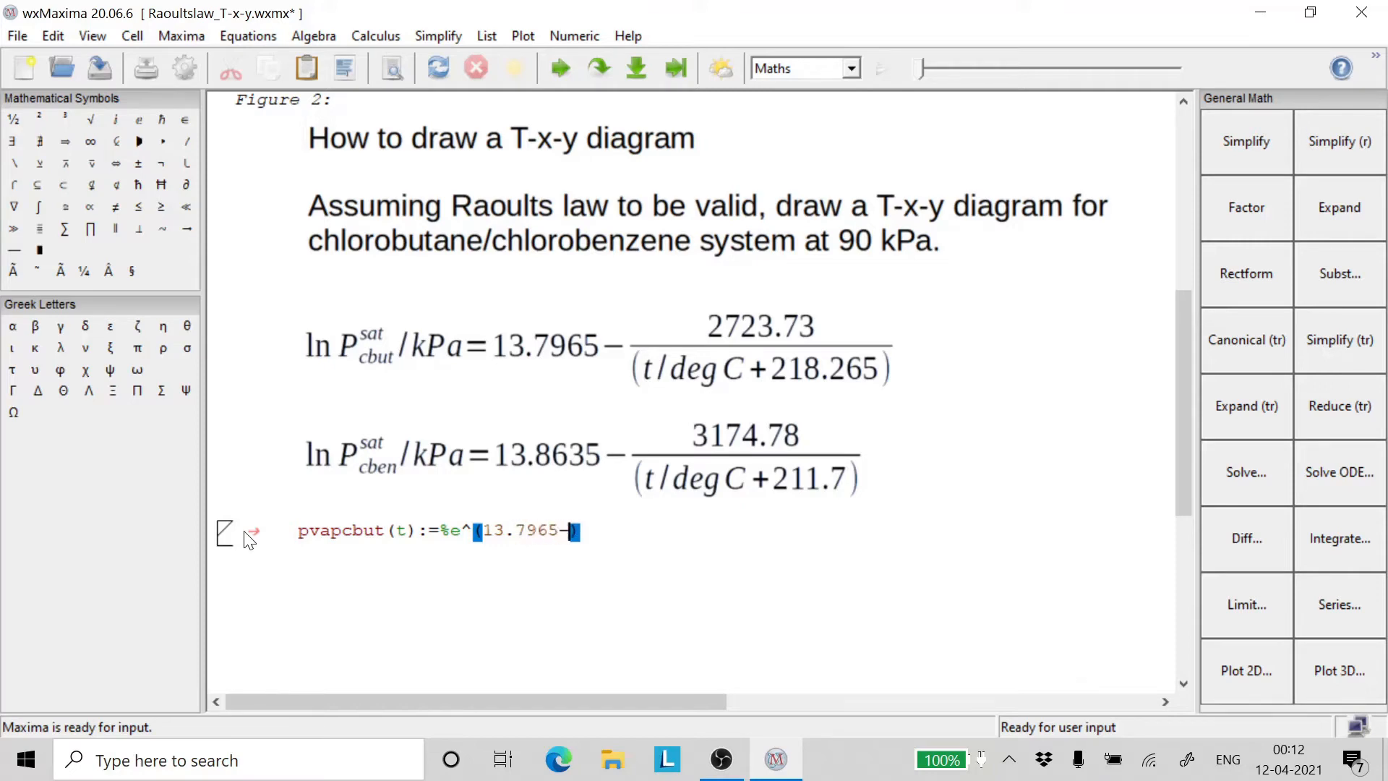
{"action": "type", "text": "2"}
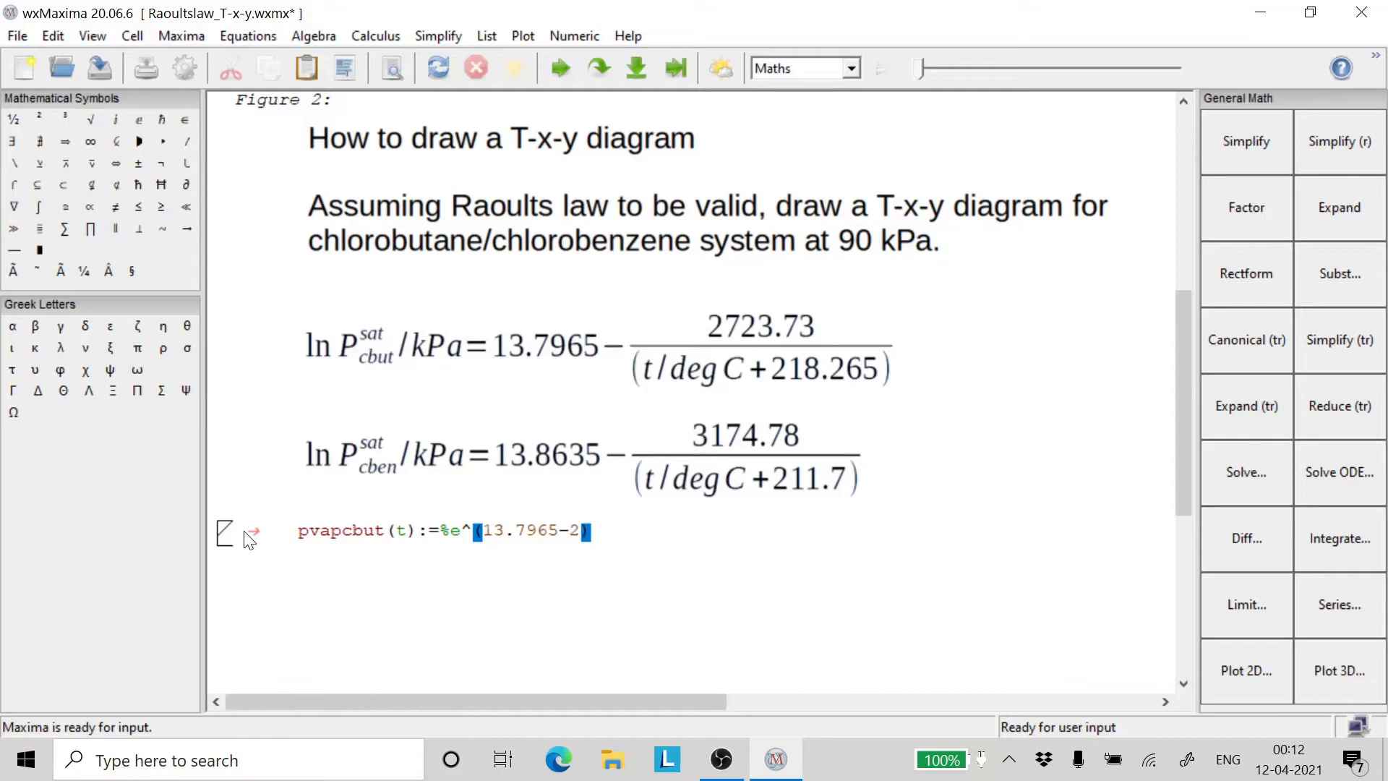
{"action": "type", "text": "723."}
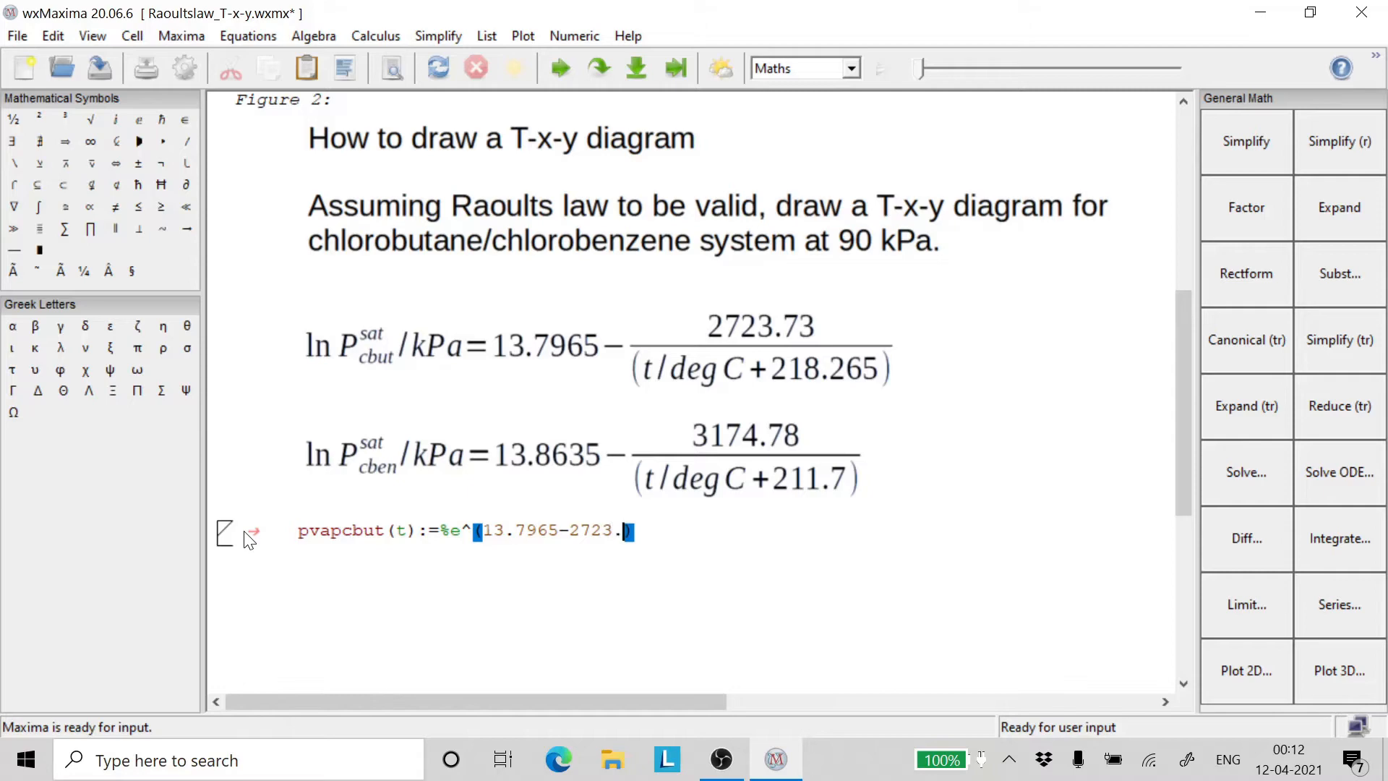
{"action": "type", "text": "73"}
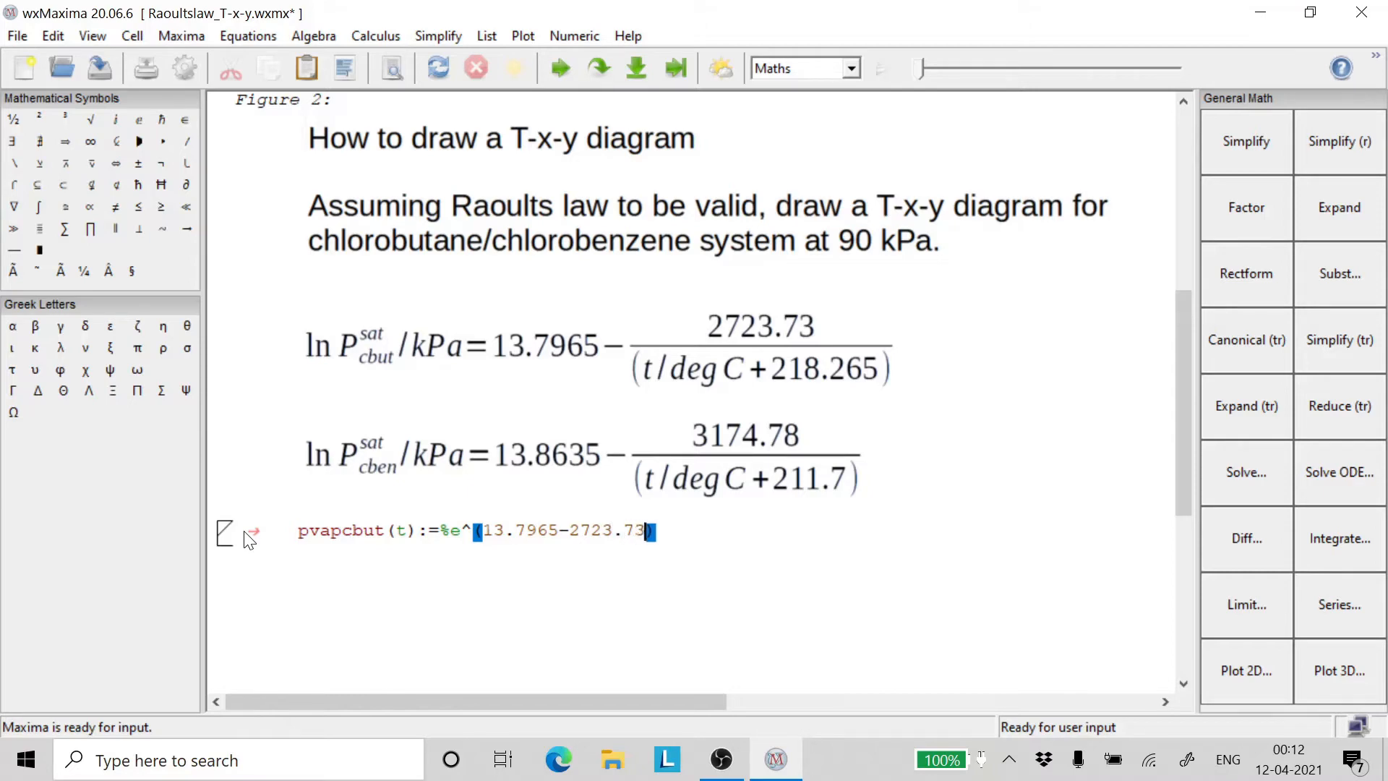
{"action": "type", "text": "/"}
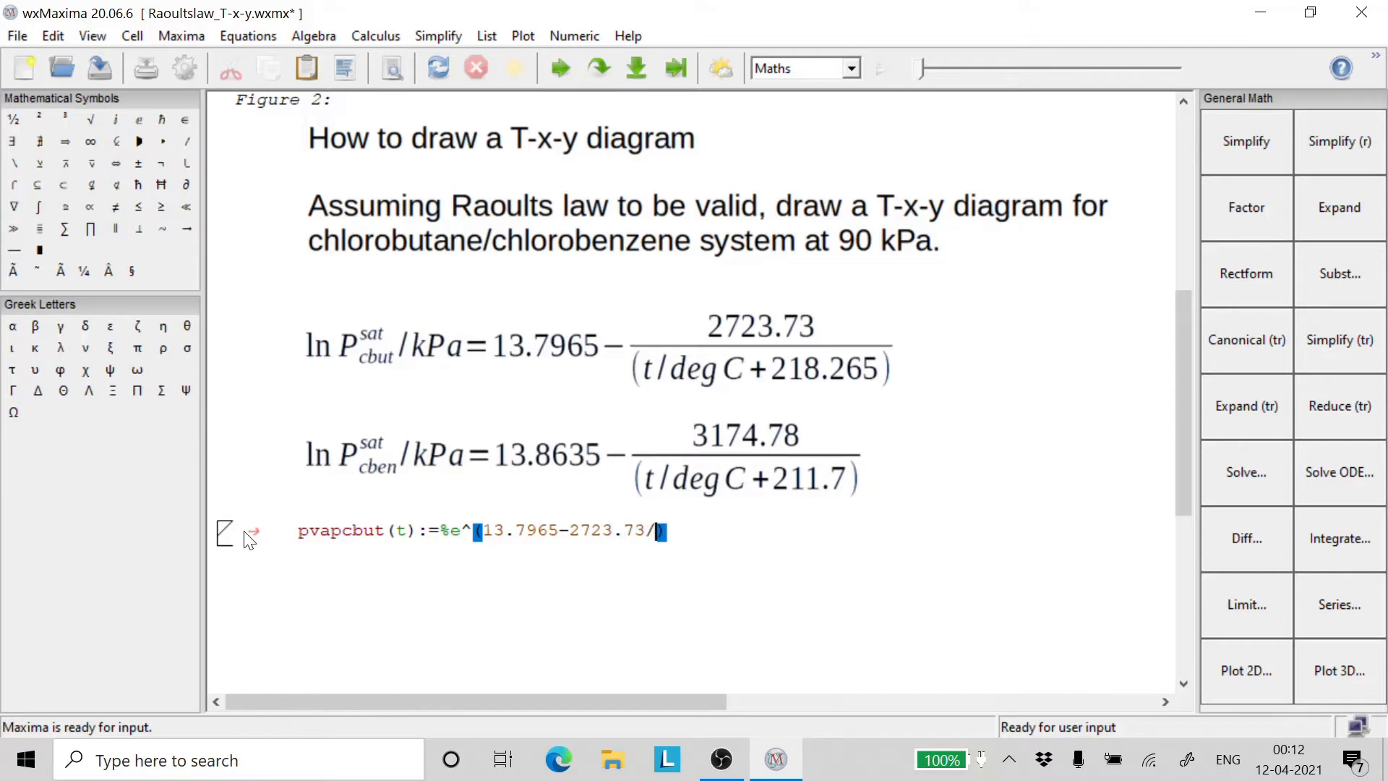
{"action": "type", "text": "("}
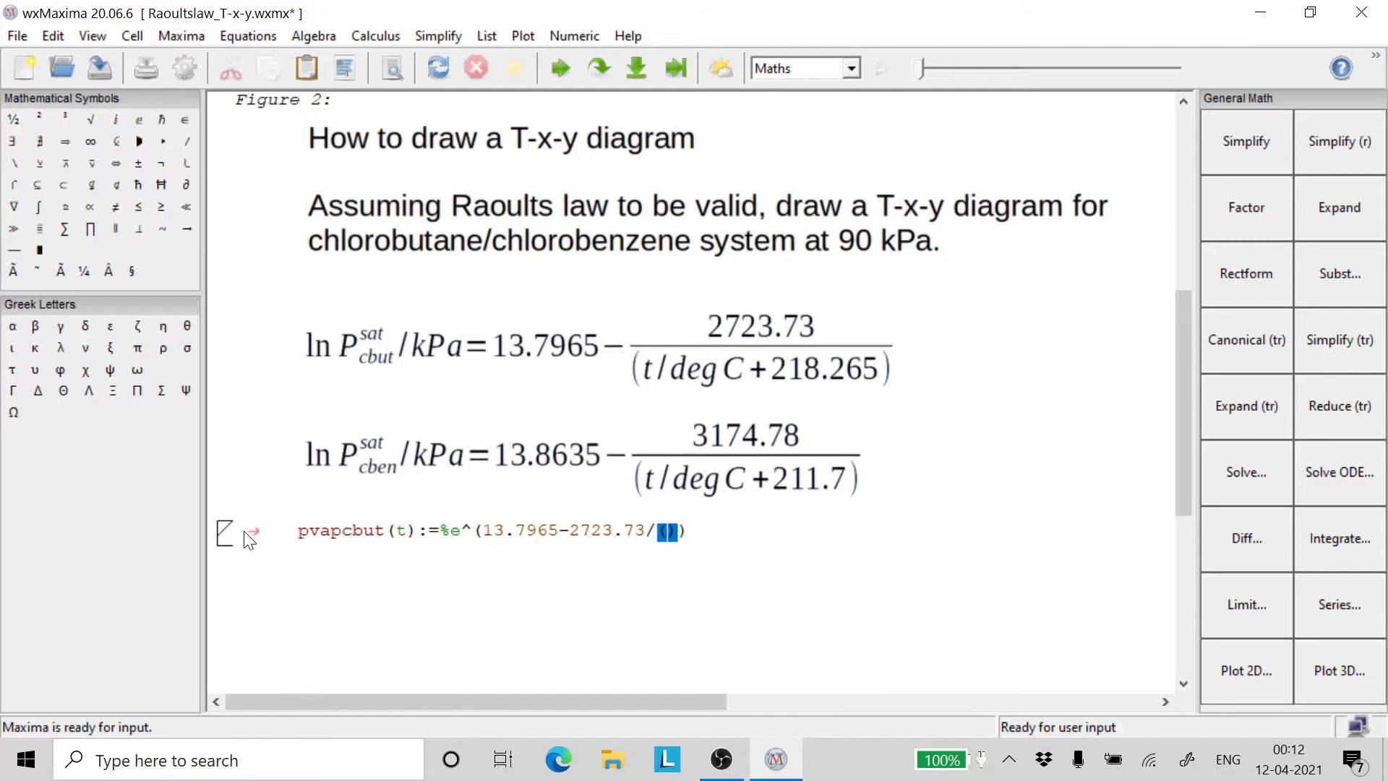
{"action": "type", "text": "t+"}
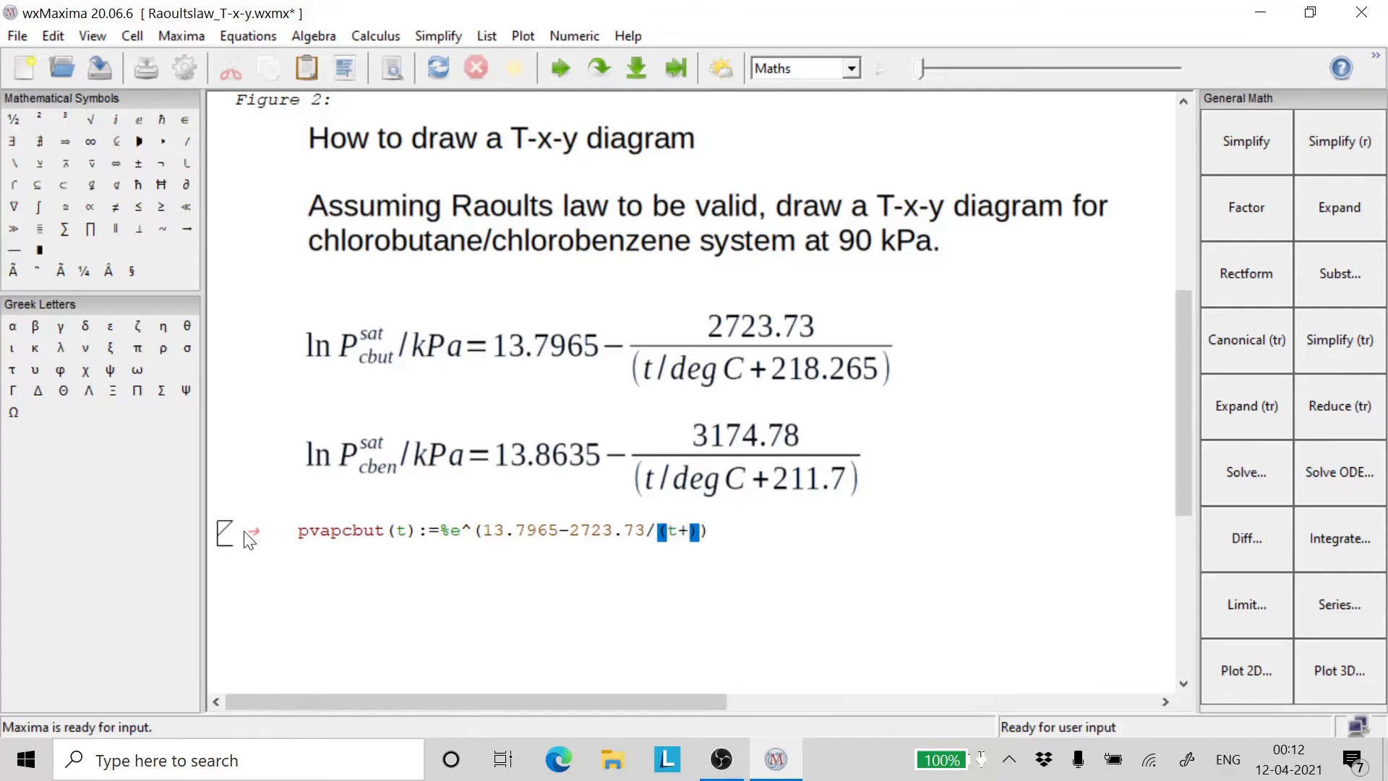
{"action": "type", "text": "218"}
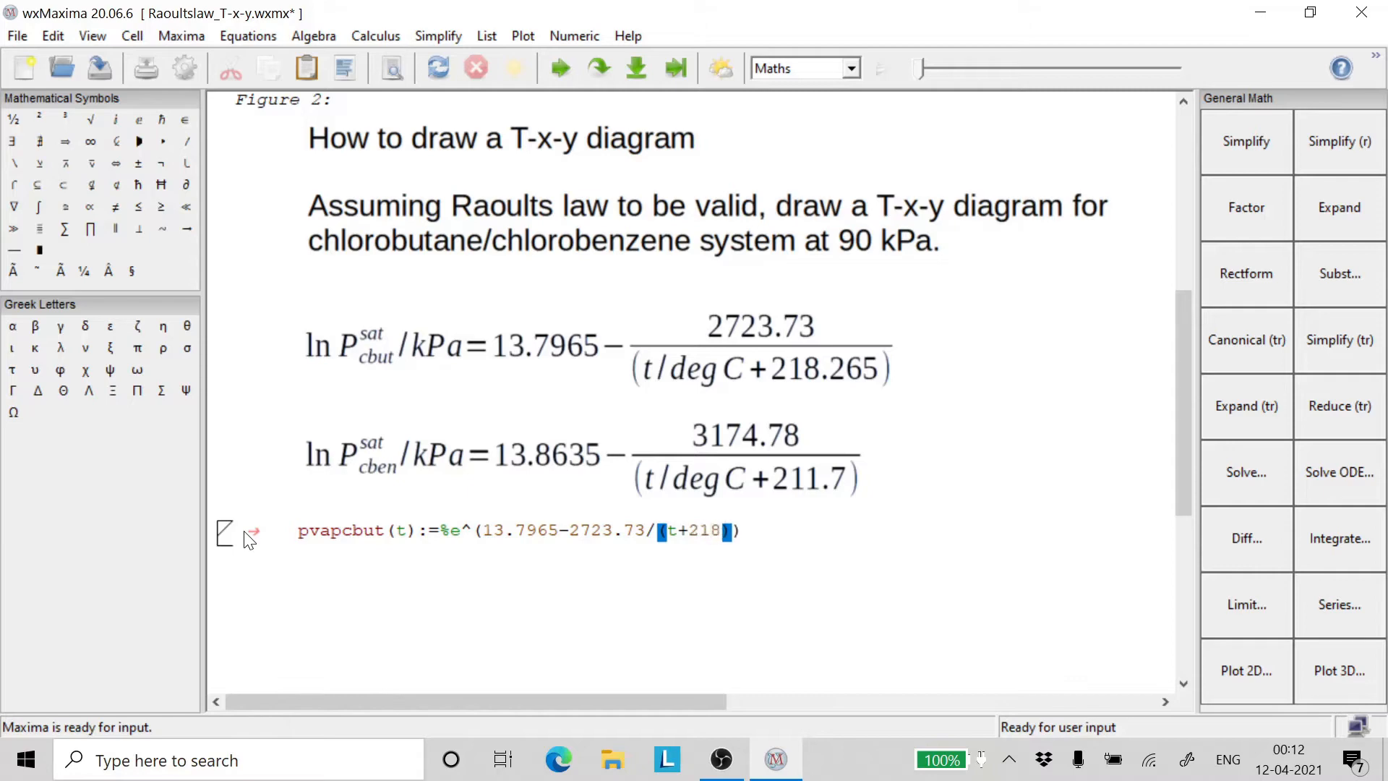
{"action": "type", "text": ".2"}
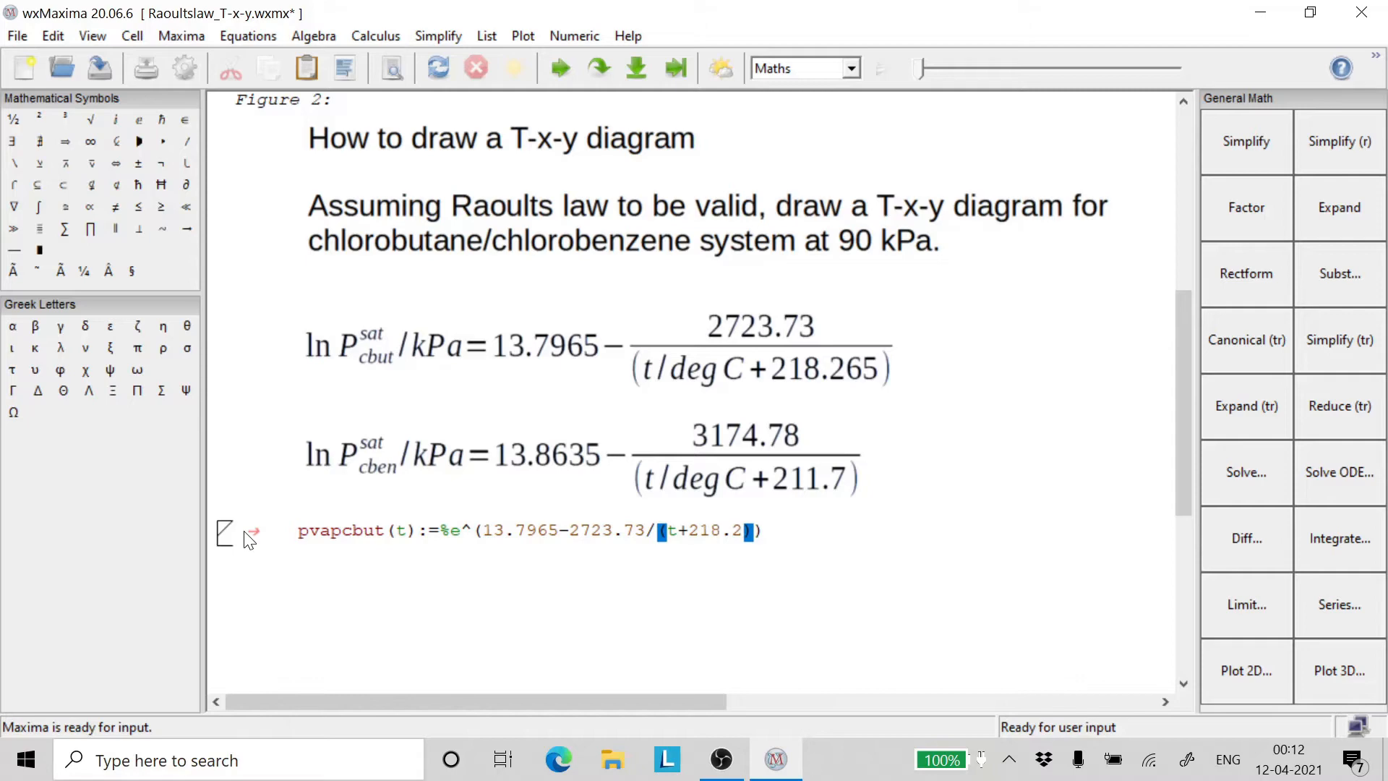
{"action": "type", "text": "6"}
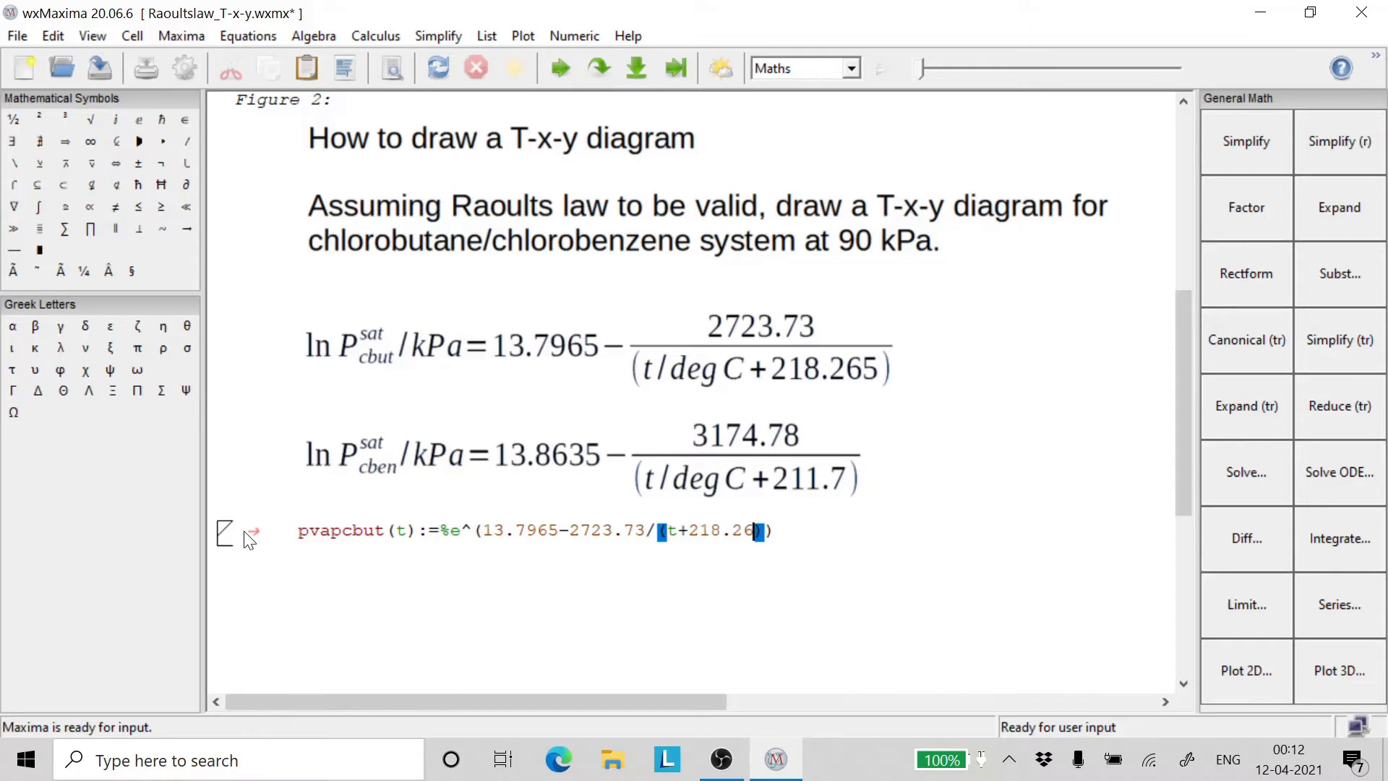
{"action": "type", "text": "5"}
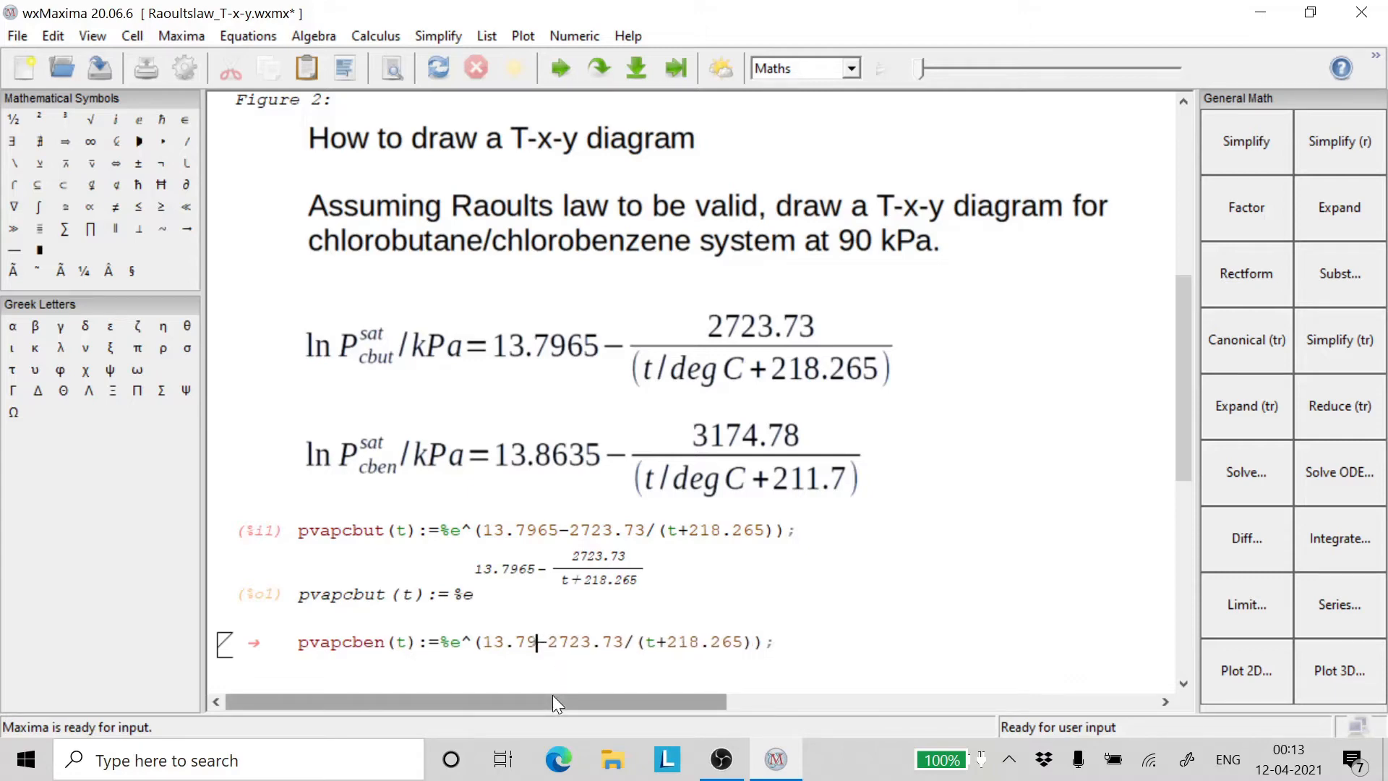
Step: Edit the copied definition into pvapcben(t) with constants 13.8635, 3174.78 and 211.7
{"action": "key", "text": "Backspace"}
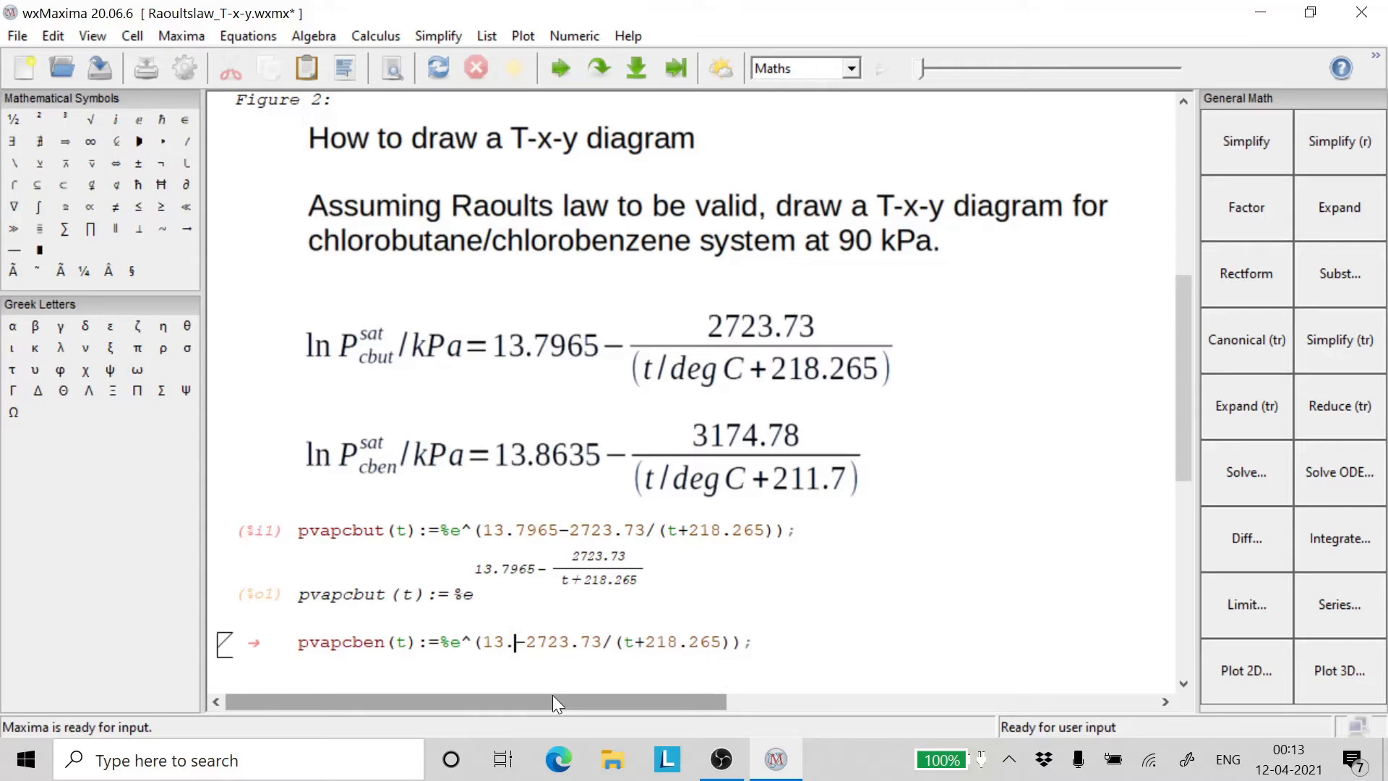
{"action": "type", "text": "863"}
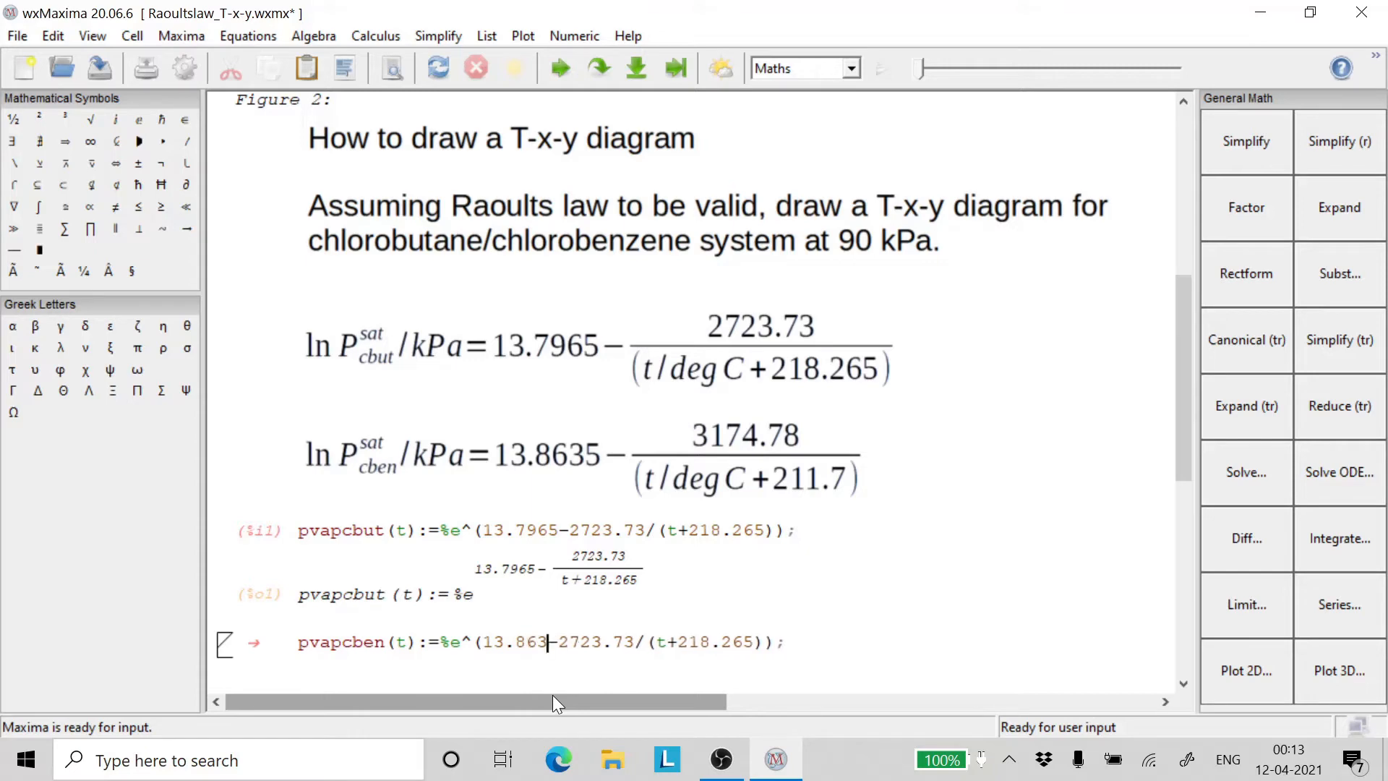
{"action": "type", "text": "5"}
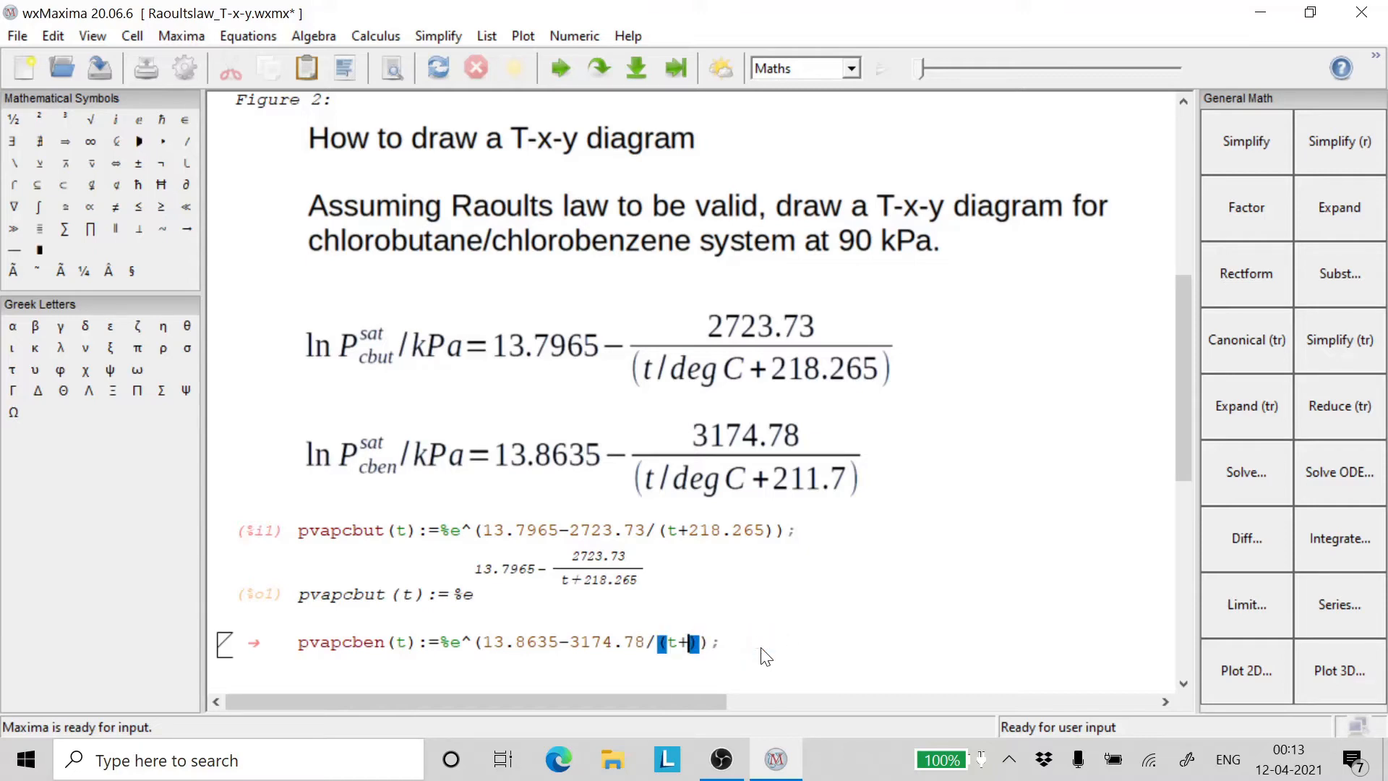
{"action": "type", "text": "211"}
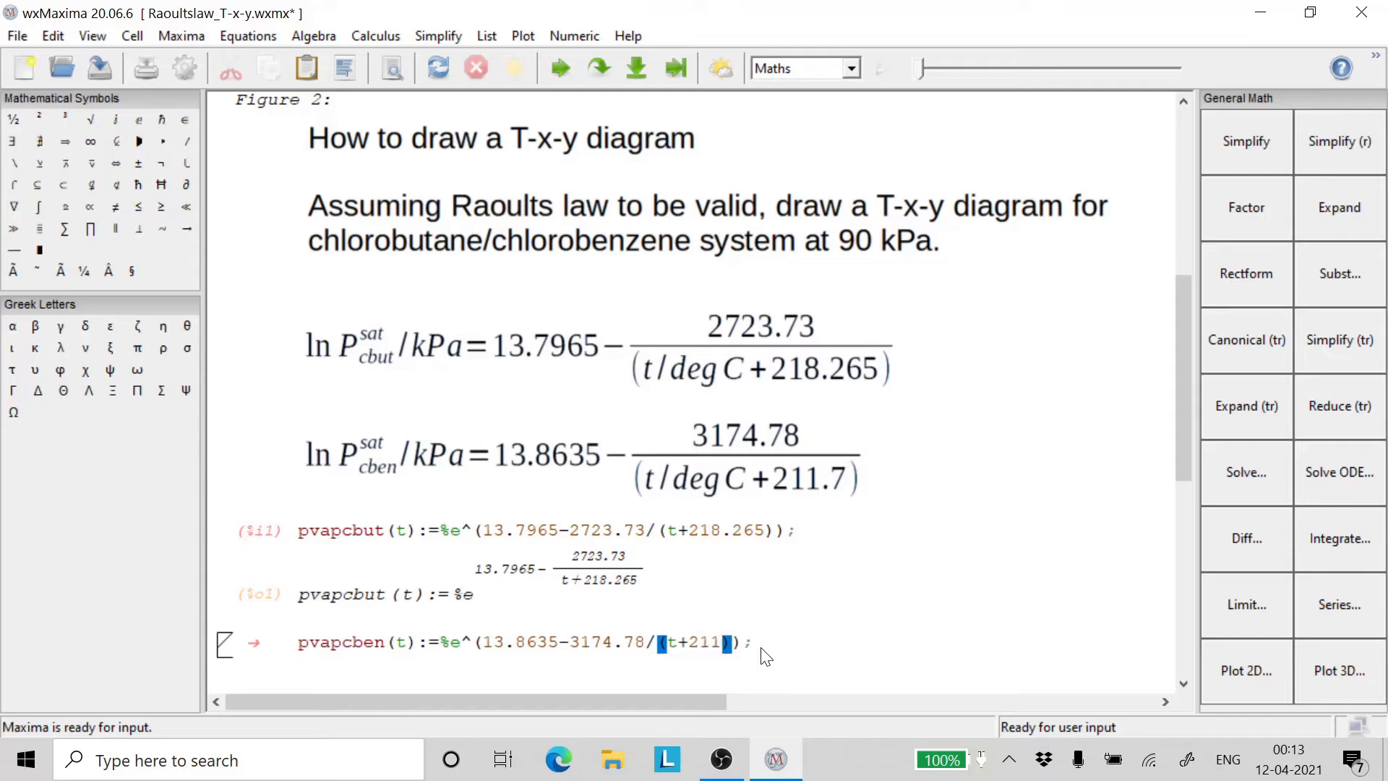
{"action": "type", "text": ".7"}
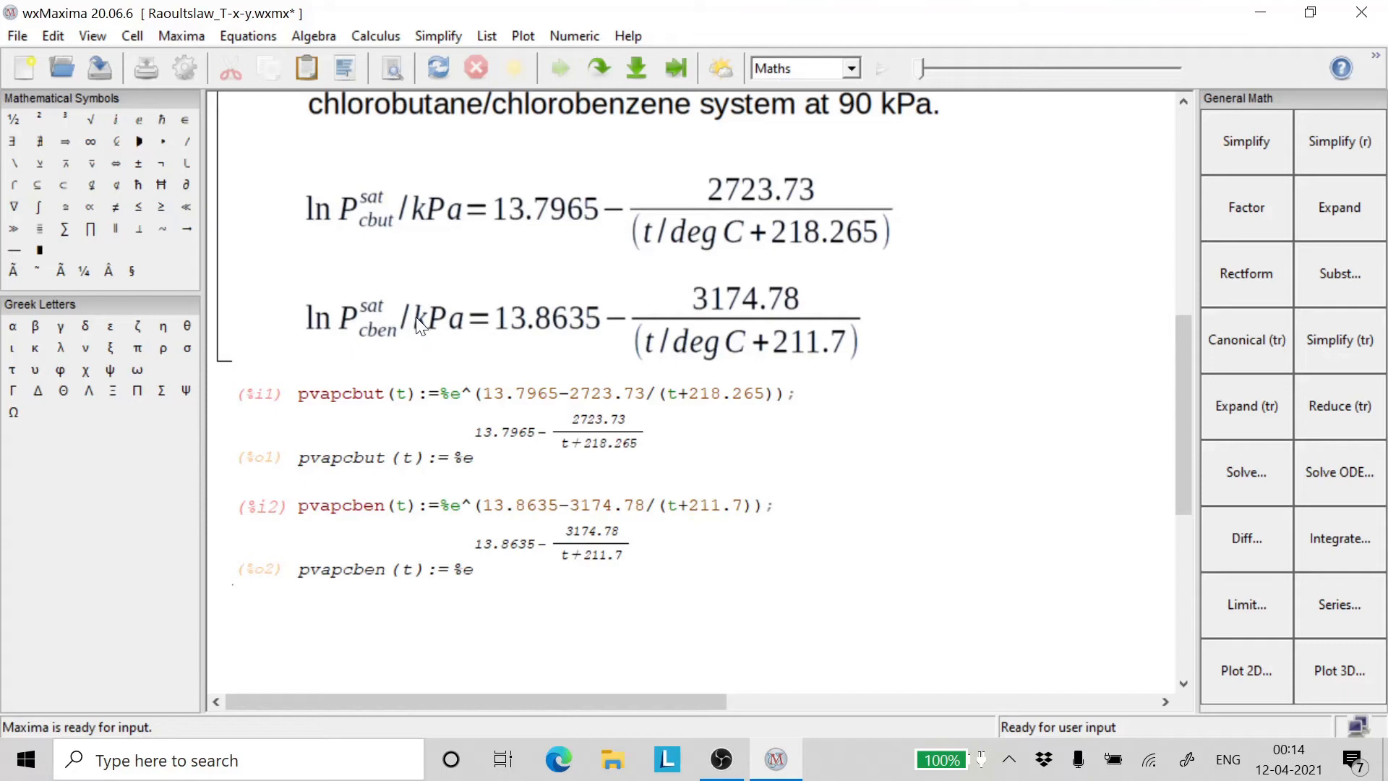
{"action": "mouse_move", "coordinate": [425, 338]}
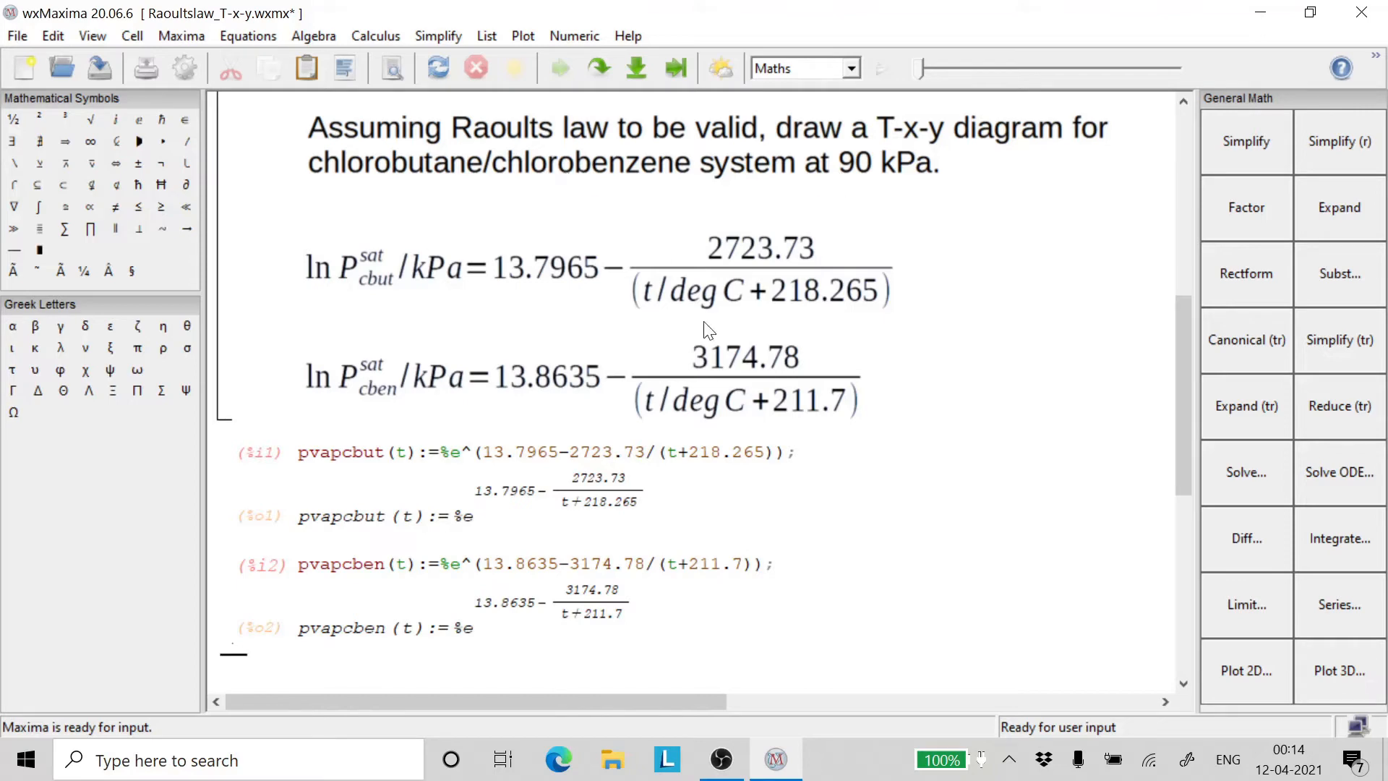
Step: Enter and evaluate the equation pvapcbut(t)=90 for chlorobutane at 90 kPa
{"action": "scroll", "scroll_direction": "down", "scroll_amount": 3}
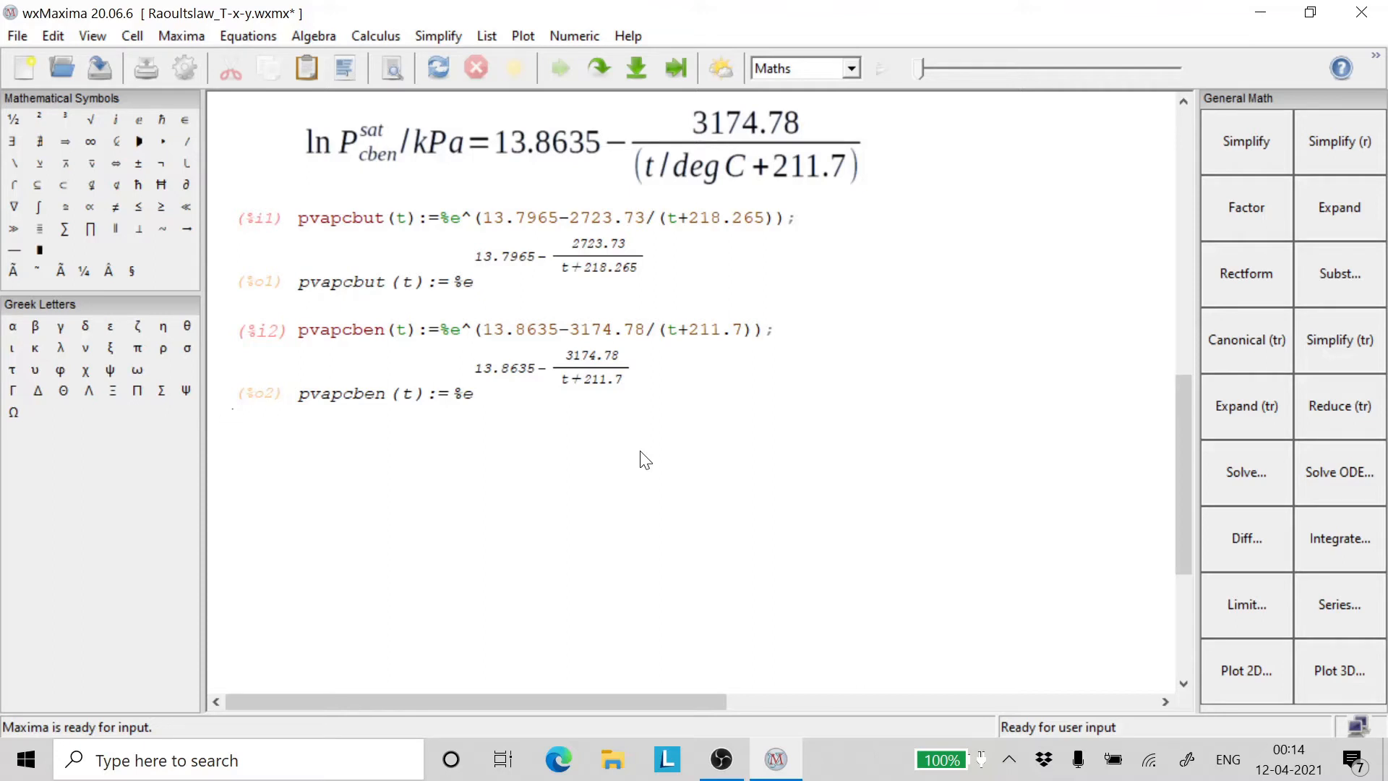
{"action": "type", "text": "p"}
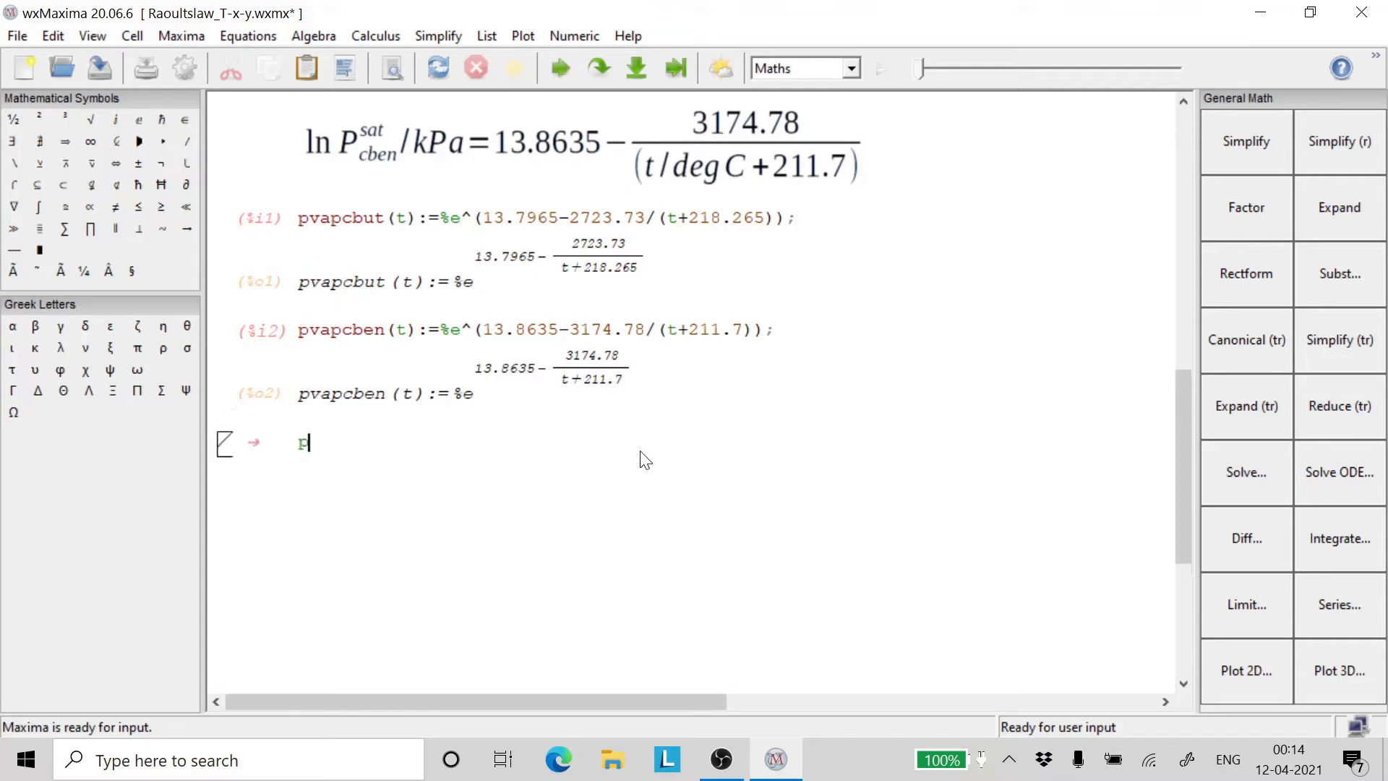
{"action": "type", "text": "vap"}
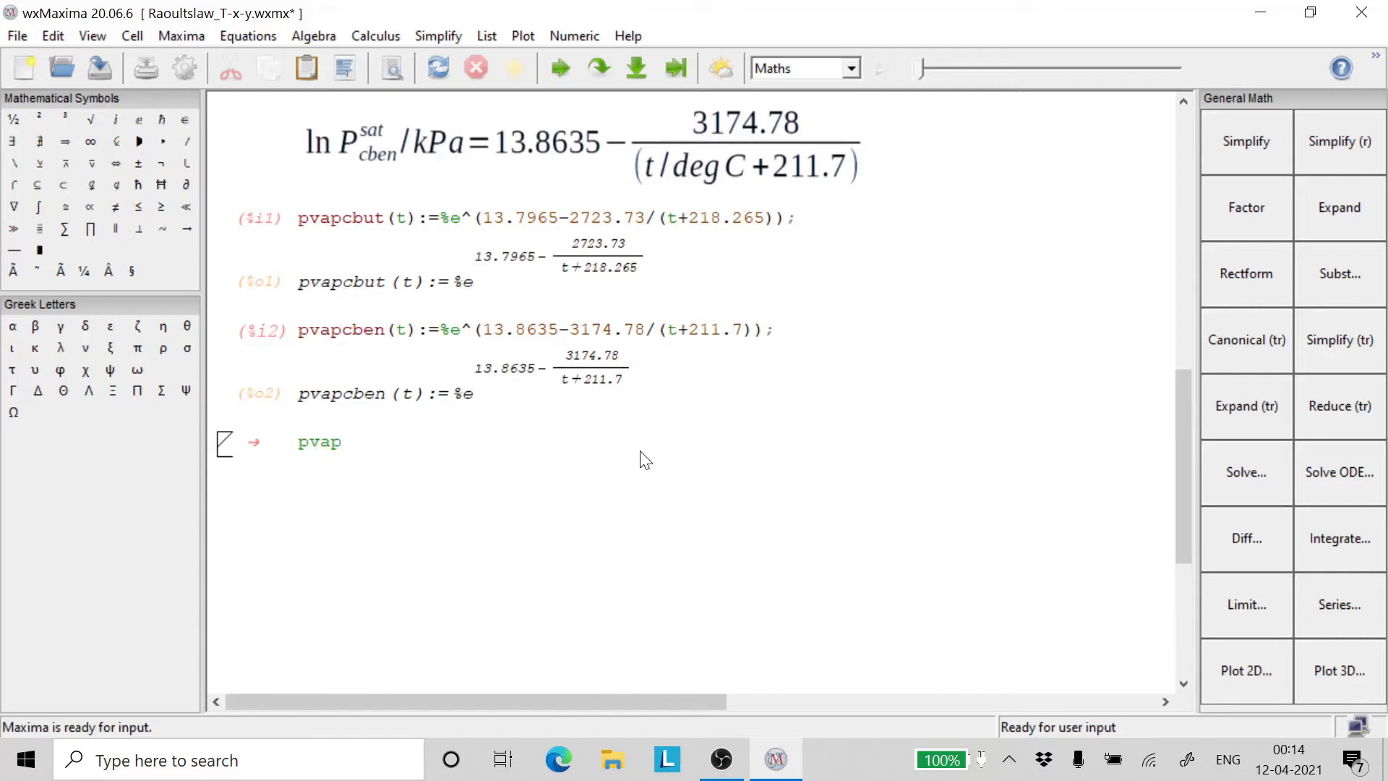
{"action": "type", "text": "cbut"}
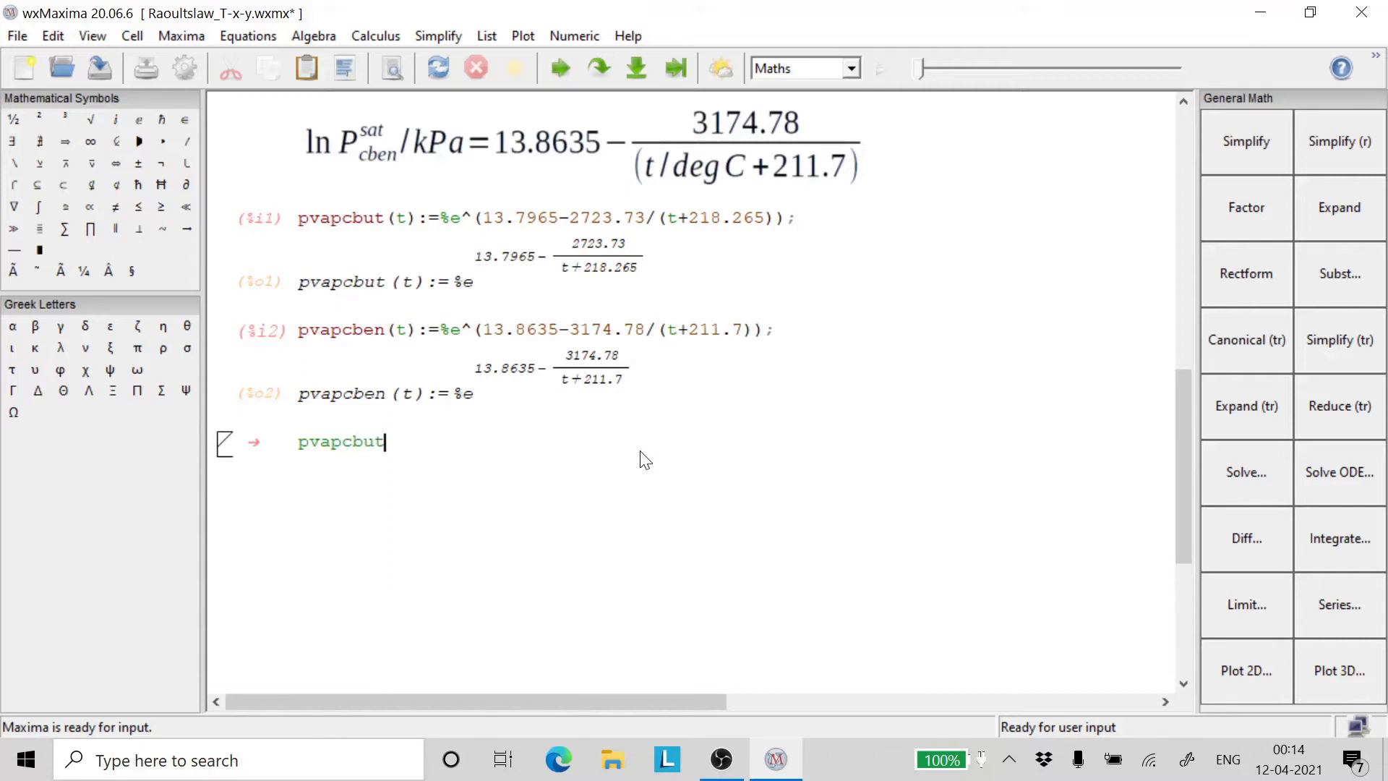
{"action": "type", "text": "(t)"}
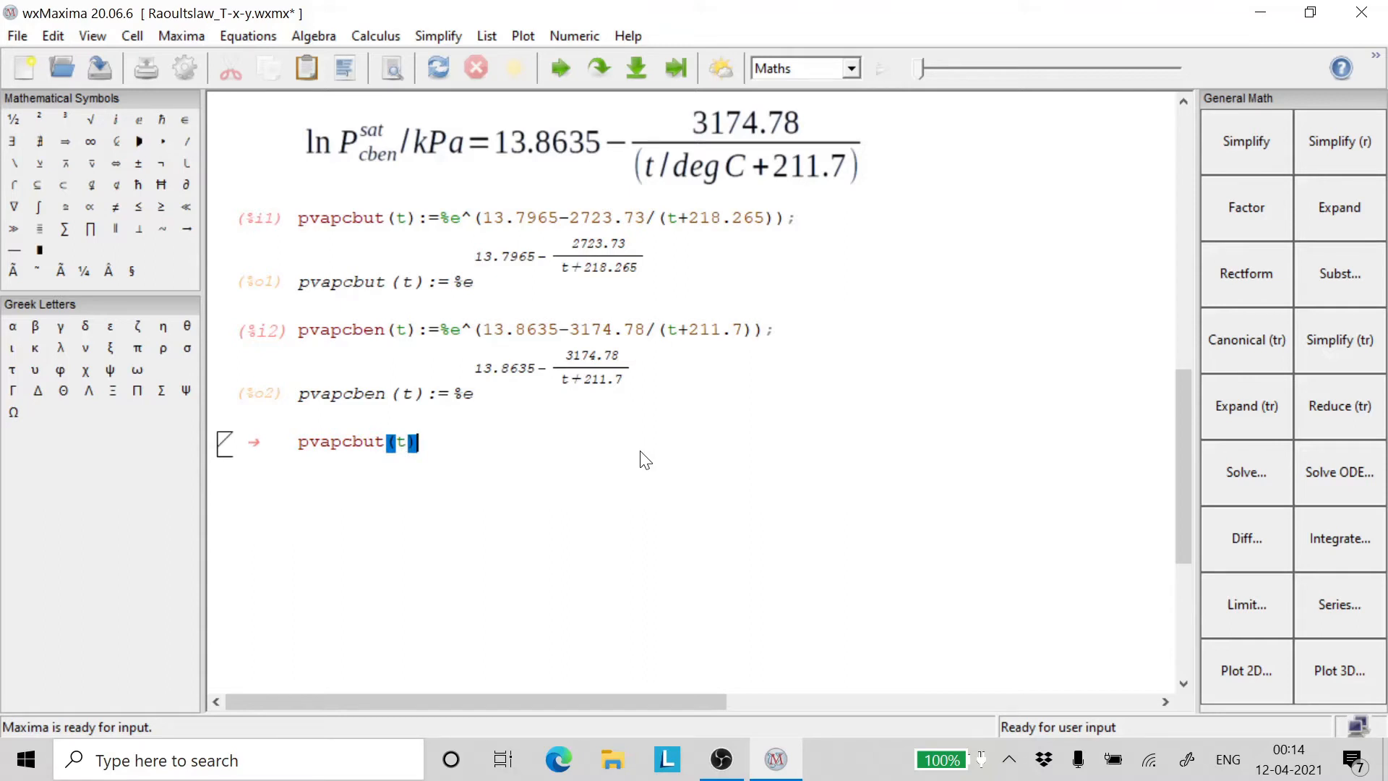
{"action": "type", "text": "="}
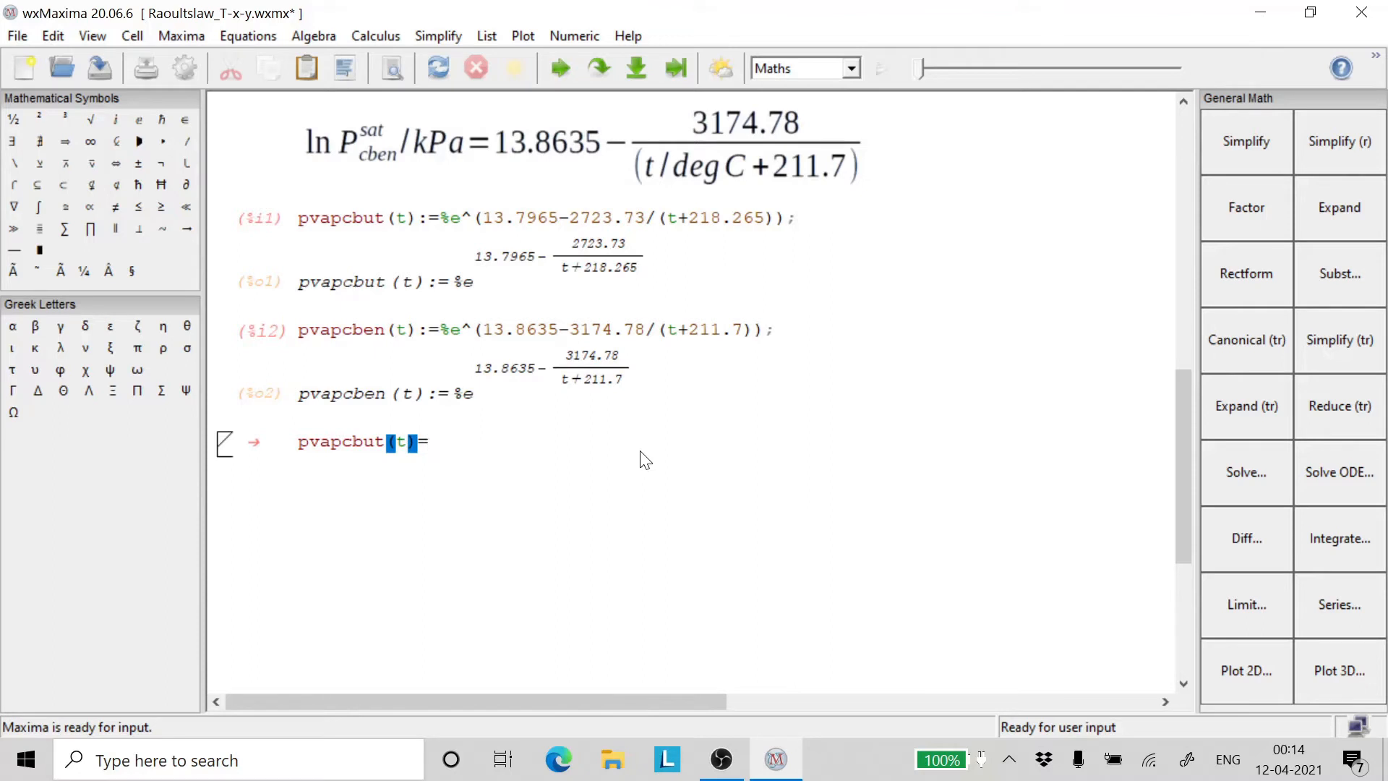
{"action": "type", "text": "90;"}
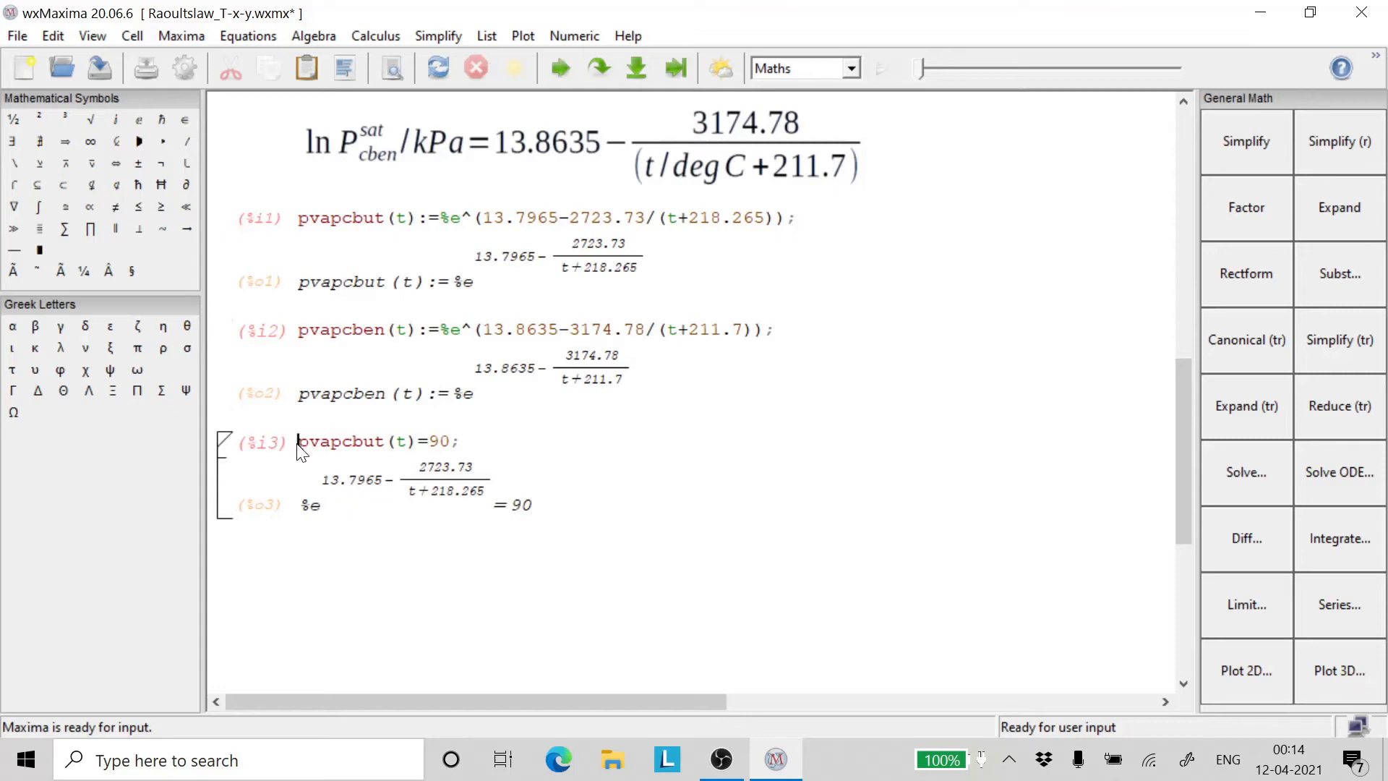
{"action": "type", "text": "ep"}
{"action": "type", "text": "solv"}
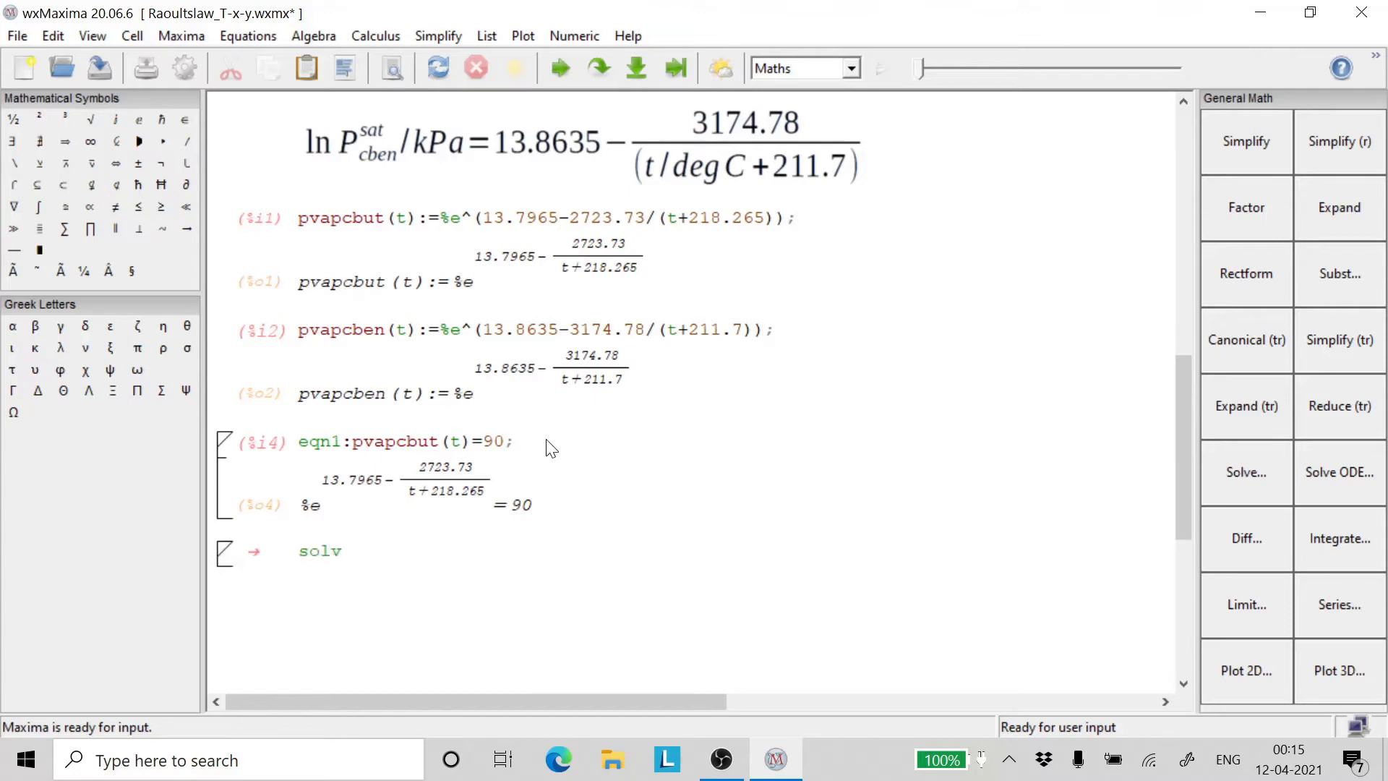
Step: Label the equation eqn1 and solve it with float(solve(eqn1,t)), giving t=74.713
{"action": "type", "text": "e"}
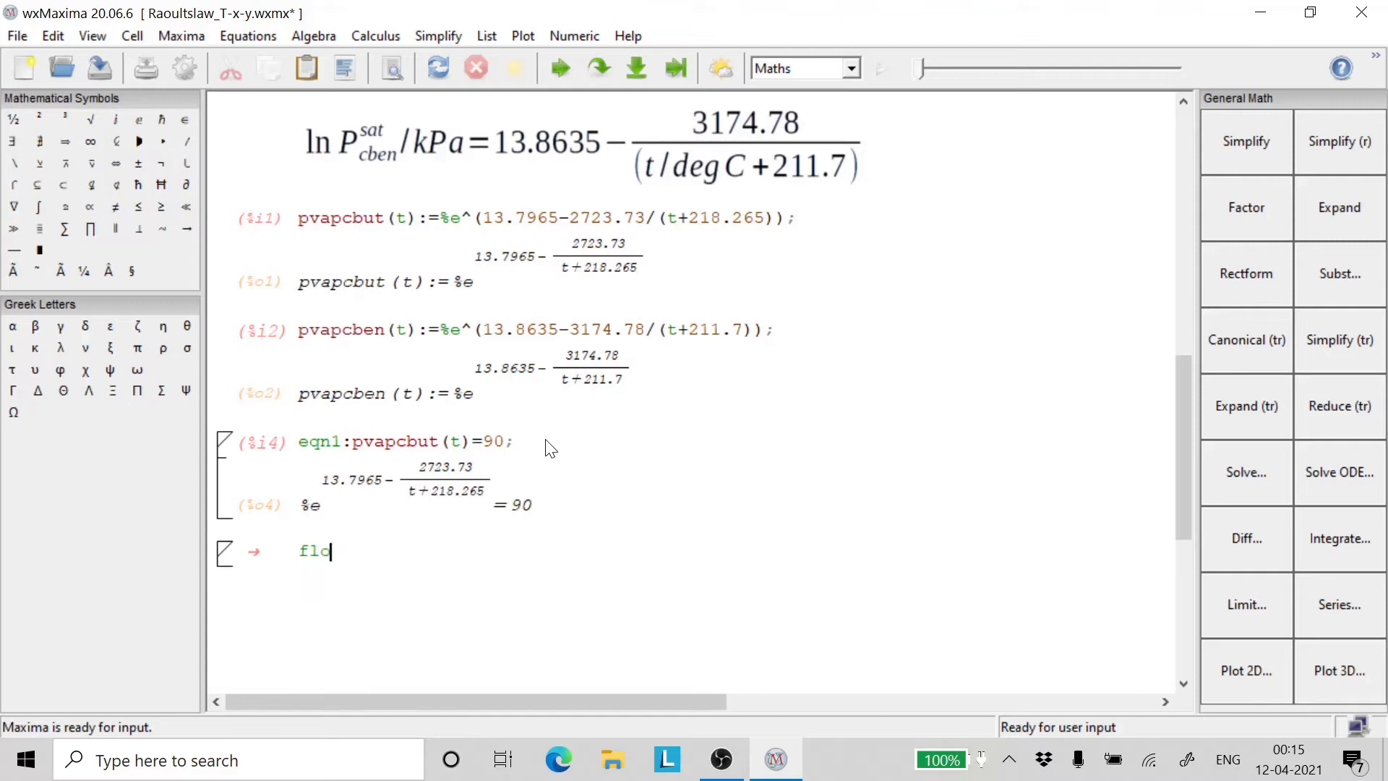
{"action": "type", "text": "at"}
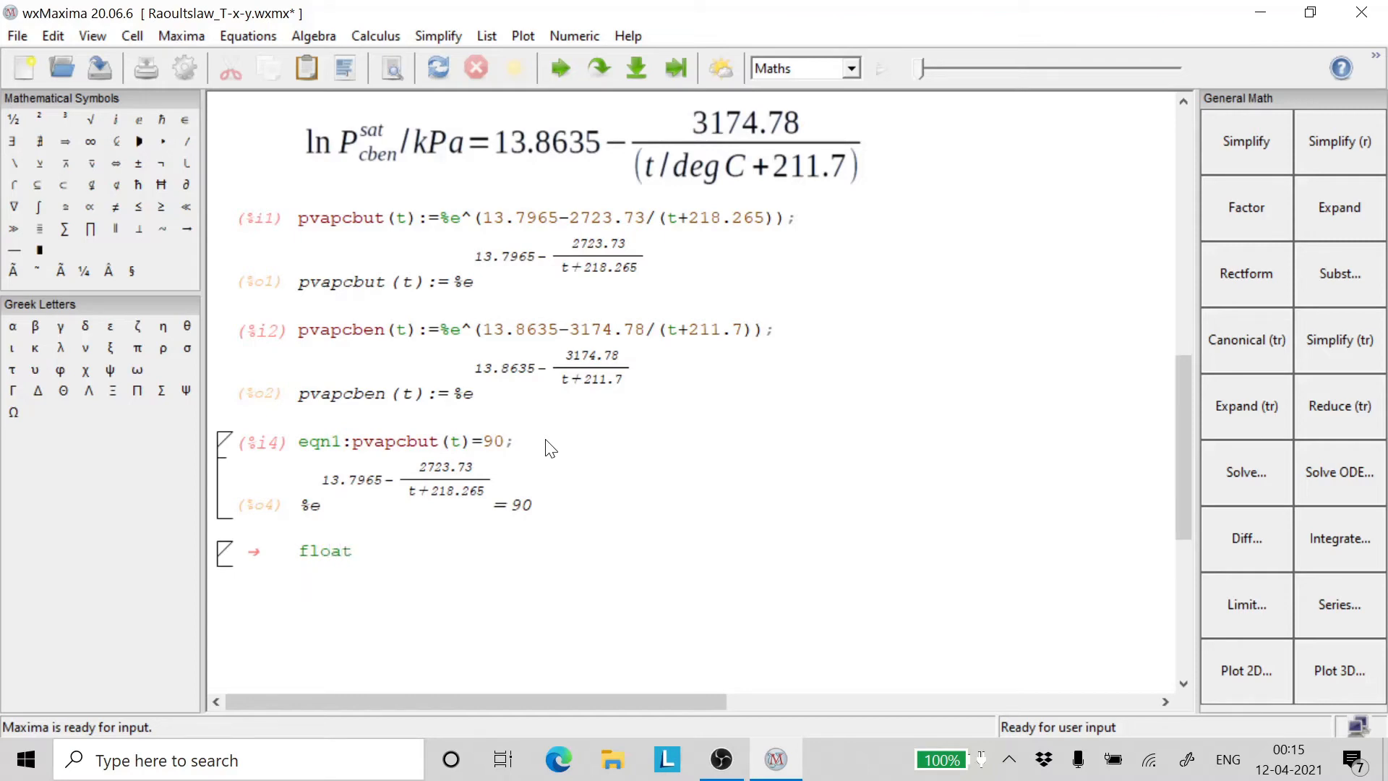
{"action": "type", "text": "(sol)"}
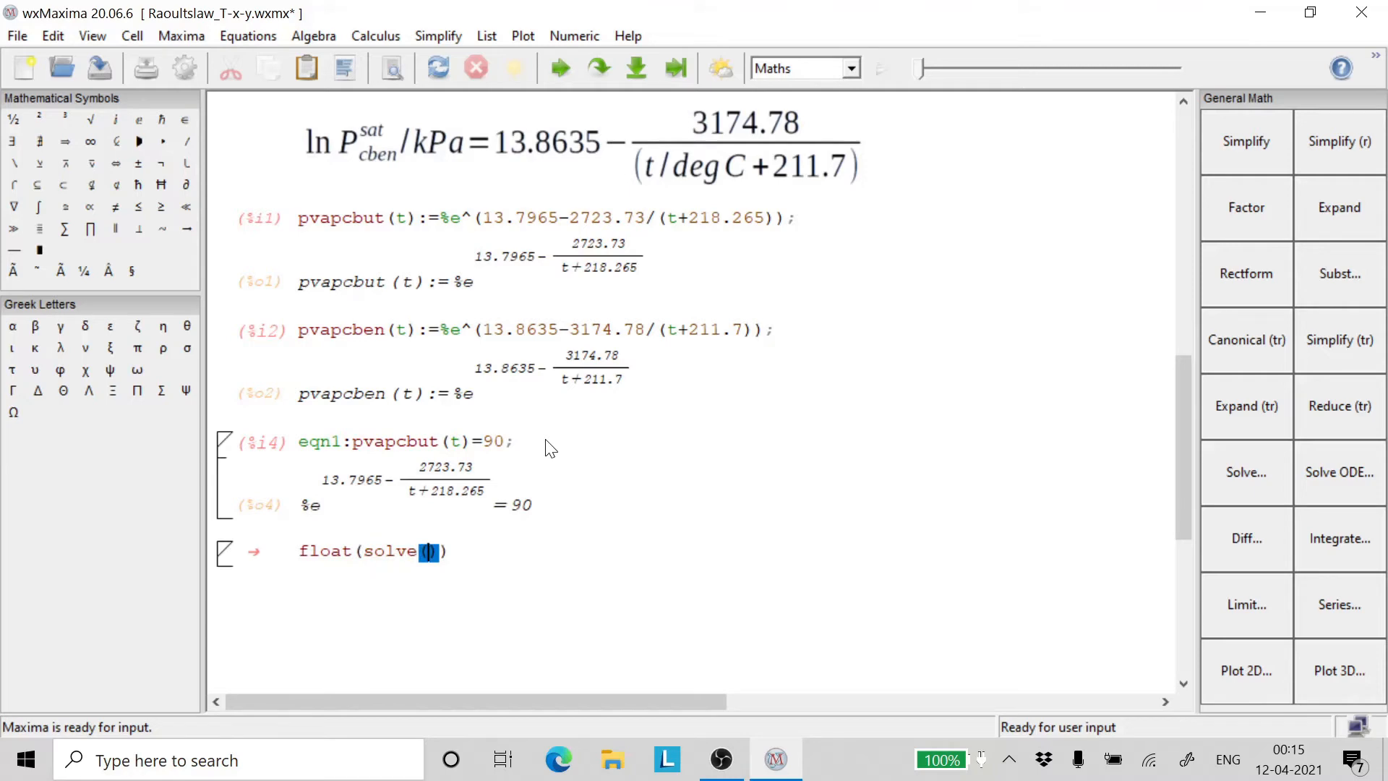
{"action": "type", "text": "eqn1,"}
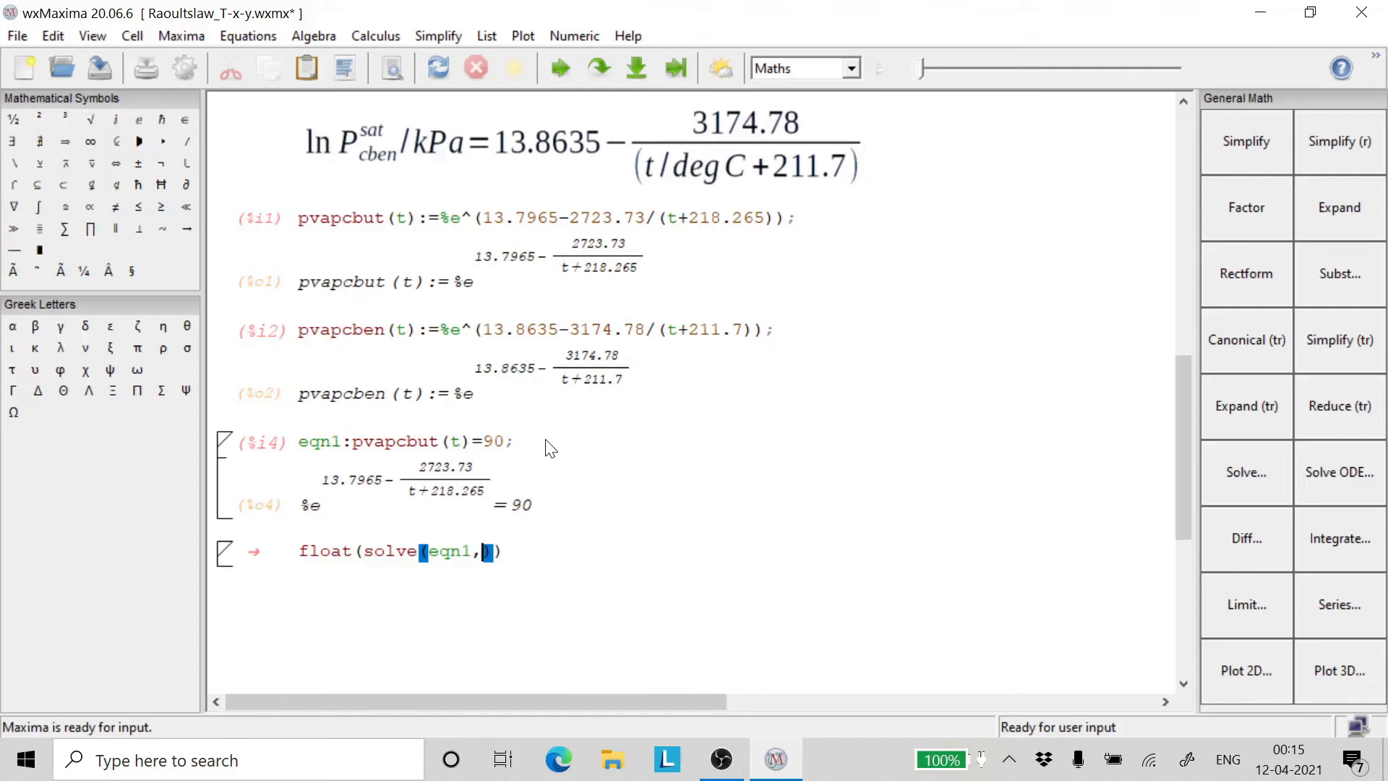
{"action": "type", "text": "t"}
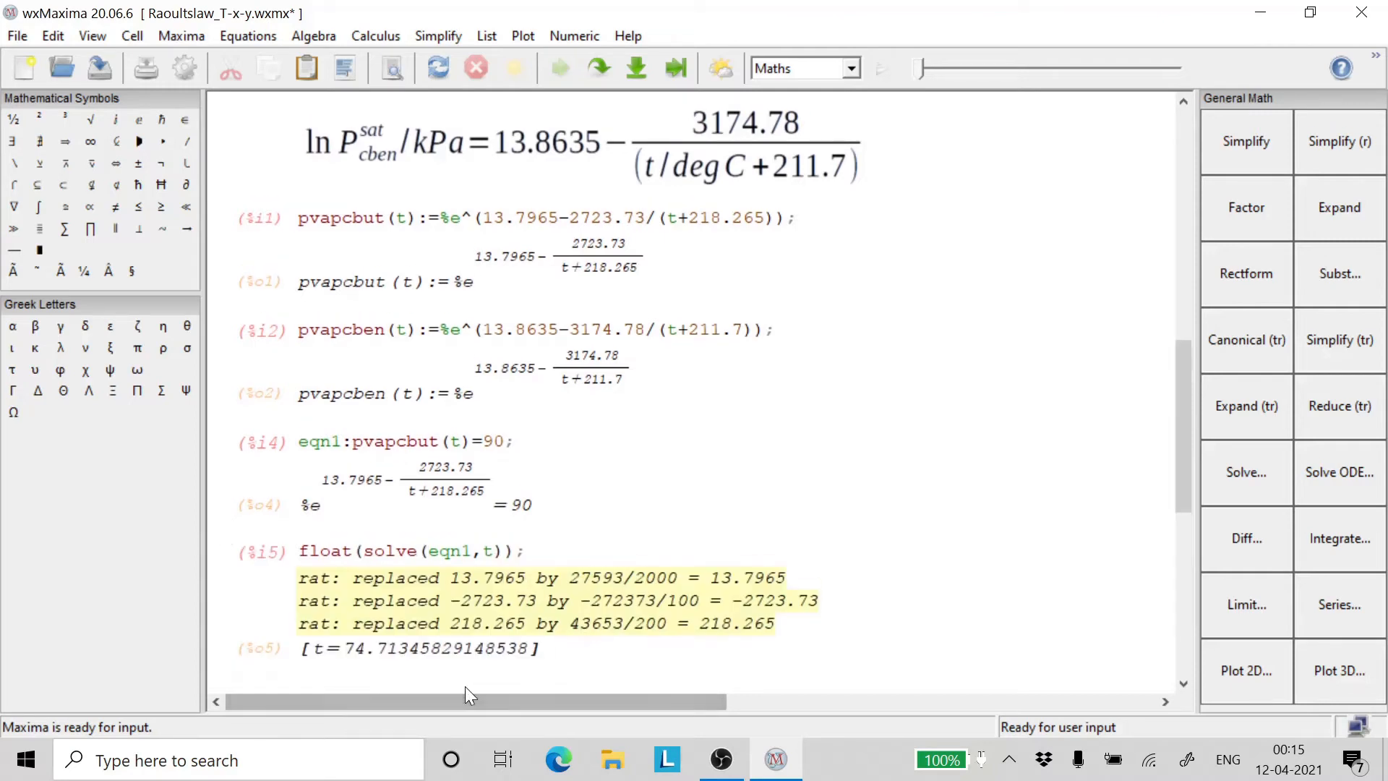
{"action": "scroll", "scroll_direction": "down", "scroll_amount": 3}
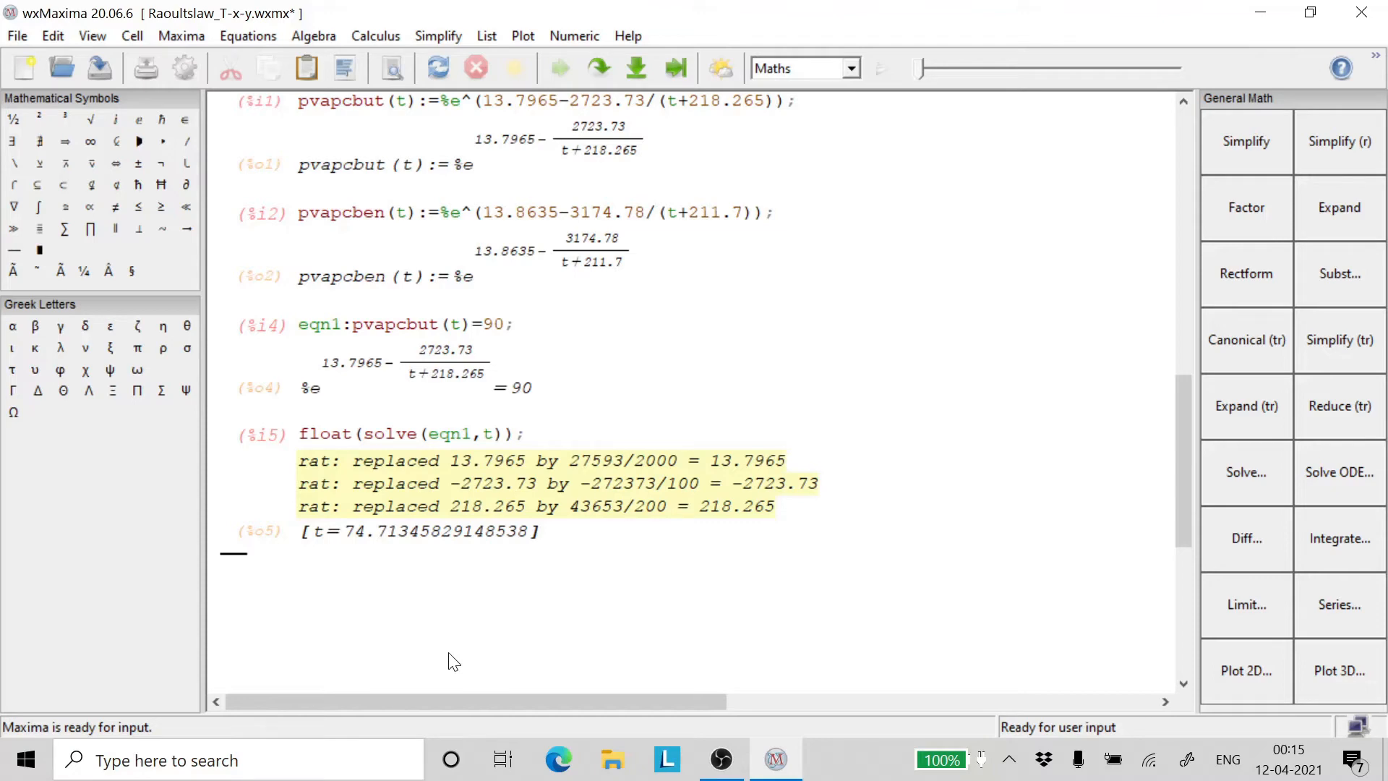
Step: Enter and evaluate eqn2: pvapcben(t)=90 for chlorobenzene at 90 kPa
{"action": "type", "text": "eqn2:"}
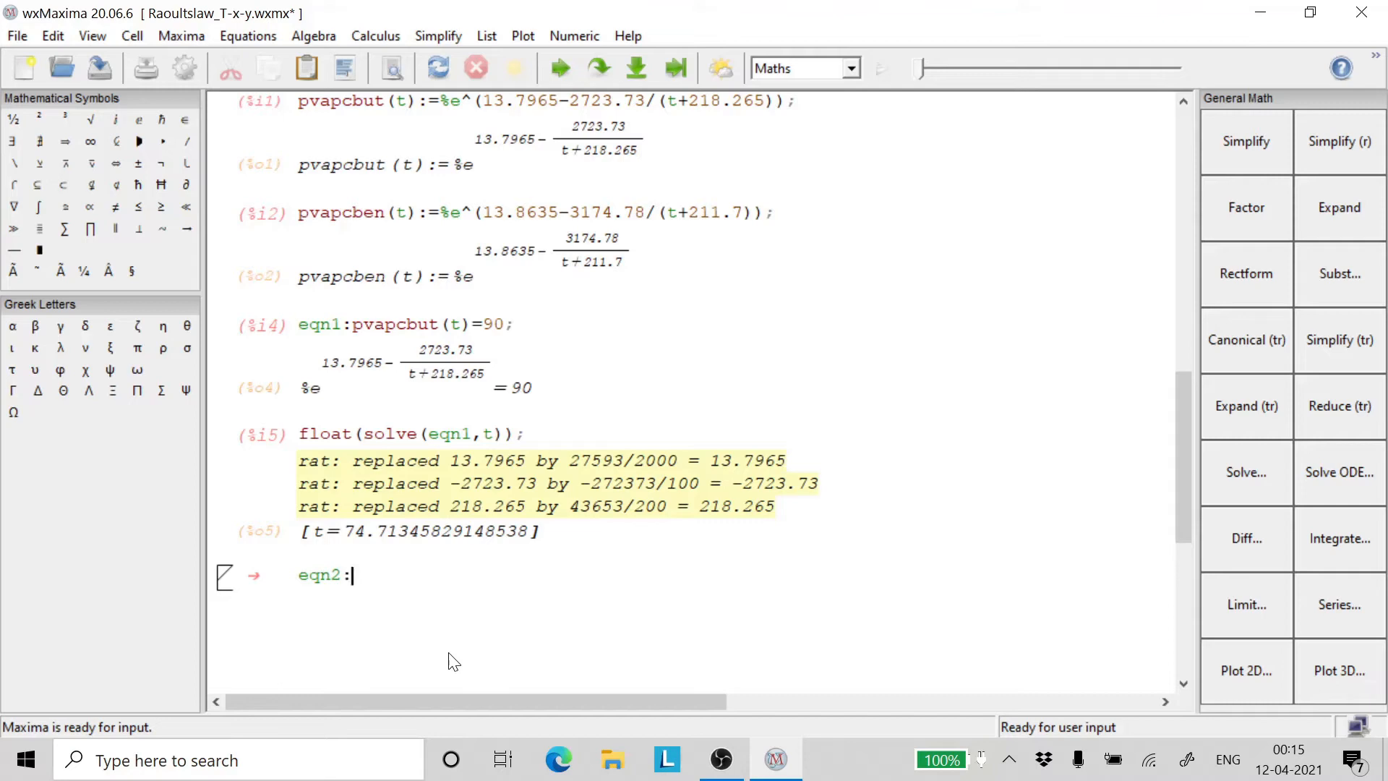
{"action": "type", "text": "pva"}
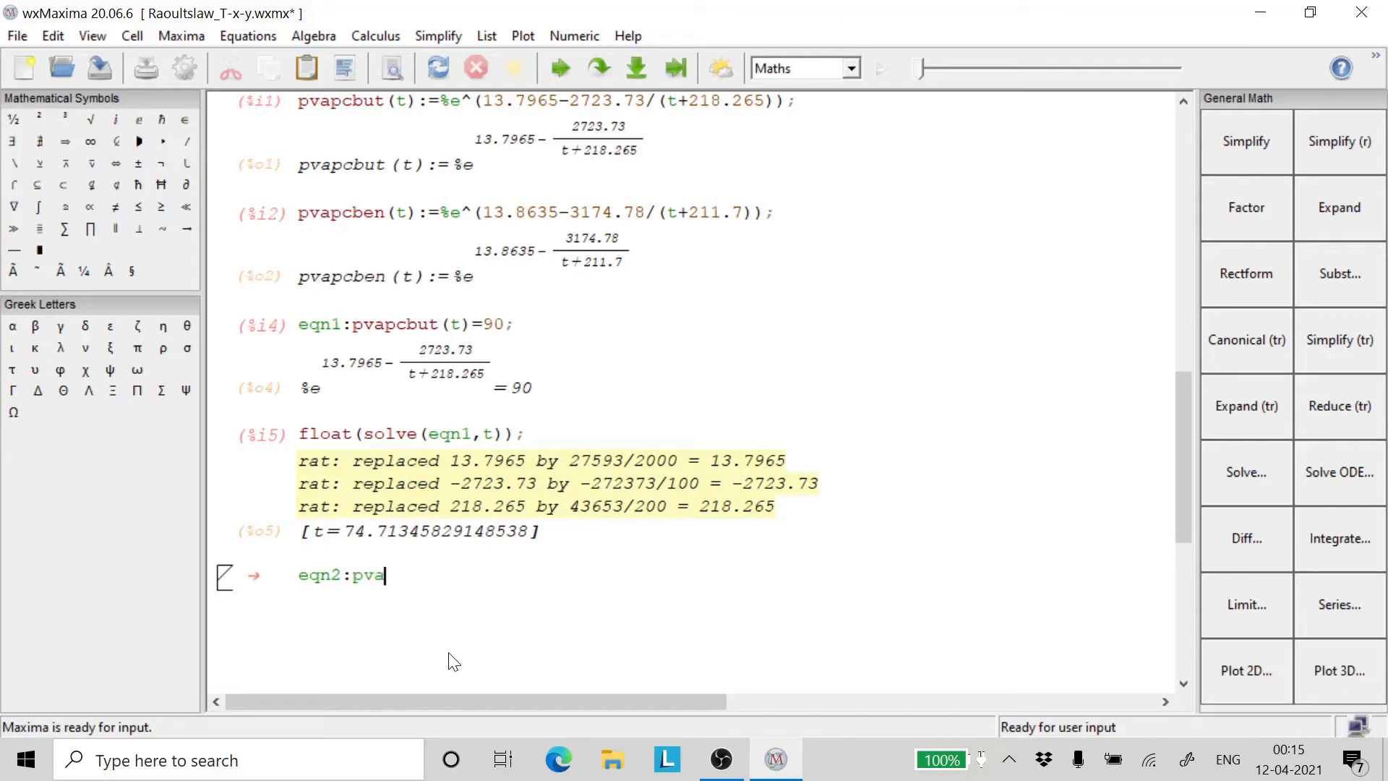
{"action": "type", "text": "pcb"}
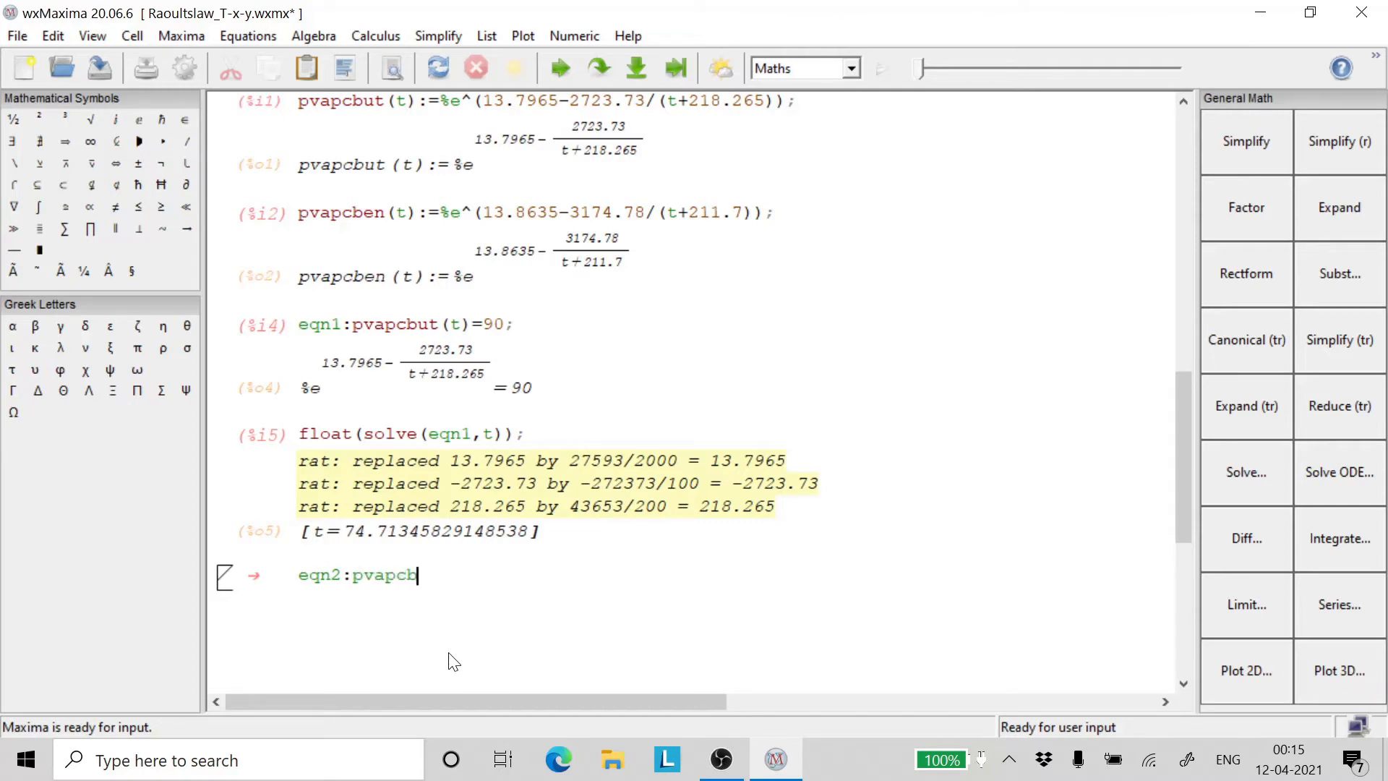
{"action": "type", "text": "en"}
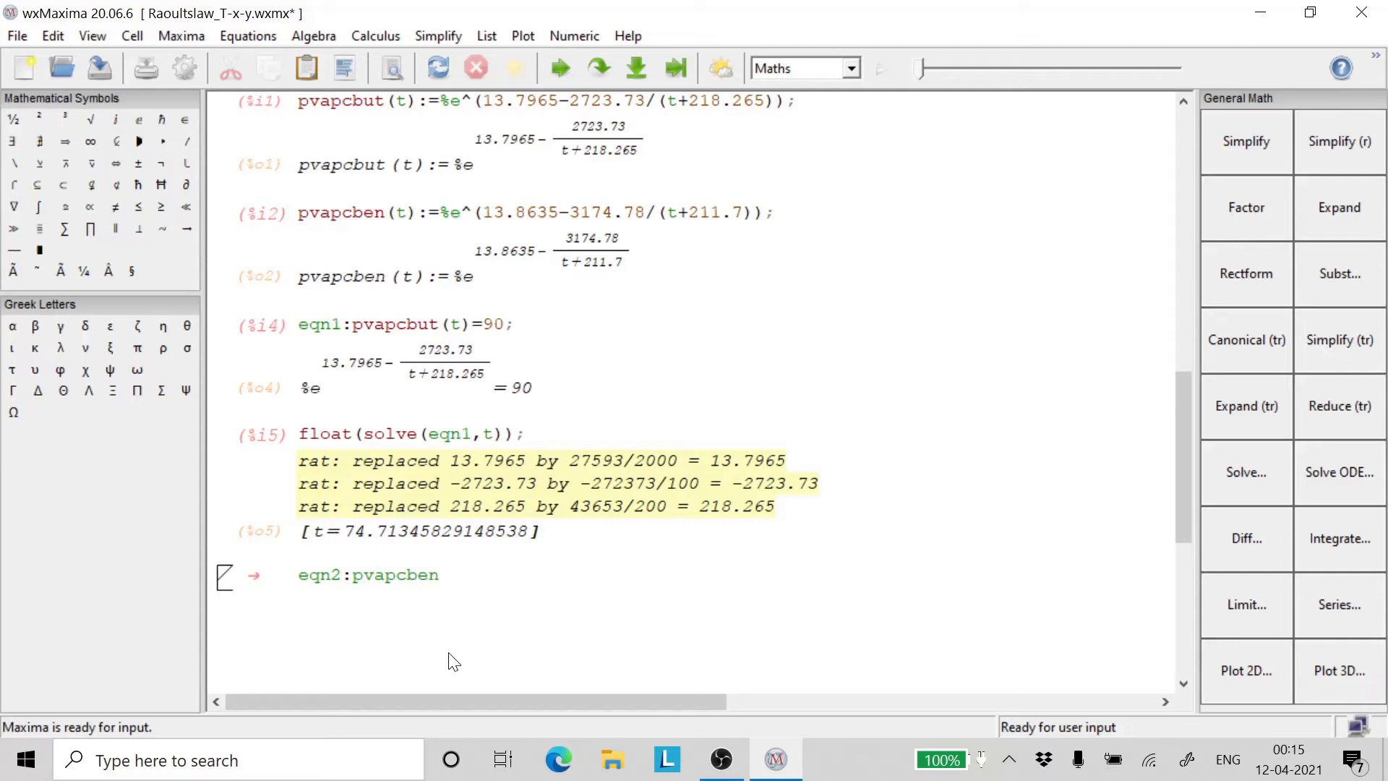
{"action": "type", "text": "(t)"}
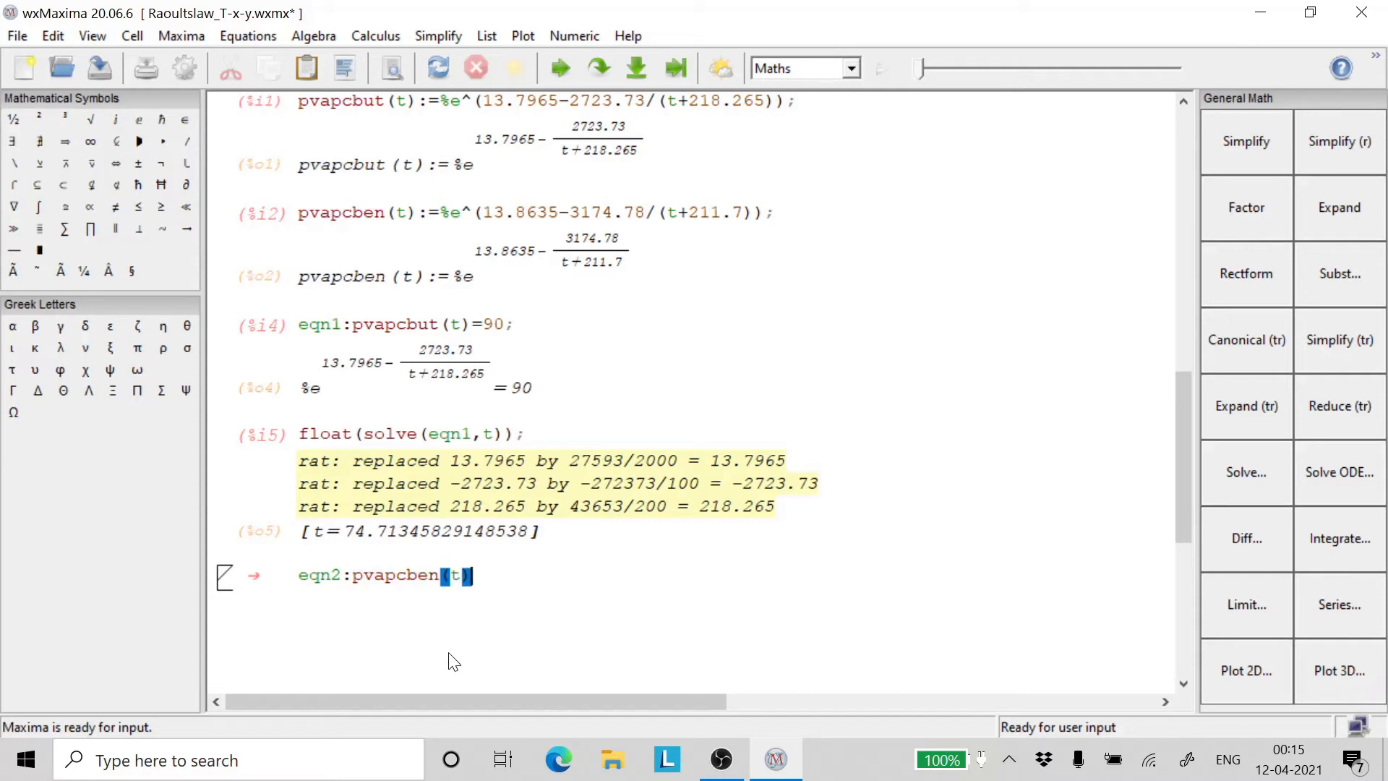
{"action": "type", "text": "="}
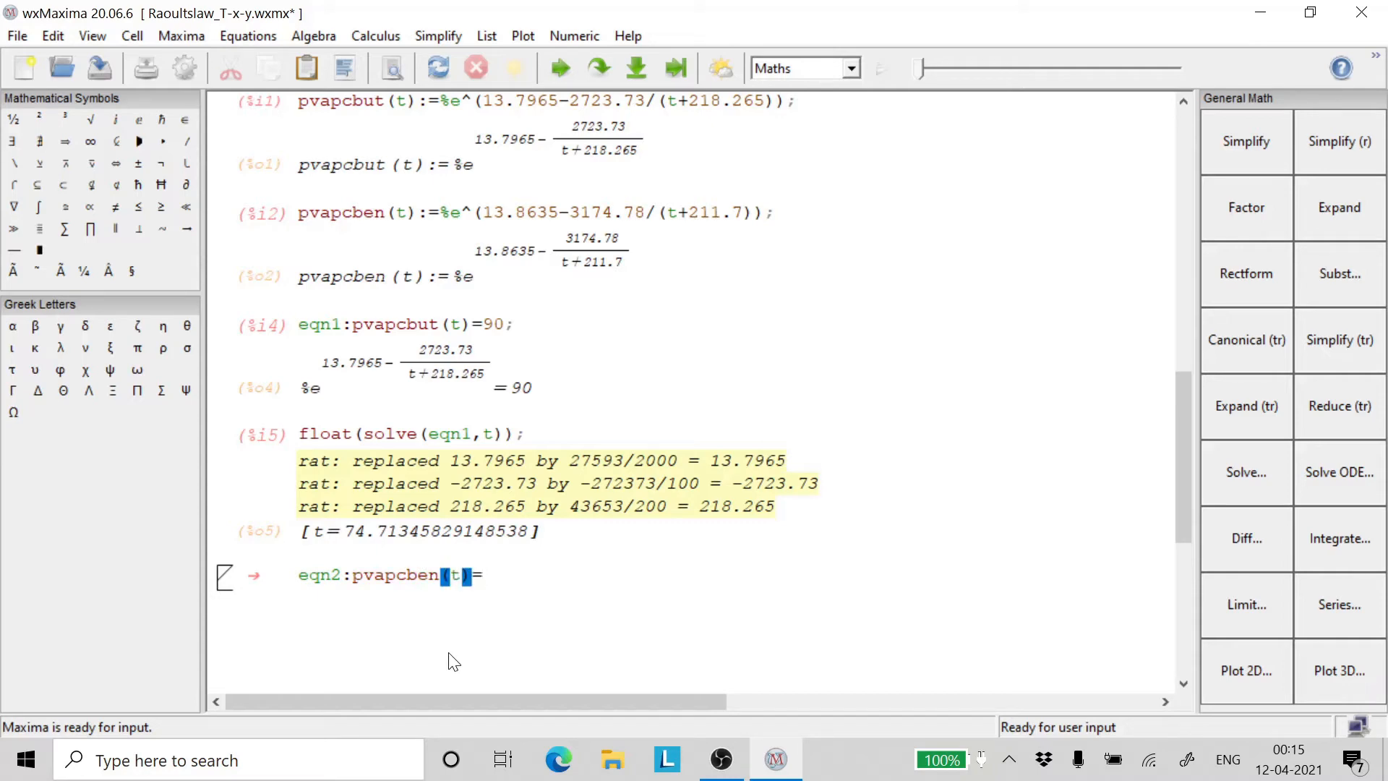
{"action": "type", "text": "90;"}
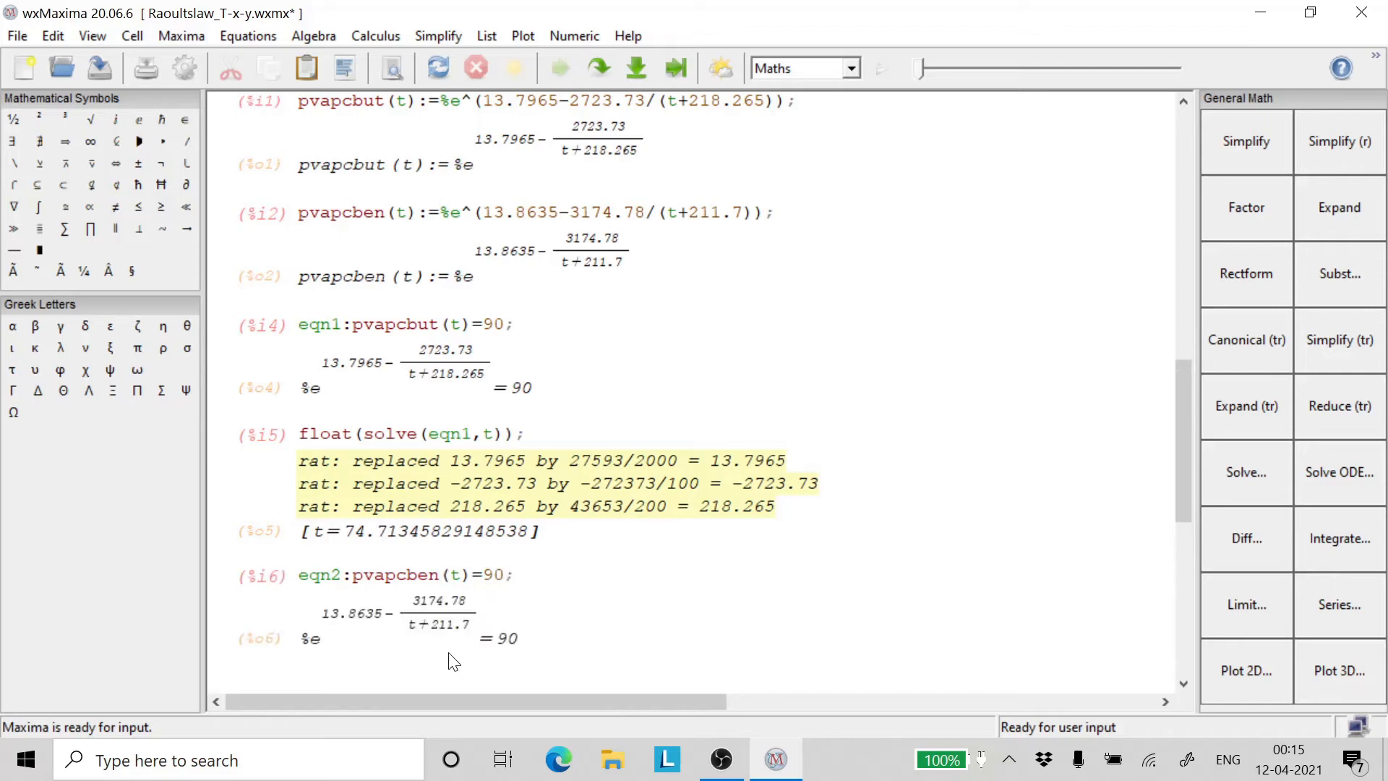
Step: Solve eqn2 with float(solve(eqn2,t)), giving t=127.352
{"action": "type", "text": "fl"}
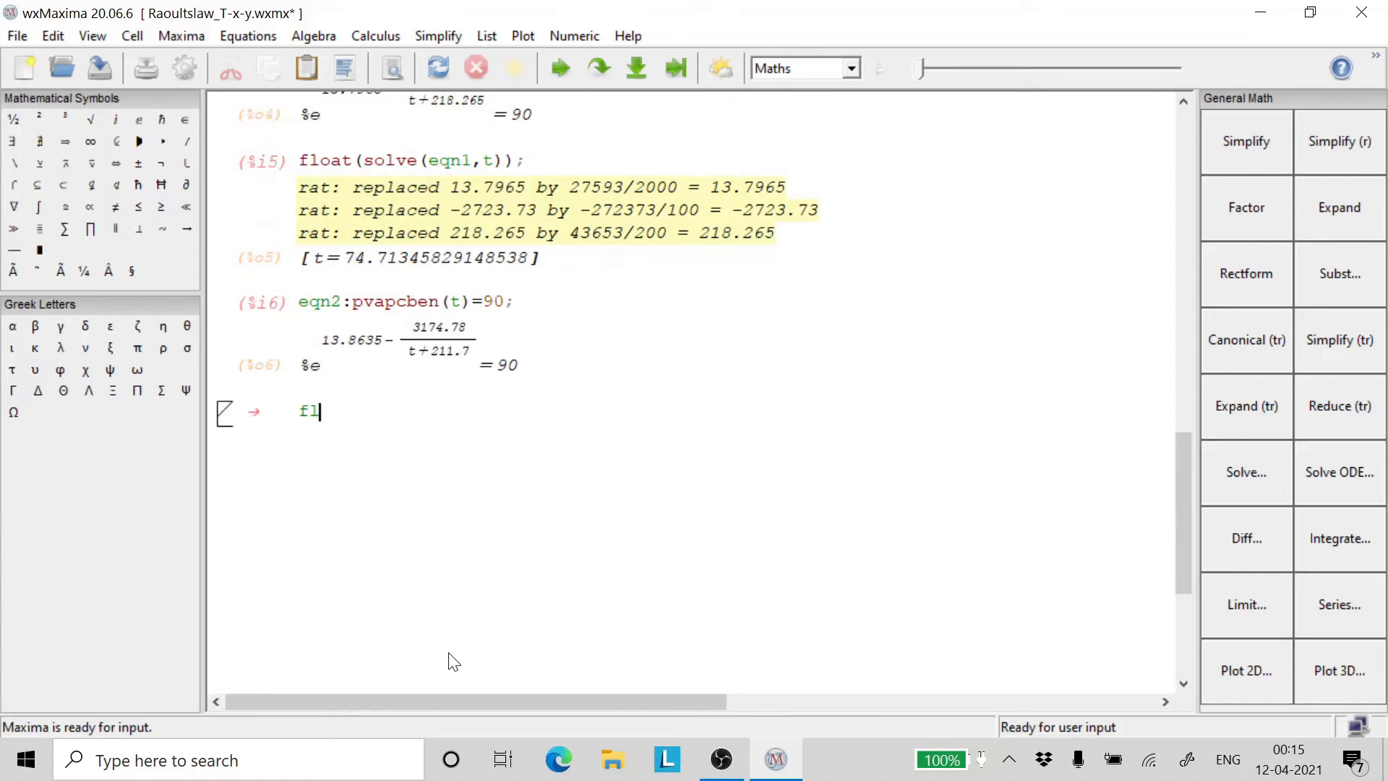
{"action": "type", "text": "oat()"}
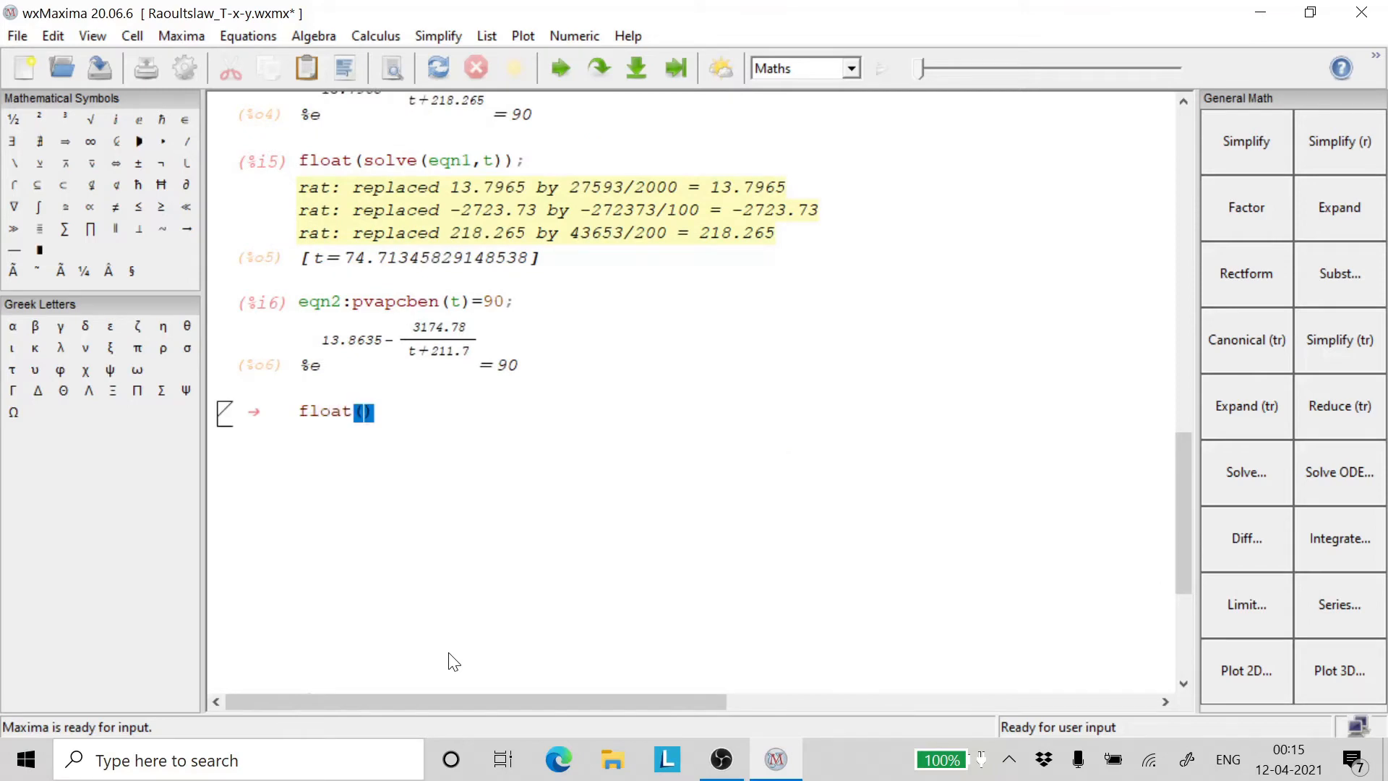
{"action": "type", "text": "solve"}
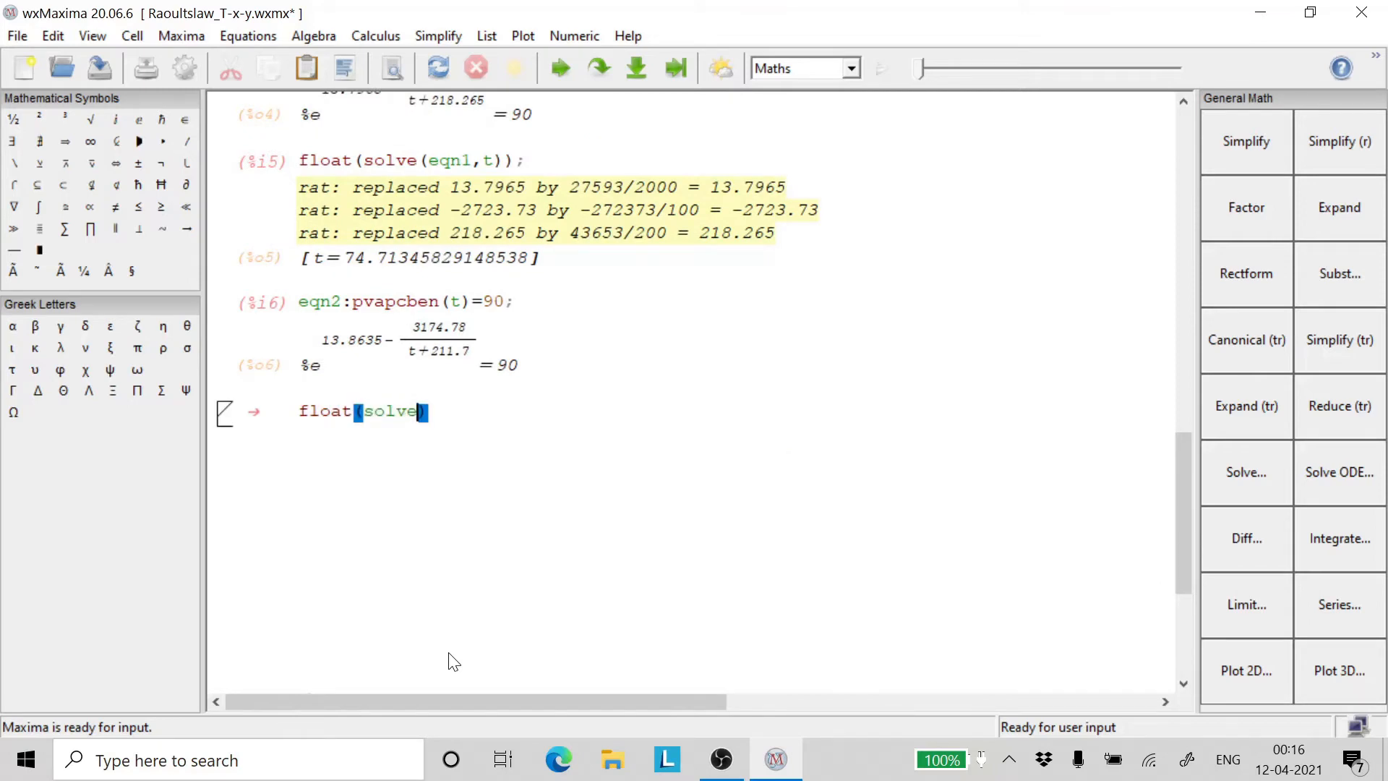
{"action": "type", "text": "eqn2,"}
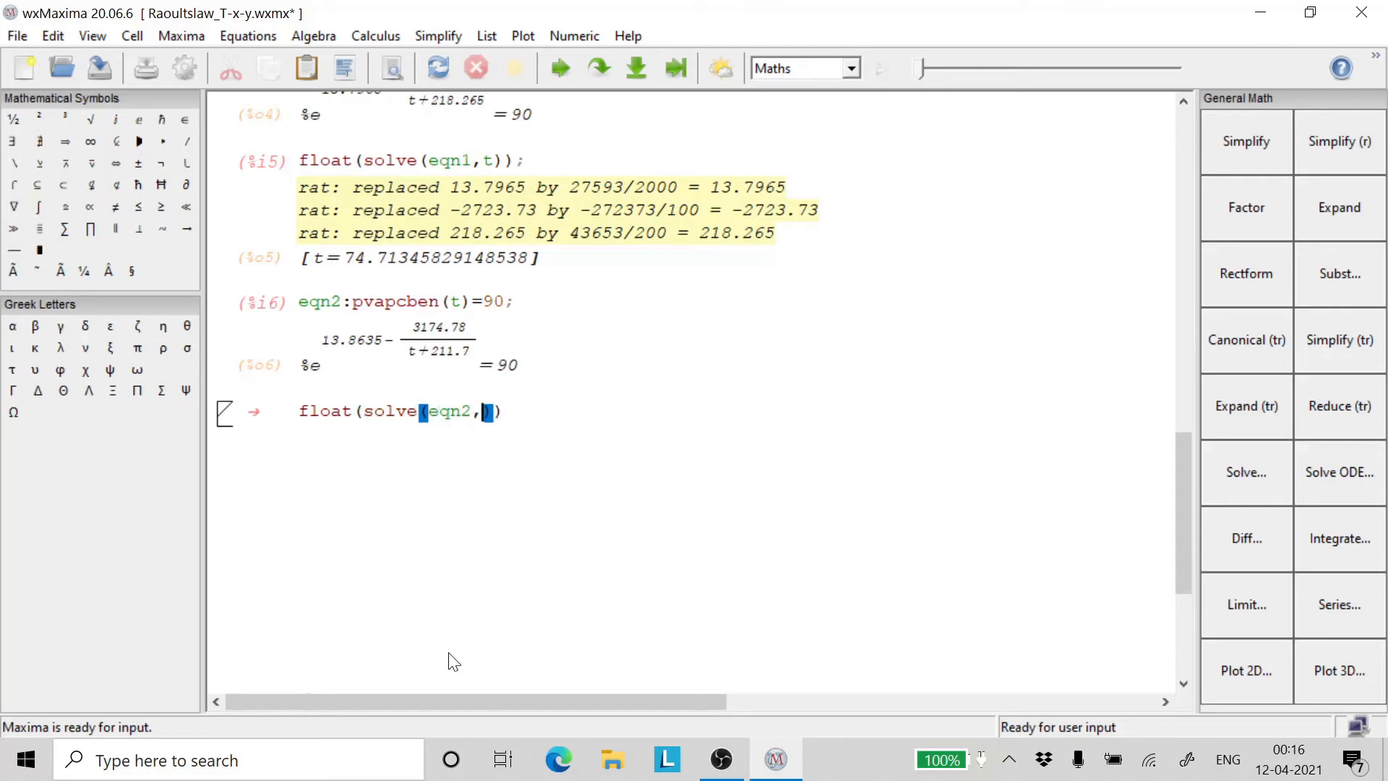
{"action": "type", "text": "t"}
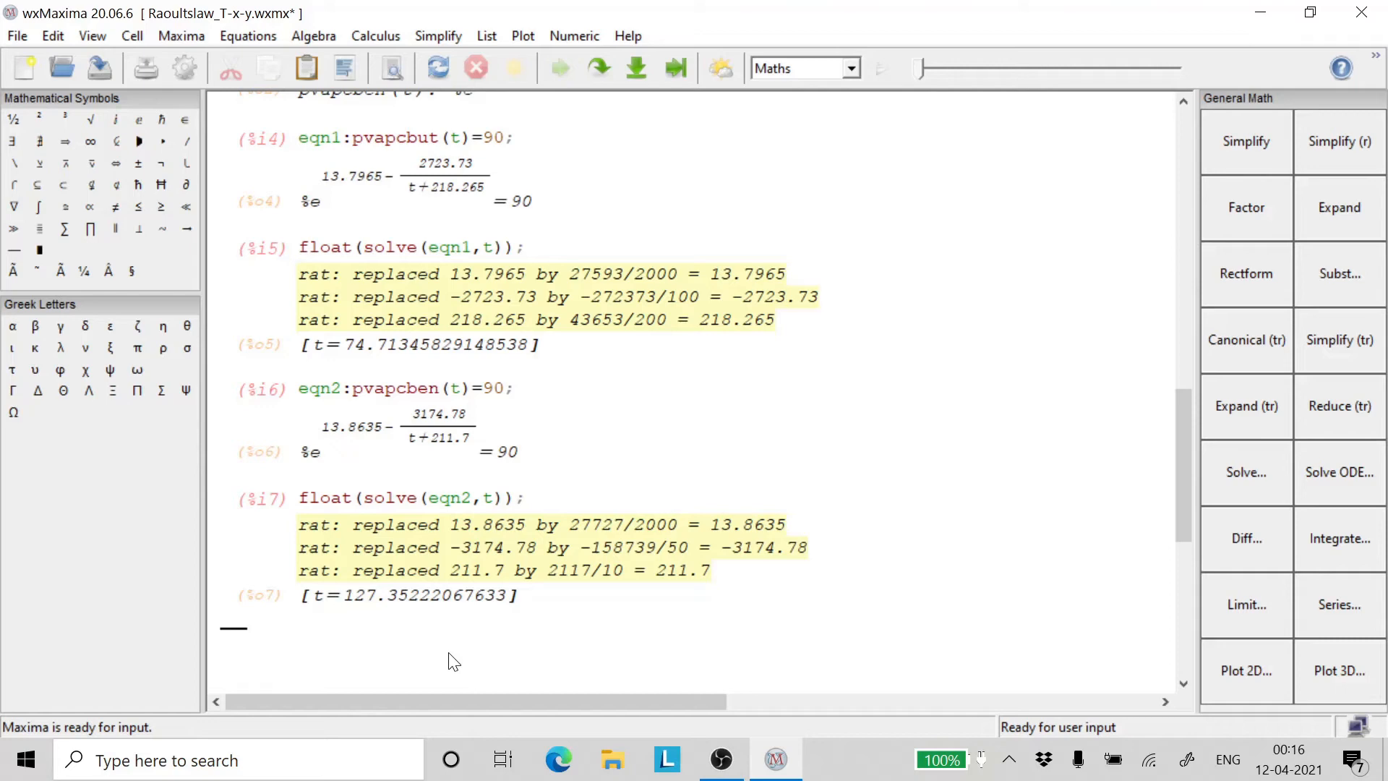
{"action": "mouse_move", "coordinate": [443, 654]}
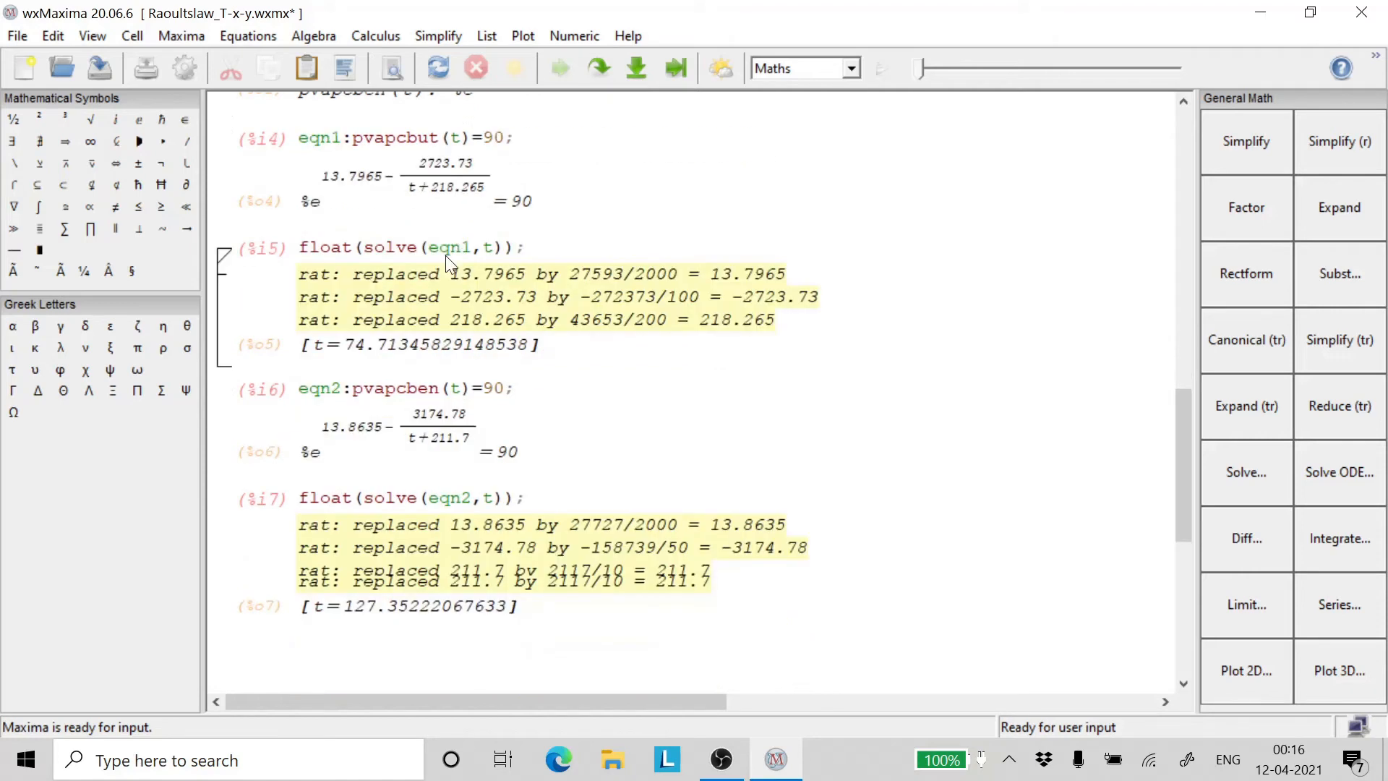
{"action": "mouse_move", "coordinate": [433, 320]}
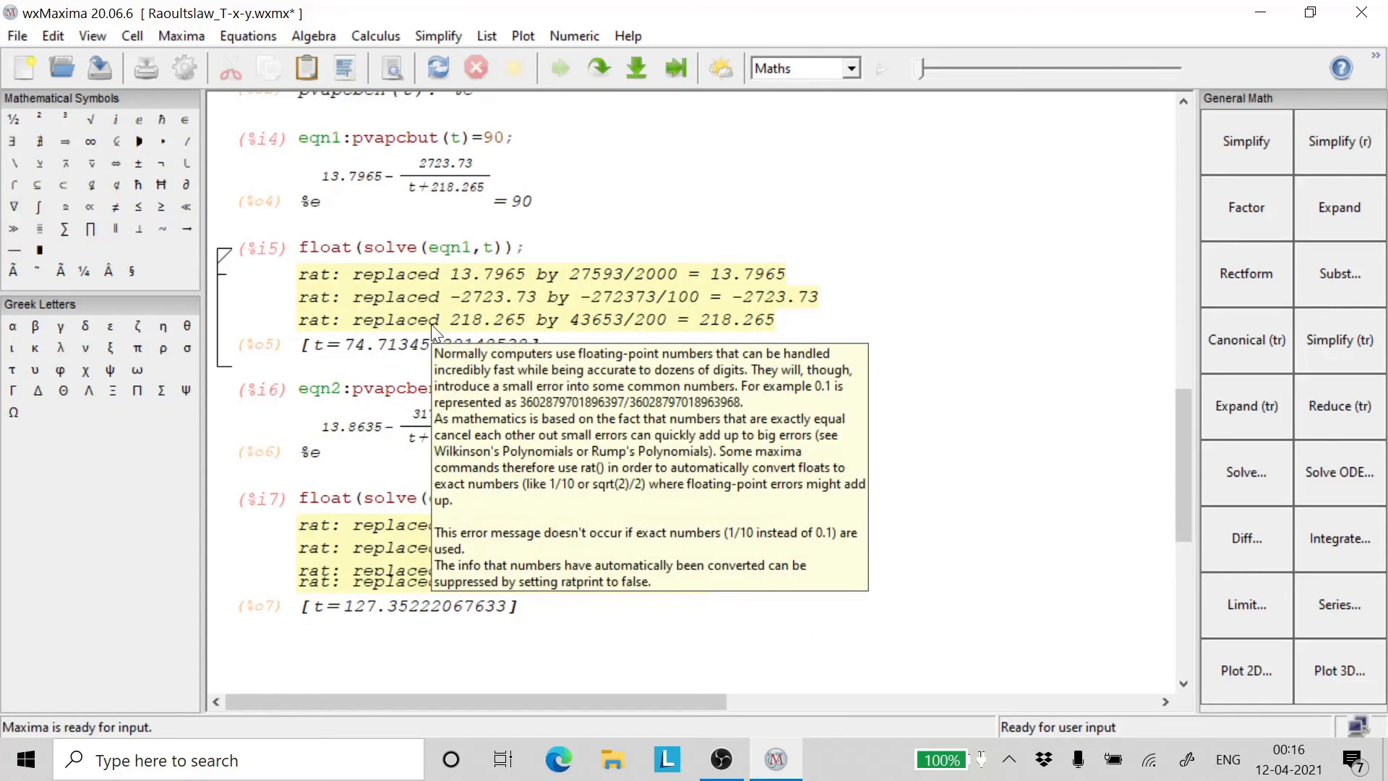
{"action": "mouse_move", "coordinate": [293, 363]}
{"action": "type", "text": "x("}
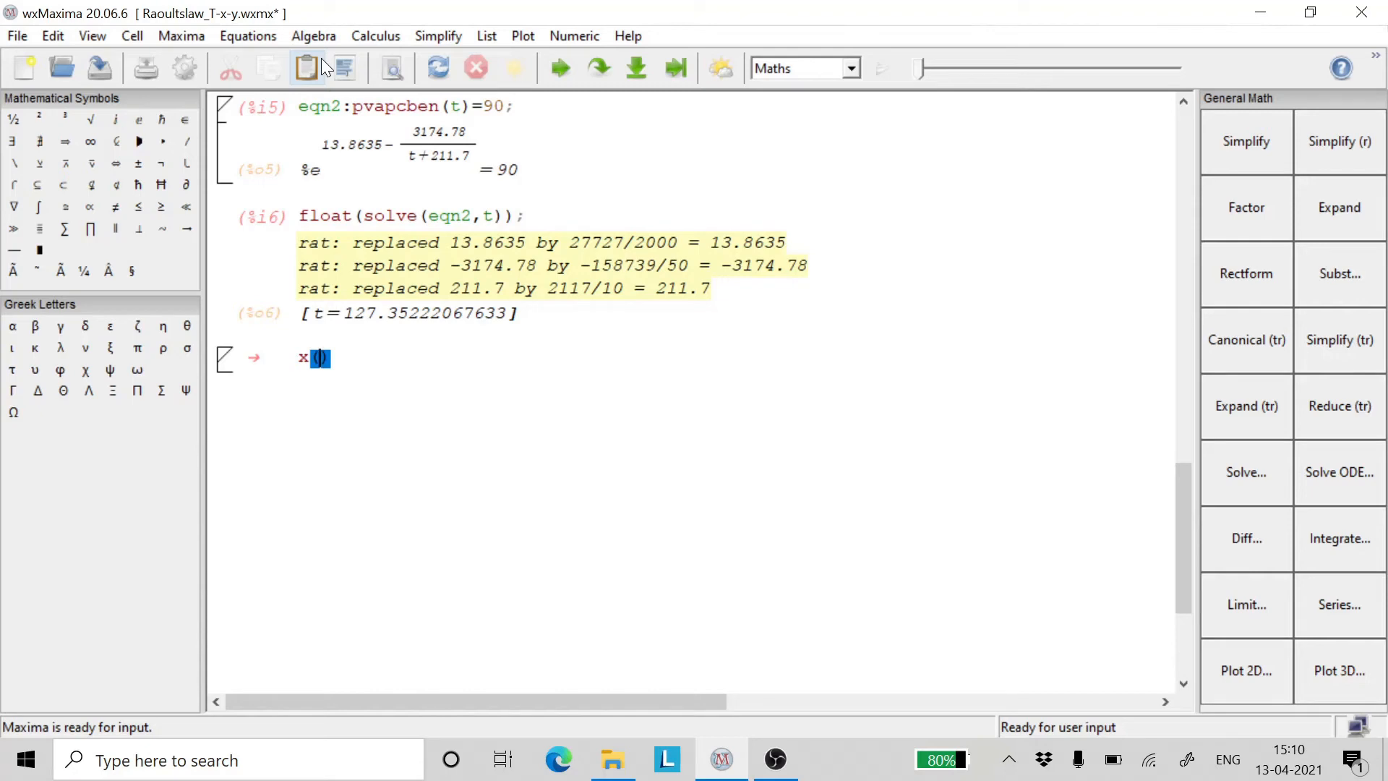
Step: Enter x(t):=(90-pvapcben(t))/(pvapcbut(t)-pvapcben(t)) as the liquid mole fraction
{"action": "type", "text": "t"}
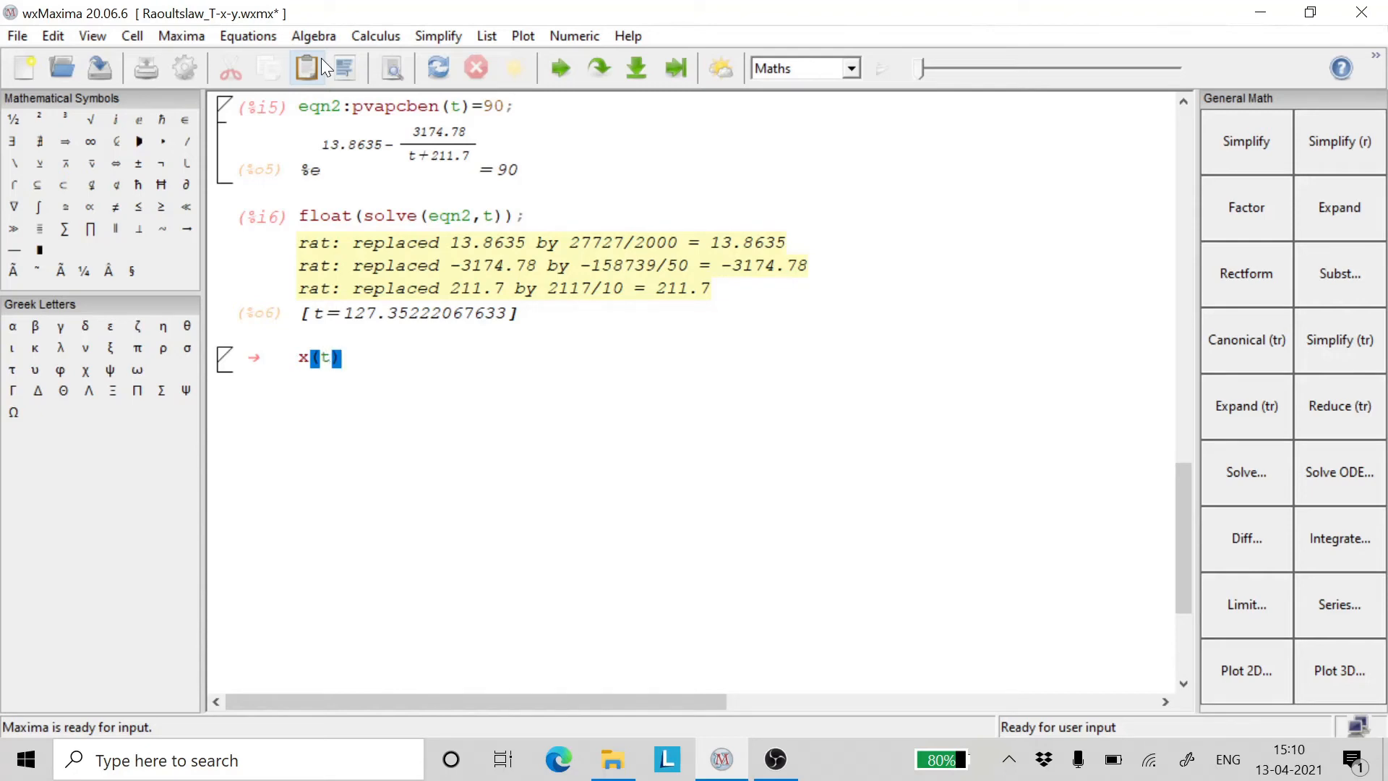
{"action": "type", "text": ":="}
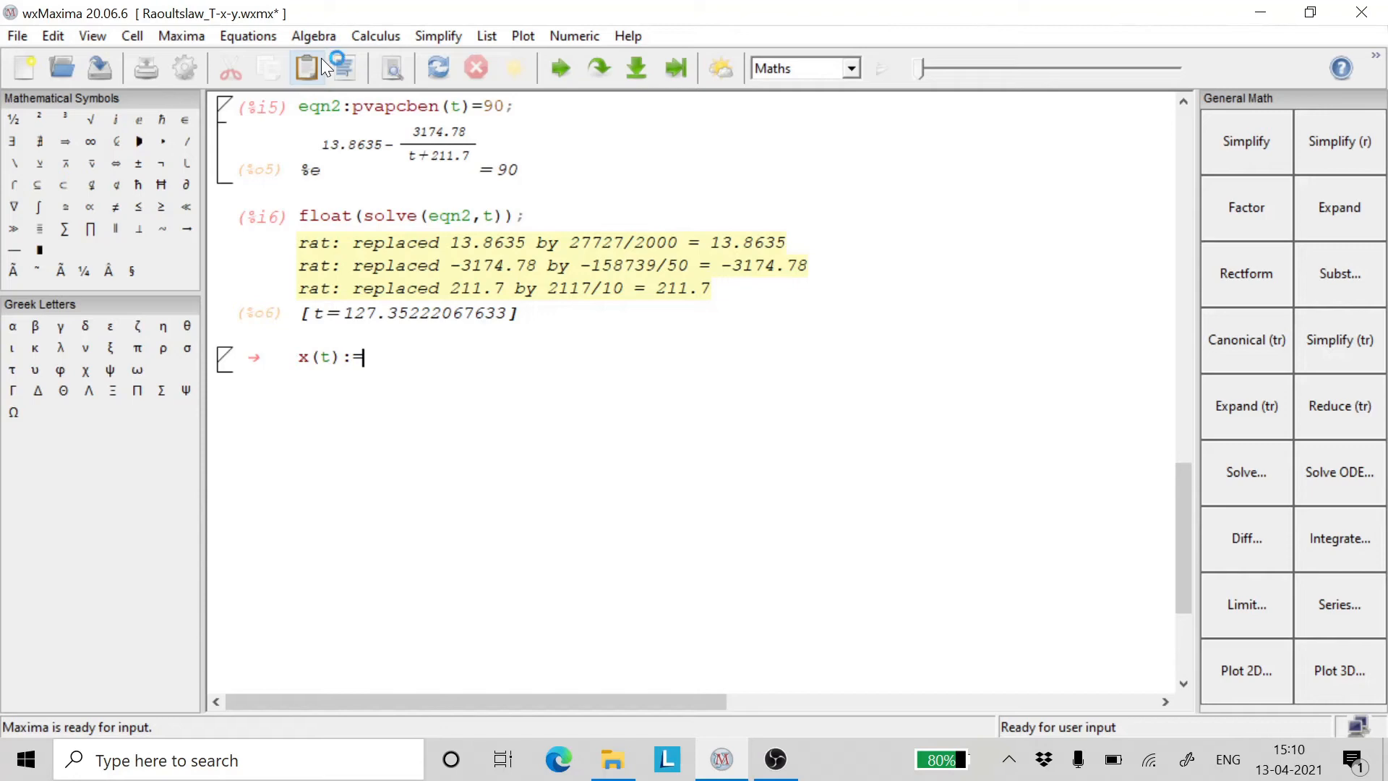
{"action": "type", "text": "90)"}
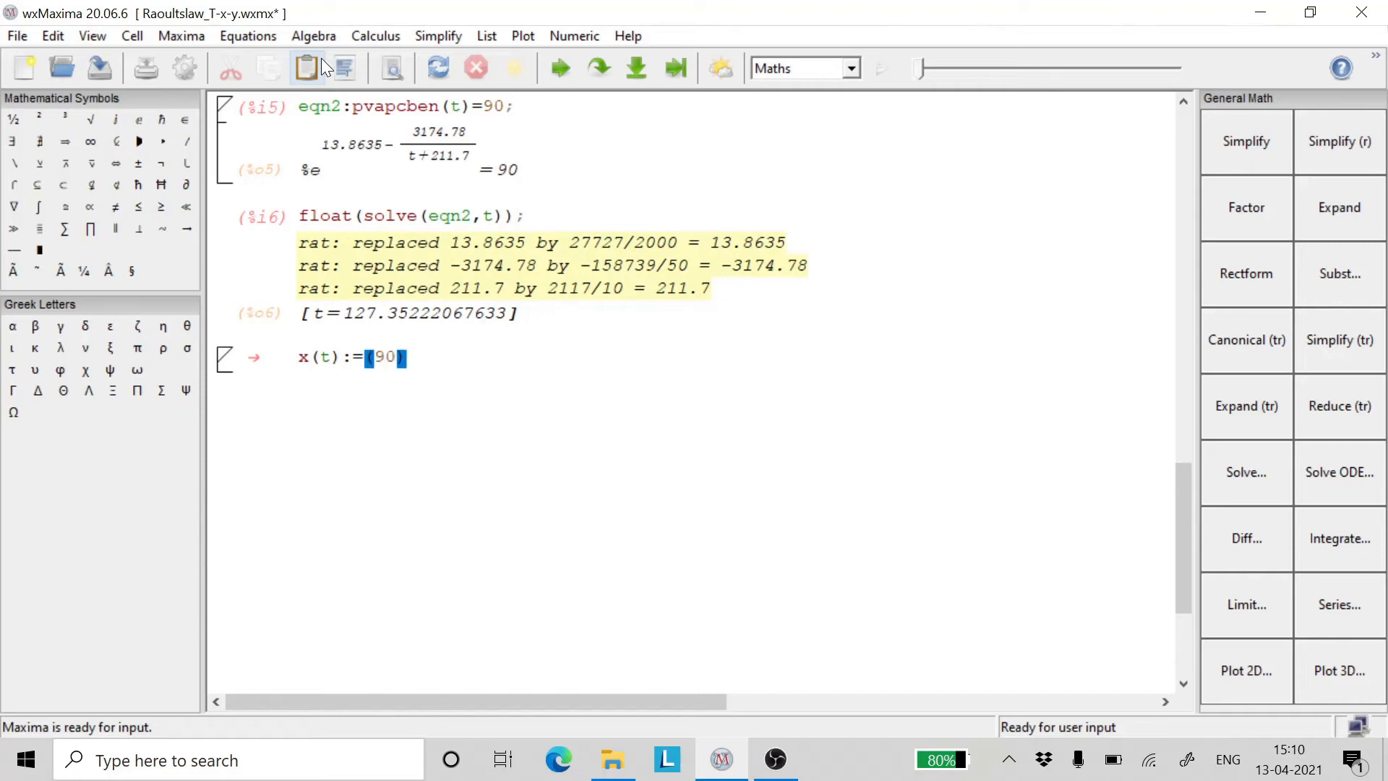
{"action": "type", "text": "-"}
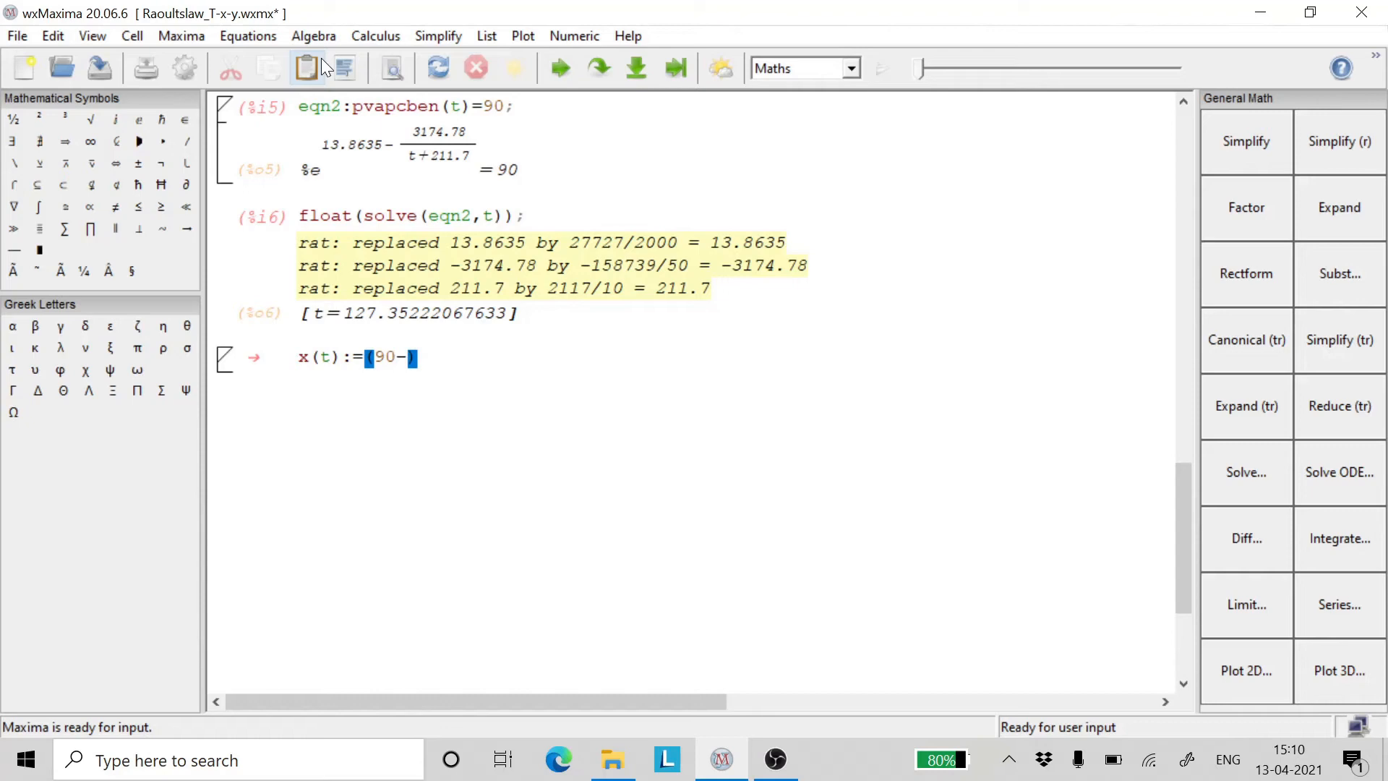
{"action": "type", "text": "pvap"}
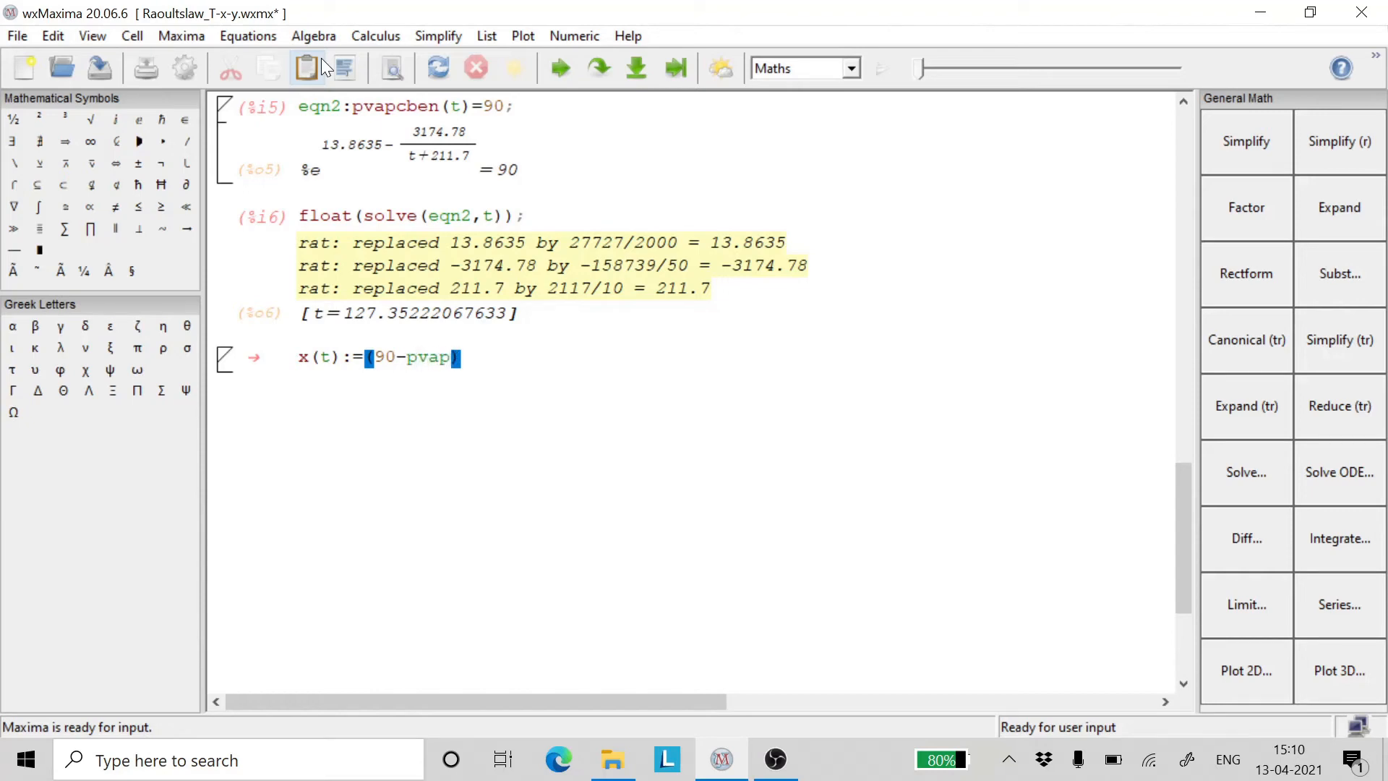
{"action": "type", "text": "cben("}
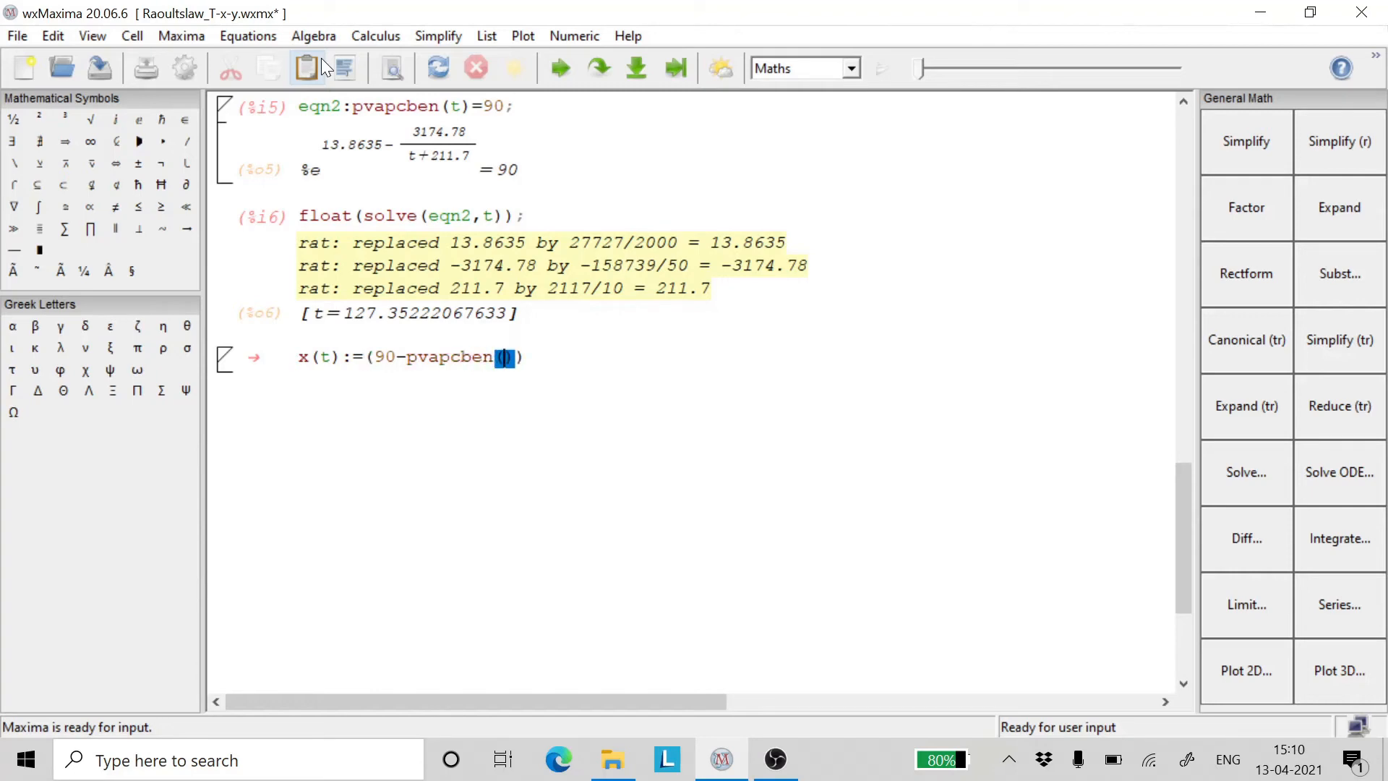
{"action": "type", "text": "t"}
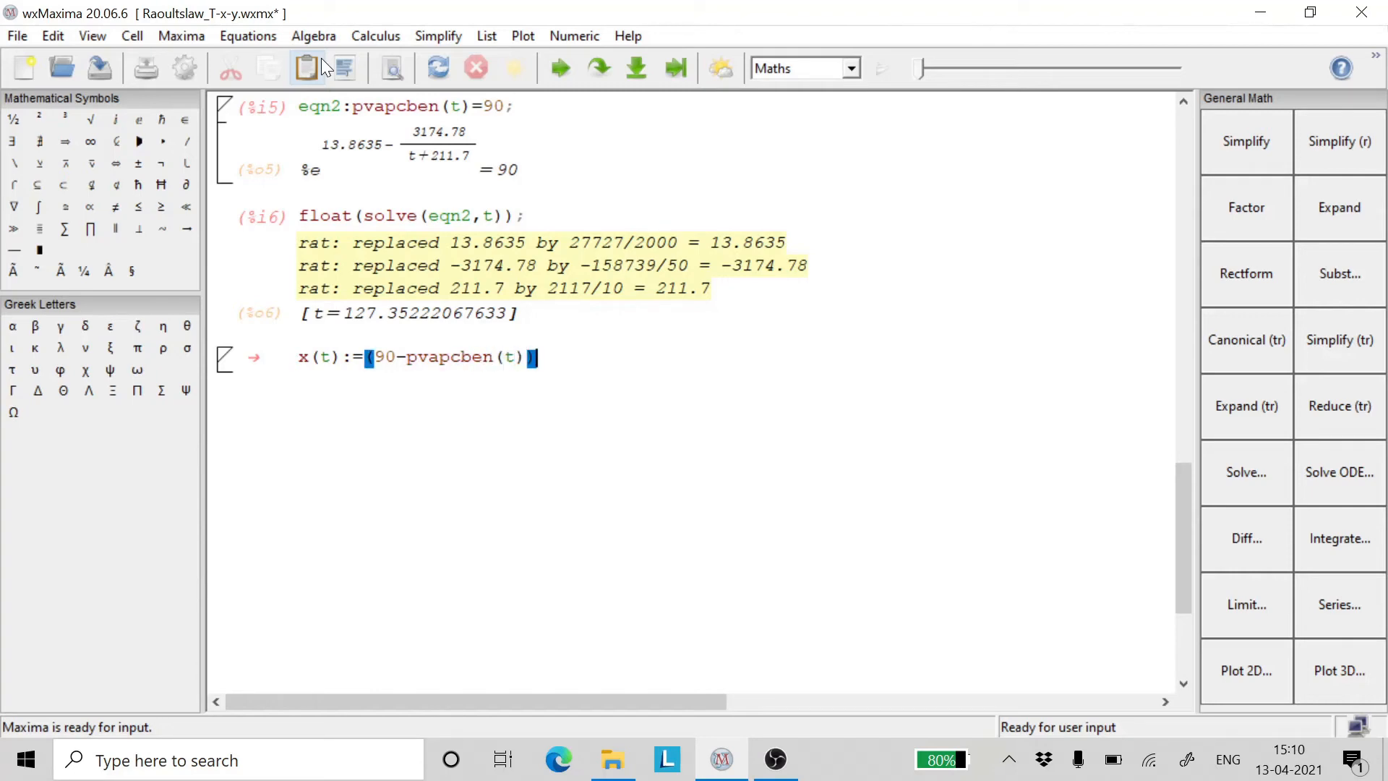
{"action": "type", "text": "/("}
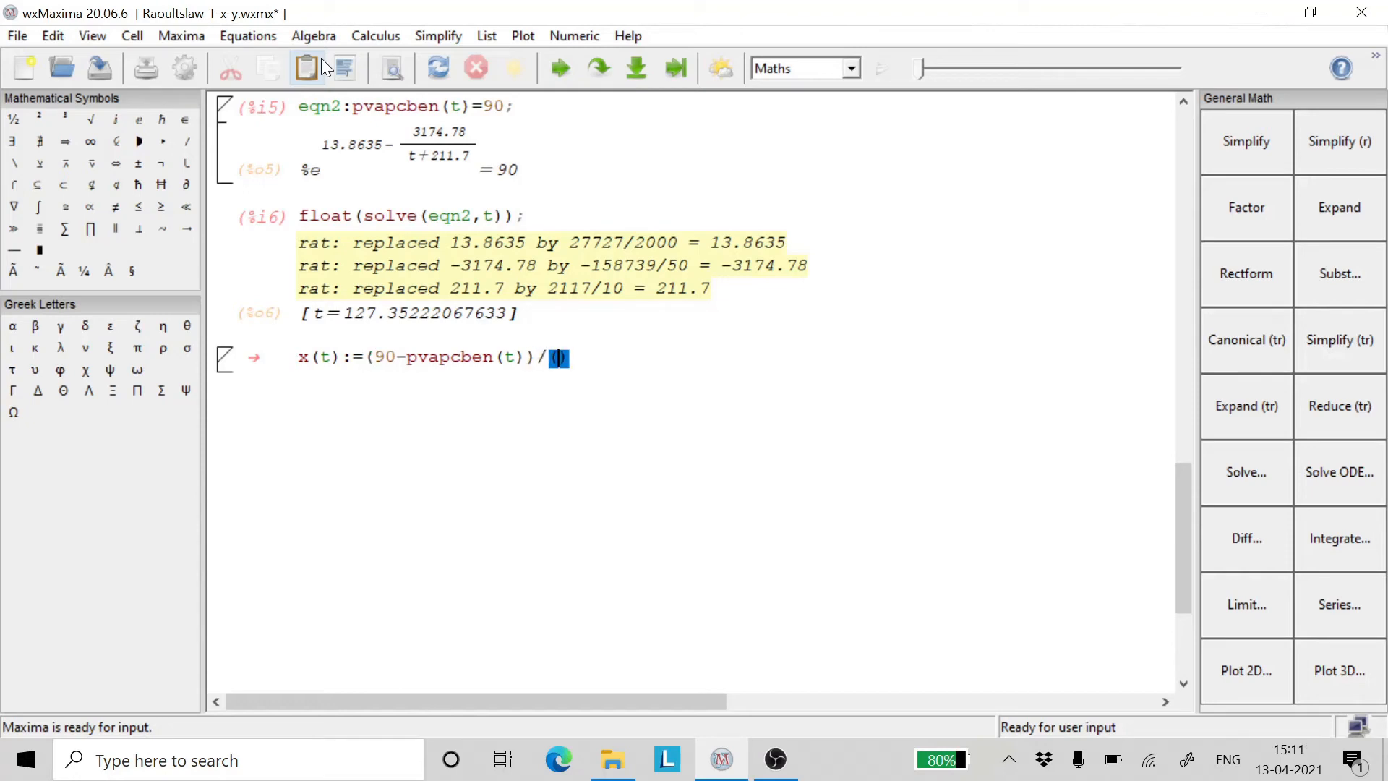
{"action": "type", "text": "pv"}
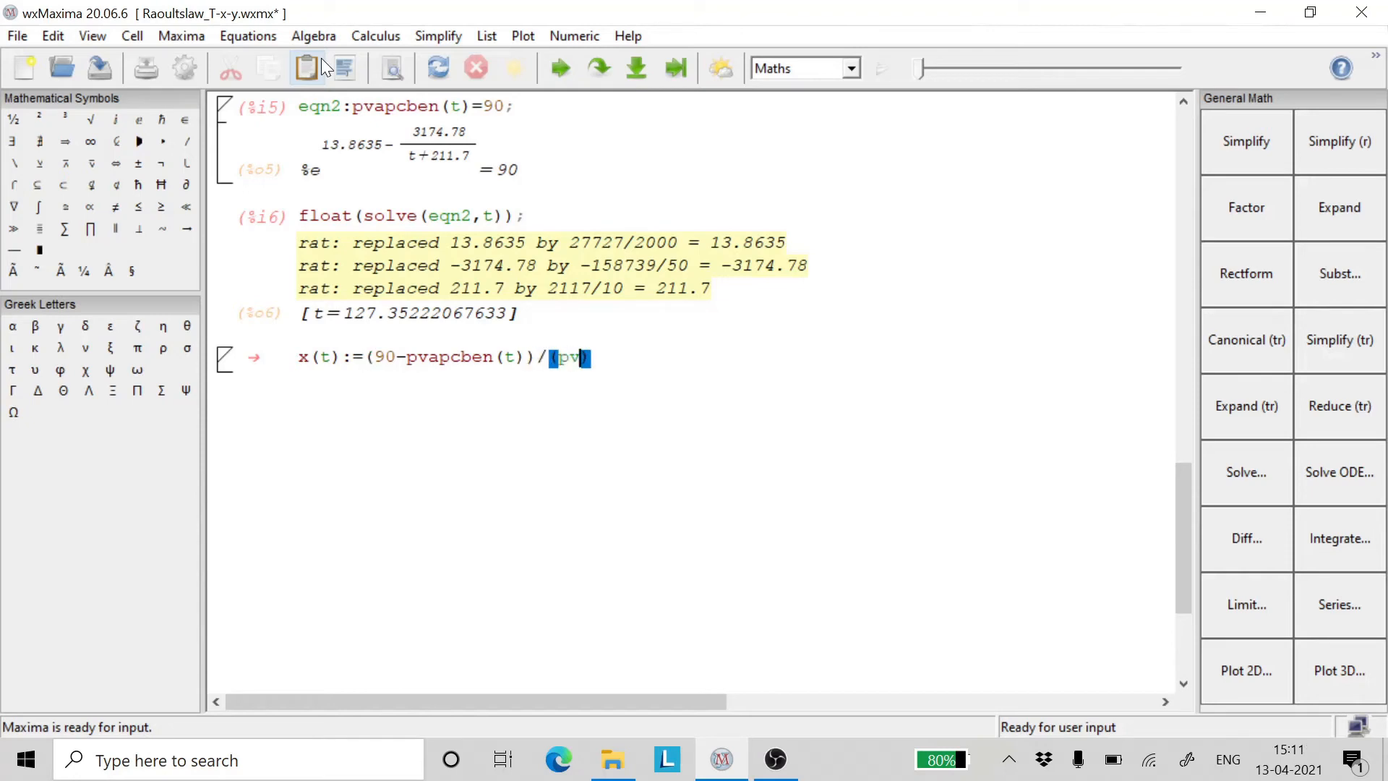
{"action": "type", "text": "ap"}
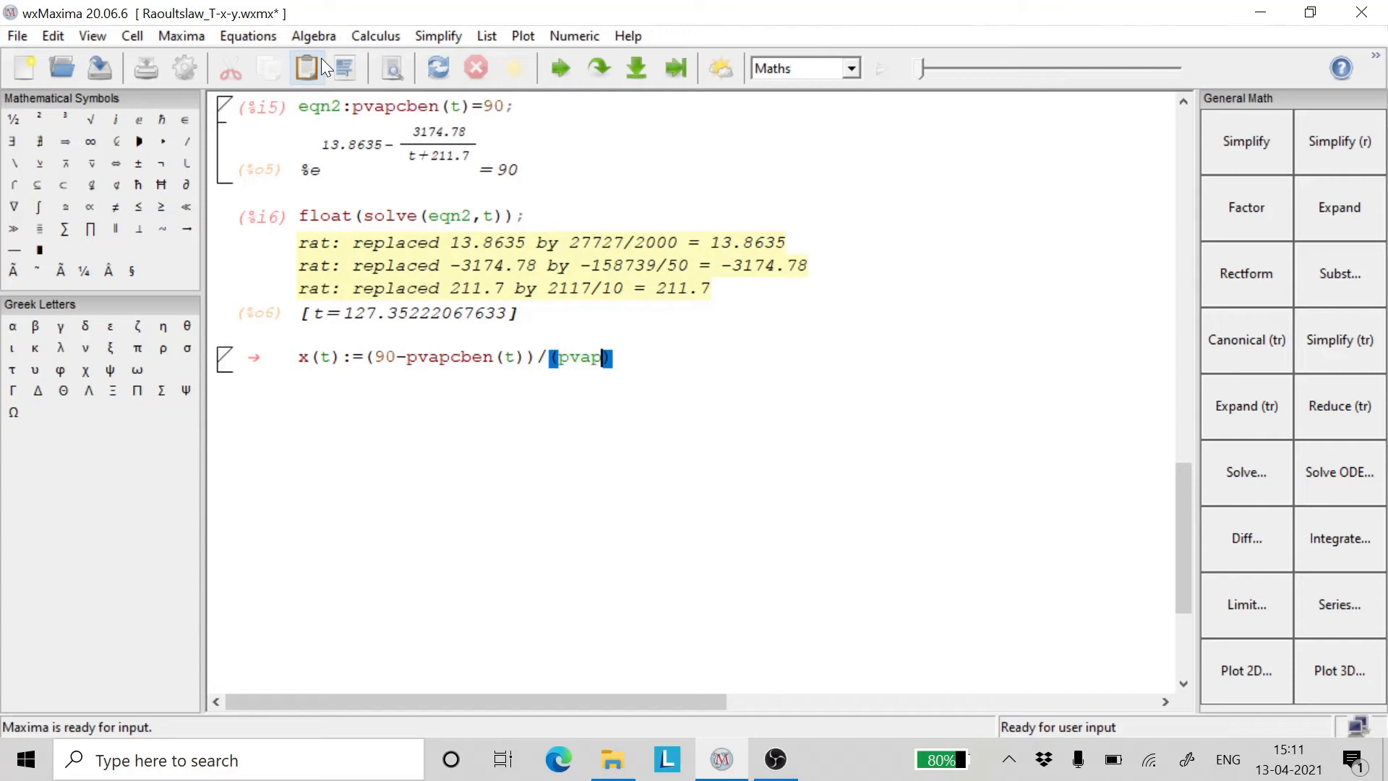
{"action": "type", "text": "but"}
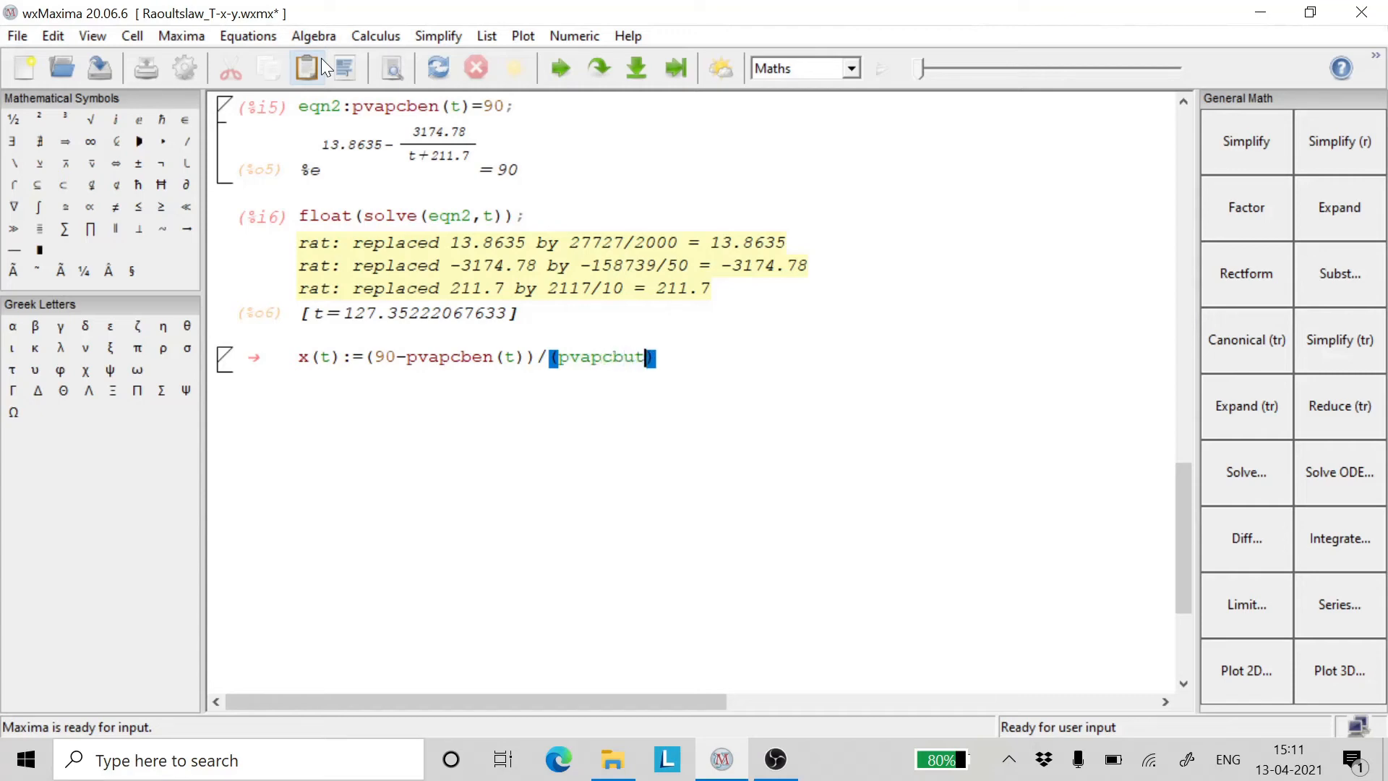
{"action": "type", "text": "(t)"}
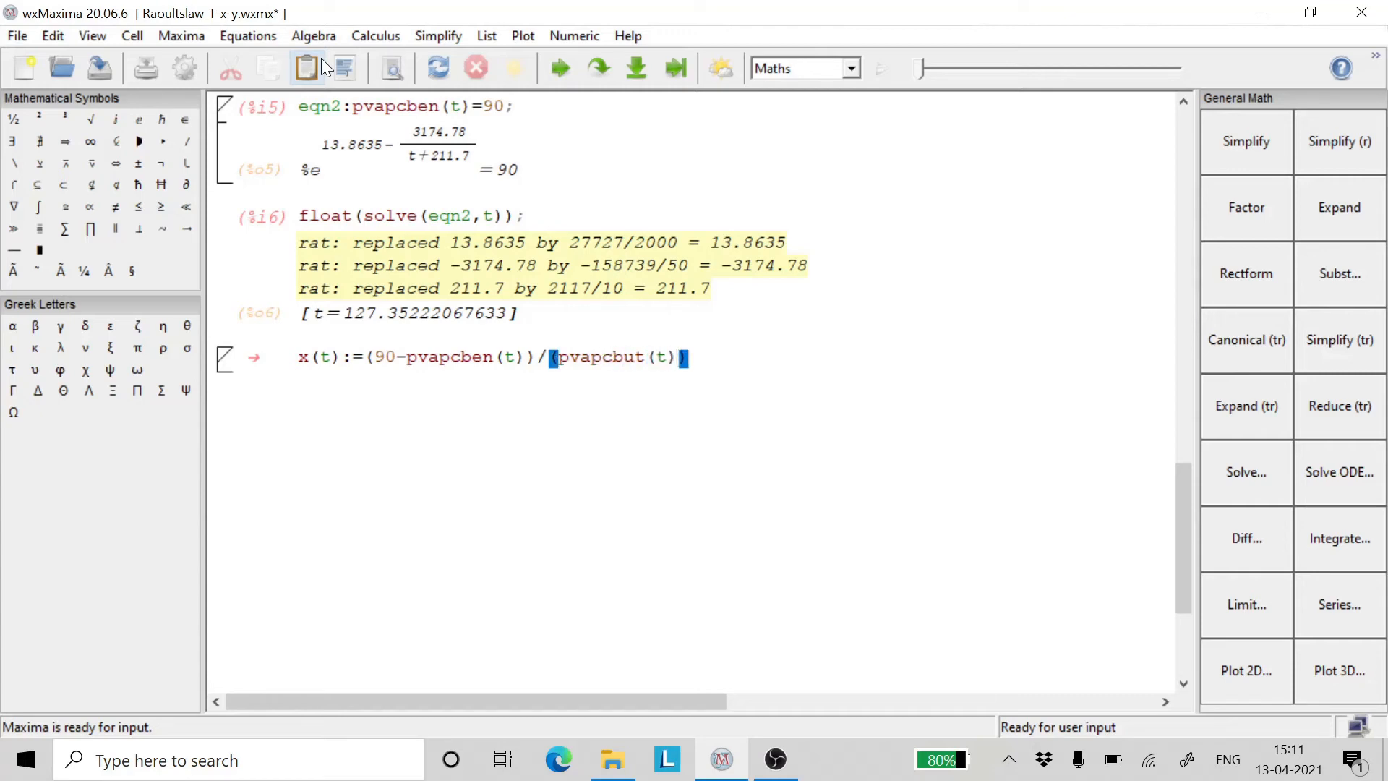
{"action": "type", "text": "-pvapcben("}
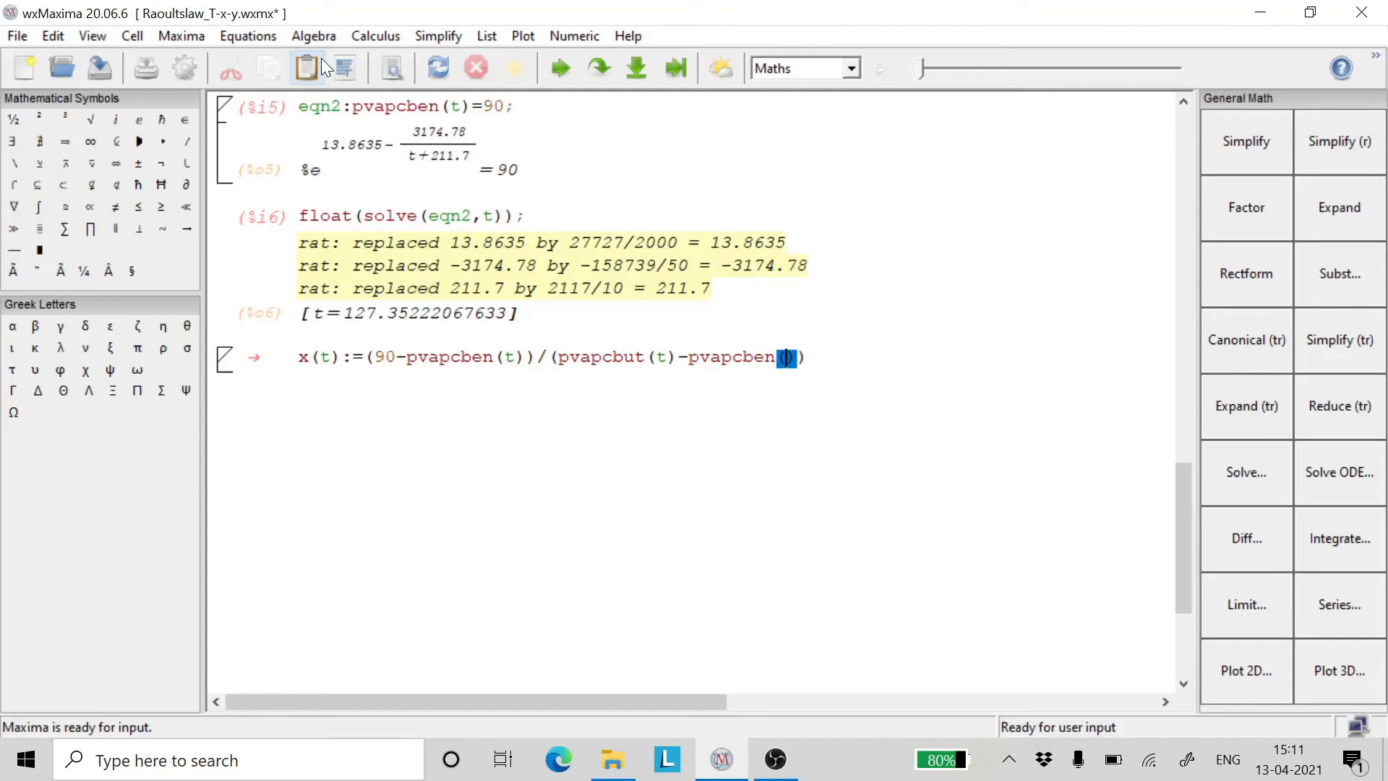
{"action": "type", "text": "t"}
{"action": "type", "text": "x"}
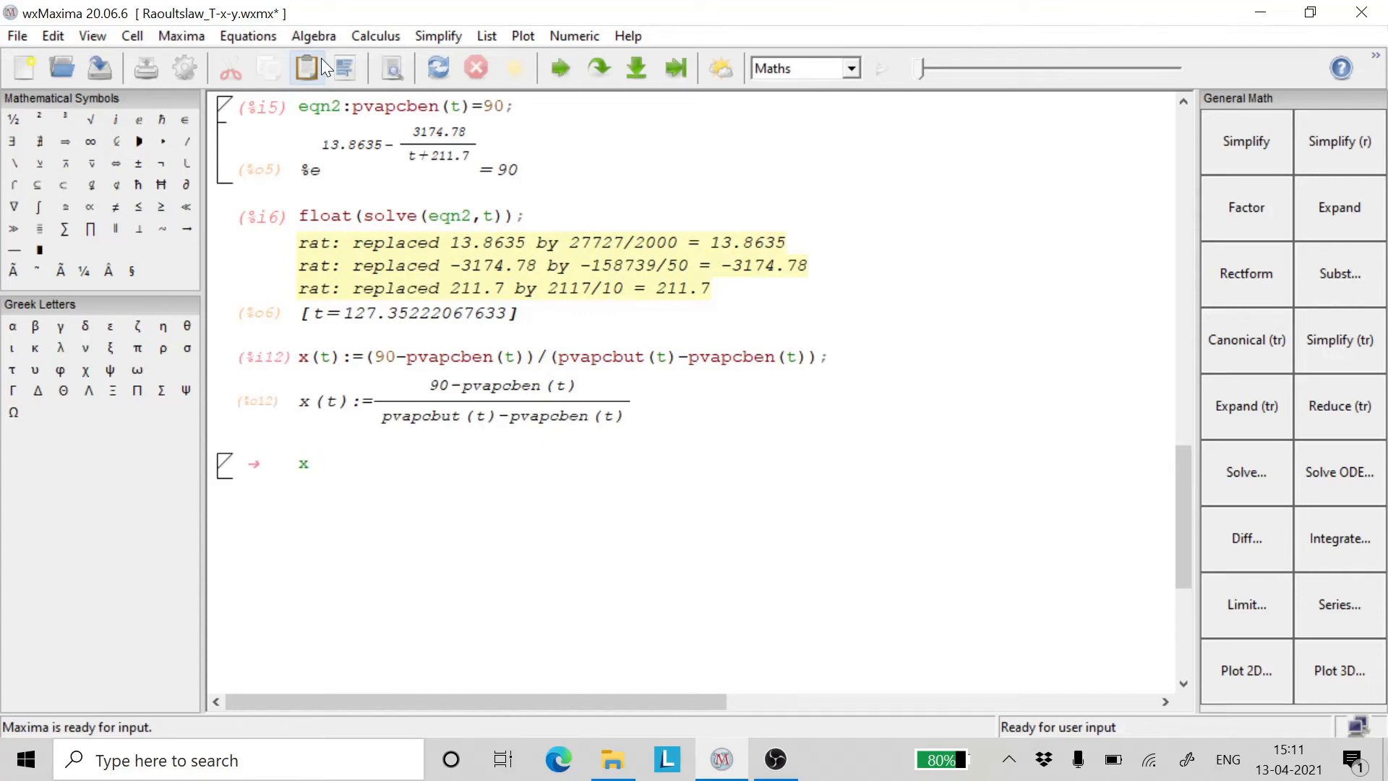
Step: Evaluate x(90), returning 0.5395481886912522, and start the y cell
{"action": "type", "text": "(90);"}
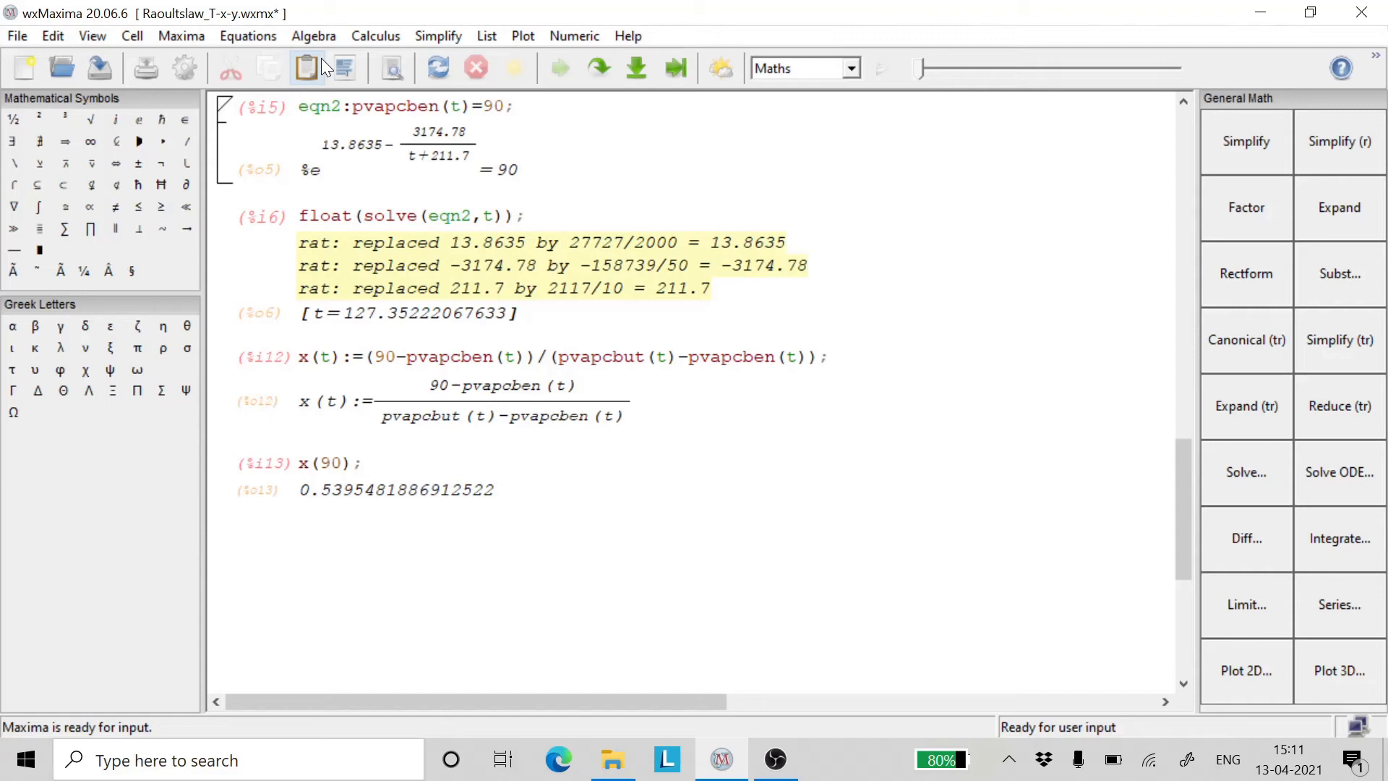
{"action": "type", "text": "y"}
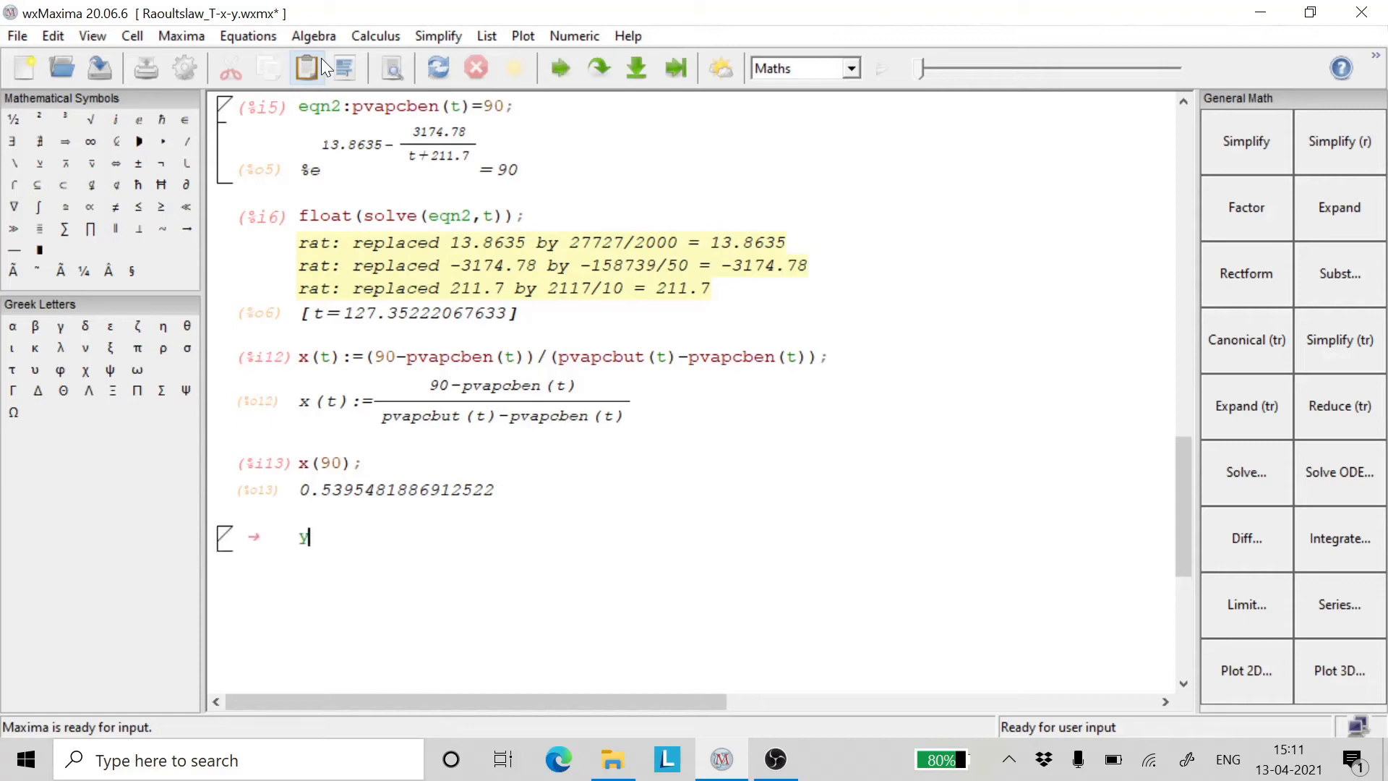
Step: Enter y(t):=x(t)*pvapcbut(t)/90 as the vapour mole fraction and evaluate it
{"action": "type", "text": "()"}
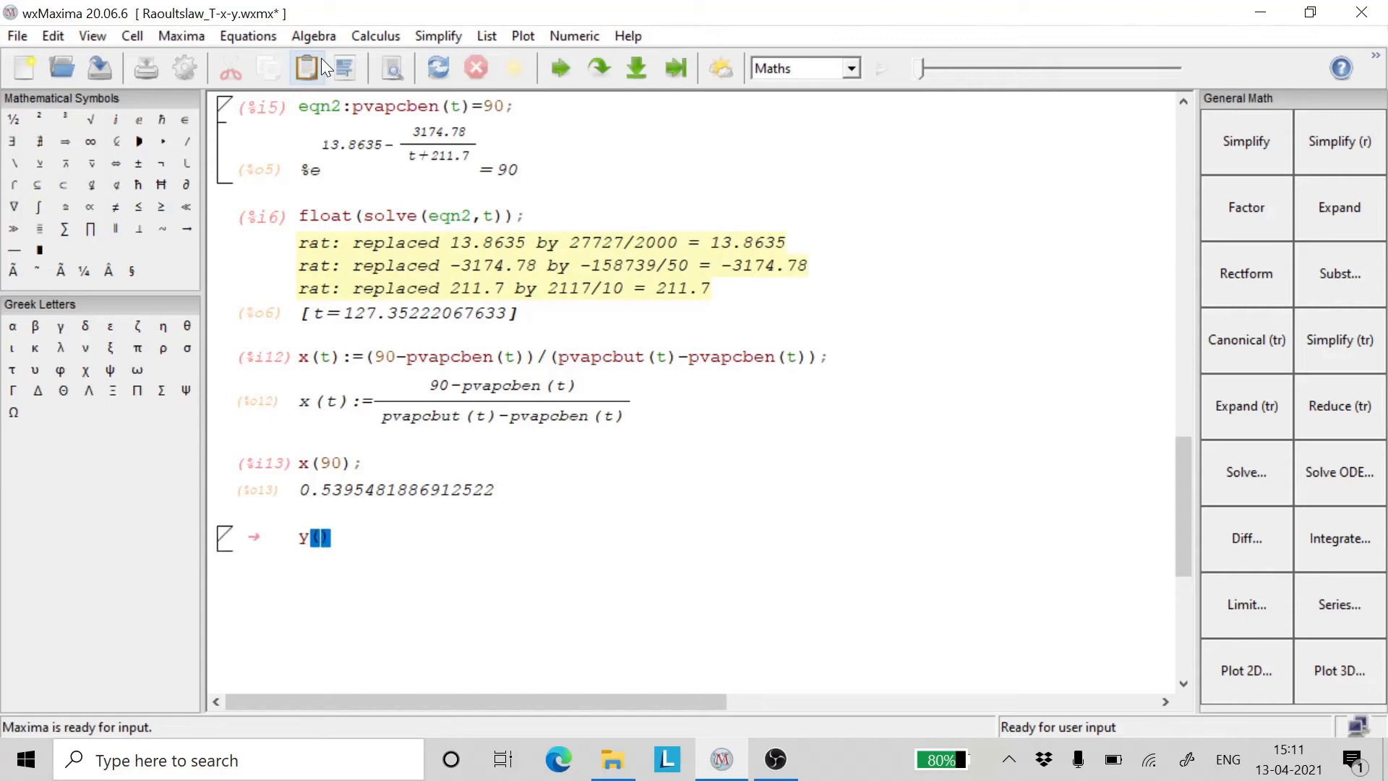
{"action": "type", "text": "t"}
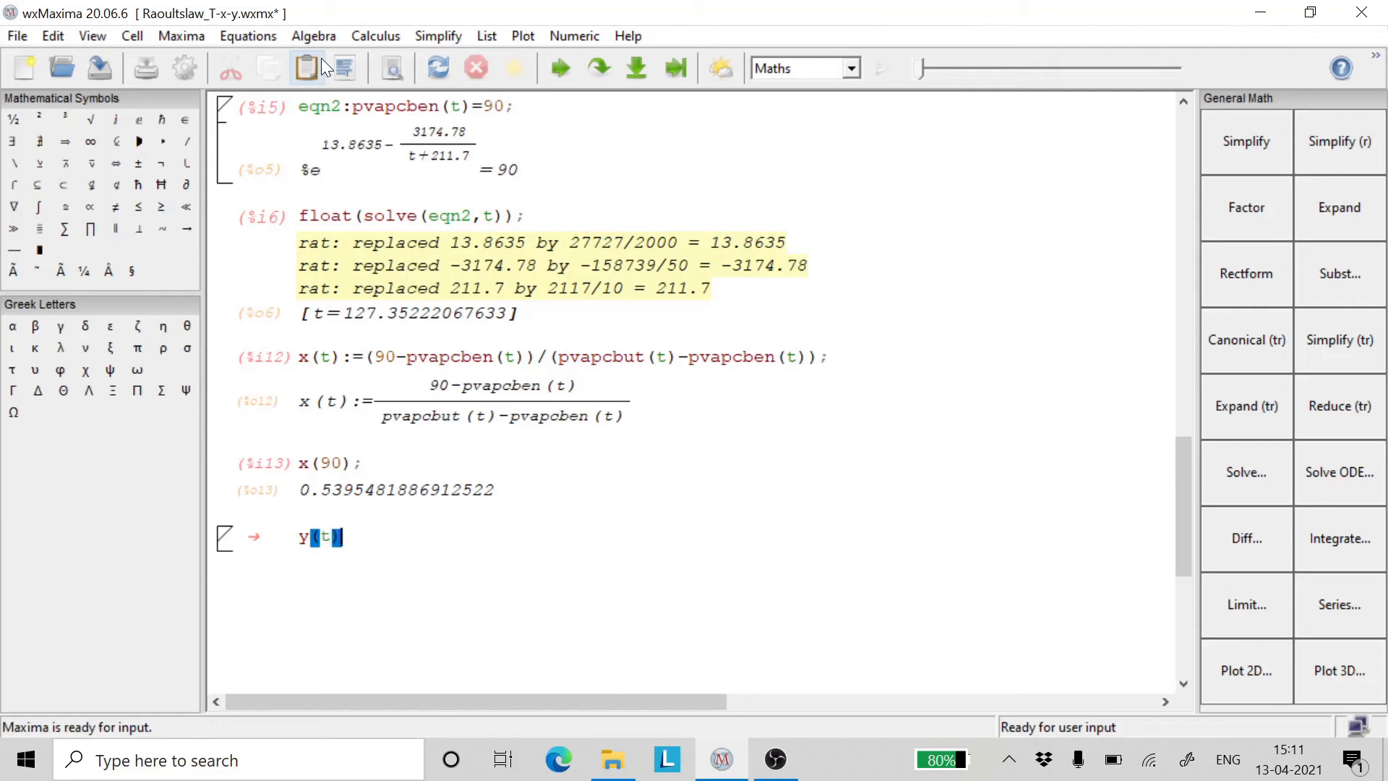
{"action": "type", "text": "):="}
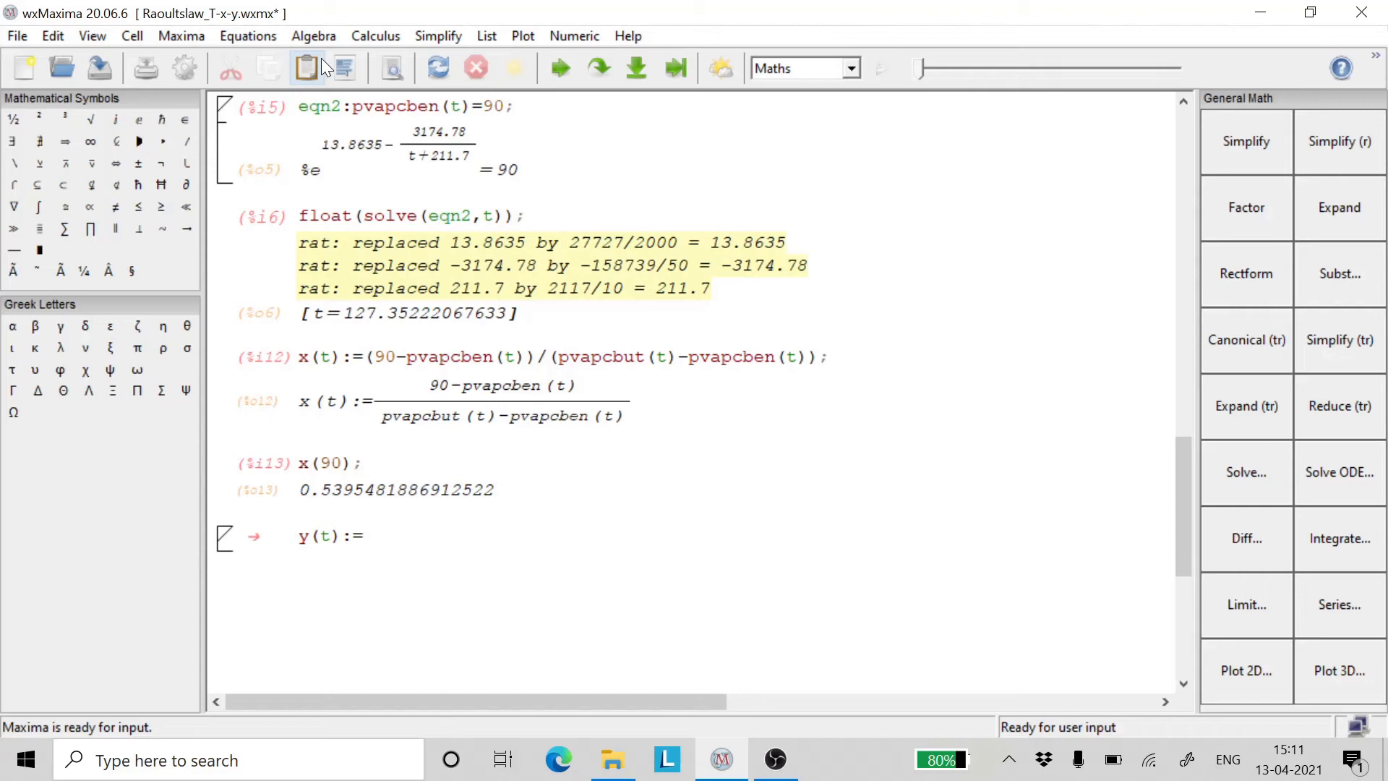
{"action": "type", "text": "x"}
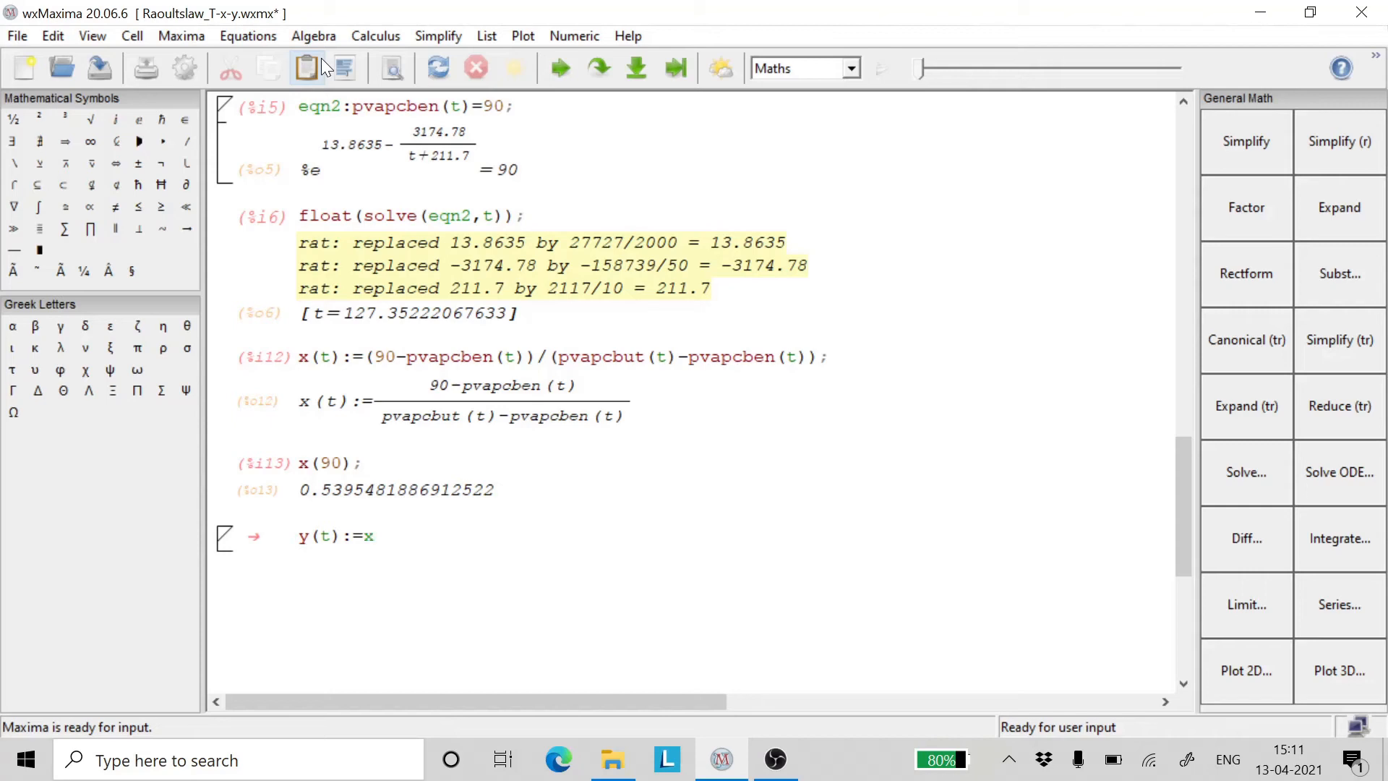
{"action": "type", "text": "()"}
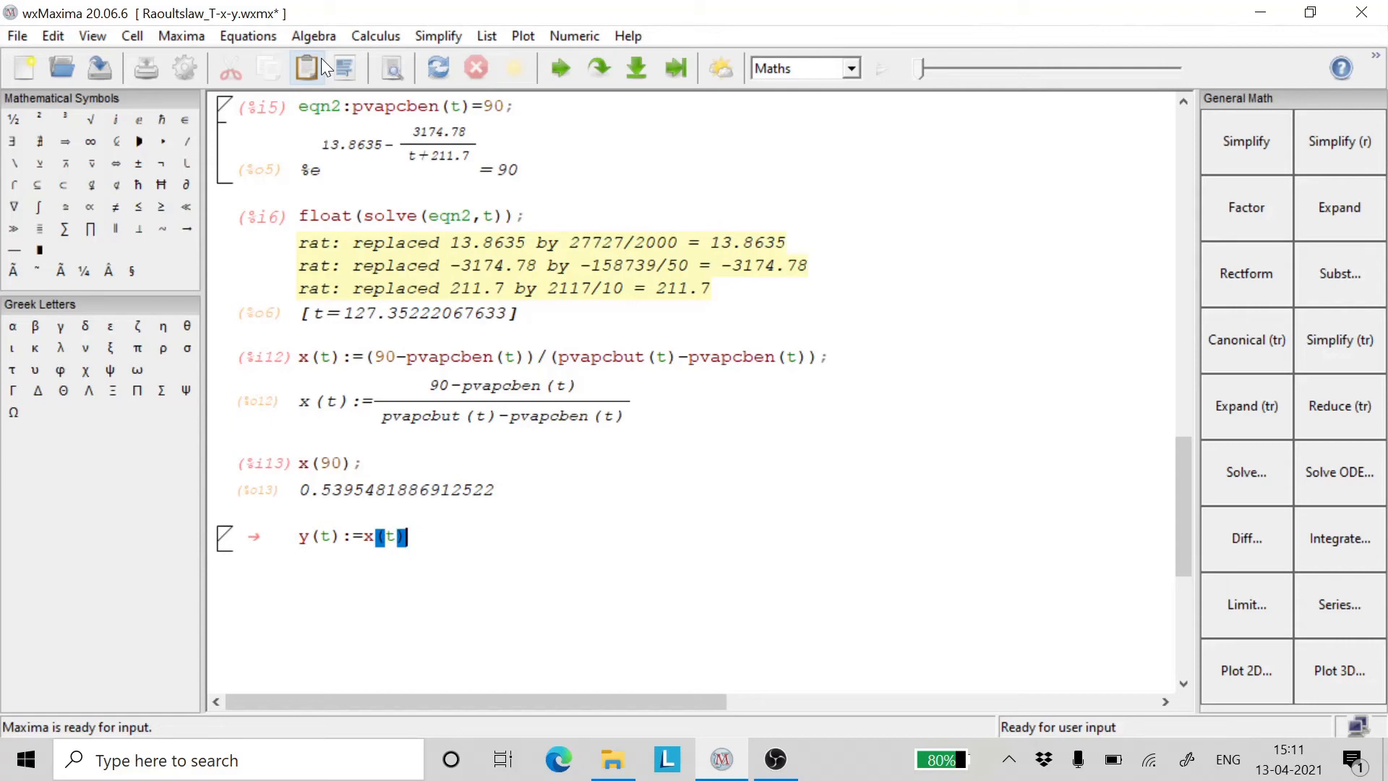
{"action": "type", "text": "*"}
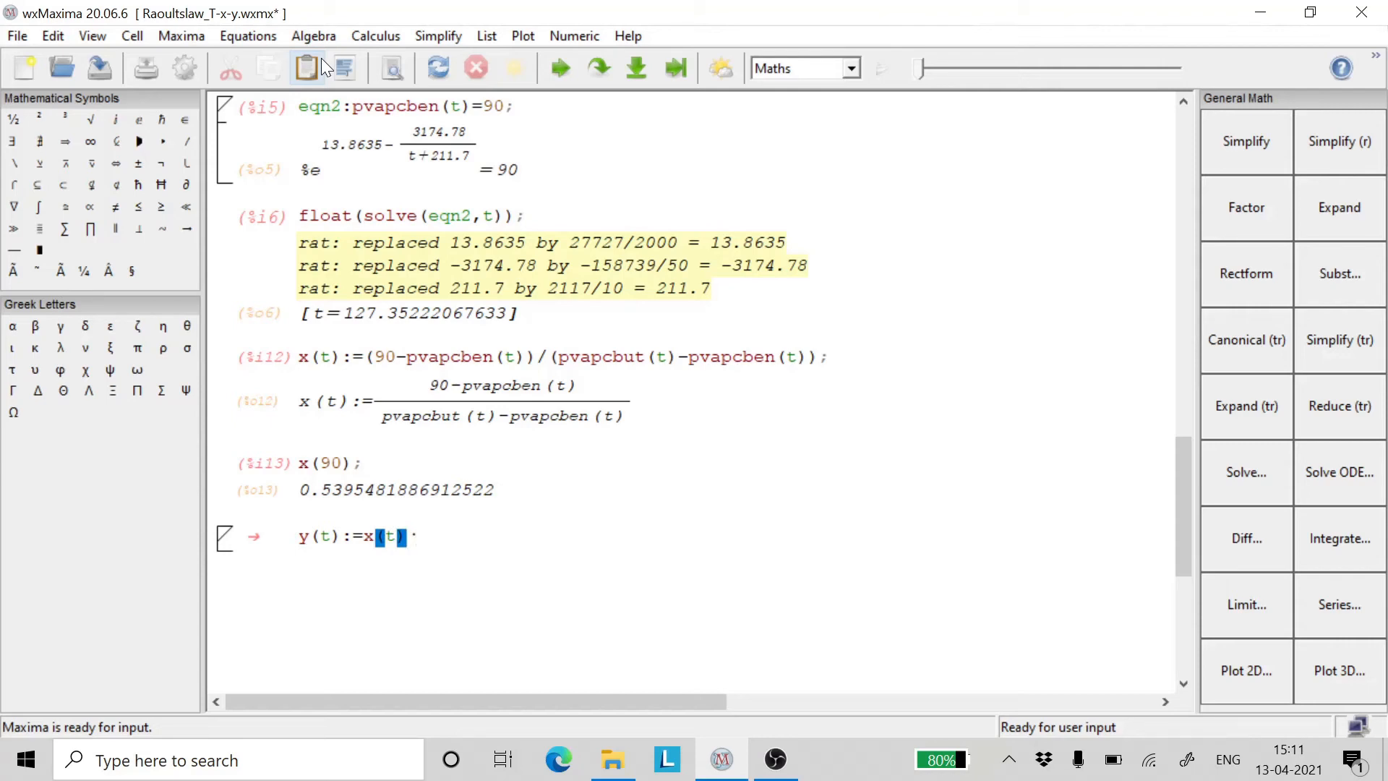
{"action": "type", "text": "pva"}
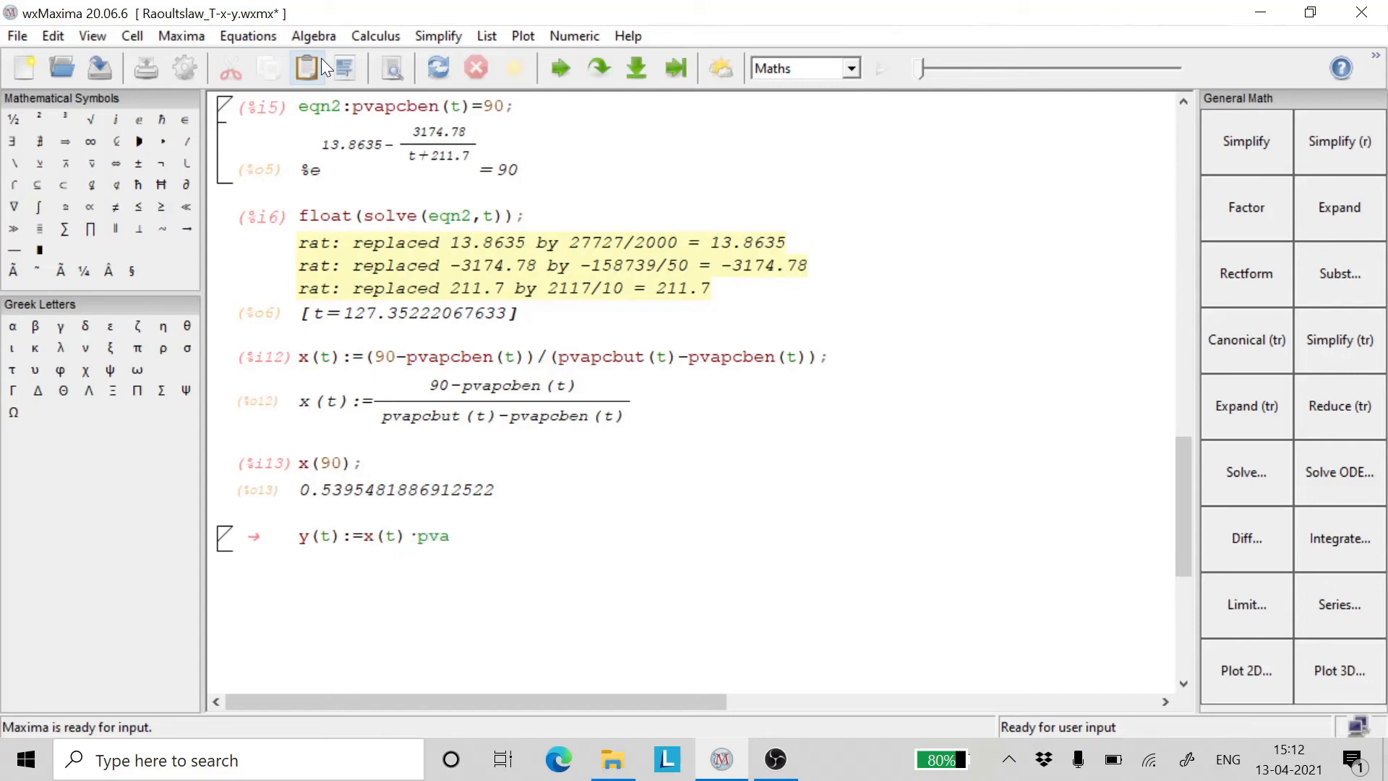
{"action": "type", "text": "p"}
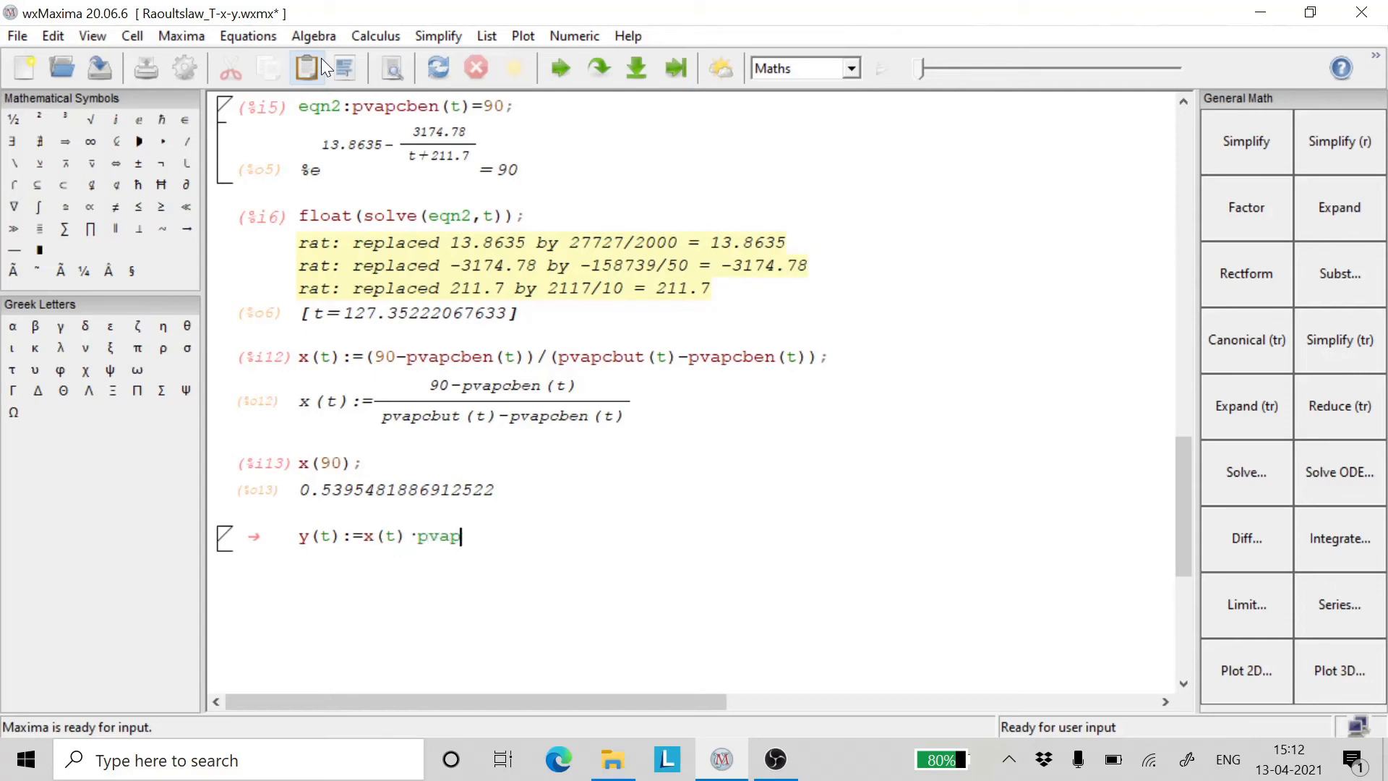
{"action": "type", "text": "cb"}
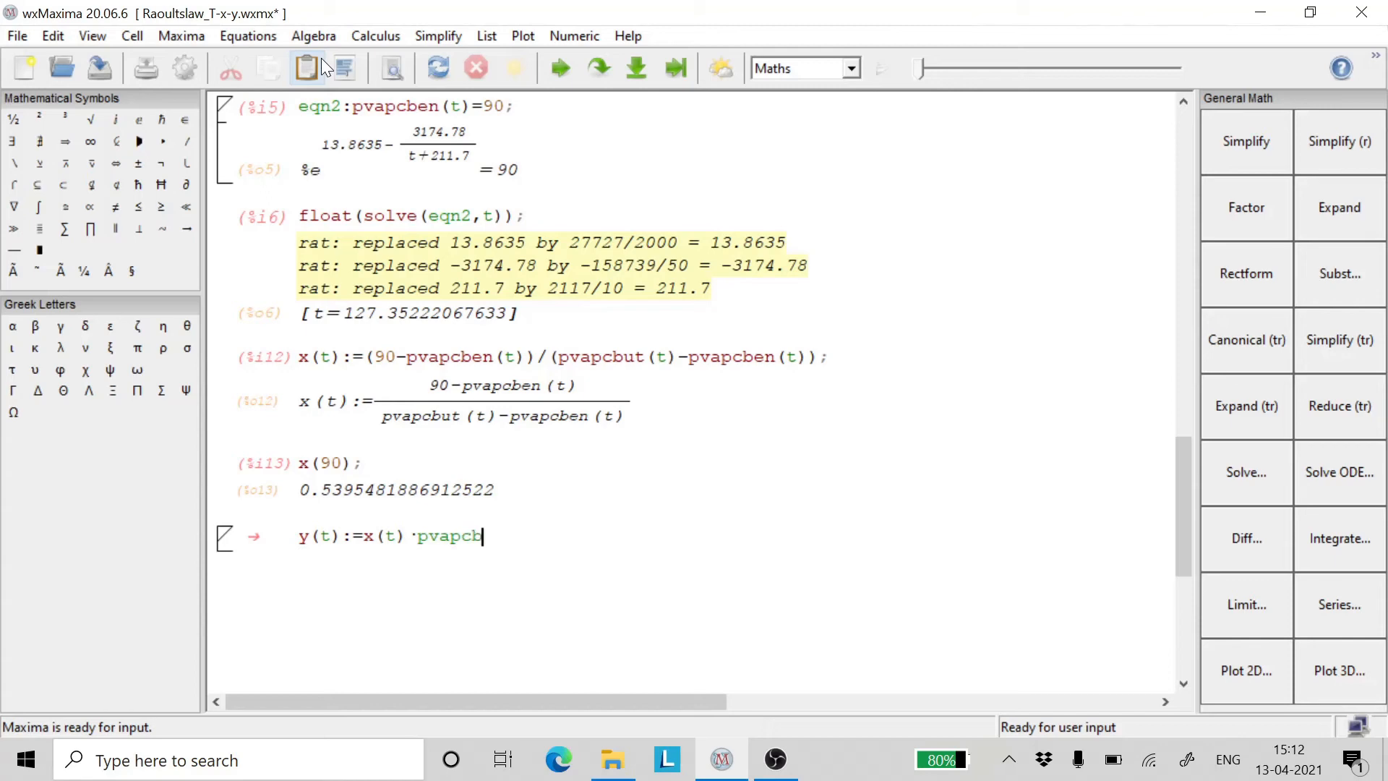
{"action": "type", "text": "u"}
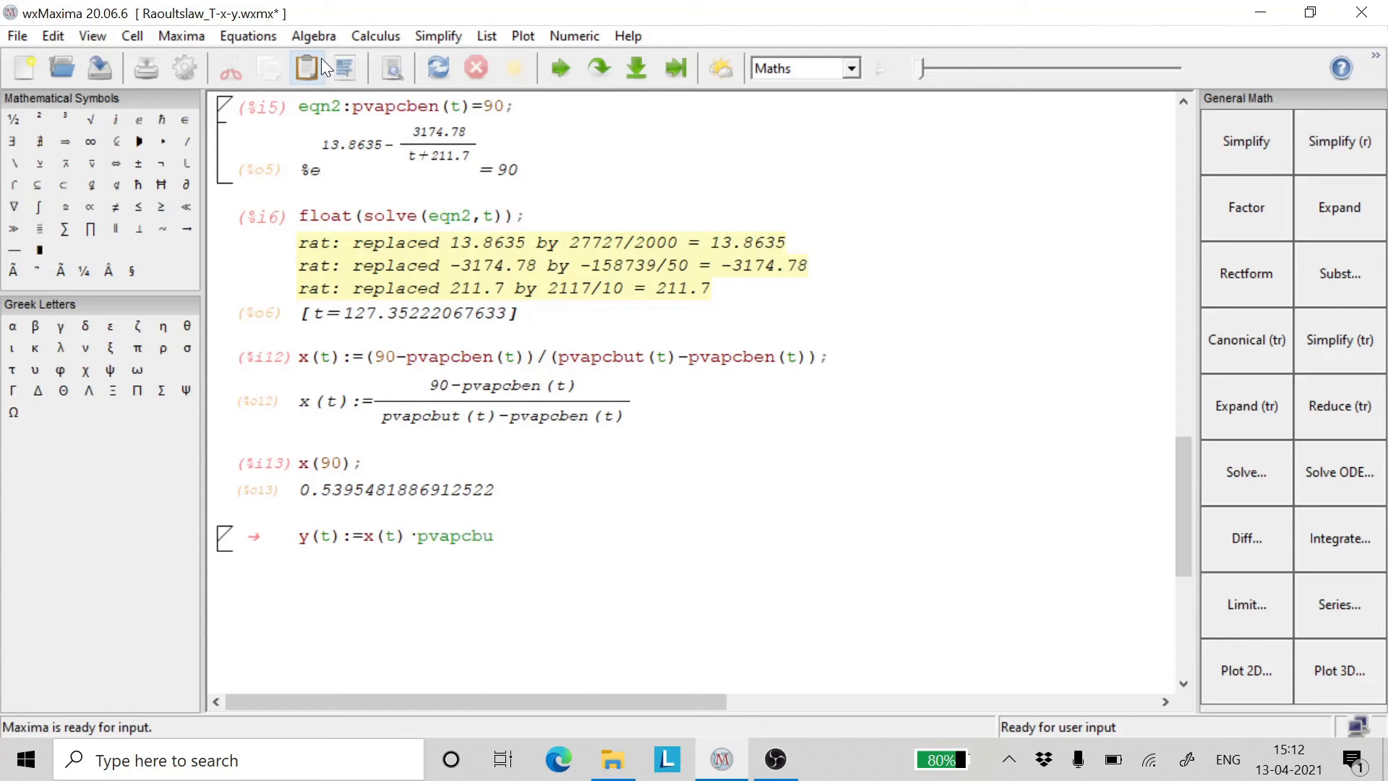
{"action": "type", "text": "(t"}
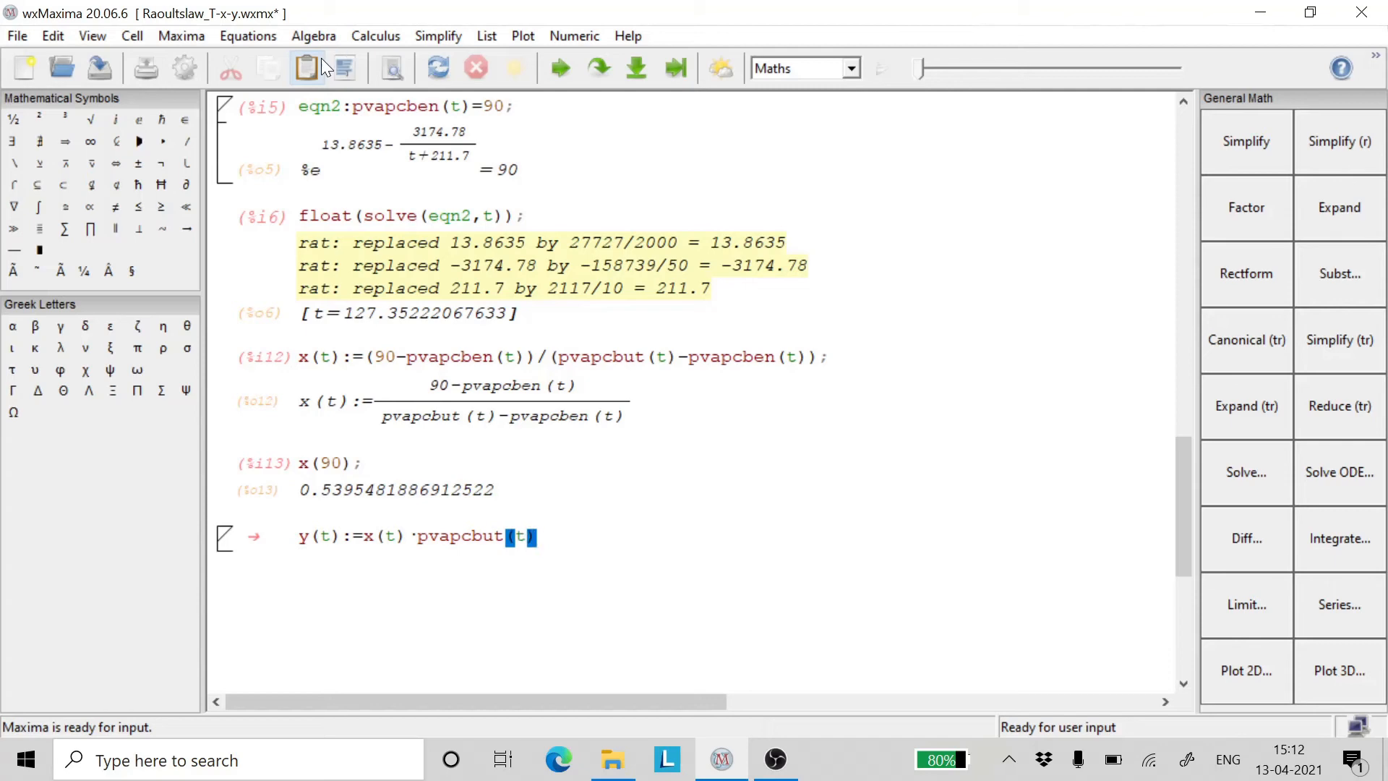
{"action": "type", "text": "/"}
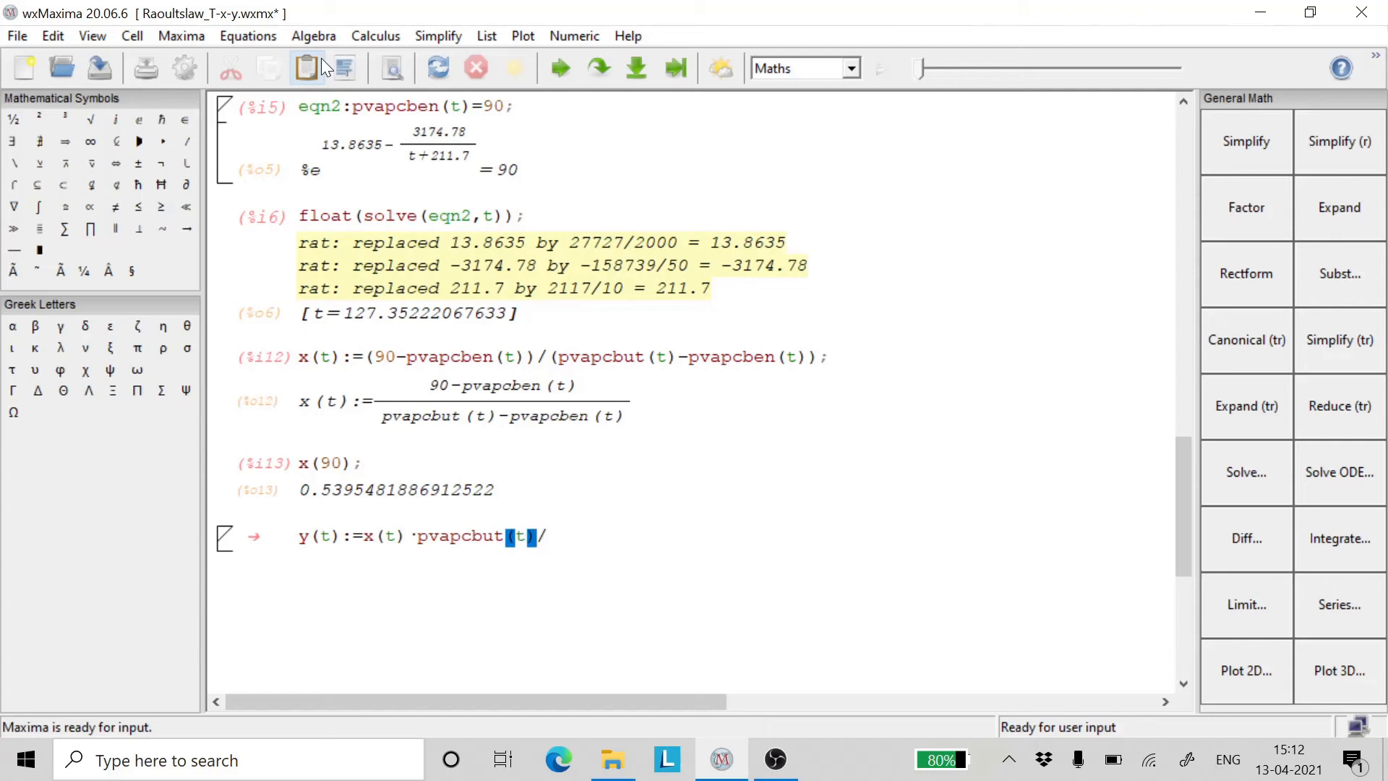
{"action": "type", "text": "90;"}
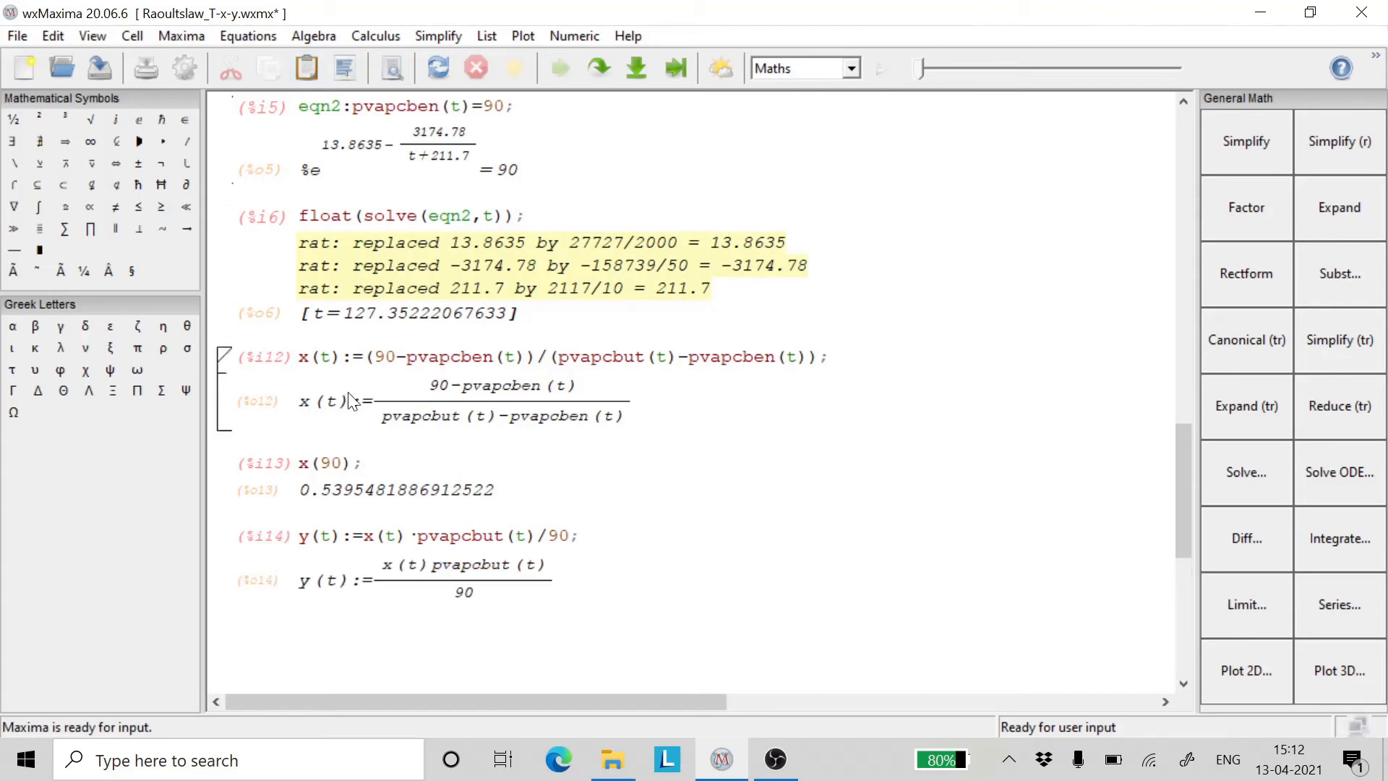
{"action": "scroll", "scroll_direction": "down", "scroll_amount": 3}
{"action": "type", "text": "y("}
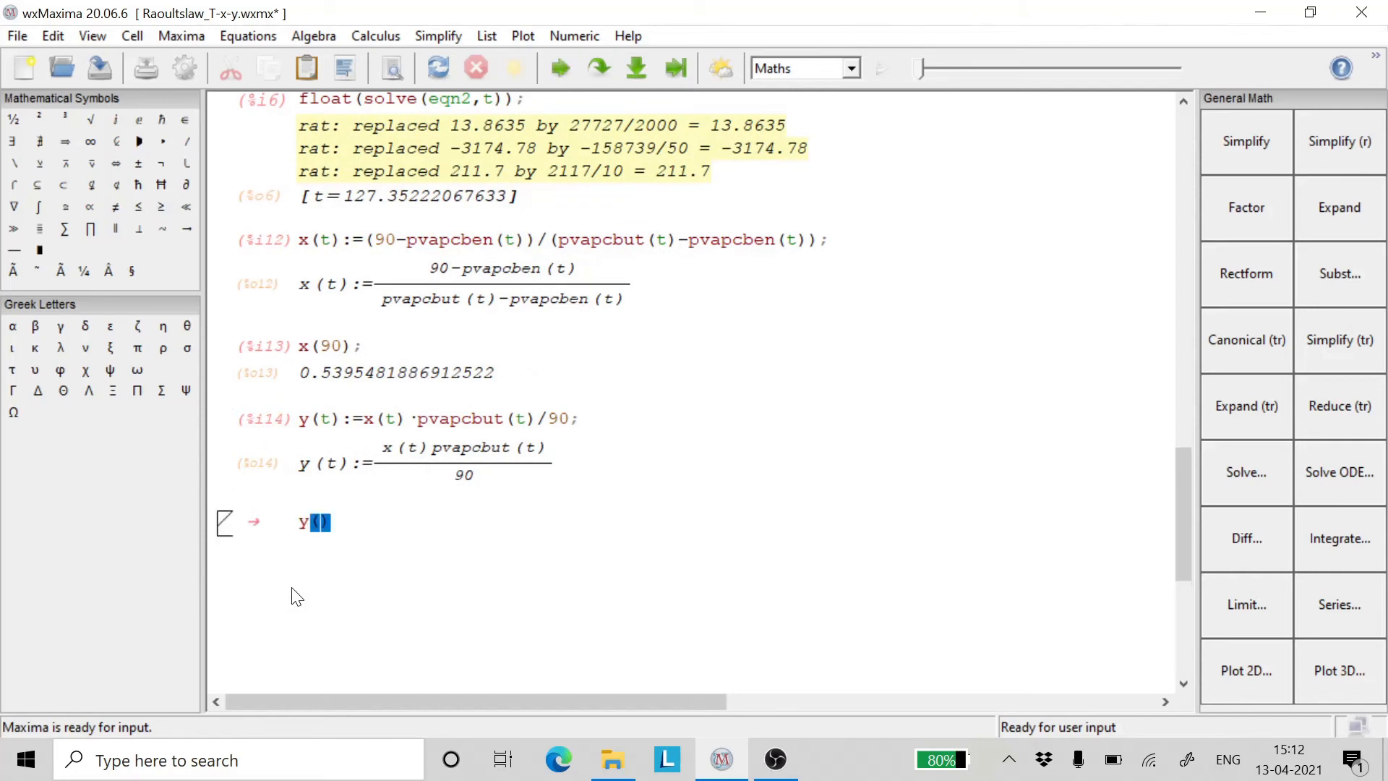
Step: Evaluate y(90), returning 0.8555506830866071
{"action": "type", "text": "90"}
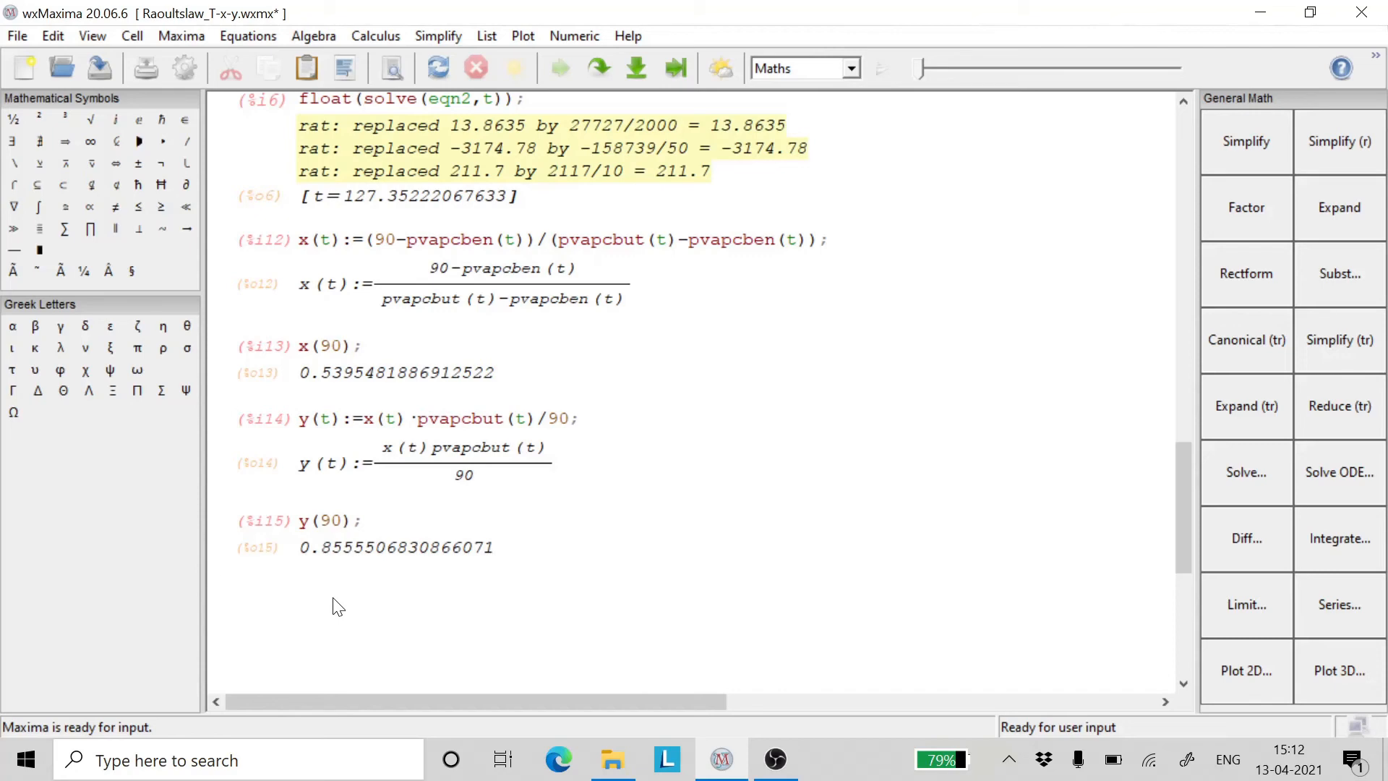
Step: Start a wxdraw2d command with color=red, explicit(x(t), t, ...)
{"action": "type", "text": "w"}
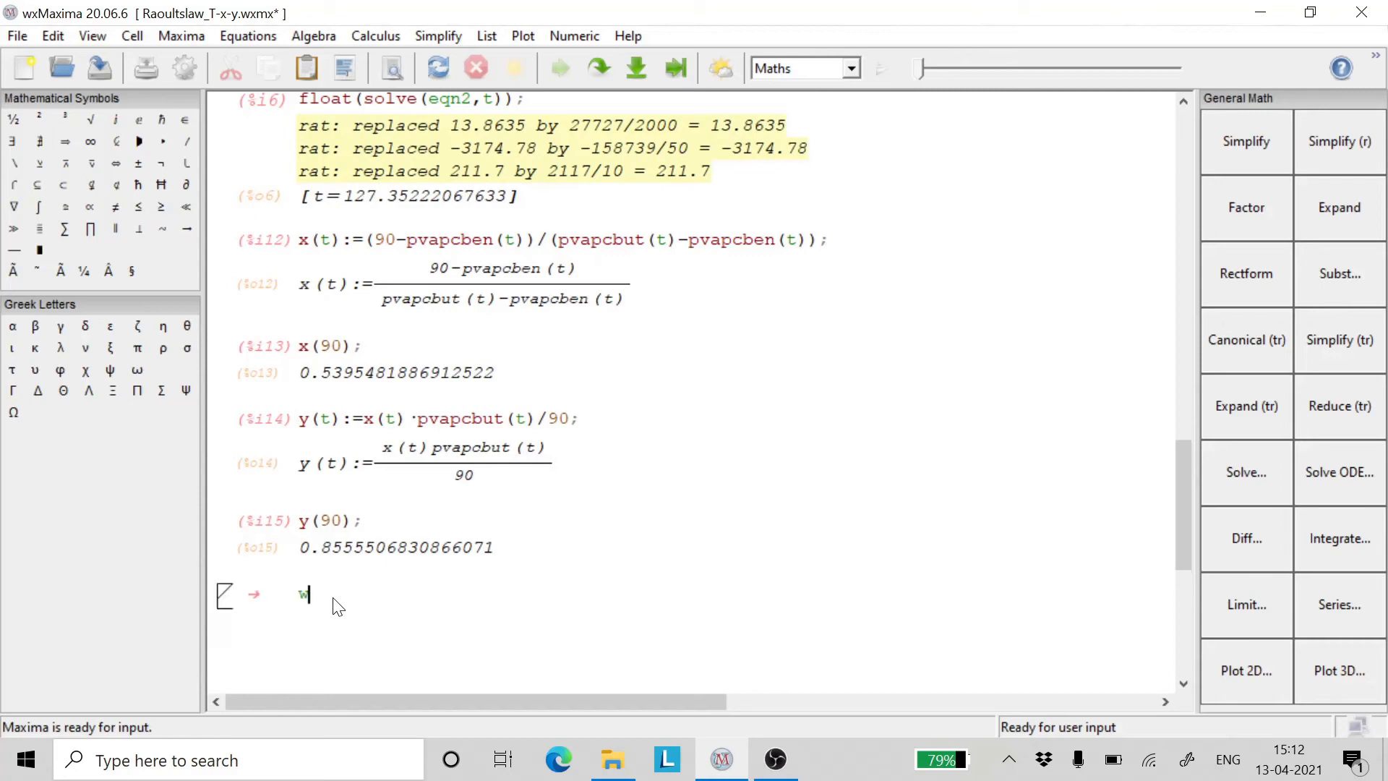
{"action": "type", "text": "xdar"}
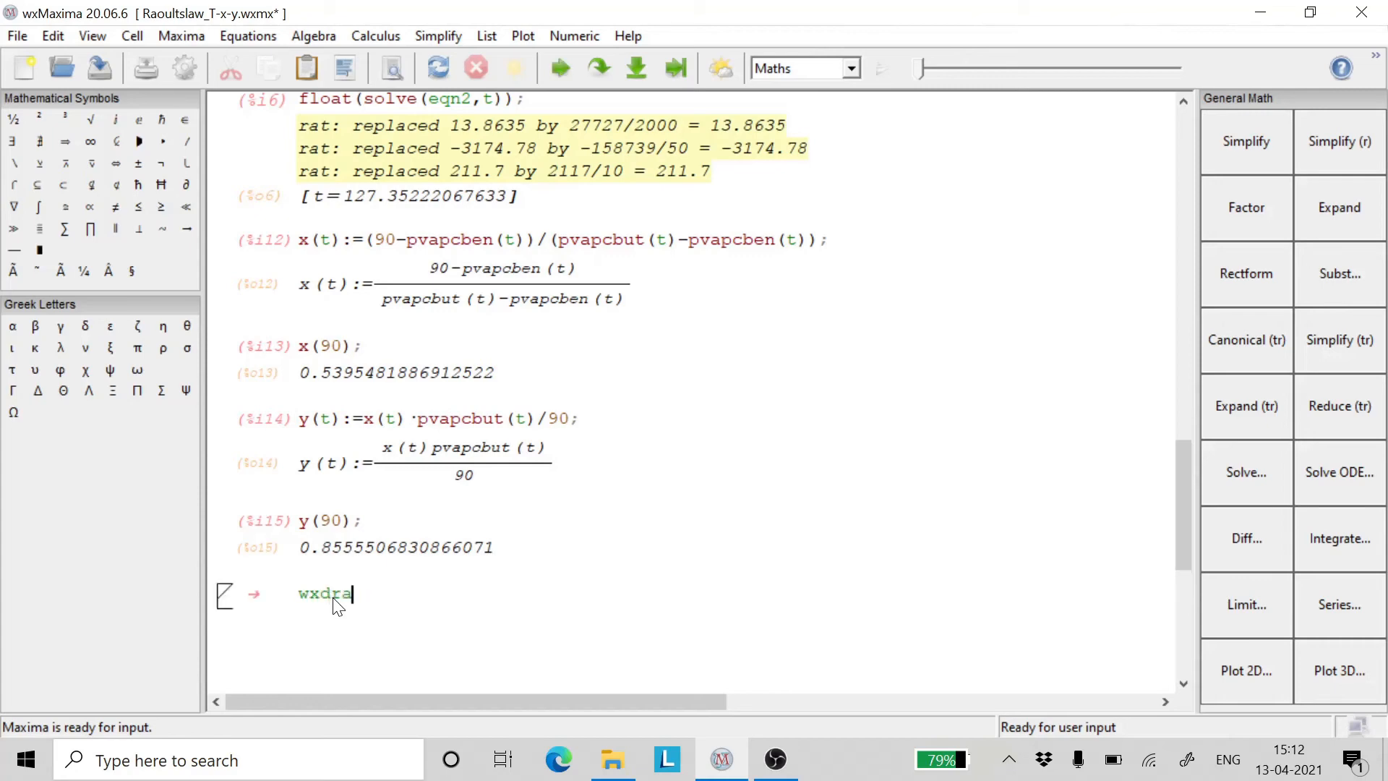
{"action": "type", "text": "w2d("}
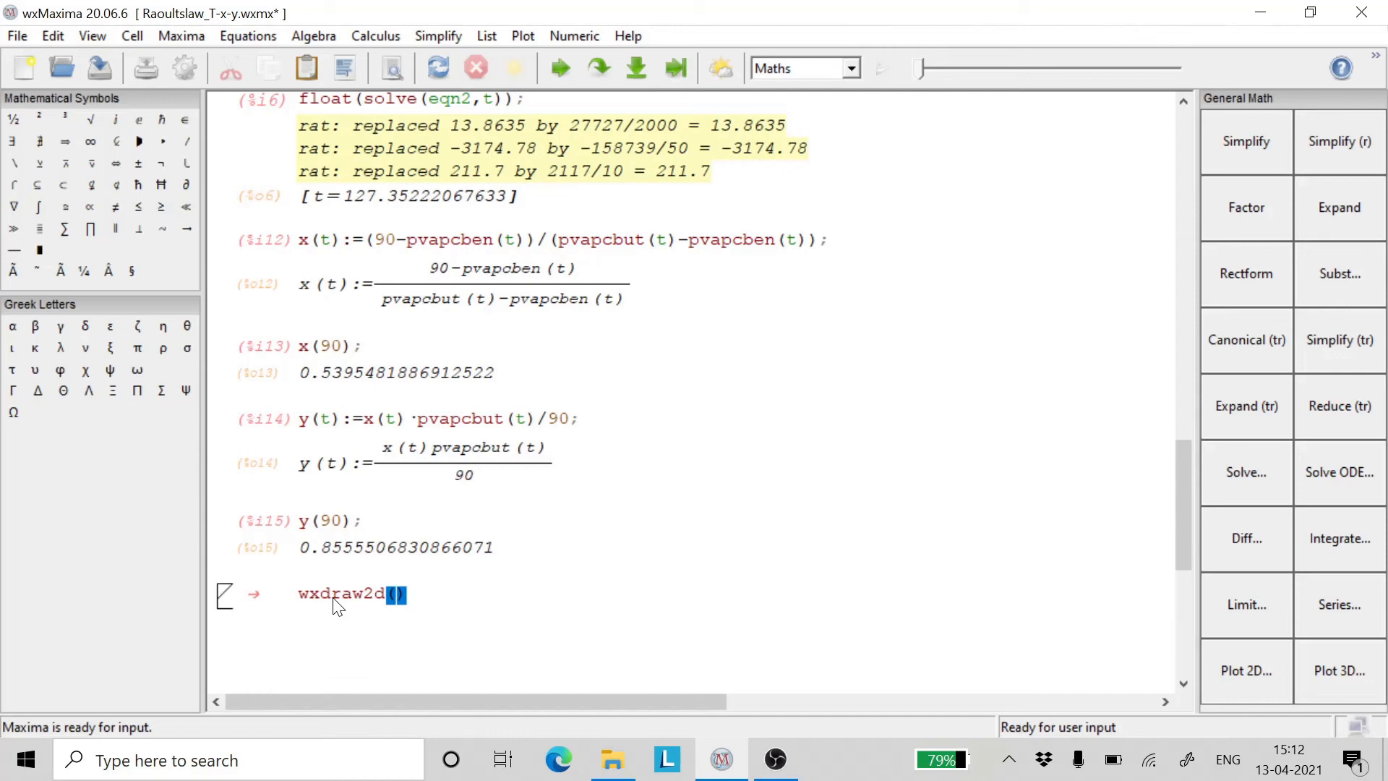
{"action": "type", "text": "cl"}
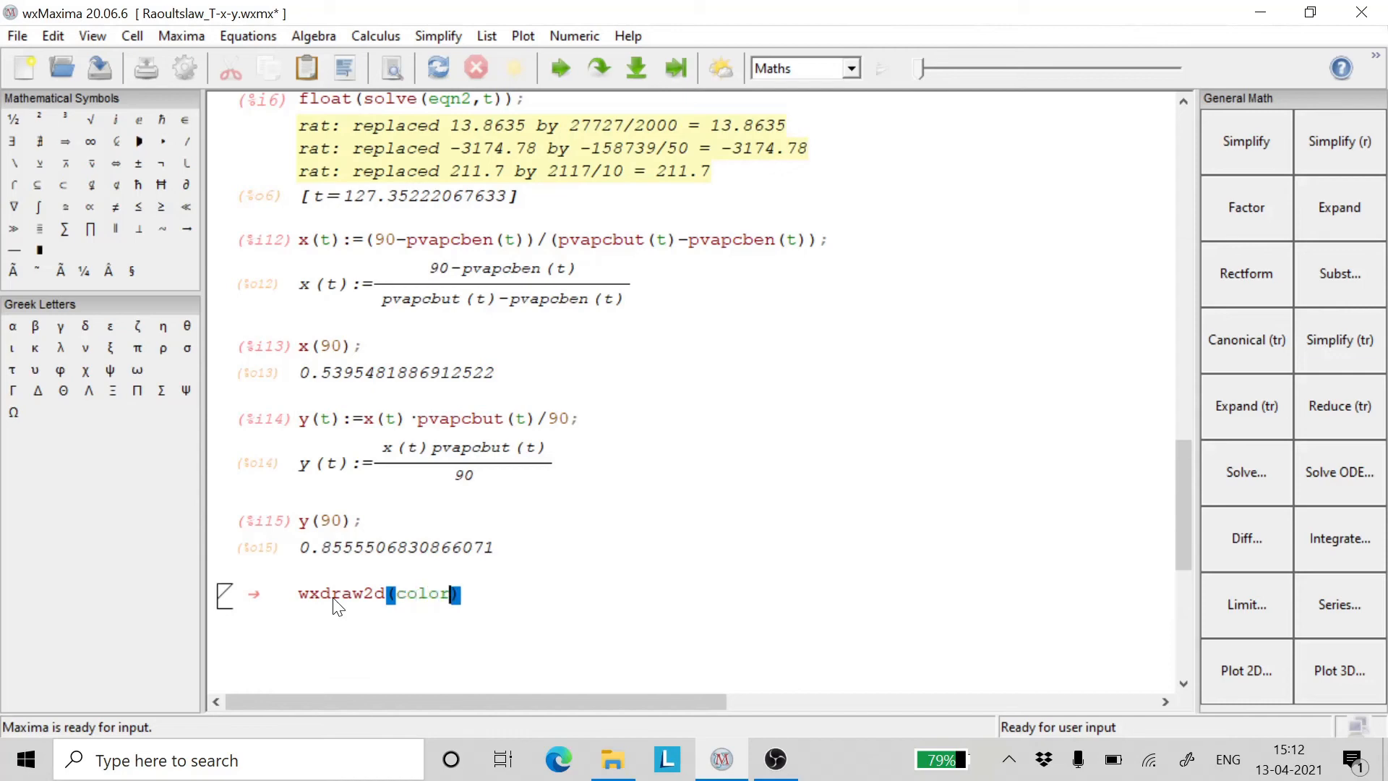
{"action": "type", "text": "="}
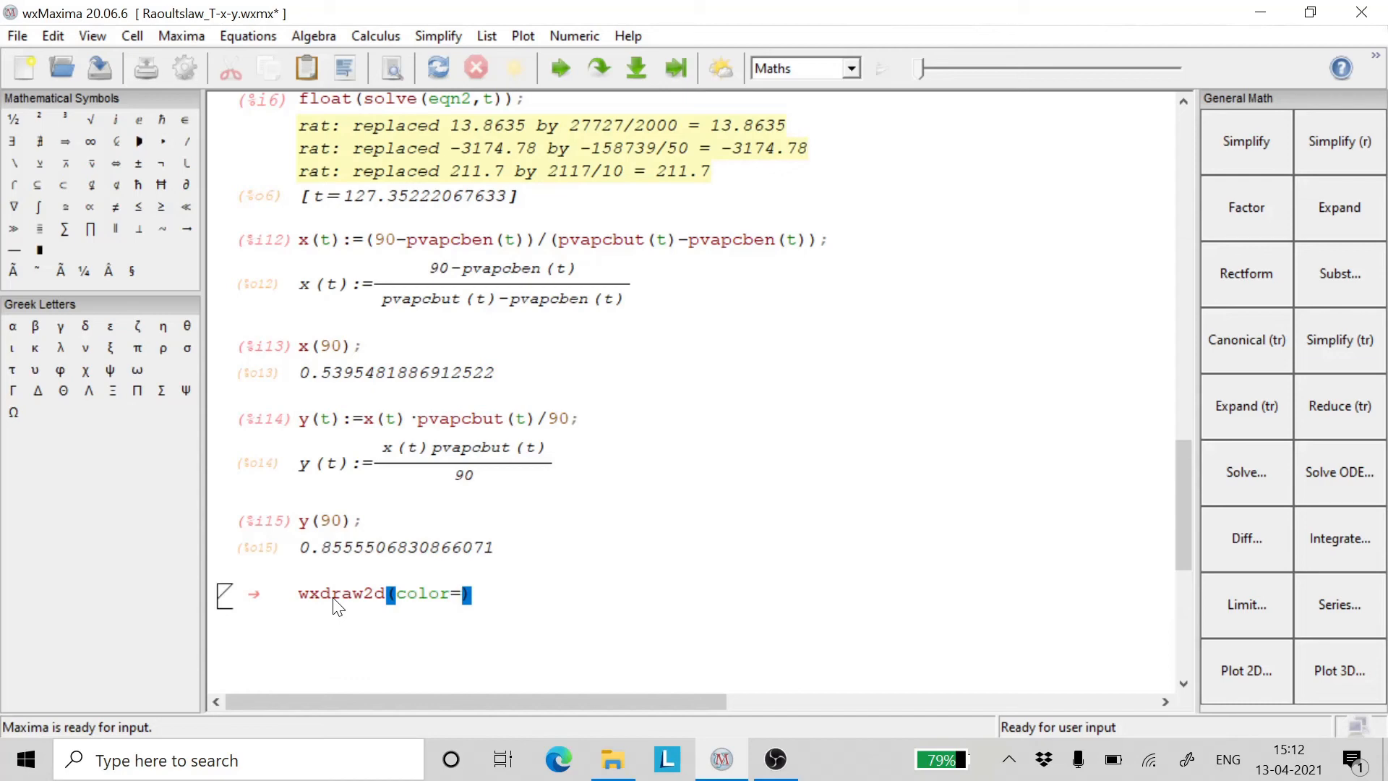
{"action": "type", "text": "red"}
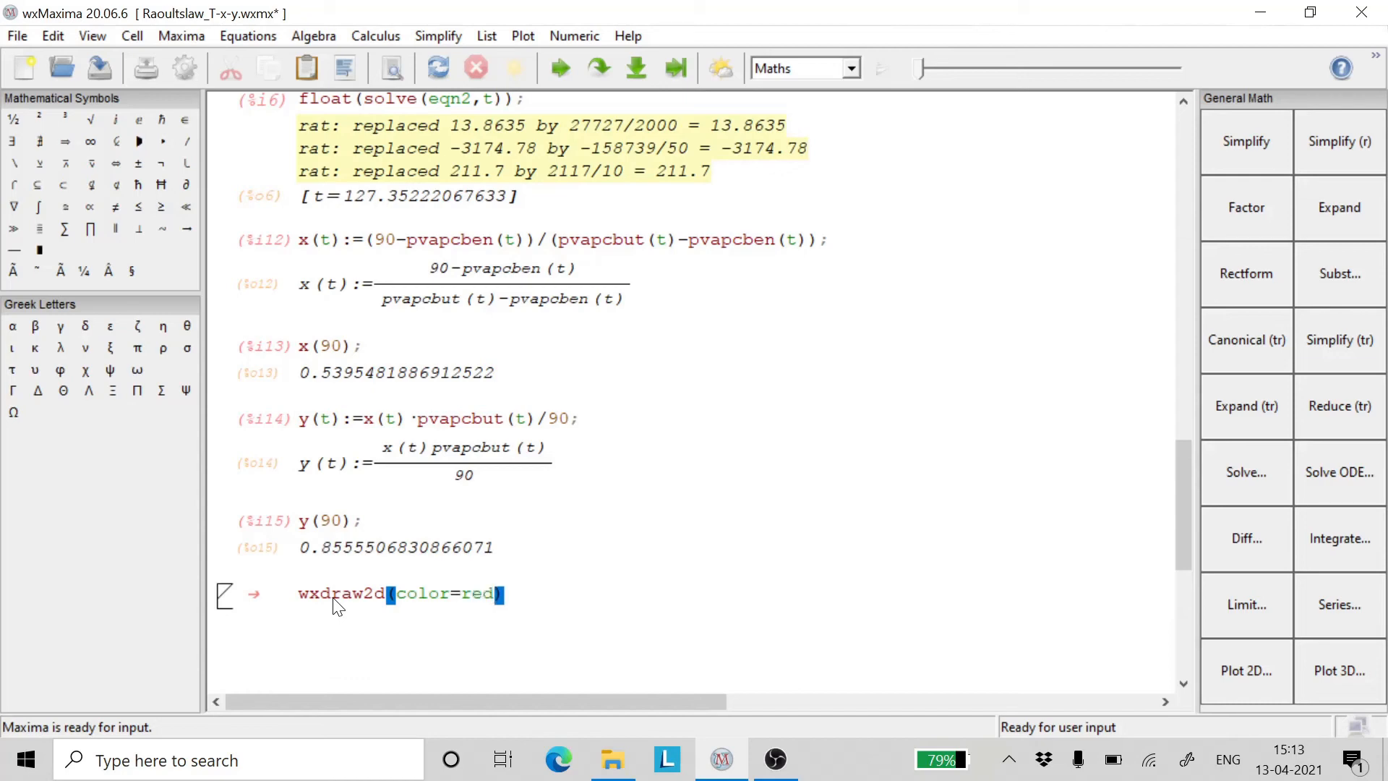
{"action": "type", "text": ",ex"}
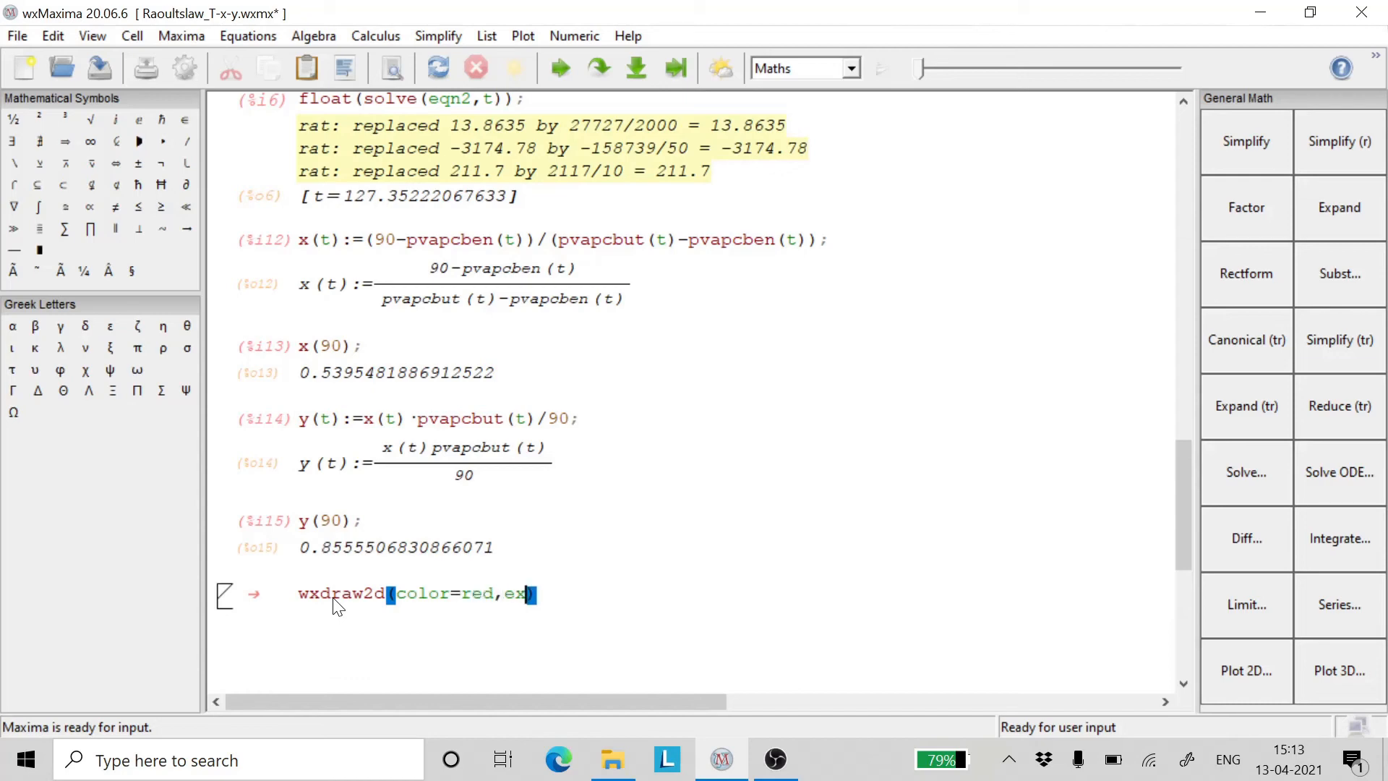
{"action": "type", "text": "plic"}
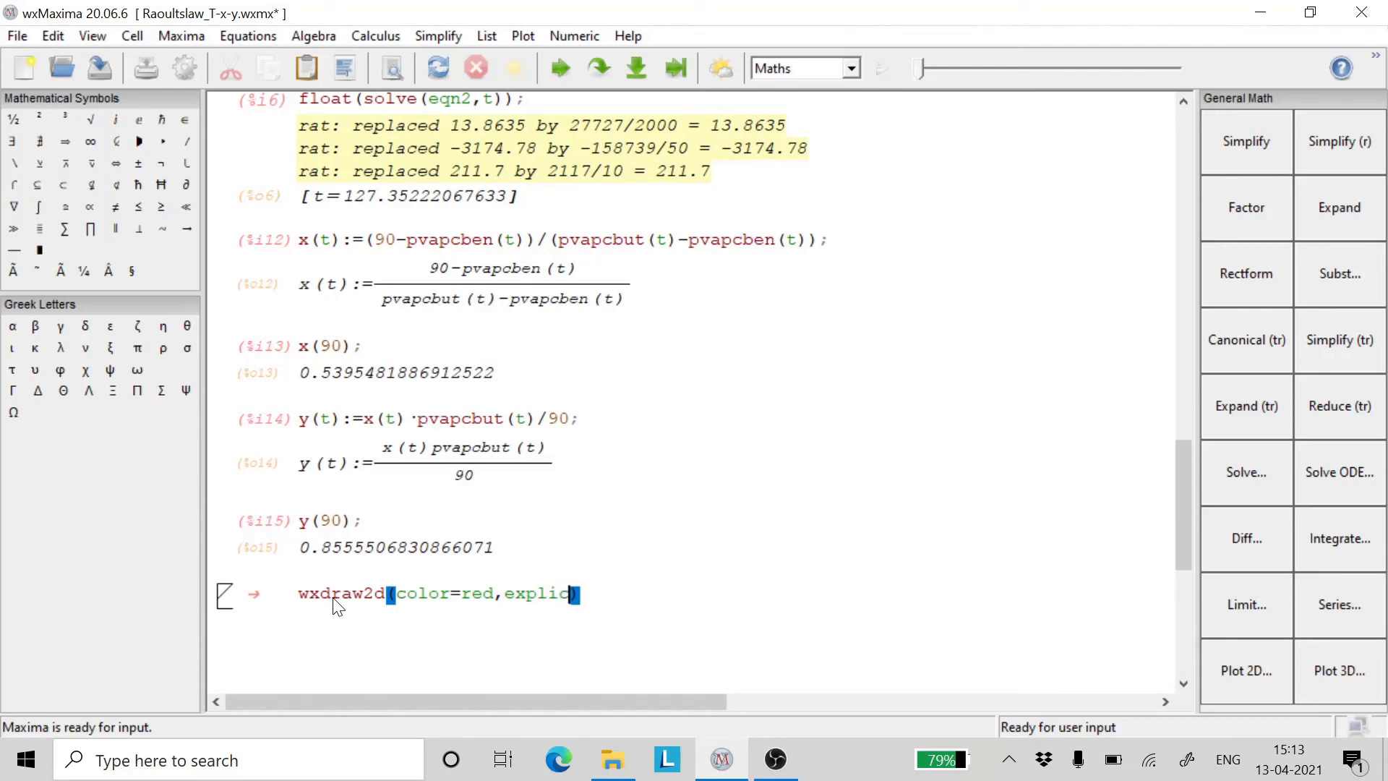
{"action": "type", "text": "t("}
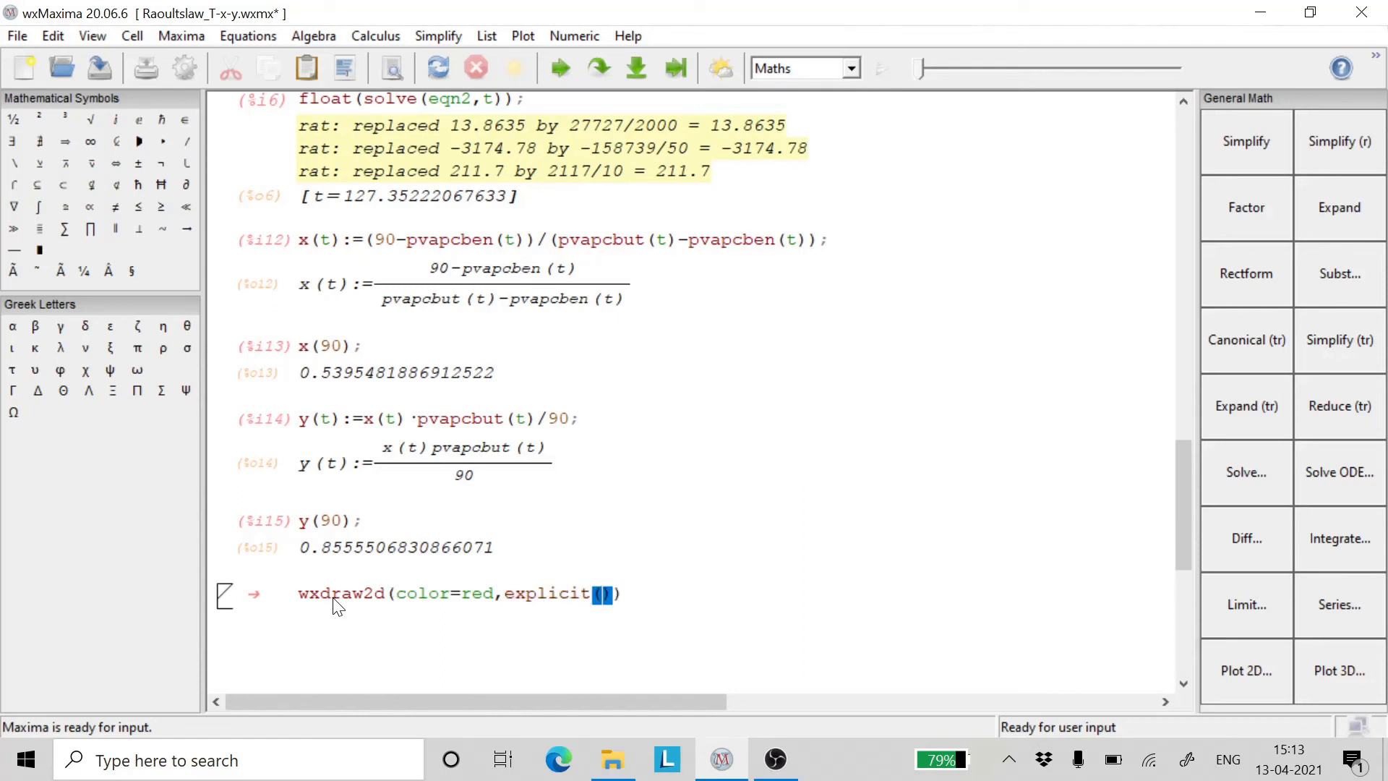
{"action": "type", "text": "x(t"}
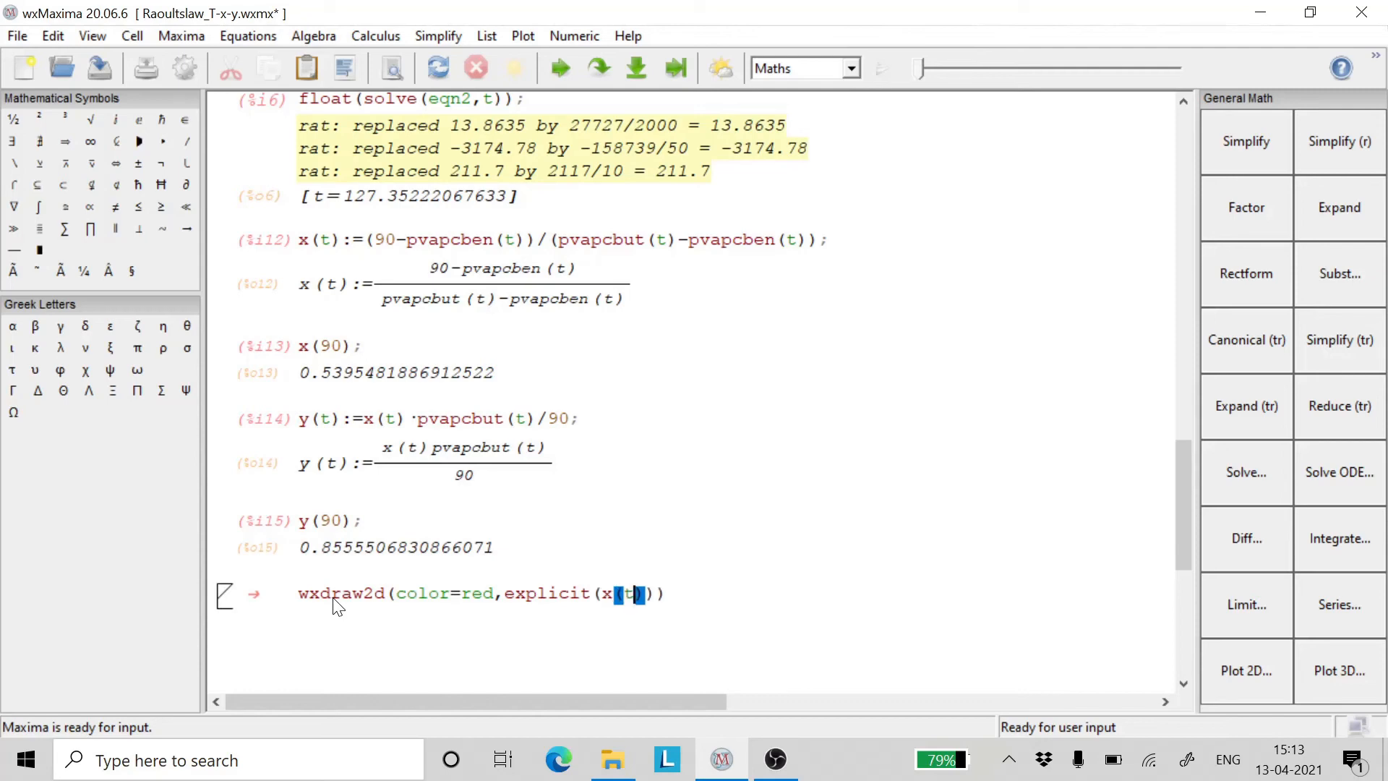
{"action": "type", "text": ","}
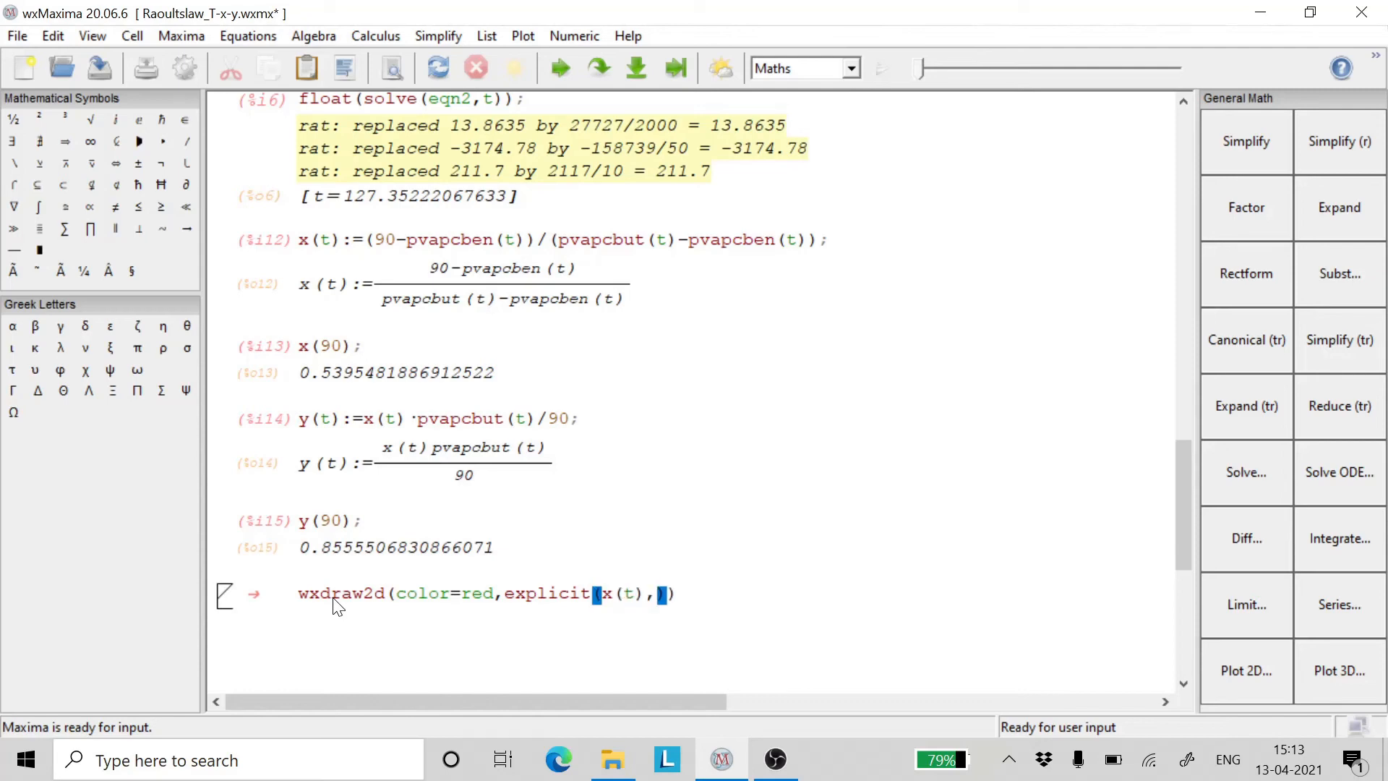
{"action": "type", "text": "t,"}
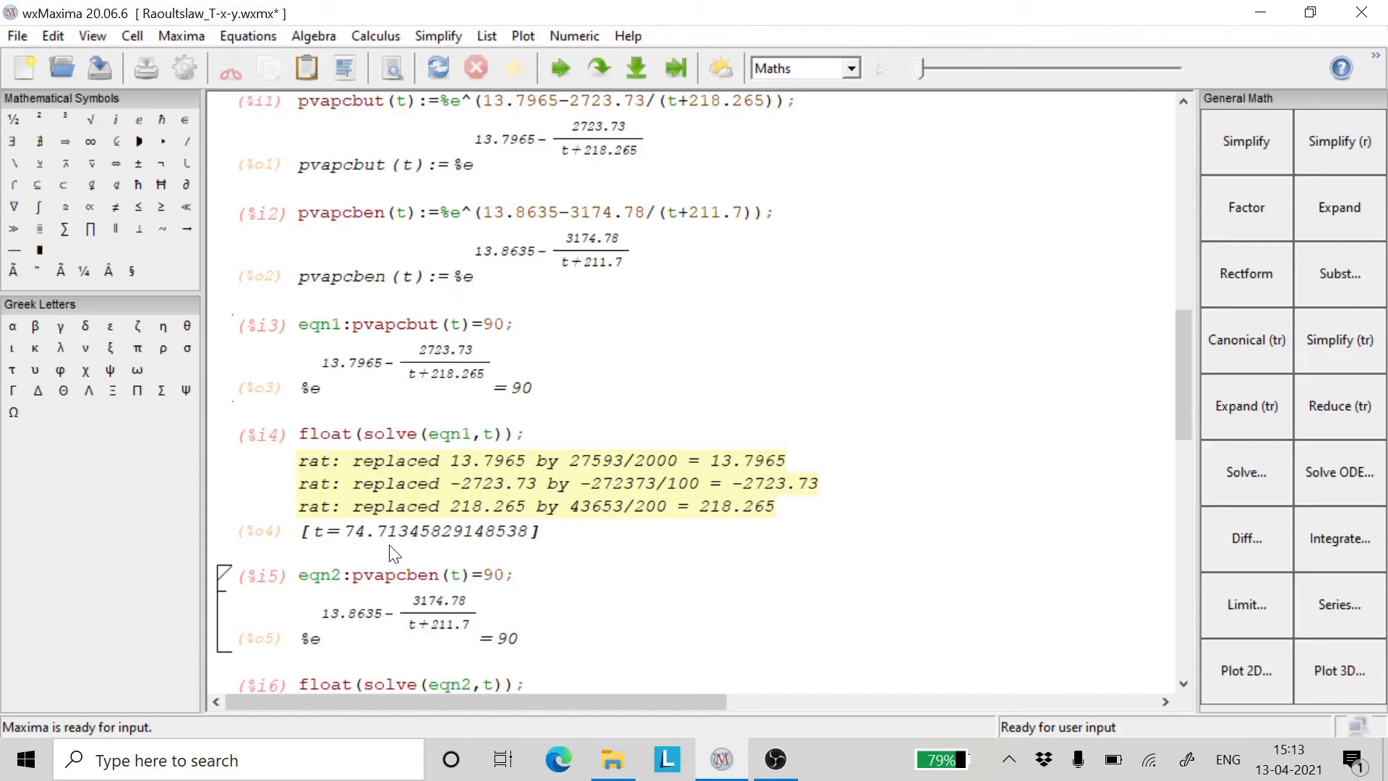
Step: Enter the t range 74.7134 to 127.3522 for the x(t) curve
{"action": "scroll", "scroll_direction": "down", "scroll_amount": 3}
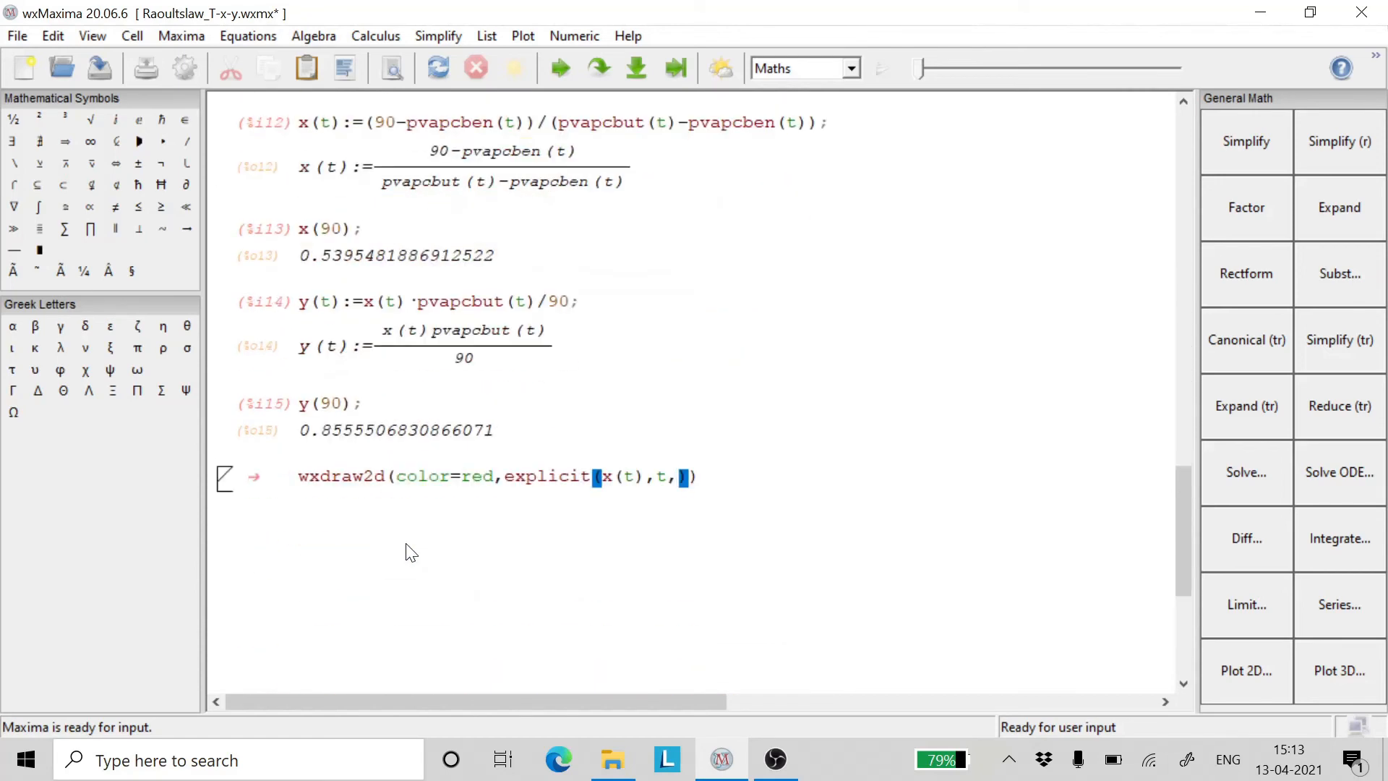
{"action": "type", "text": "74."}
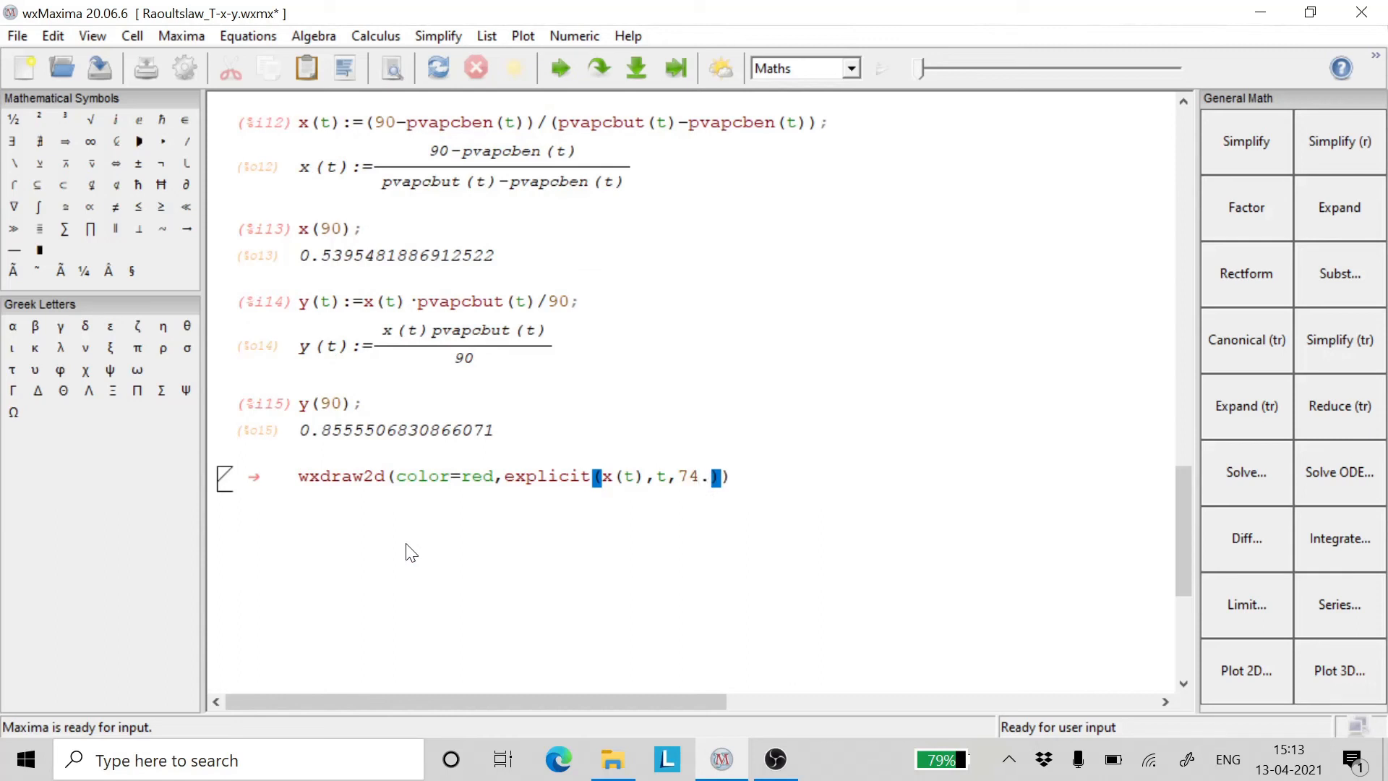
{"action": "type", "text": "7134"}
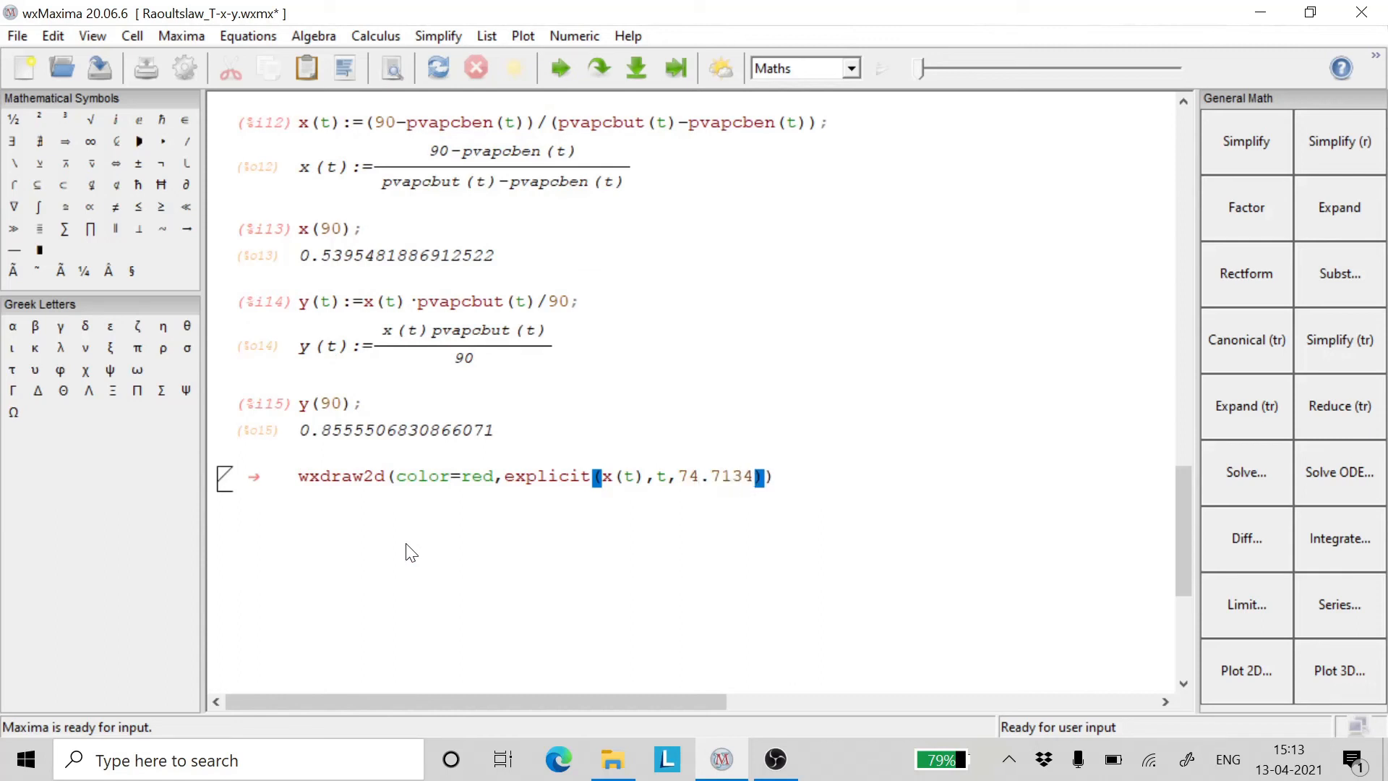
{"action": "type", "text": ","}
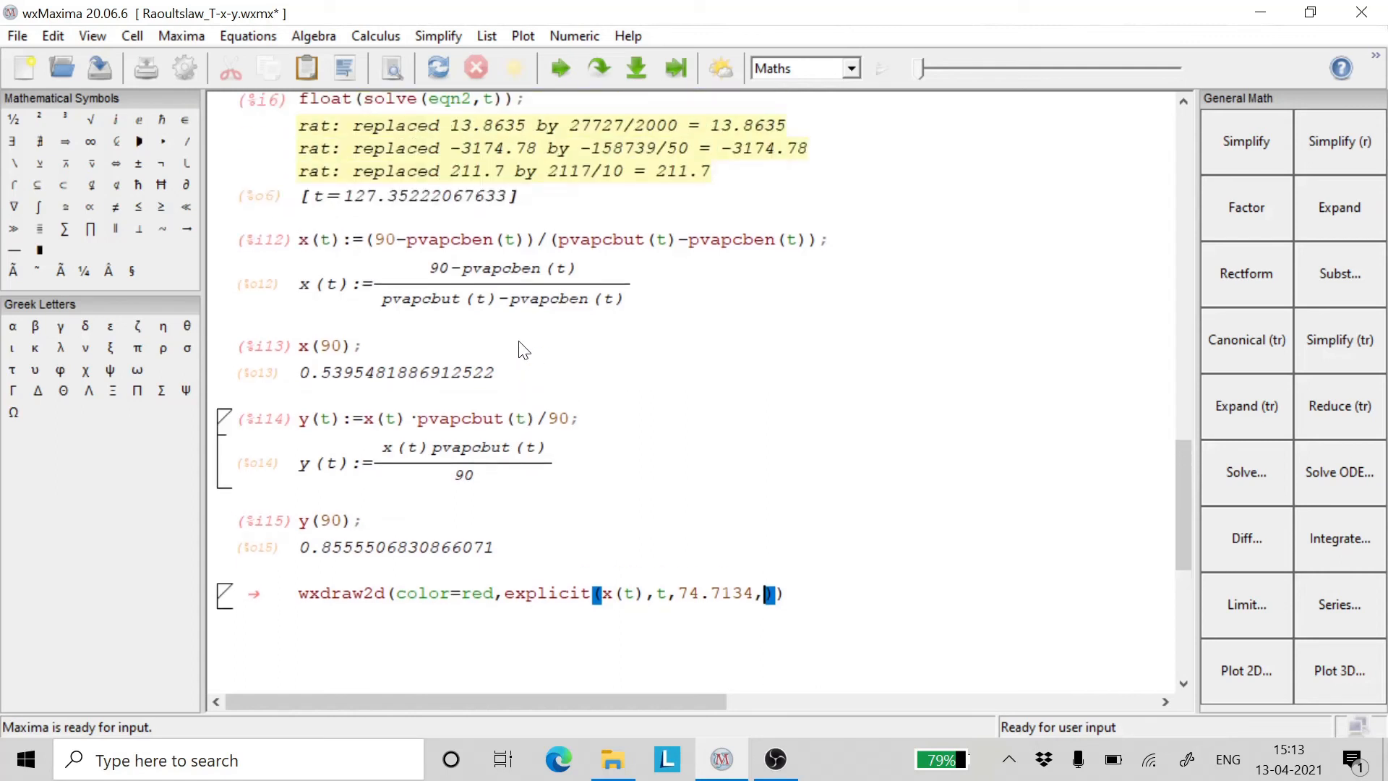
{"action": "type", "text": "127.3522"}
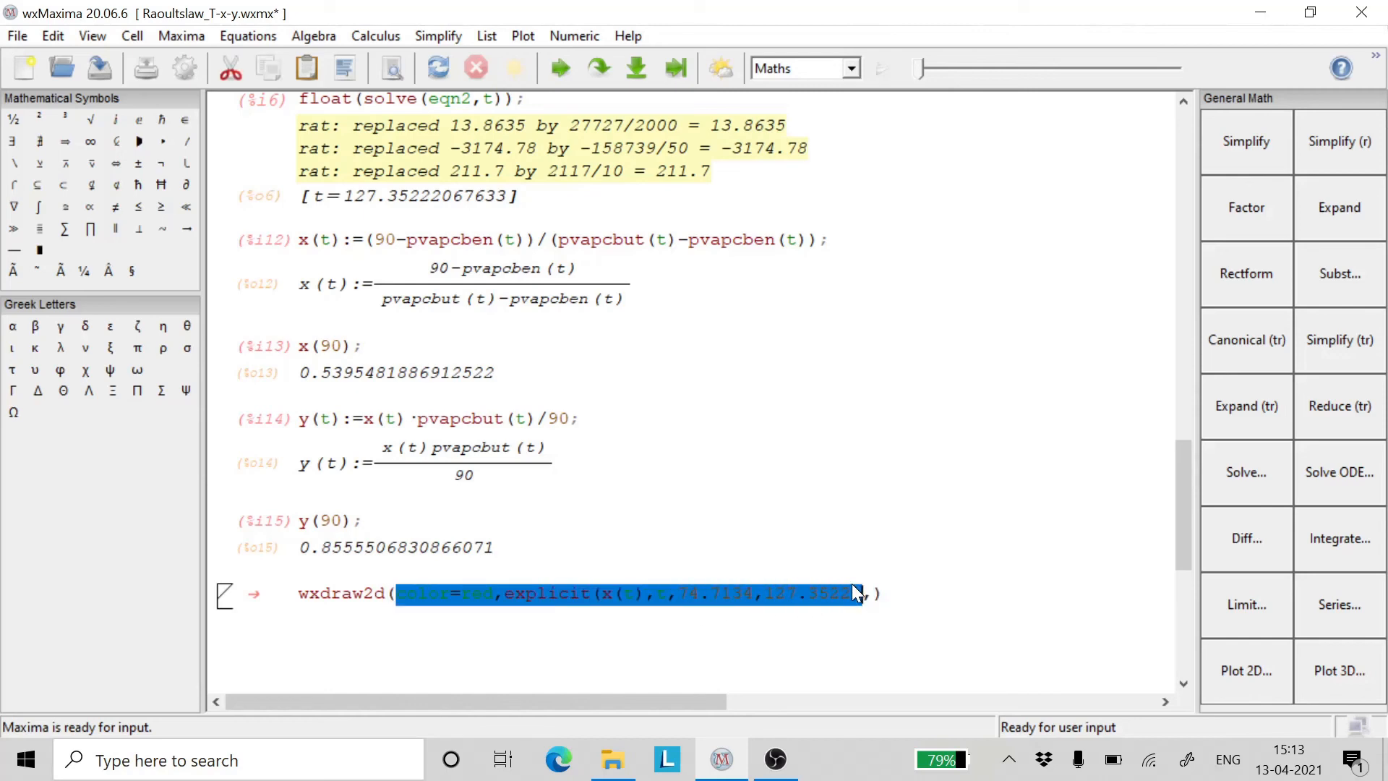
Step: Paste a second explicit curve after the first and change it to y(t)
{"action": "left_click", "coordinate": [877, 594]}
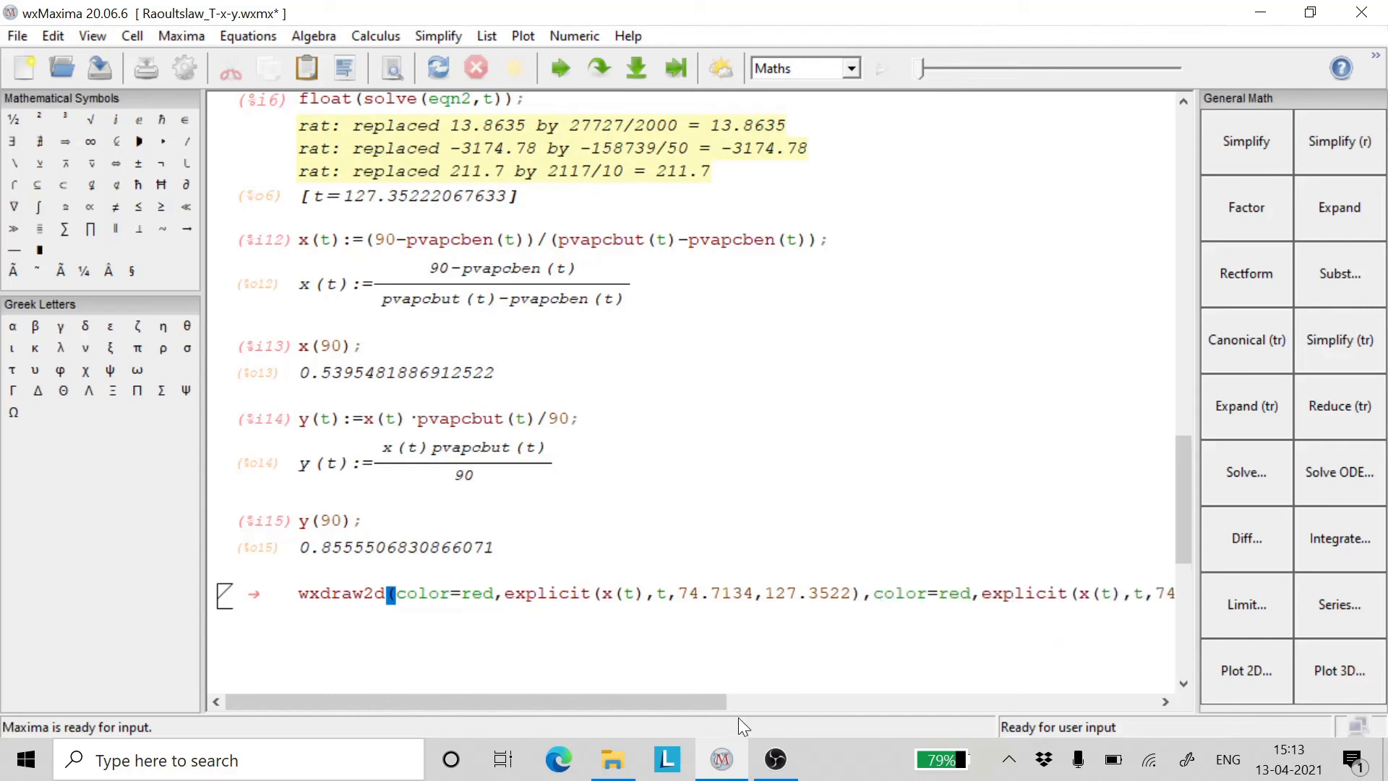
{"action": "scroll", "scroll_direction": "right", "scroll_amount": 3}
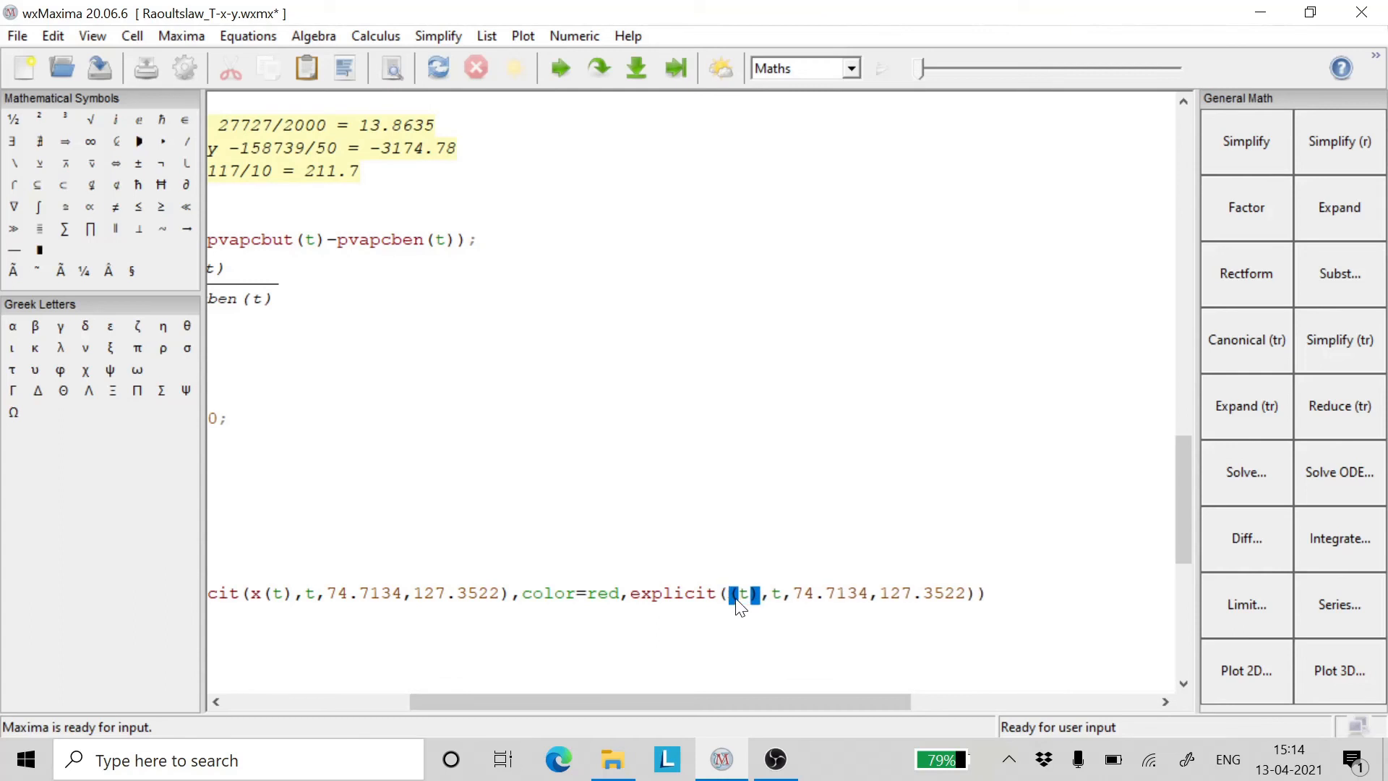
{"action": "type", "text": "y"}
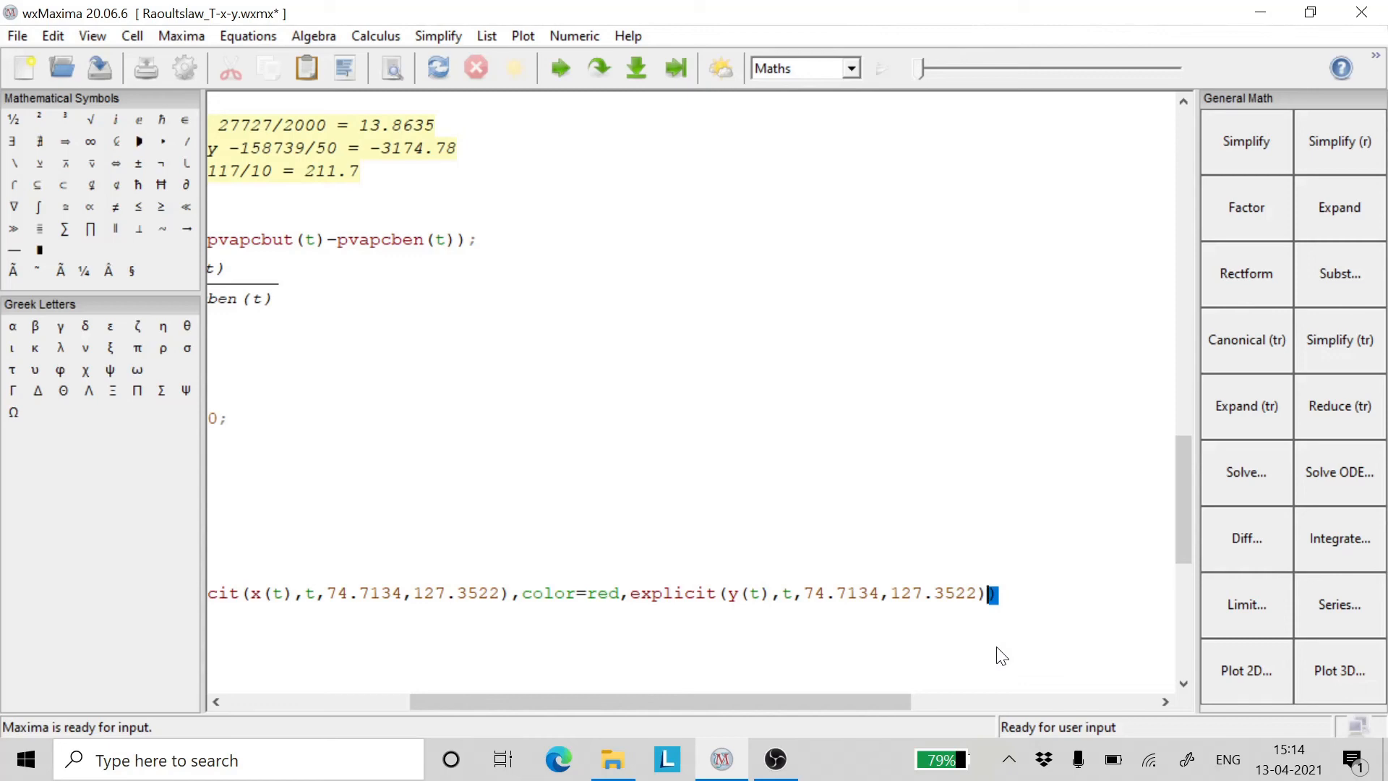
Step: Append grid=true to the wxdraw2d command
{"action": "type", "text": "gri"}
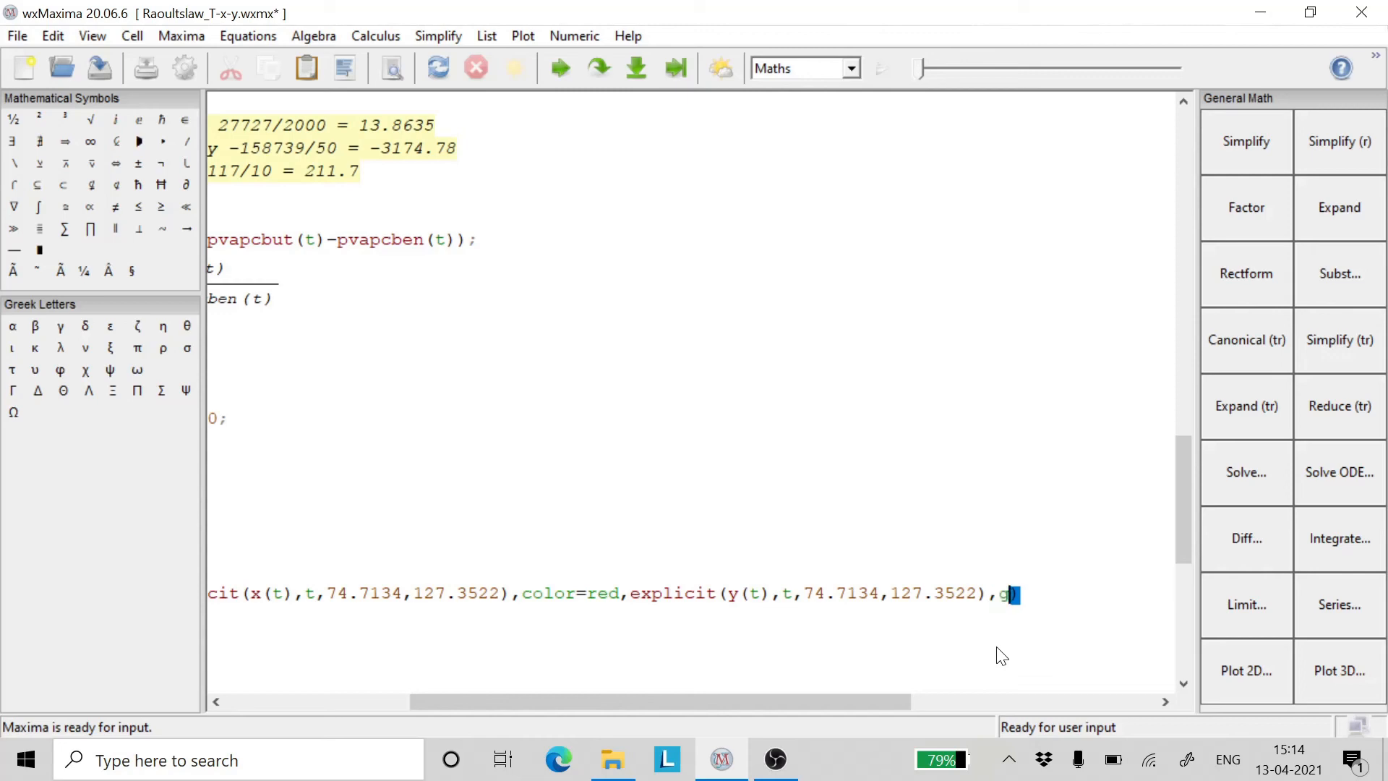
{"action": "type", "text": "rid="}
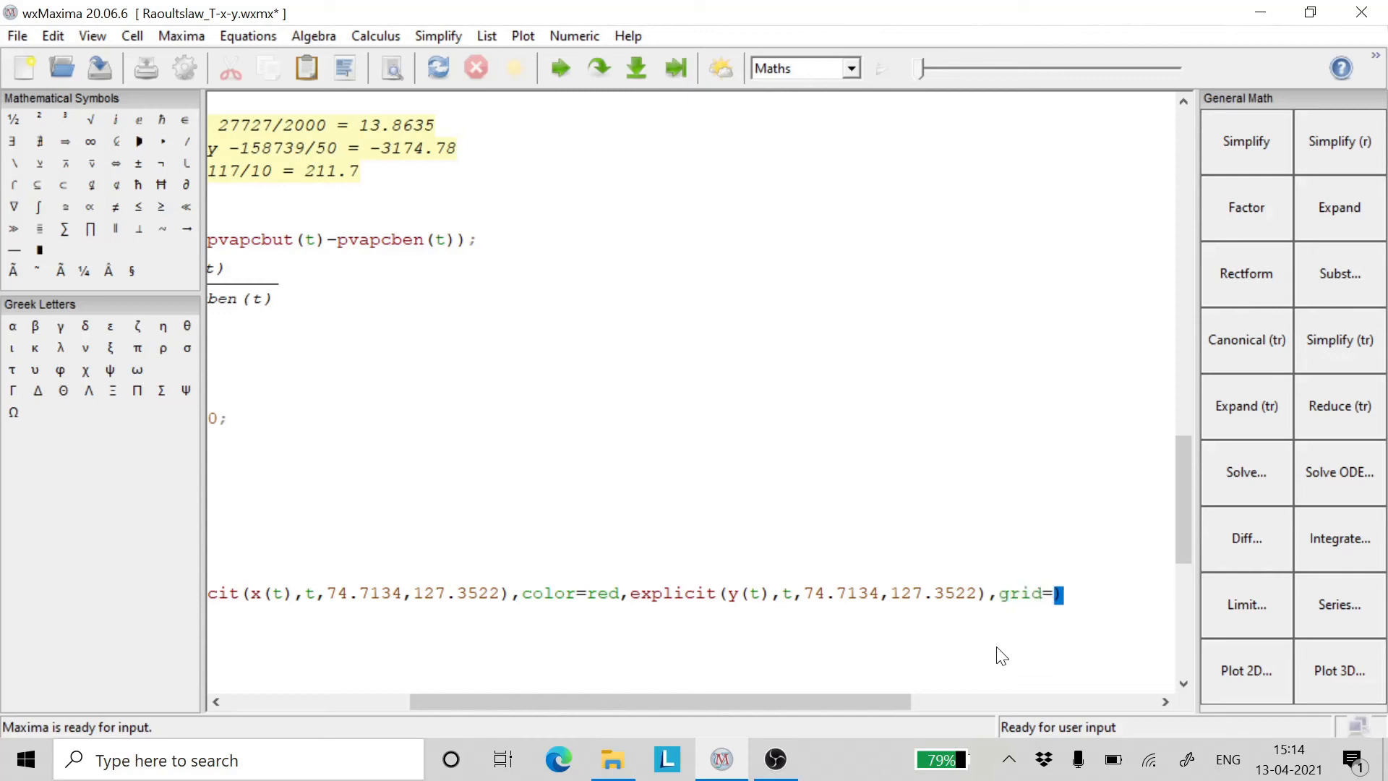
{"action": "type", "text": "true"}
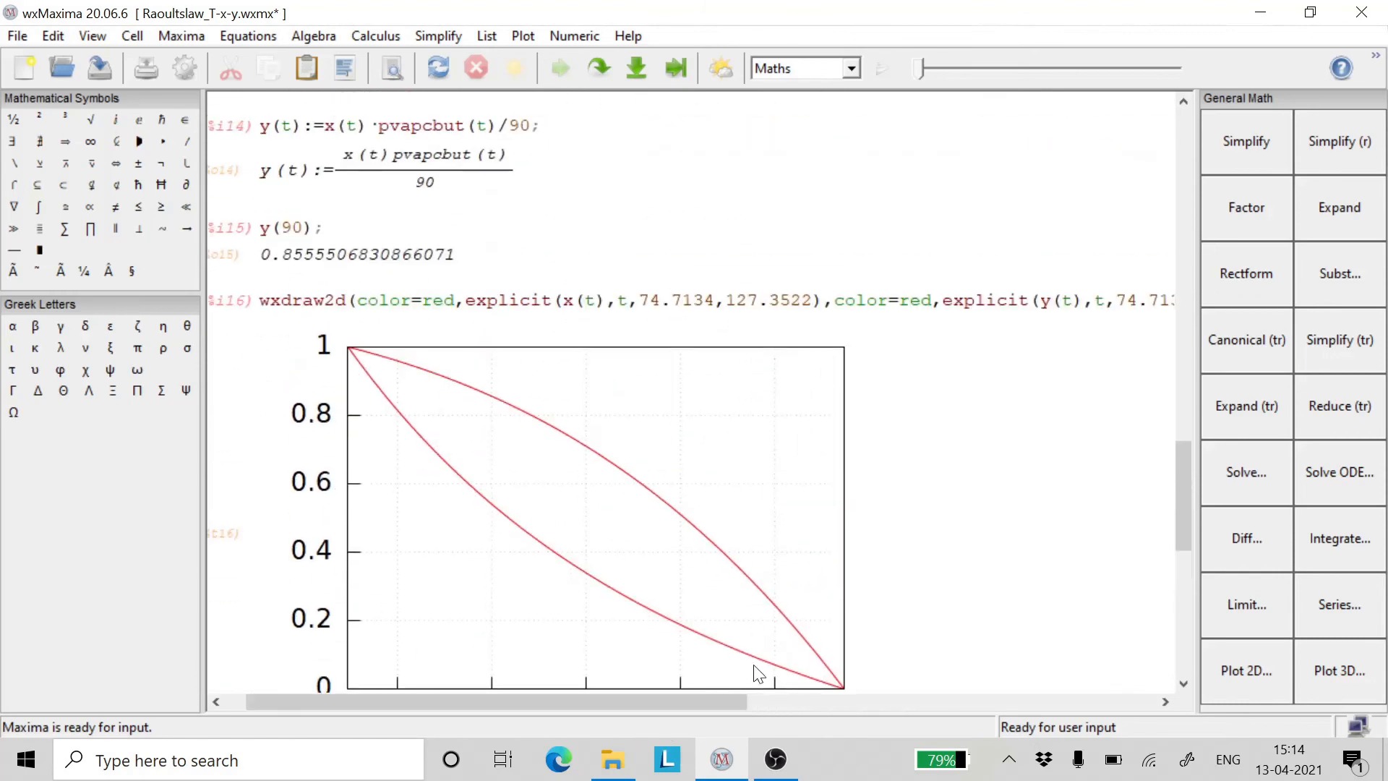
Step: Change the second curve's color from red to blue and re-evaluate the plot
{"action": "scroll", "scroll_direction": "right", "scroll_amount": 3}
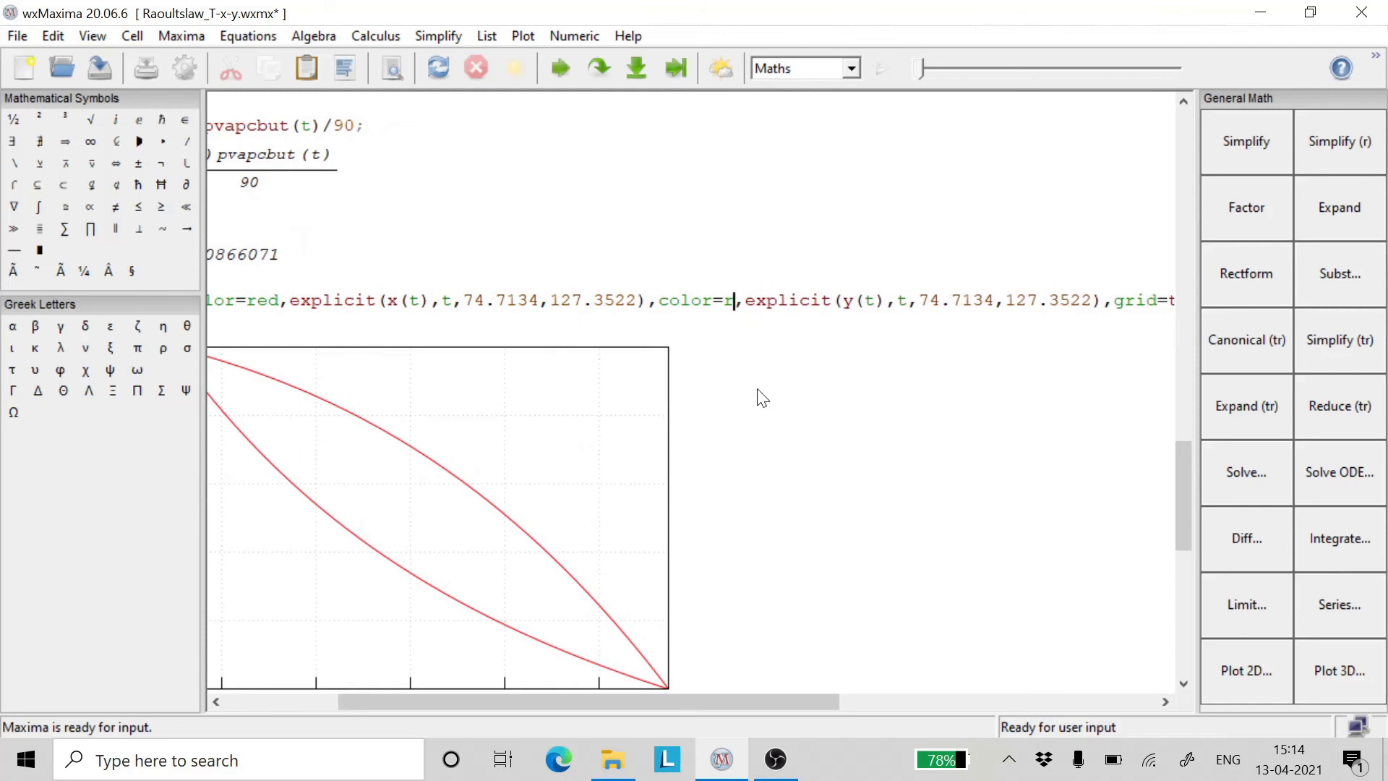
{"action": "type", "text": "l"}
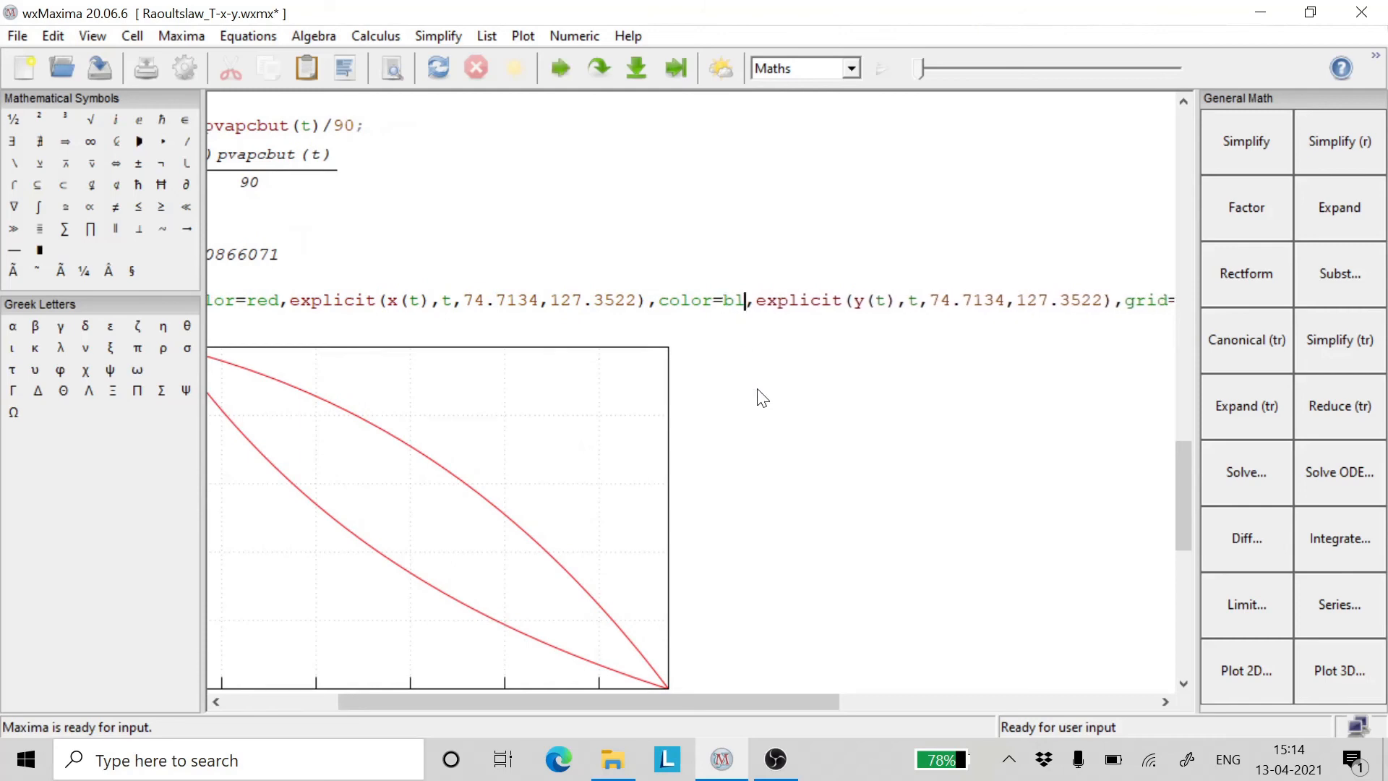
{"action": "type", "text": "ue"}
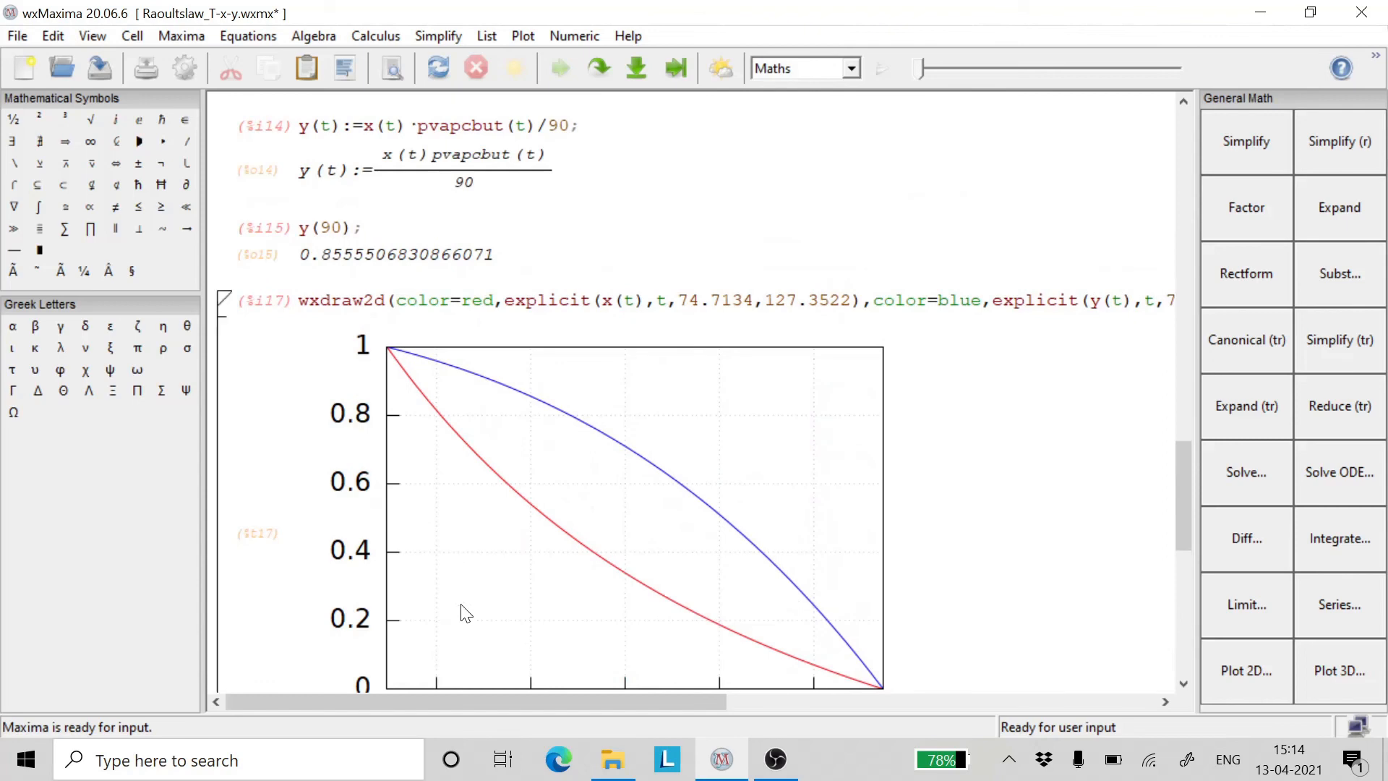
Step: Append xlabel="T" and ylabel="x,y" to the wxdraw2d command
{"action": "scroll", "scroll_direction": "down", "scroll_amount": 3}
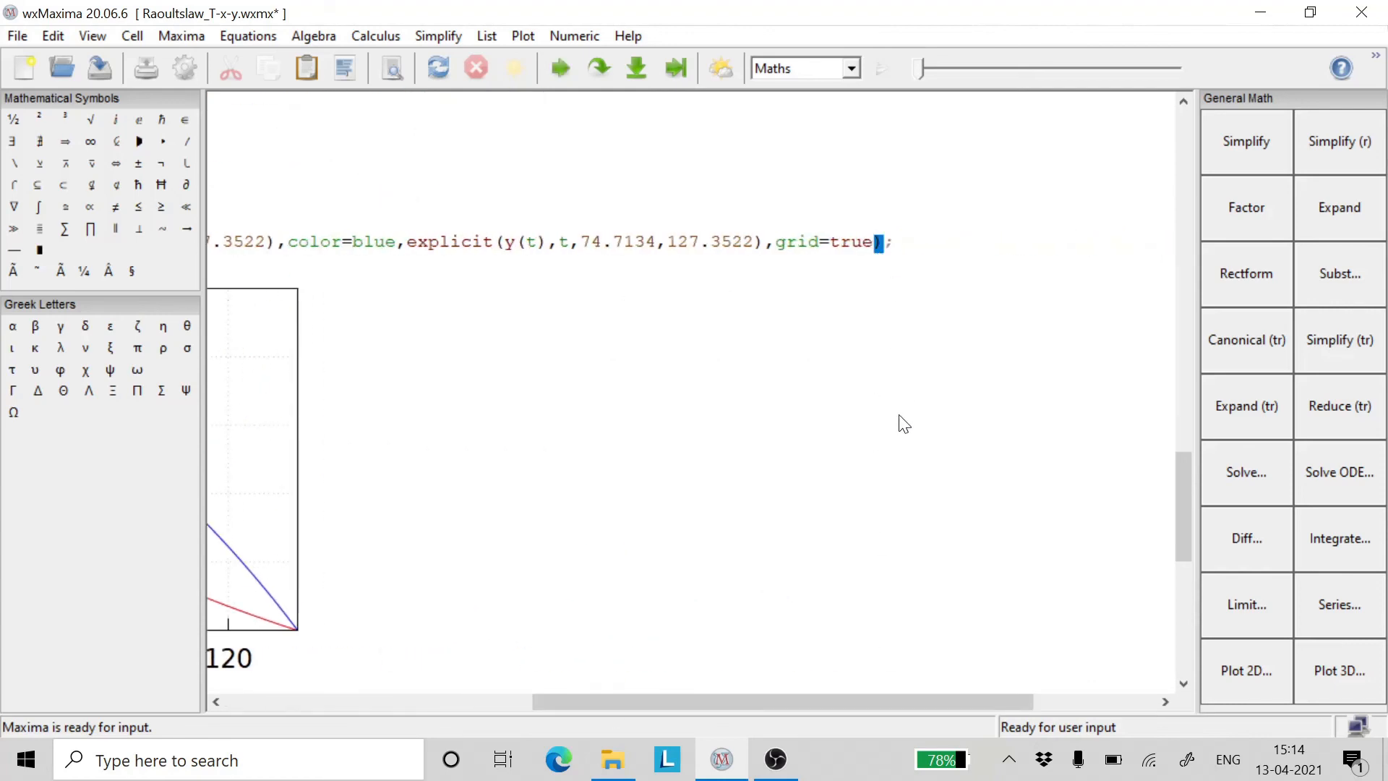
{"action": "type", "text": ",v"}
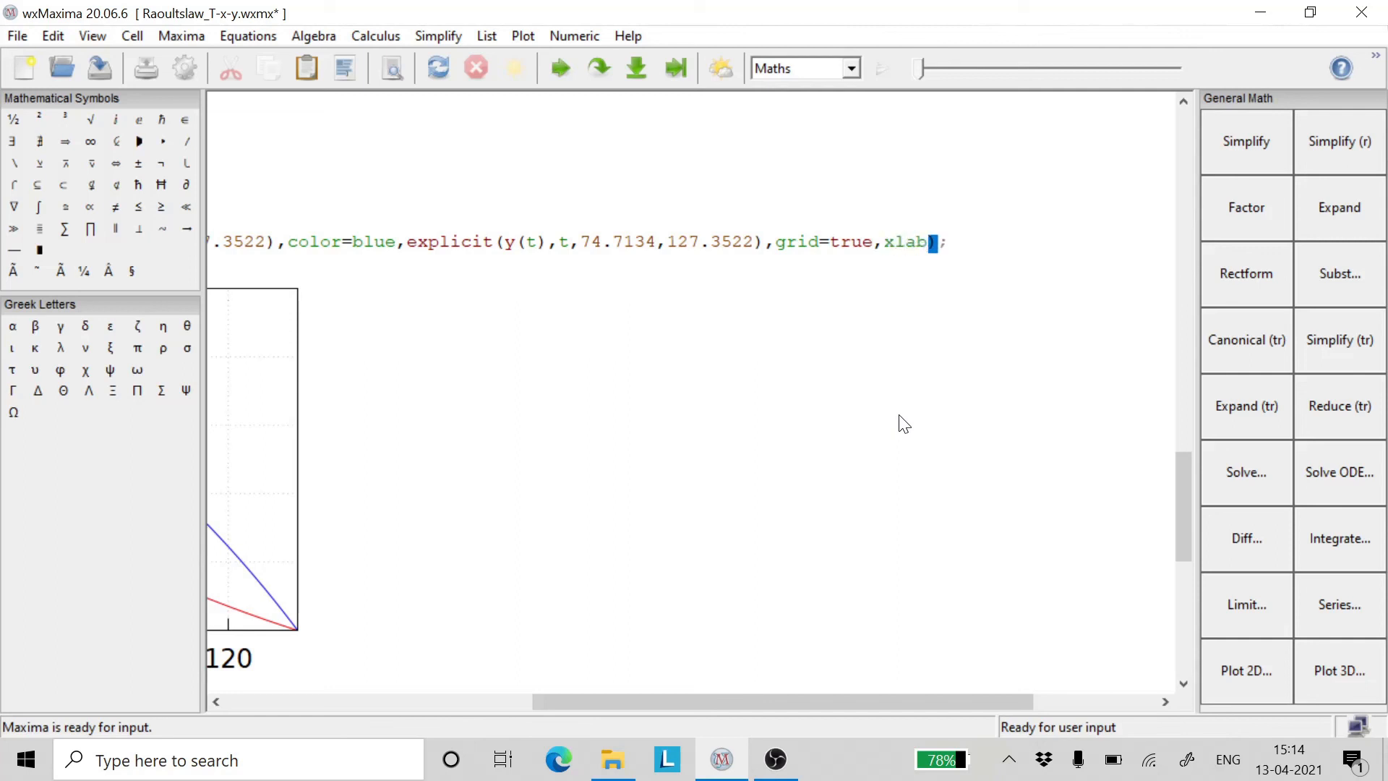
{"action": "type", "text": "el"}
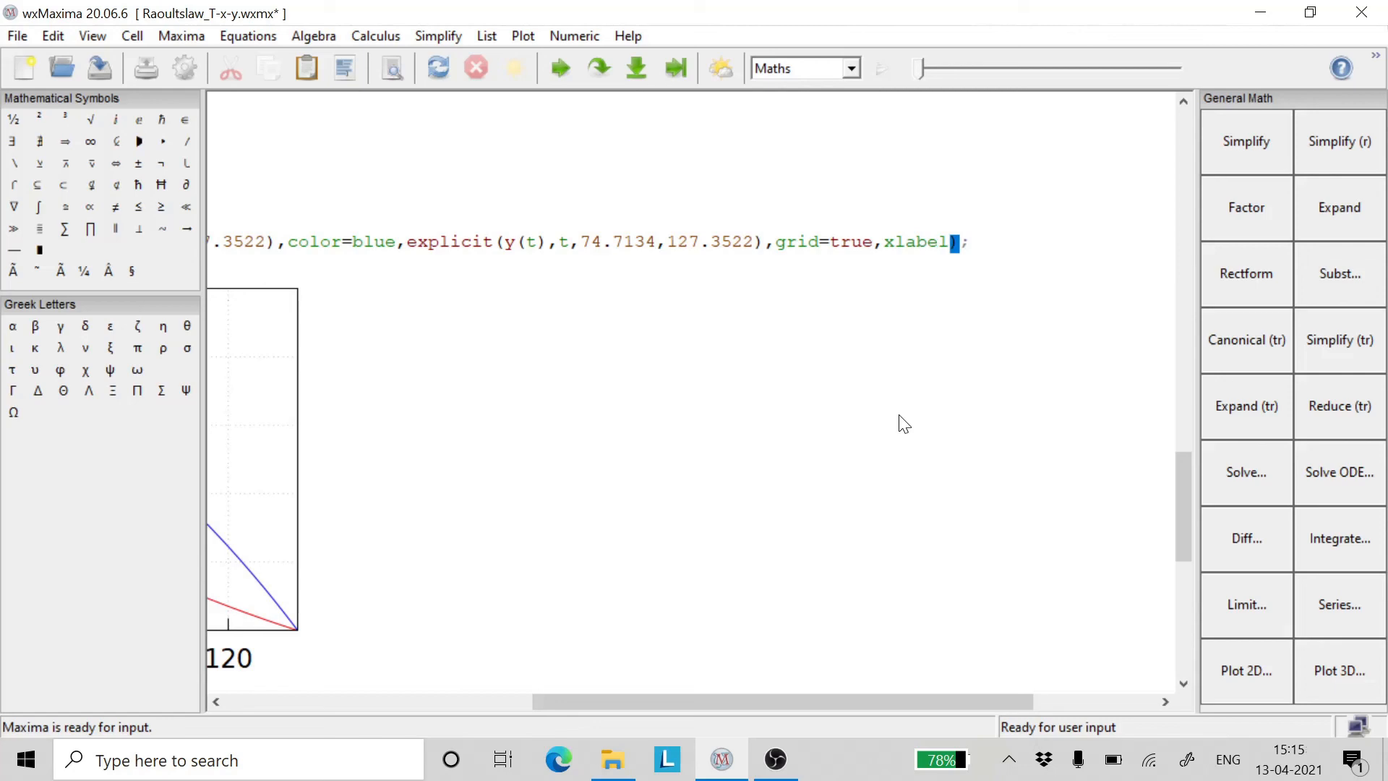
{"action": "type", "text": "="}
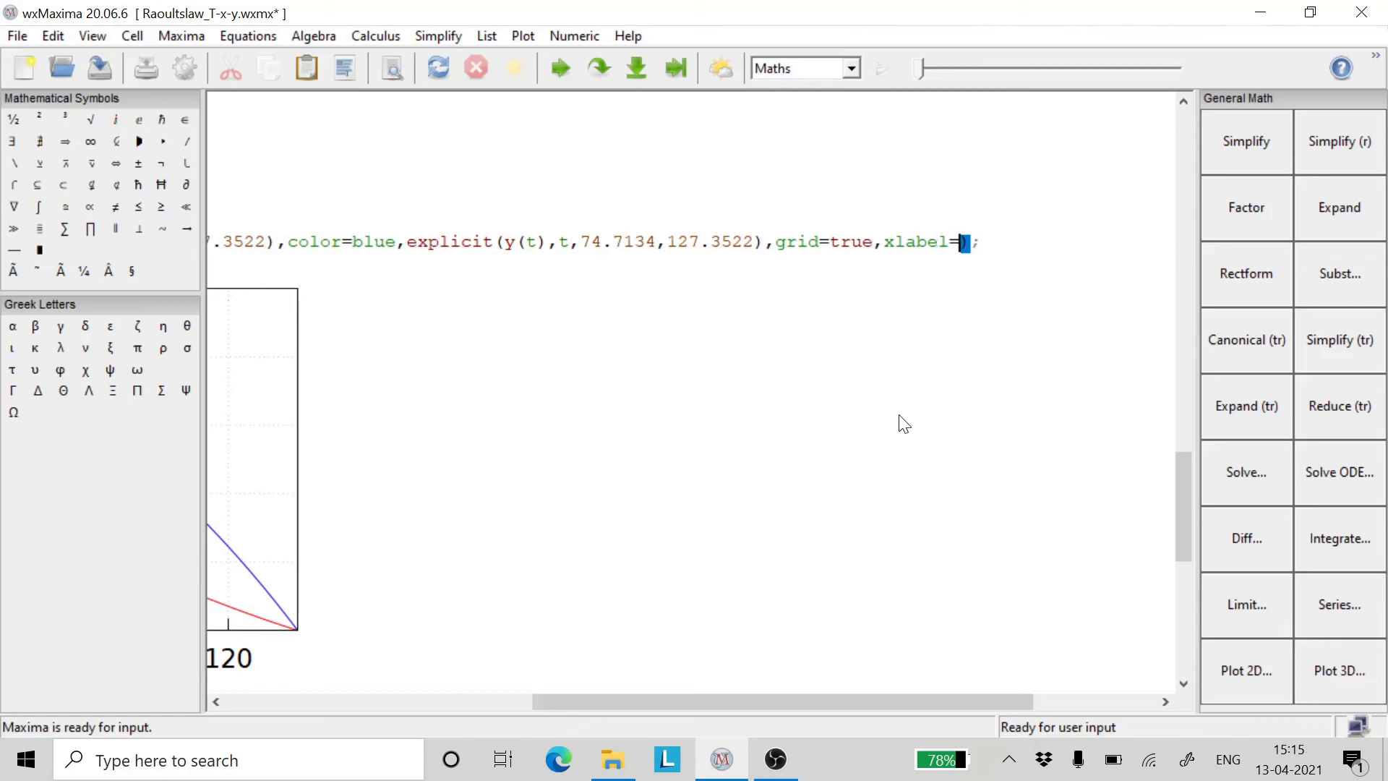
{"action": "type", "text": "T,"}
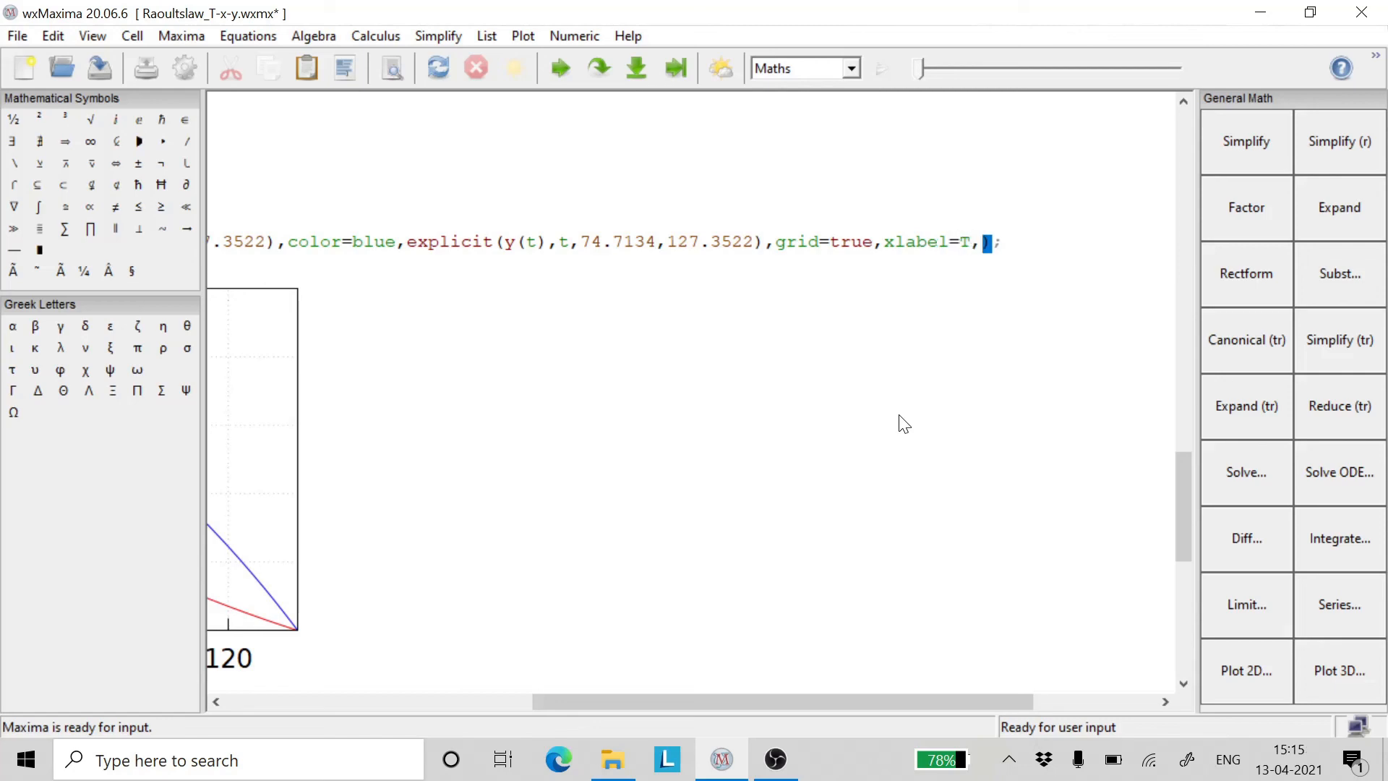
{"action": "type", "text": "ylabel="}
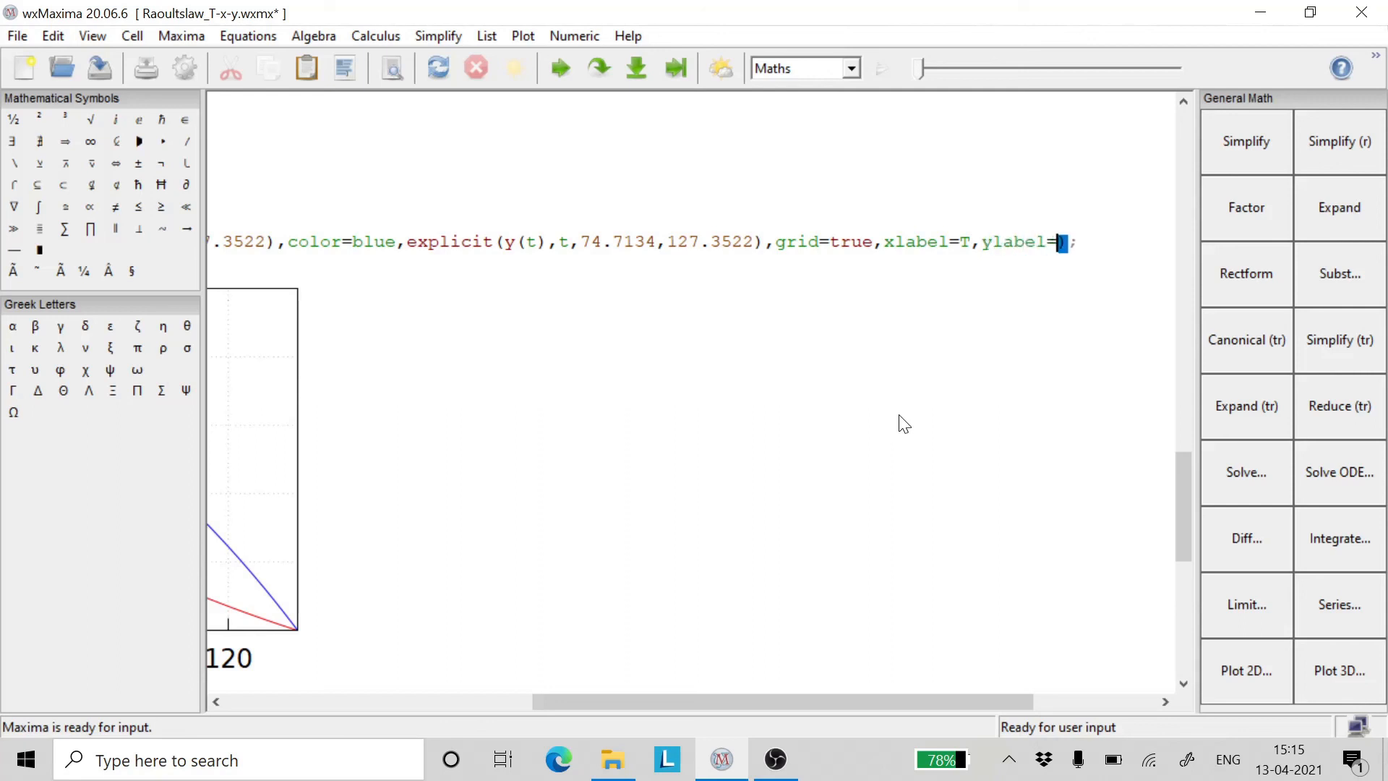
{"action": "type", "text": "x,\""}
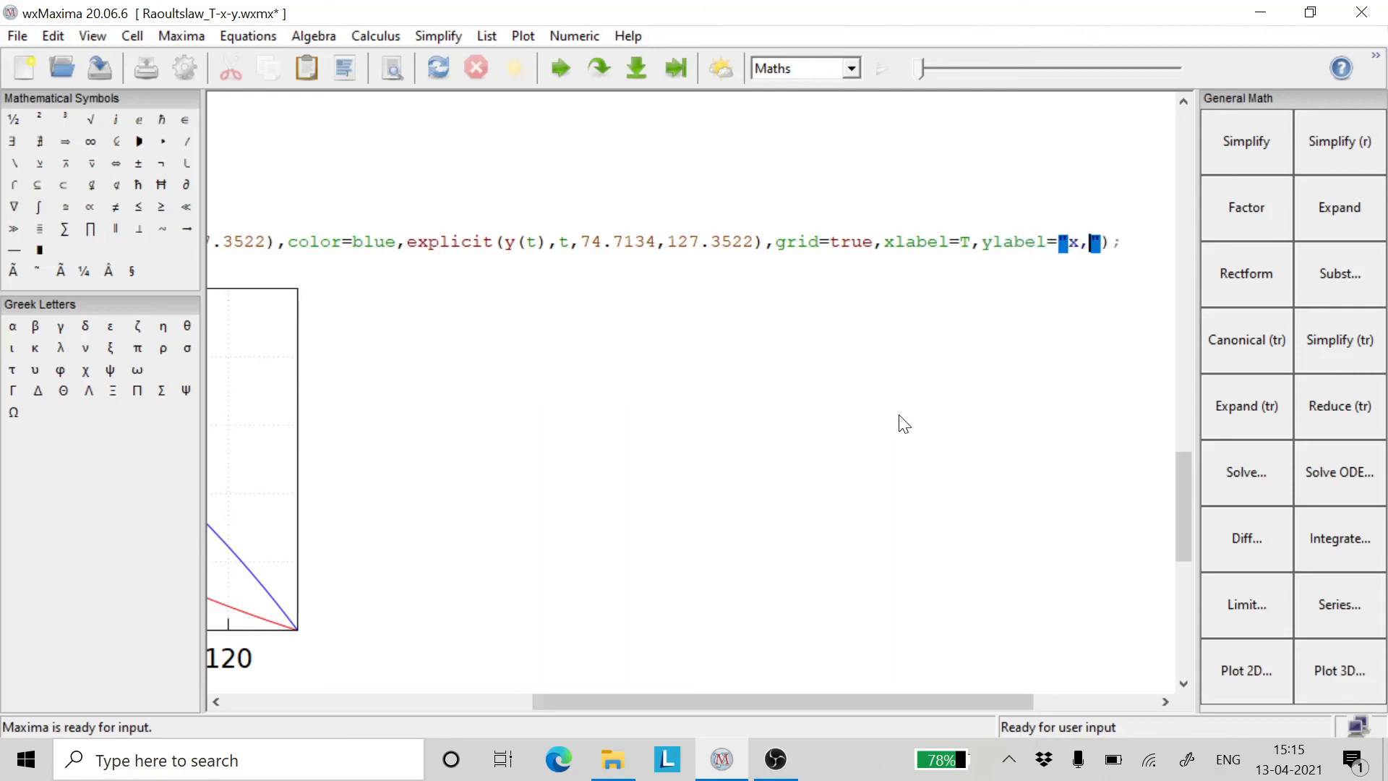
{"action": "type", "text": "y"}
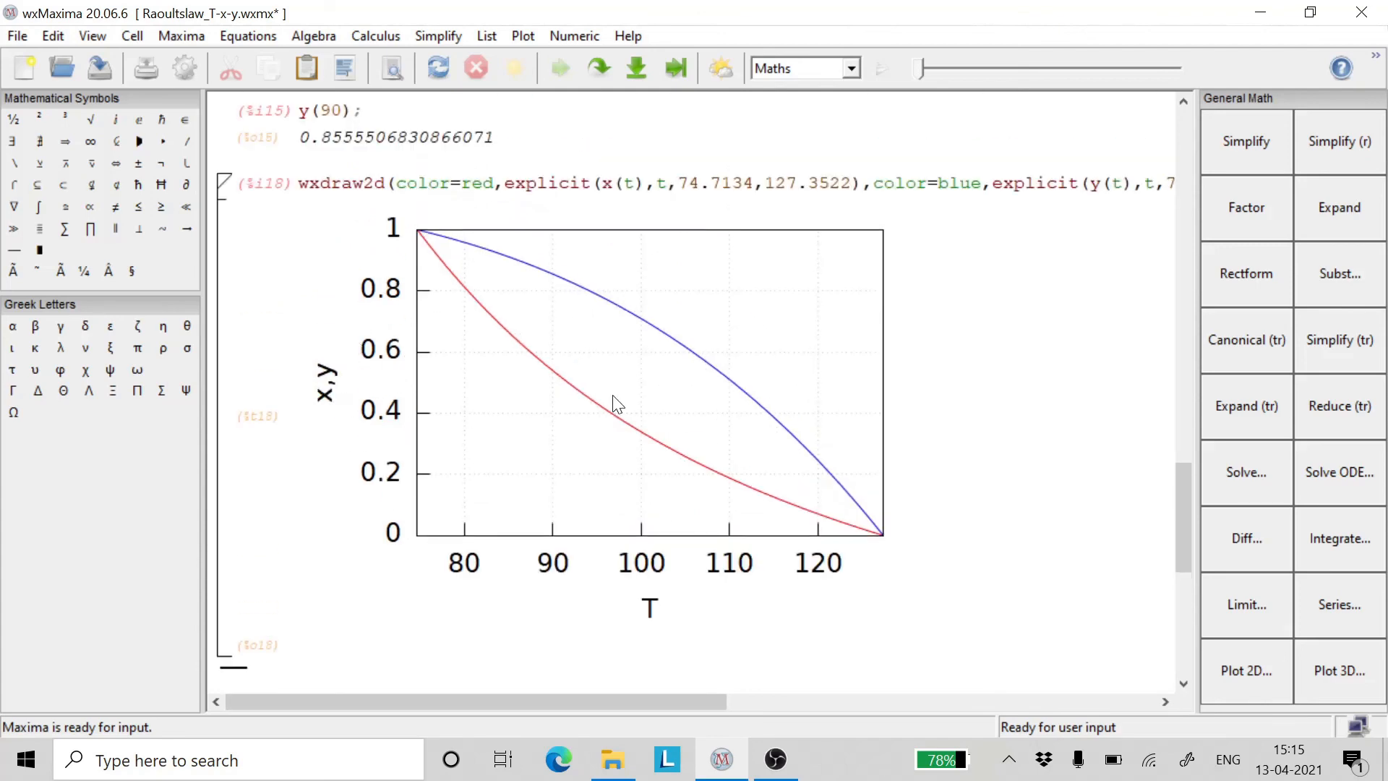
{"action": "mouse_move", "coordinate": [663, 631]}
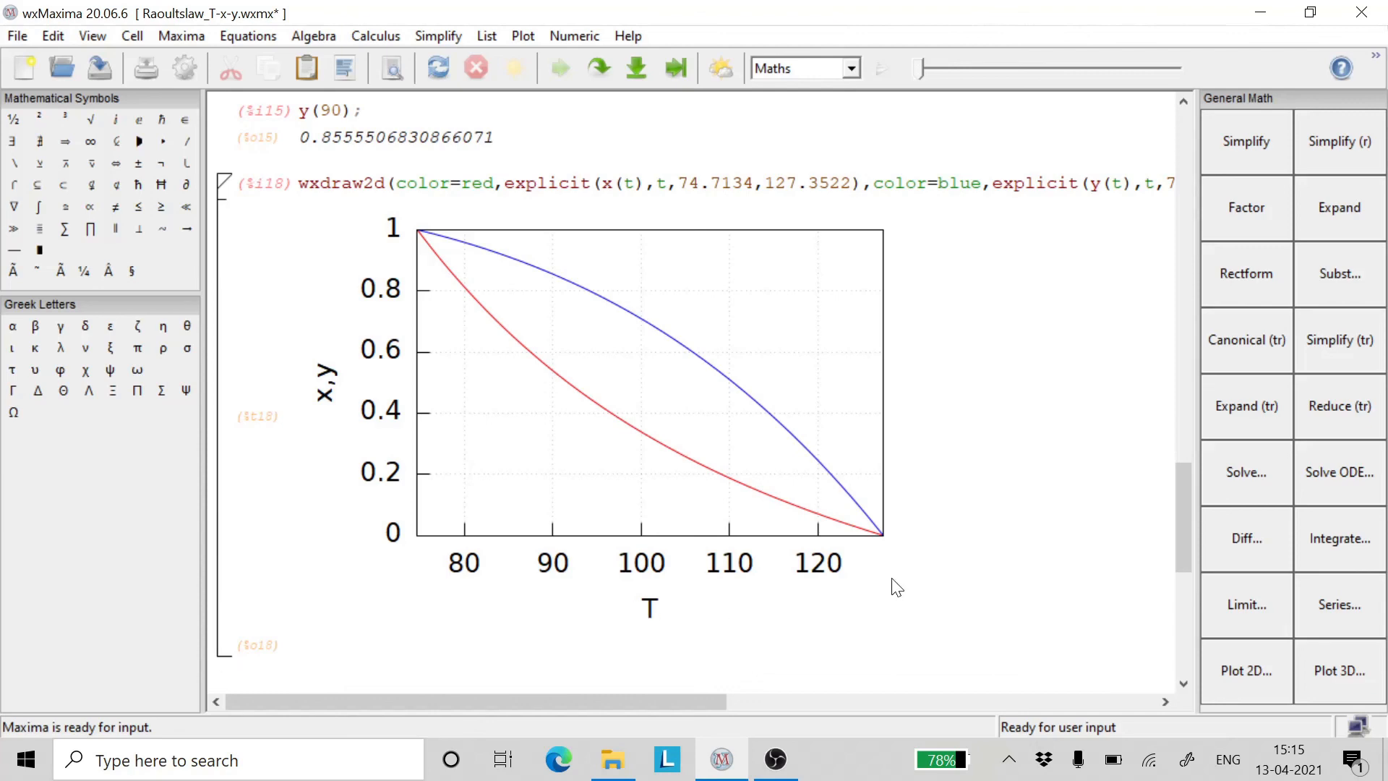
{"action": "mouse_move", "coordinate": [516, 404]}
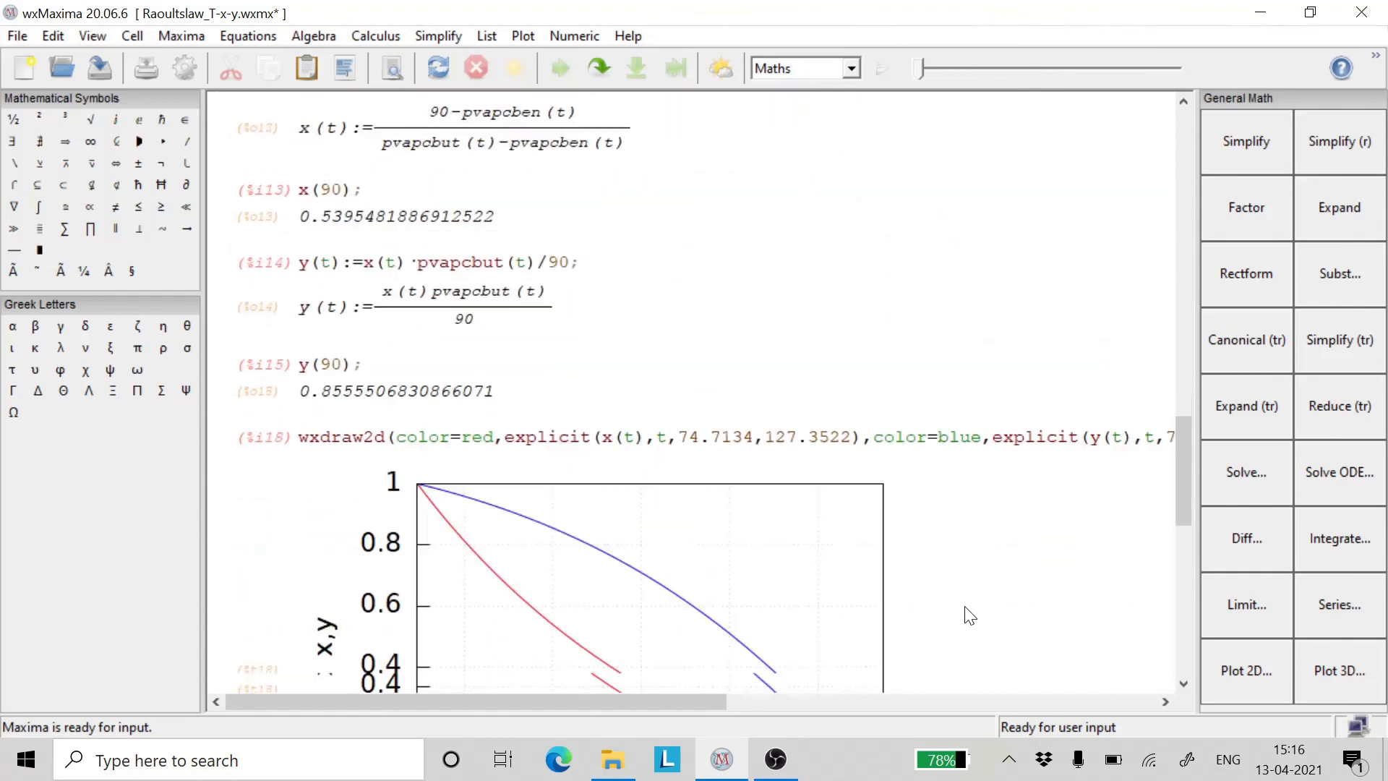
Step: Scroll through the redrawn T-x-y plot to review the worksheet
{"action": "scroll", "scroll_direction": "down", "scroll_amount": 3}
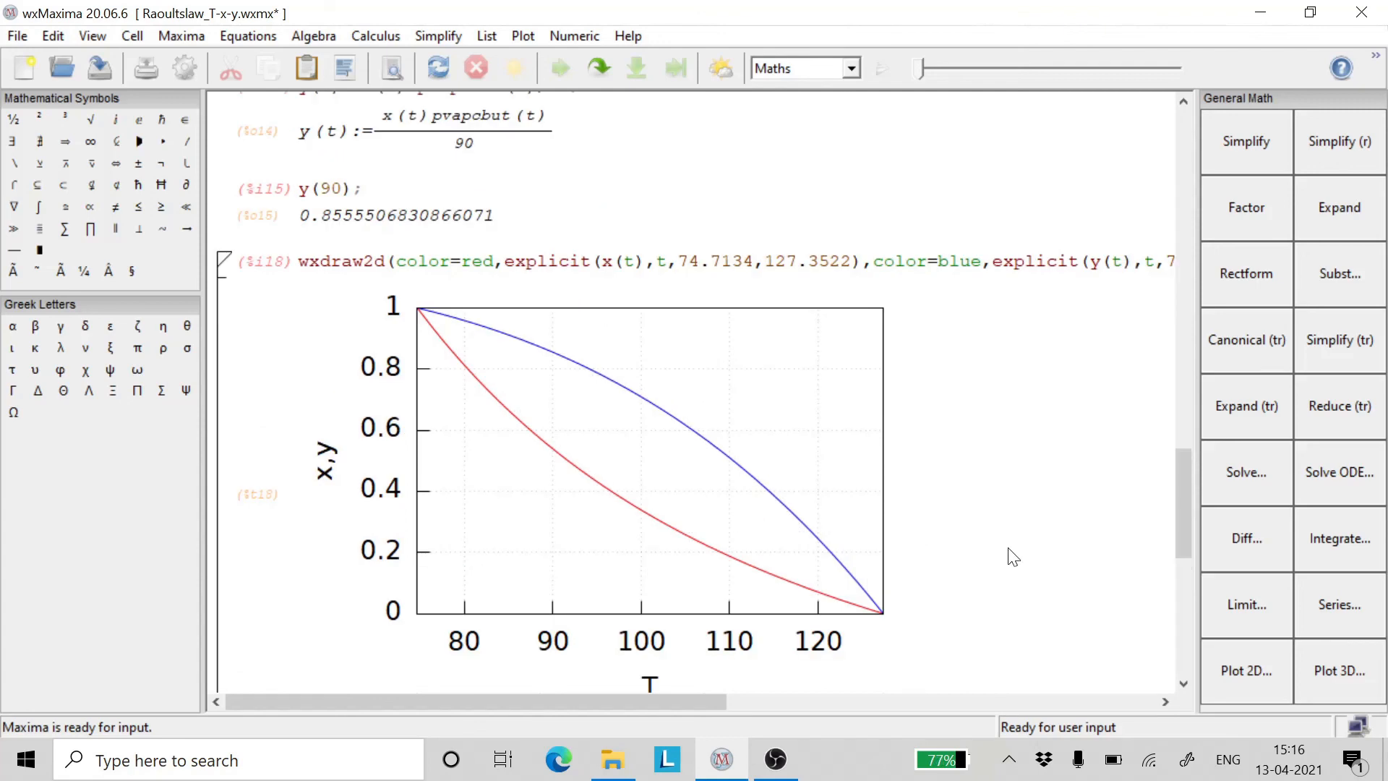
{"action": "scroll", "scroll_direction": "down", "scroll_amount": 3}
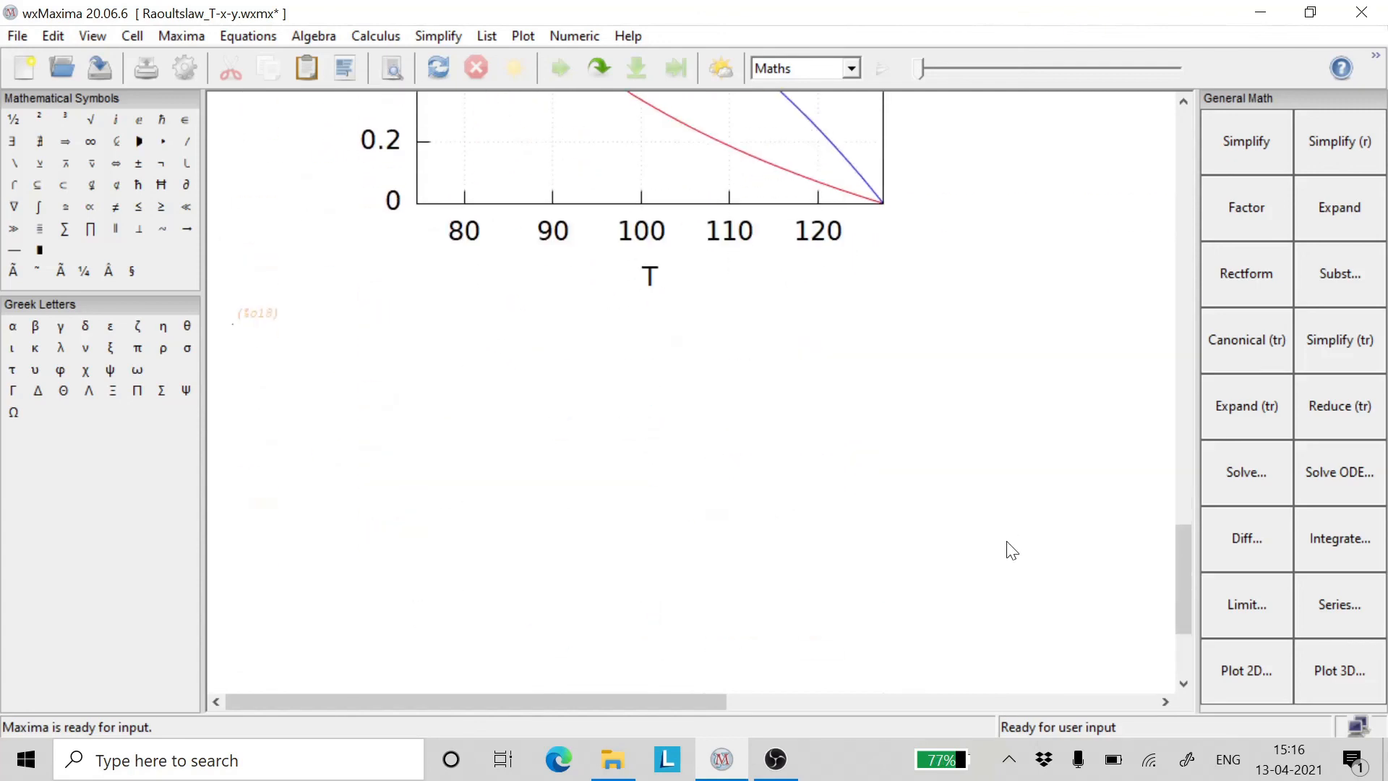